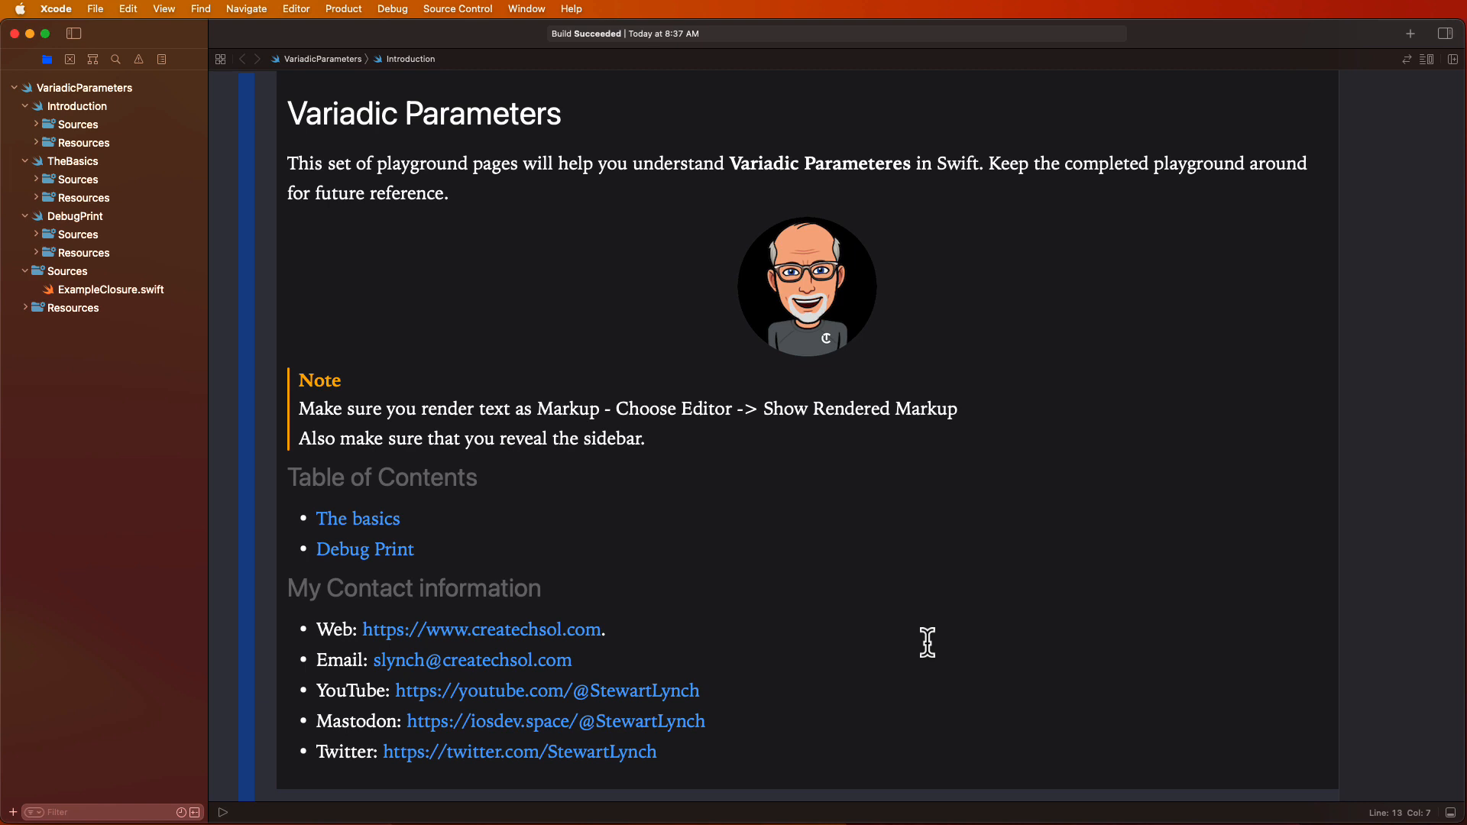
{"action": "mouse_move", "coordinate": [359, 538]}
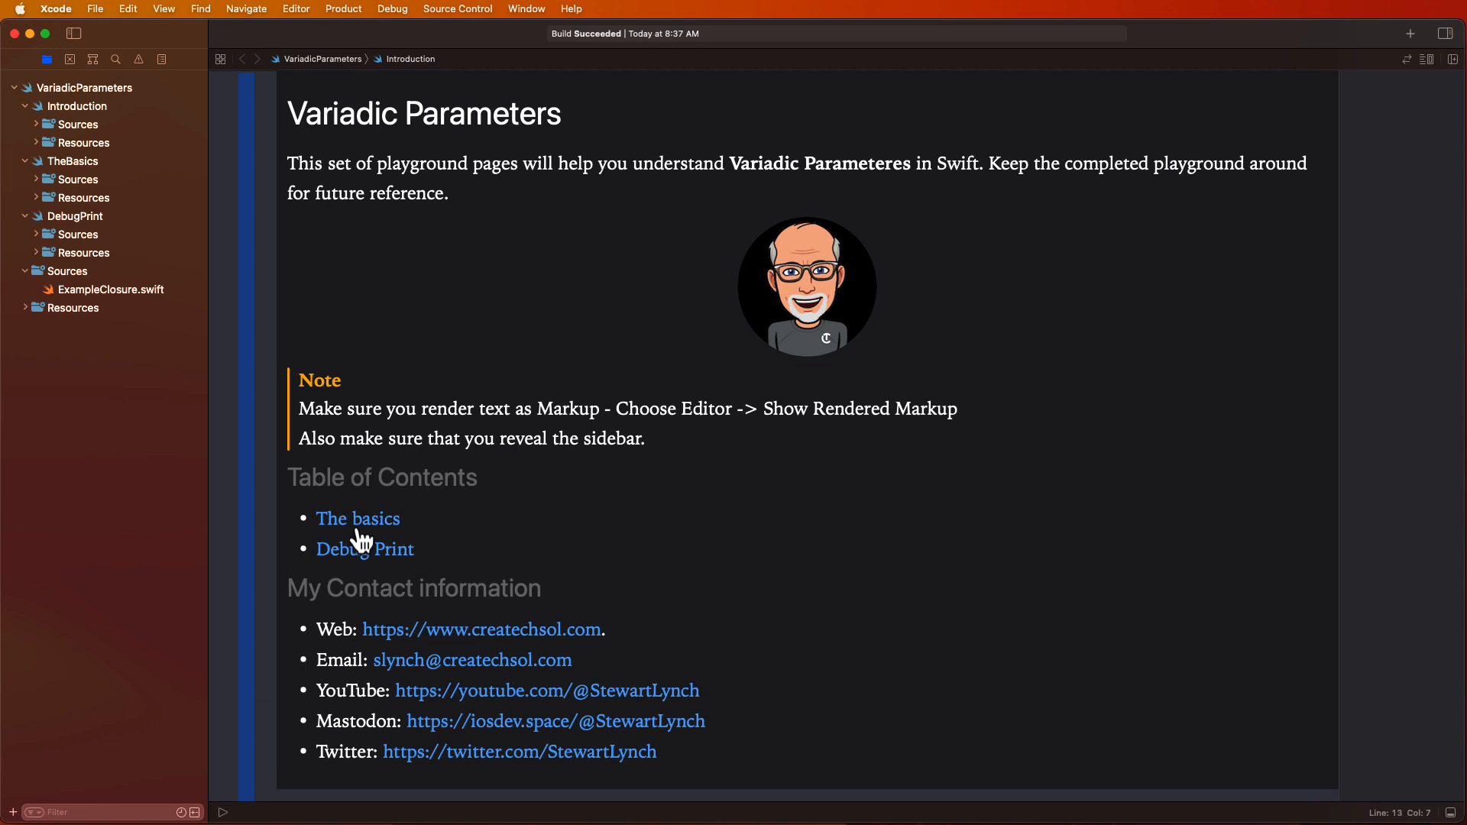
- Switch the Introduction page to rendered markup, then go to The basics page
{"action": "left_click", "coordinate": [358, 518]}
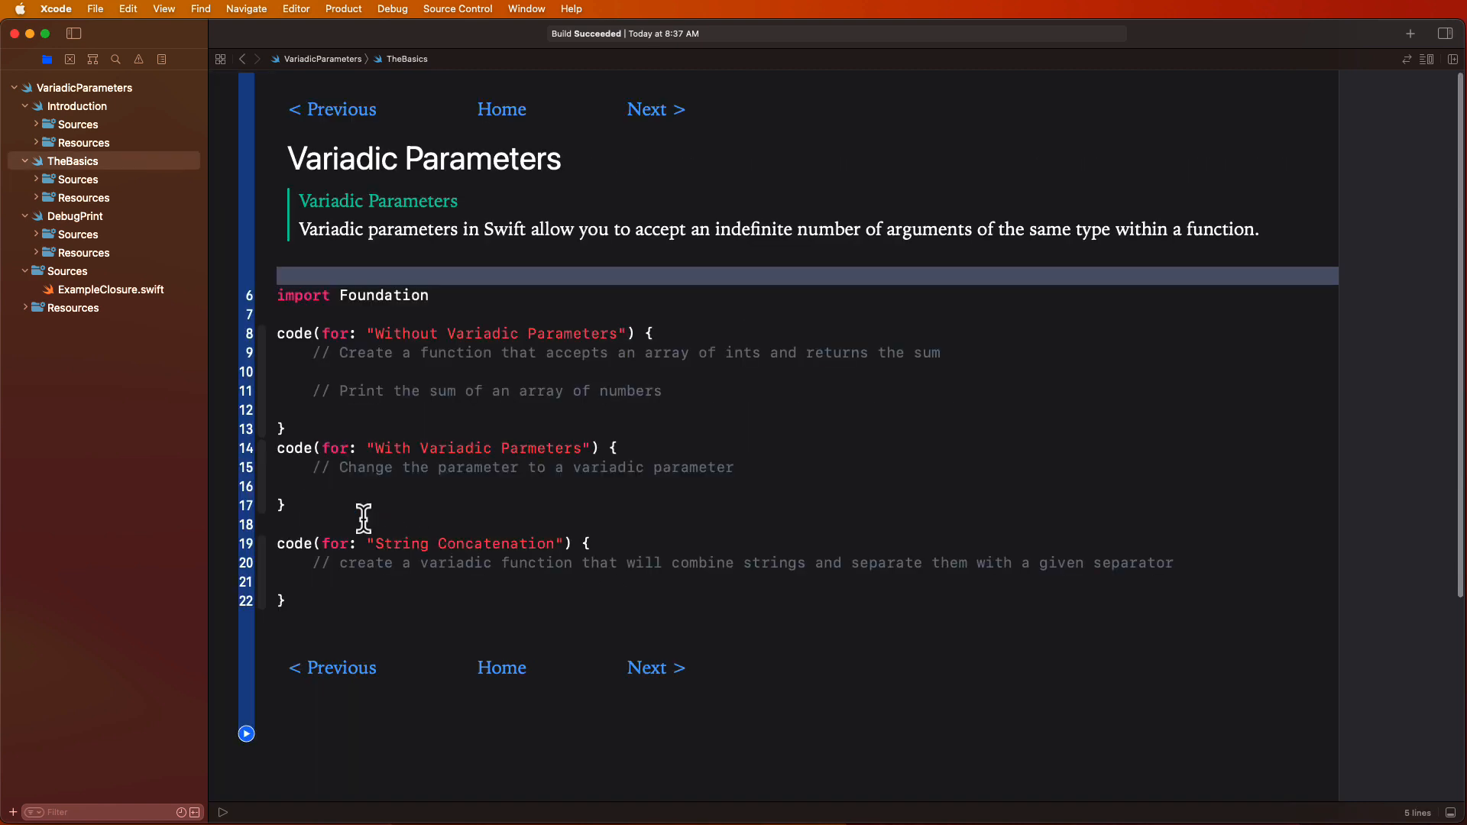
{"action": "left_click", "coordinate": [655, 109]}
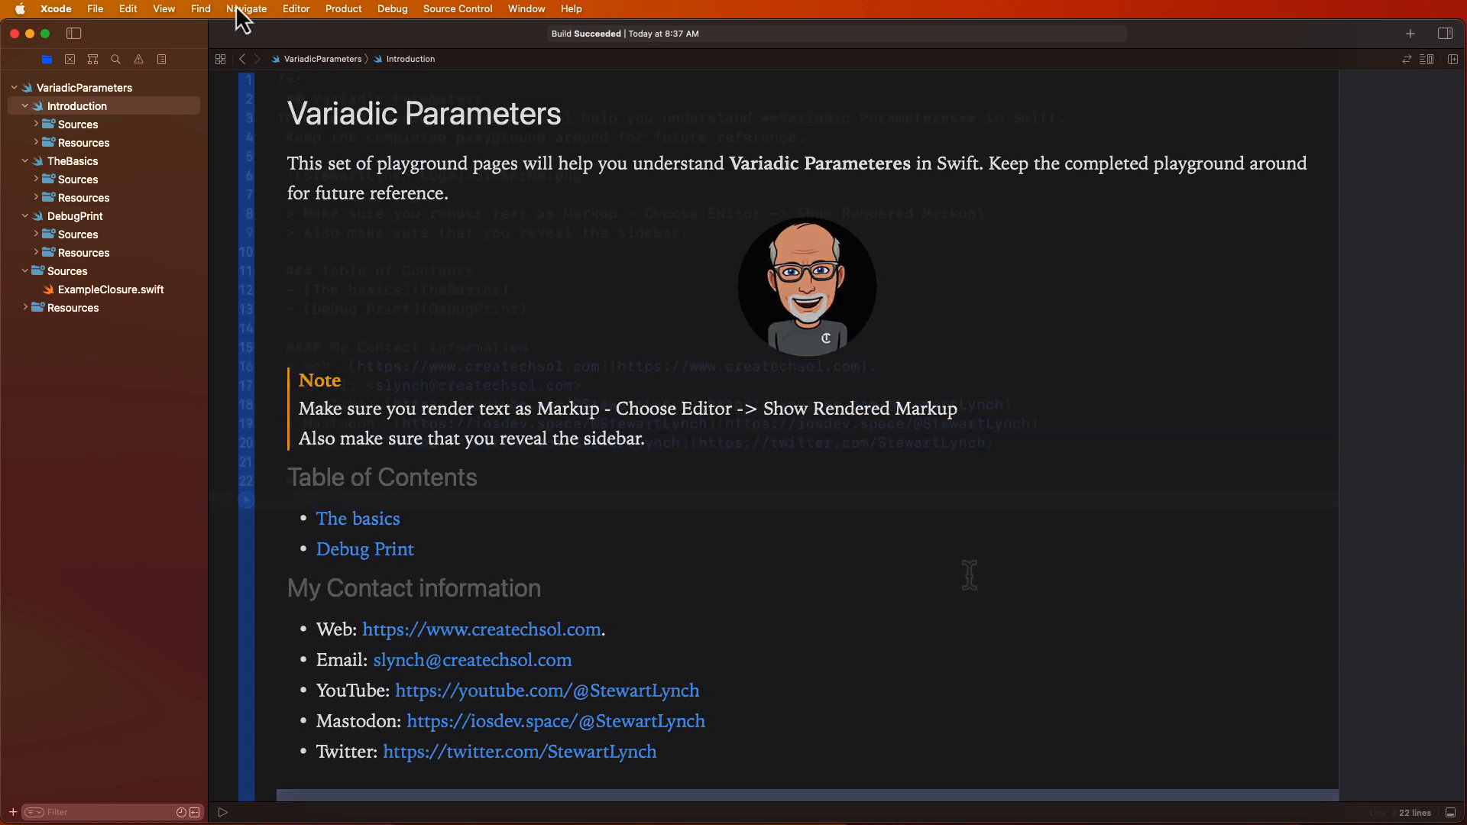
{"action": "left_click", "coordinate": [296, 9]}
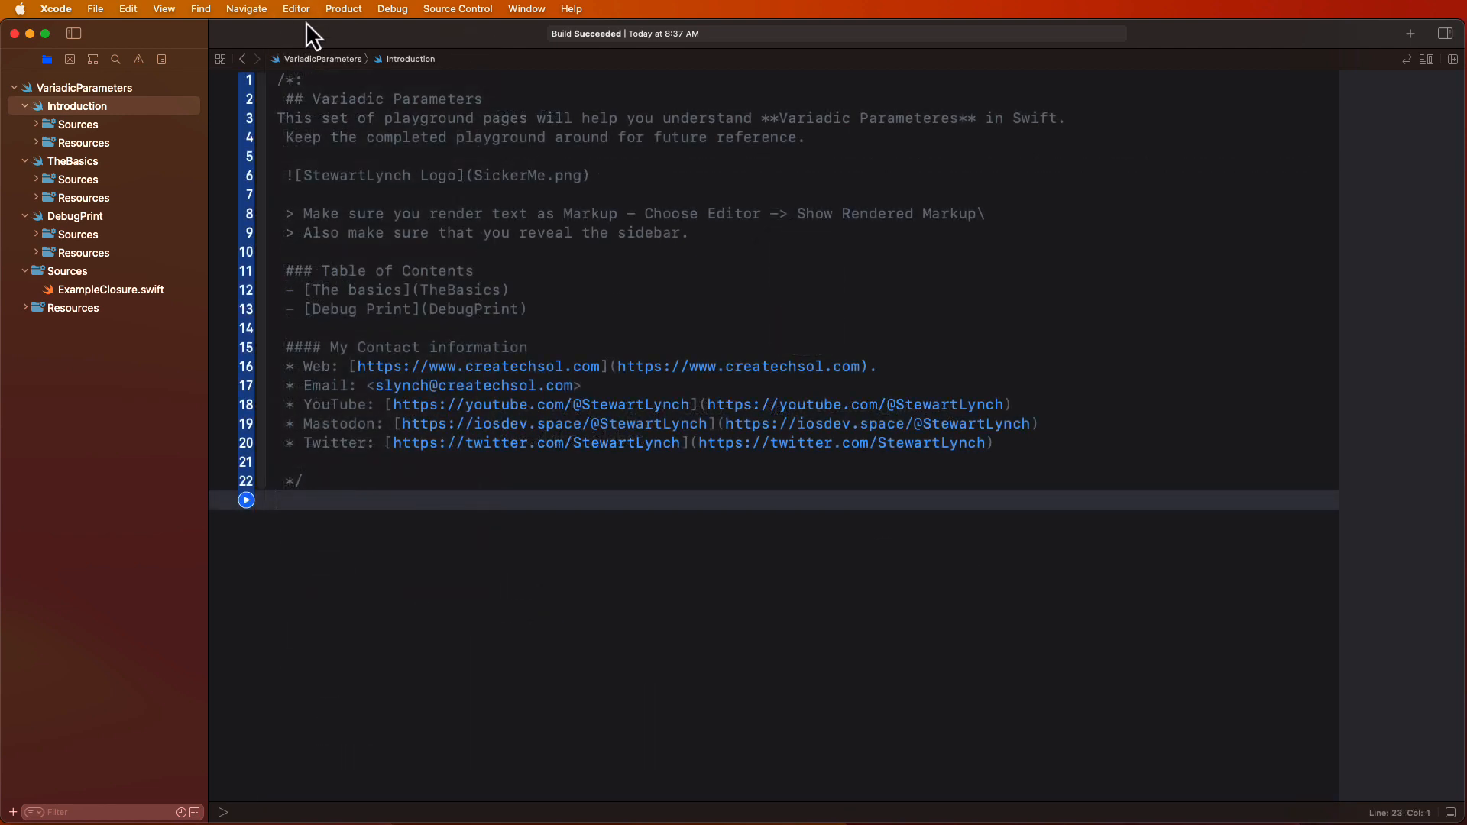
{"action": "left_click", "coordinate": [296, 9]}
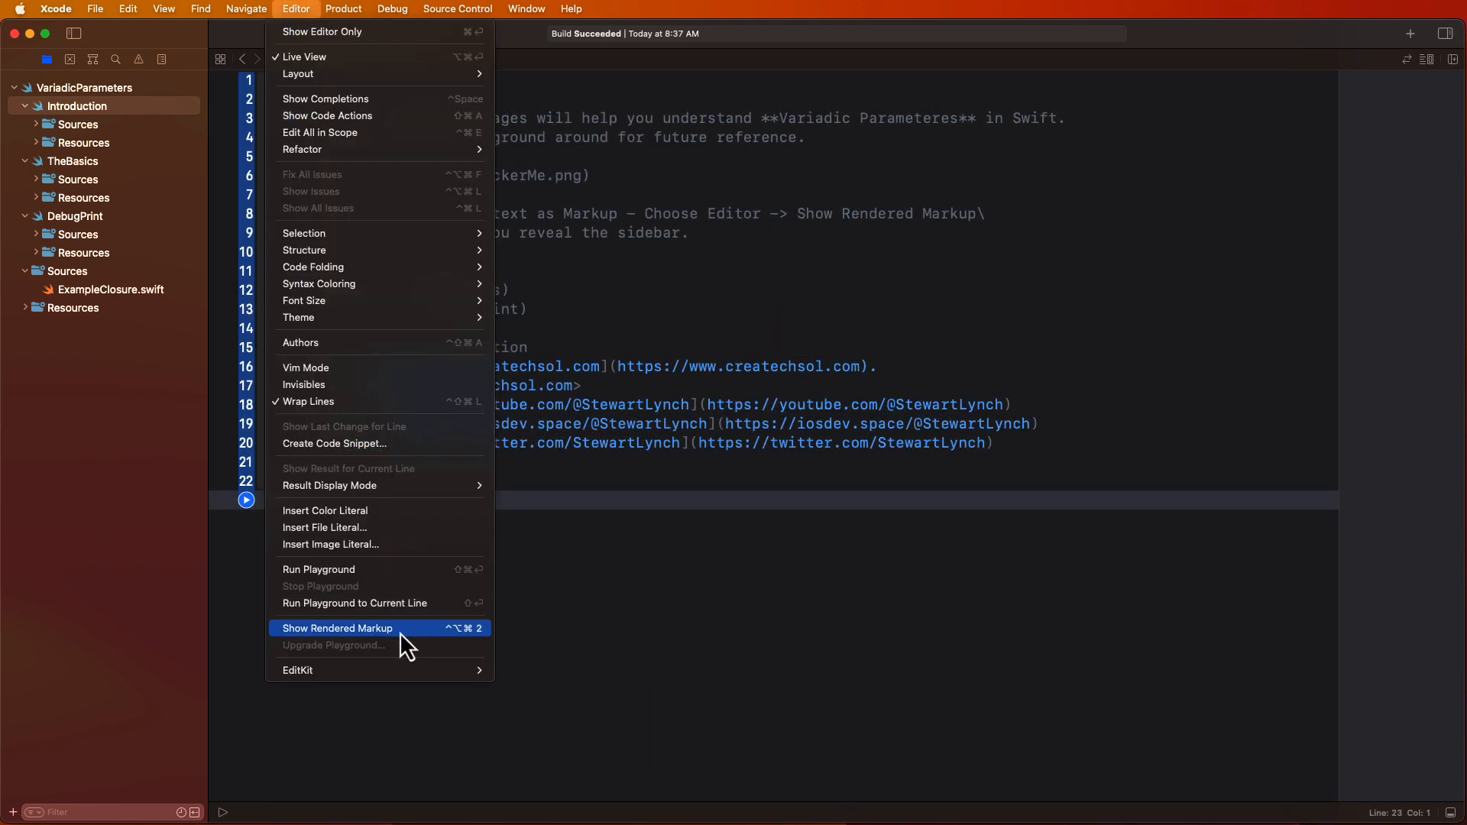
{"action": "left_click", "coordinate": [337, 628]}
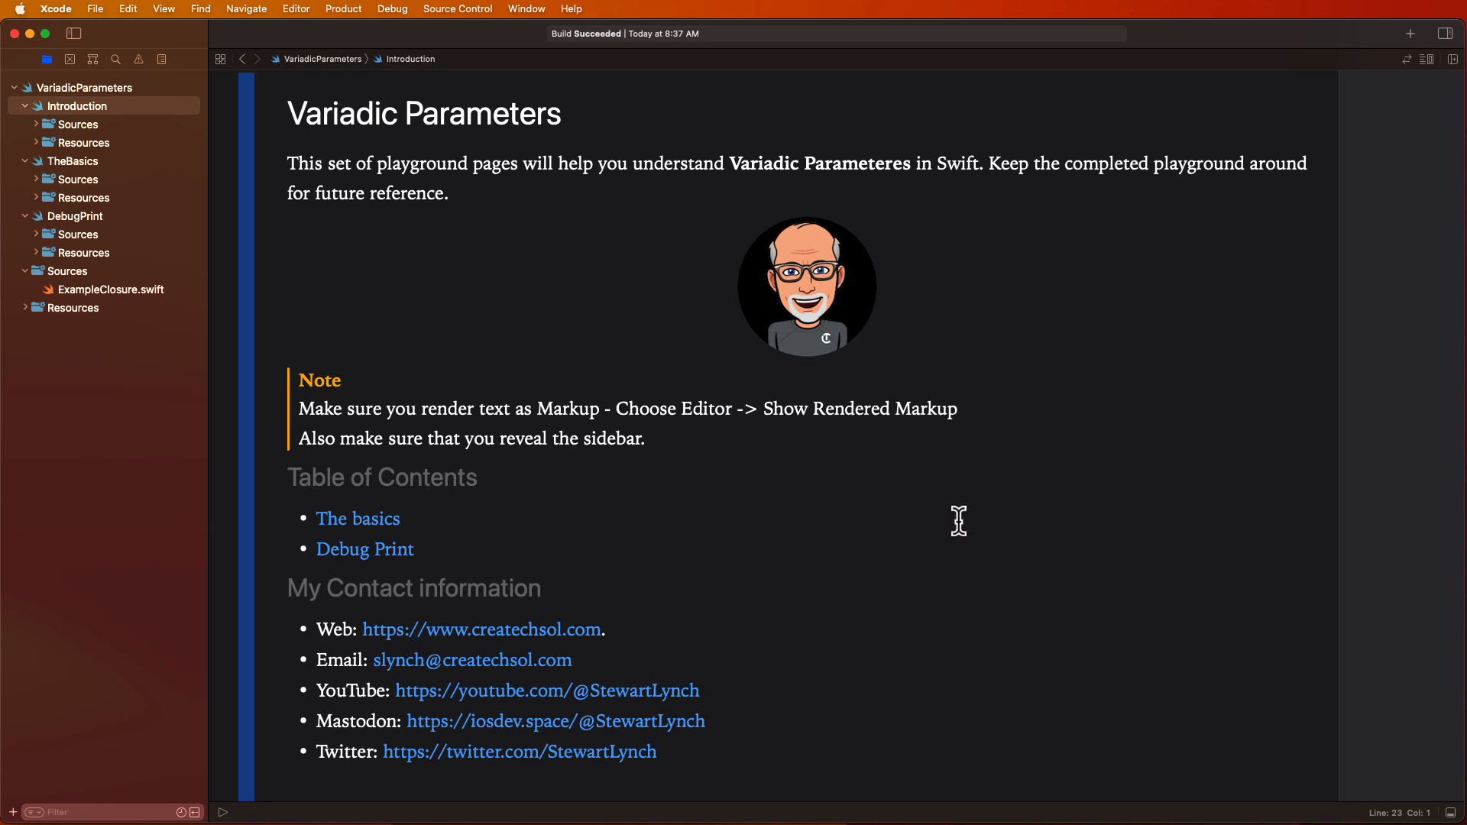
{"action": "mouse_move", "coordinate": [367, 536]}
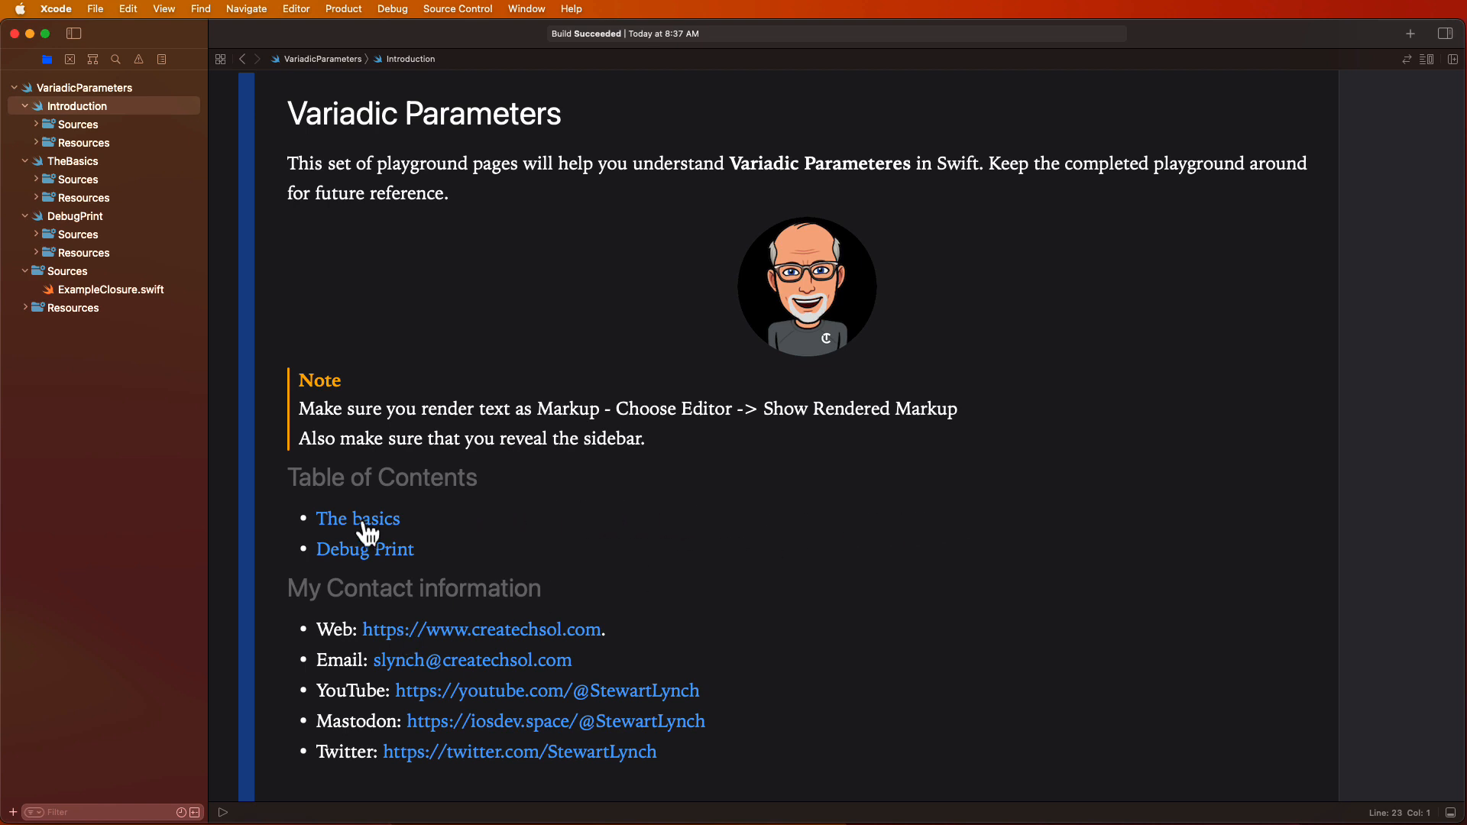
{"action": "left_click", "coordinate": [358, 518]}
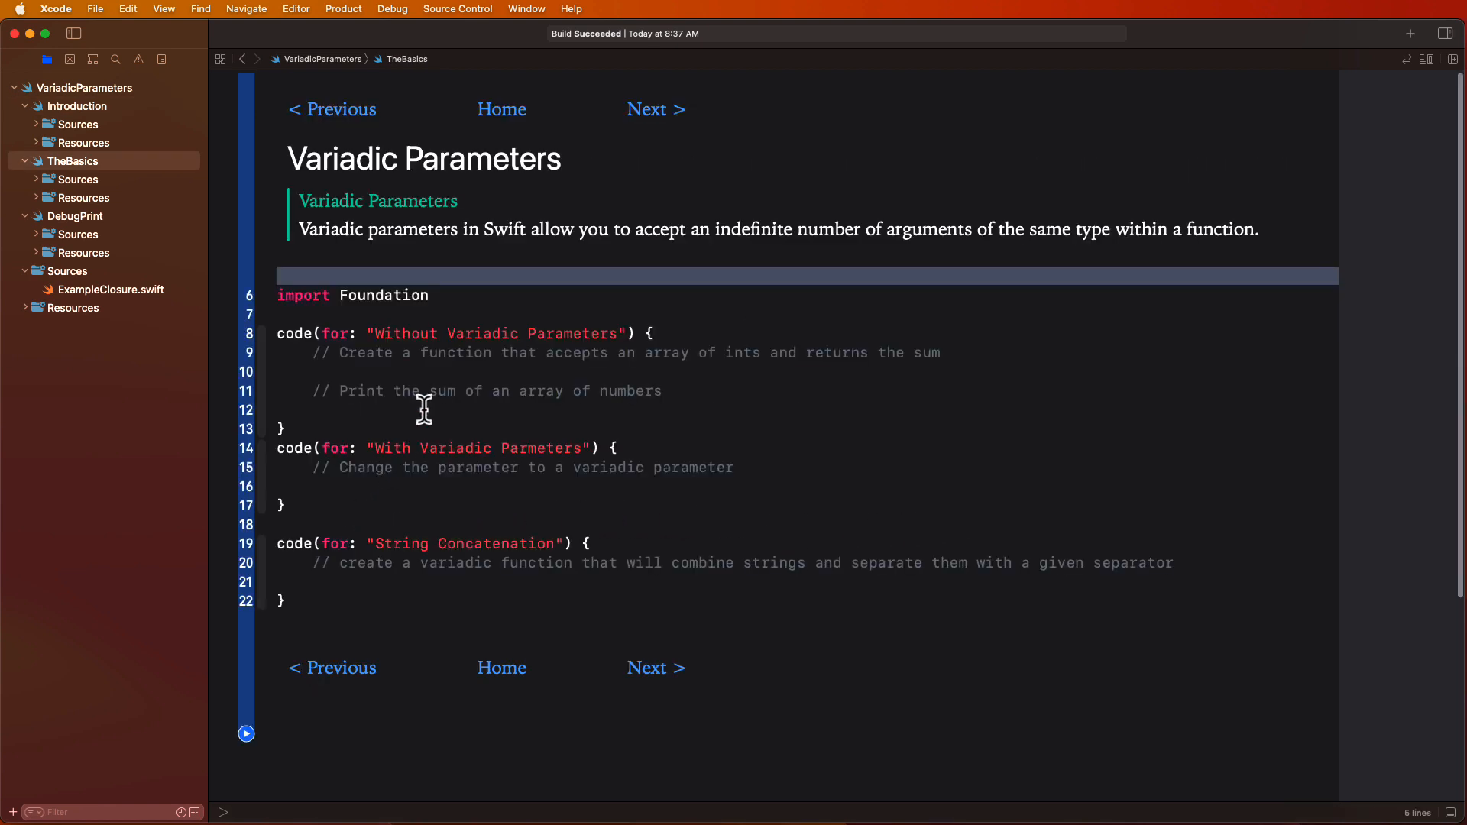
- Write func addNumbers(_ numbers: [Int]) -> Int returning numbers.reduce(0, +)
{"action": "left_click", "coordinate": [472, 371]}
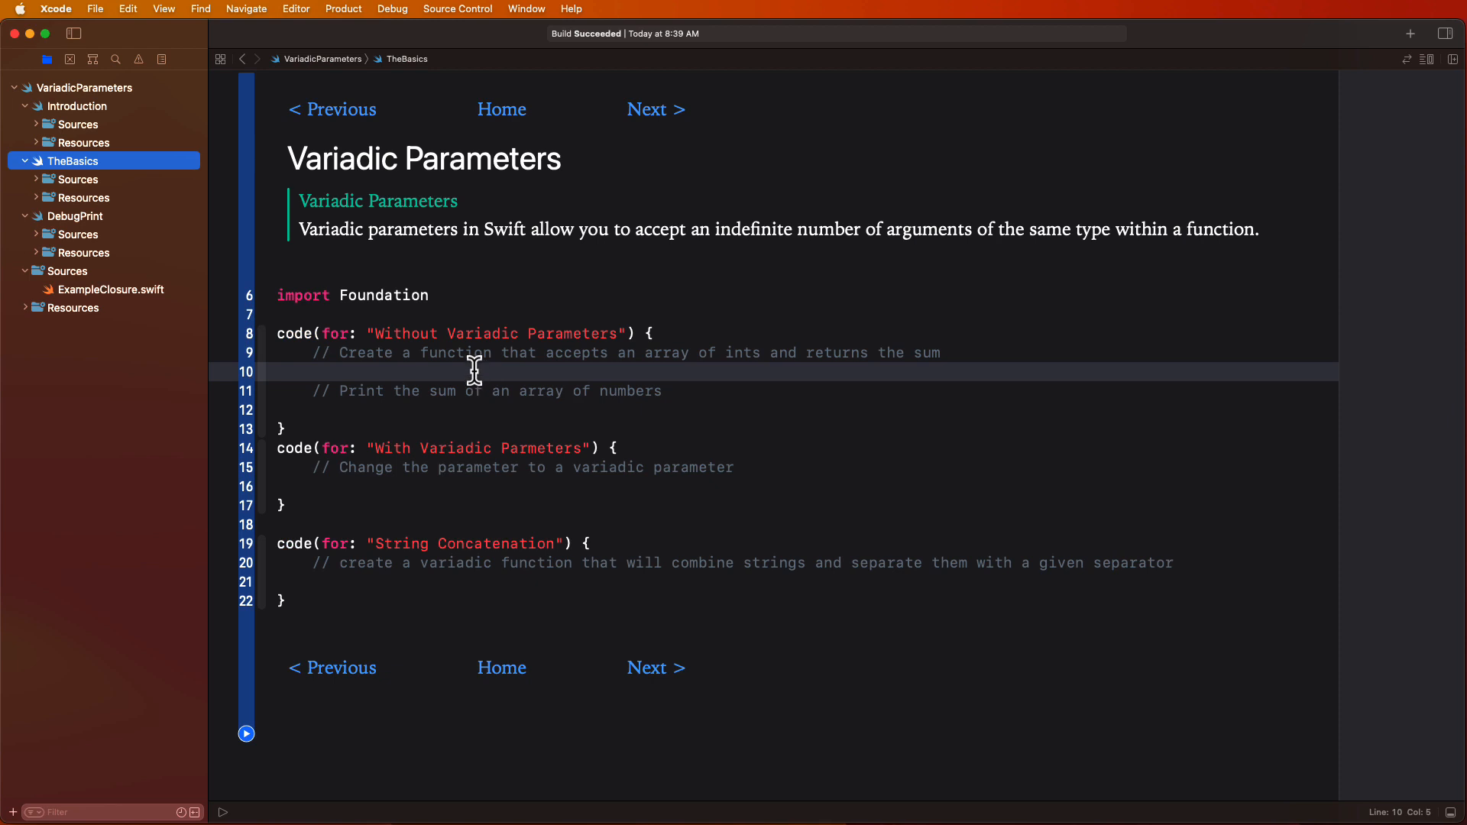
{"action": "type", "text": "func add"}
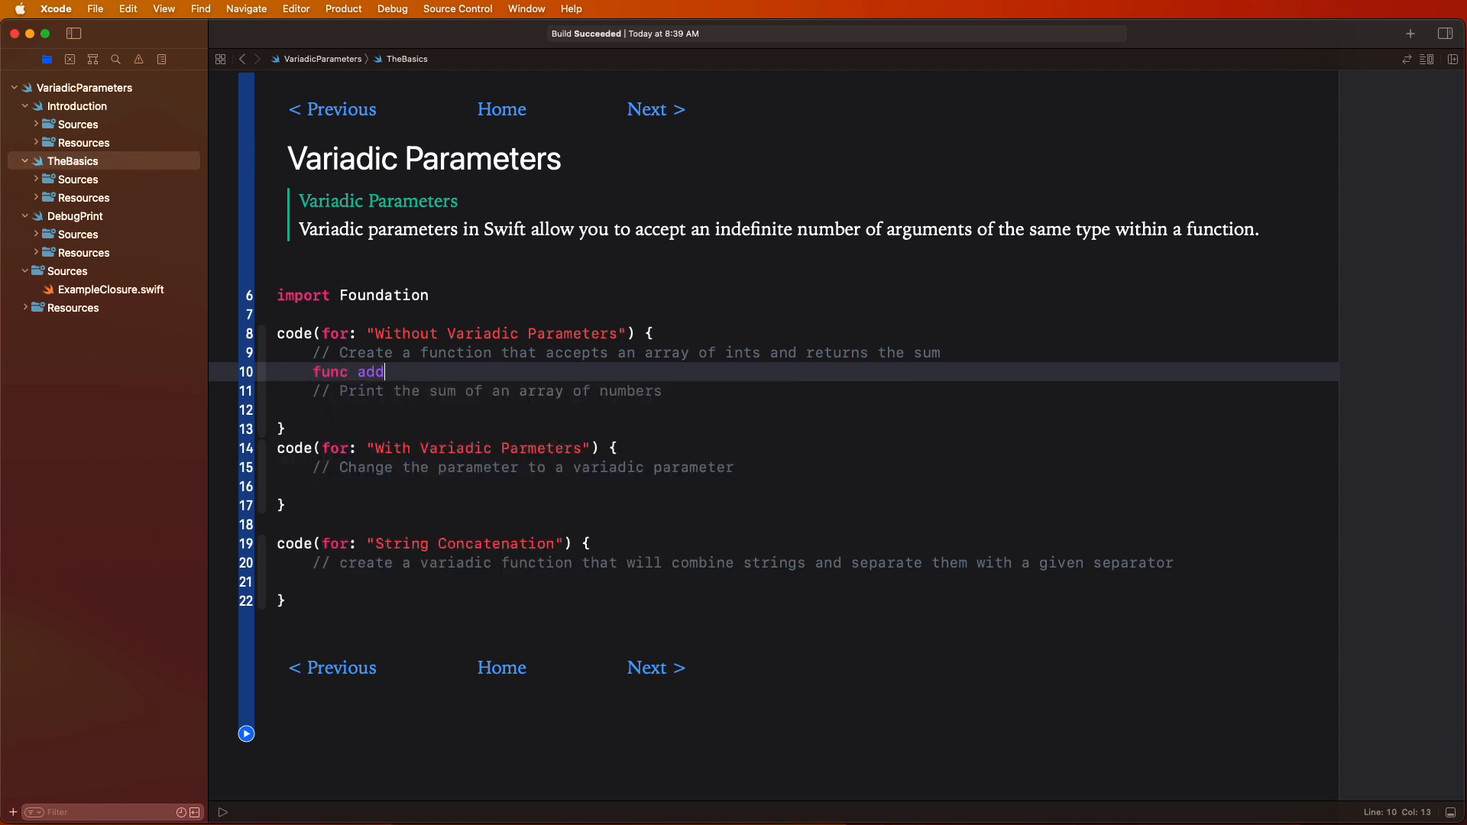
{"action": "type", "text": "Numbers"}
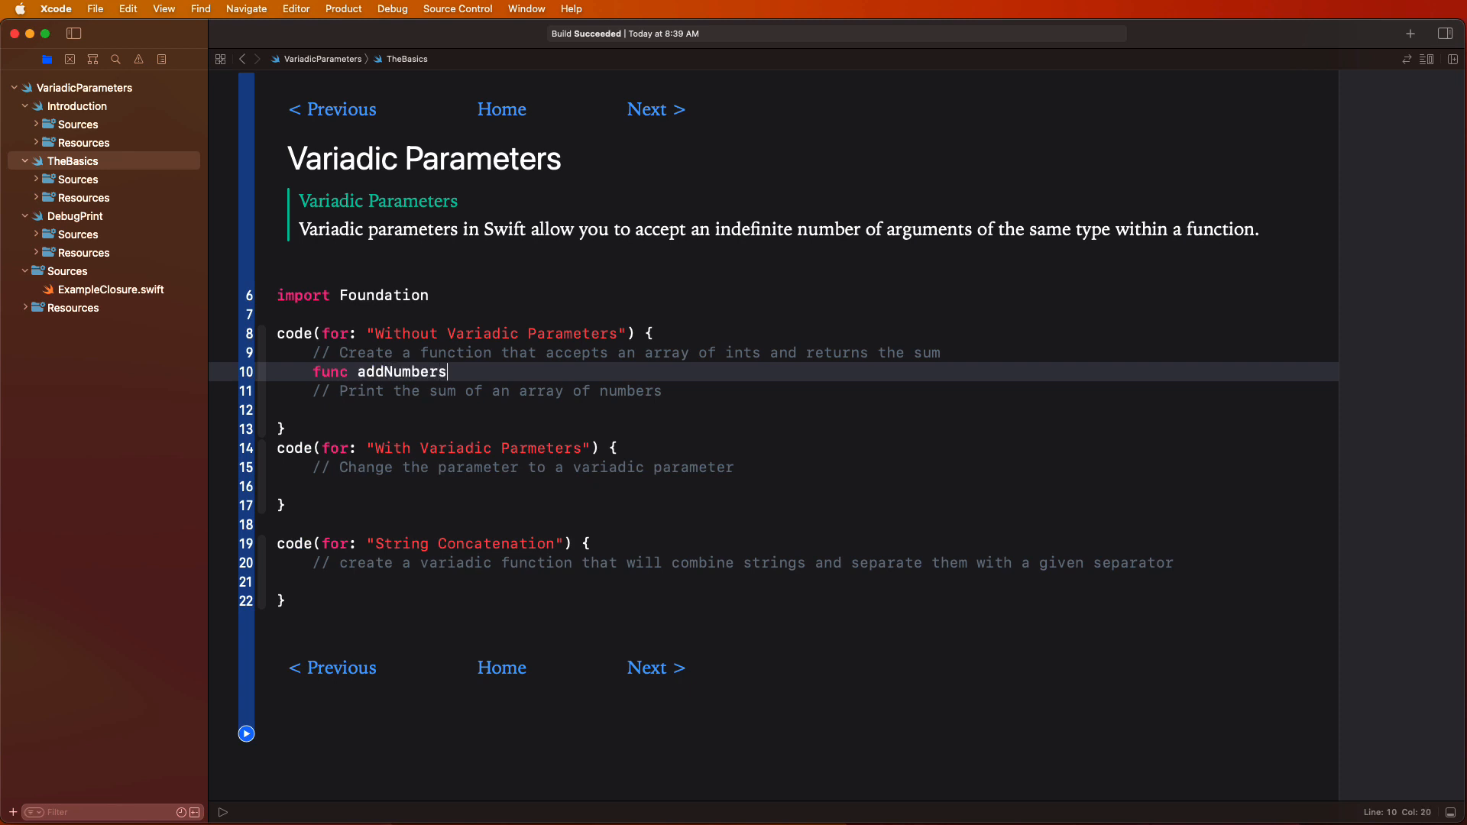
{"action": "type", "text": "(_ nu"}
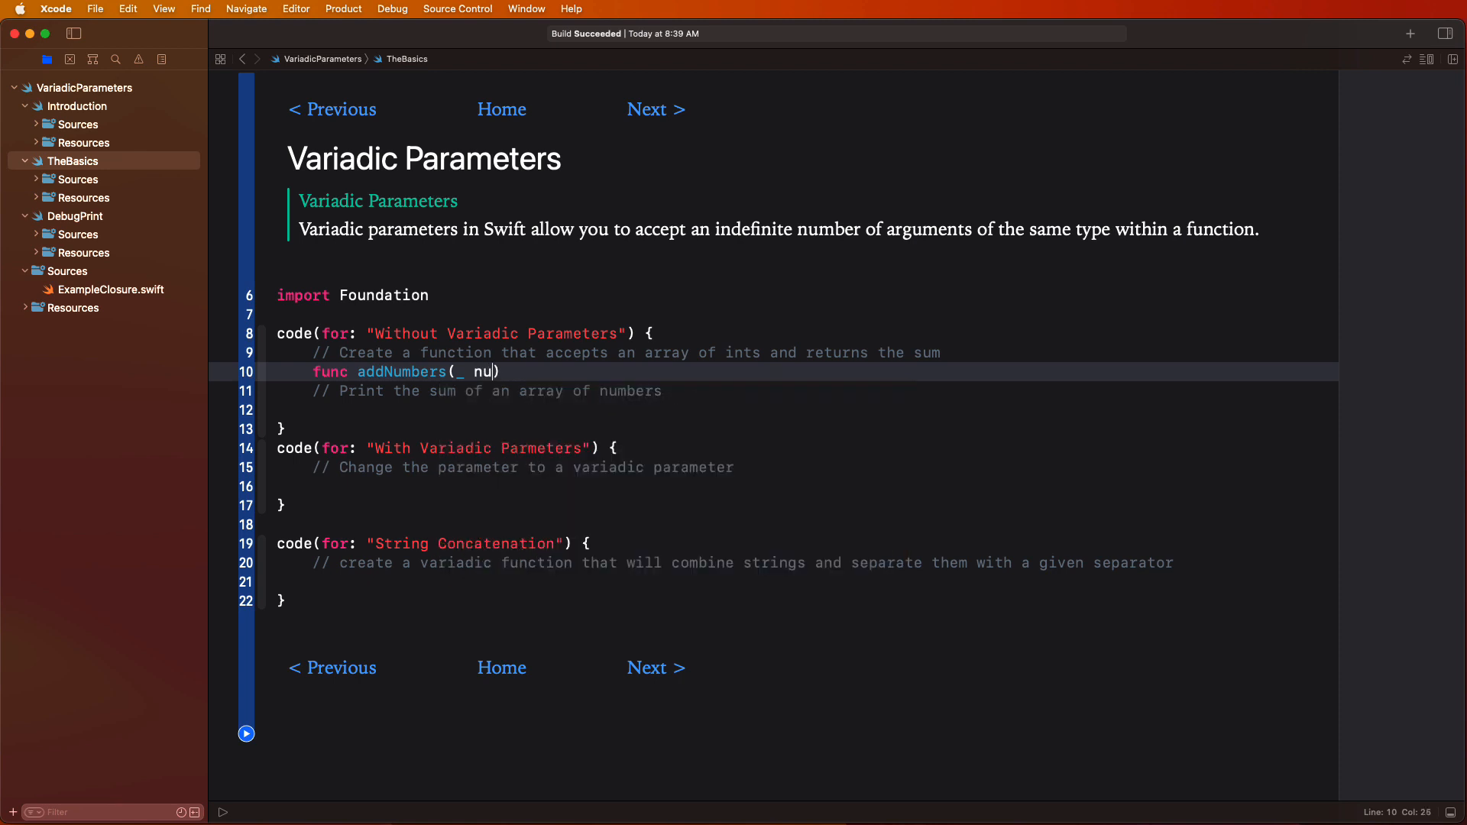
{"action": "type", "text": "mbers:"}
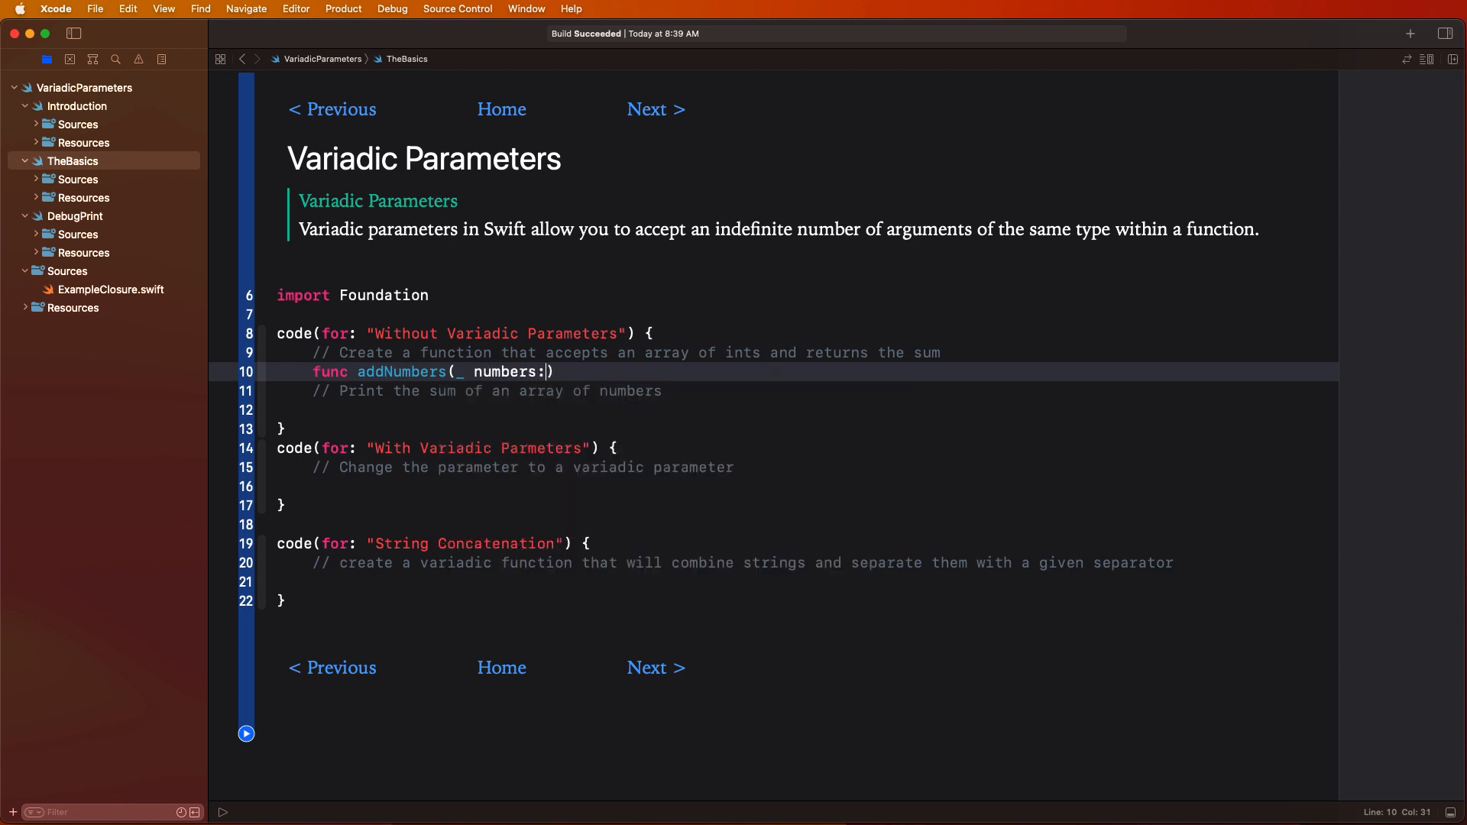
{"action": "type", "text": "[Int"}
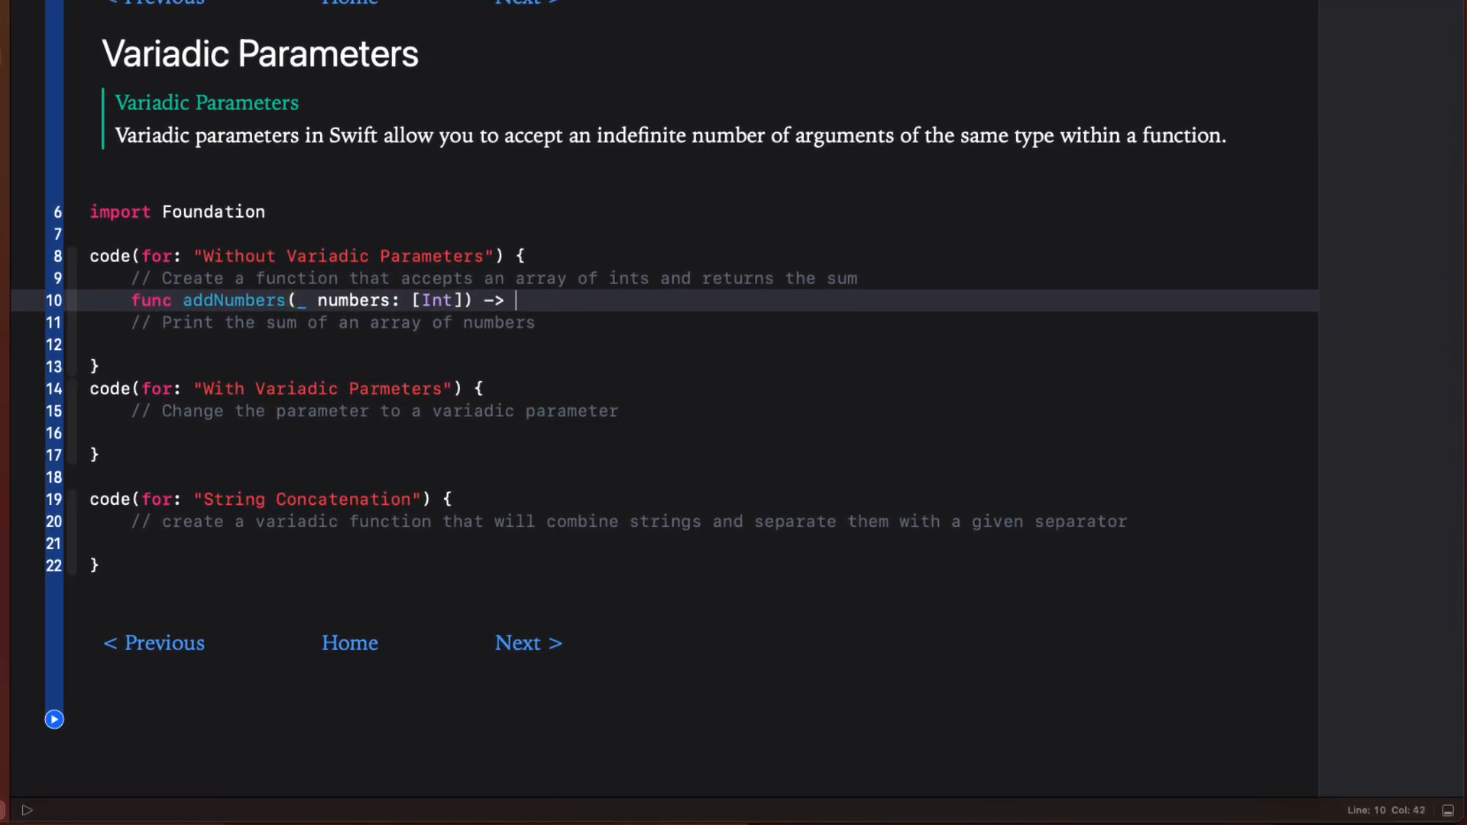
{"action": "type", "text": "Int"}
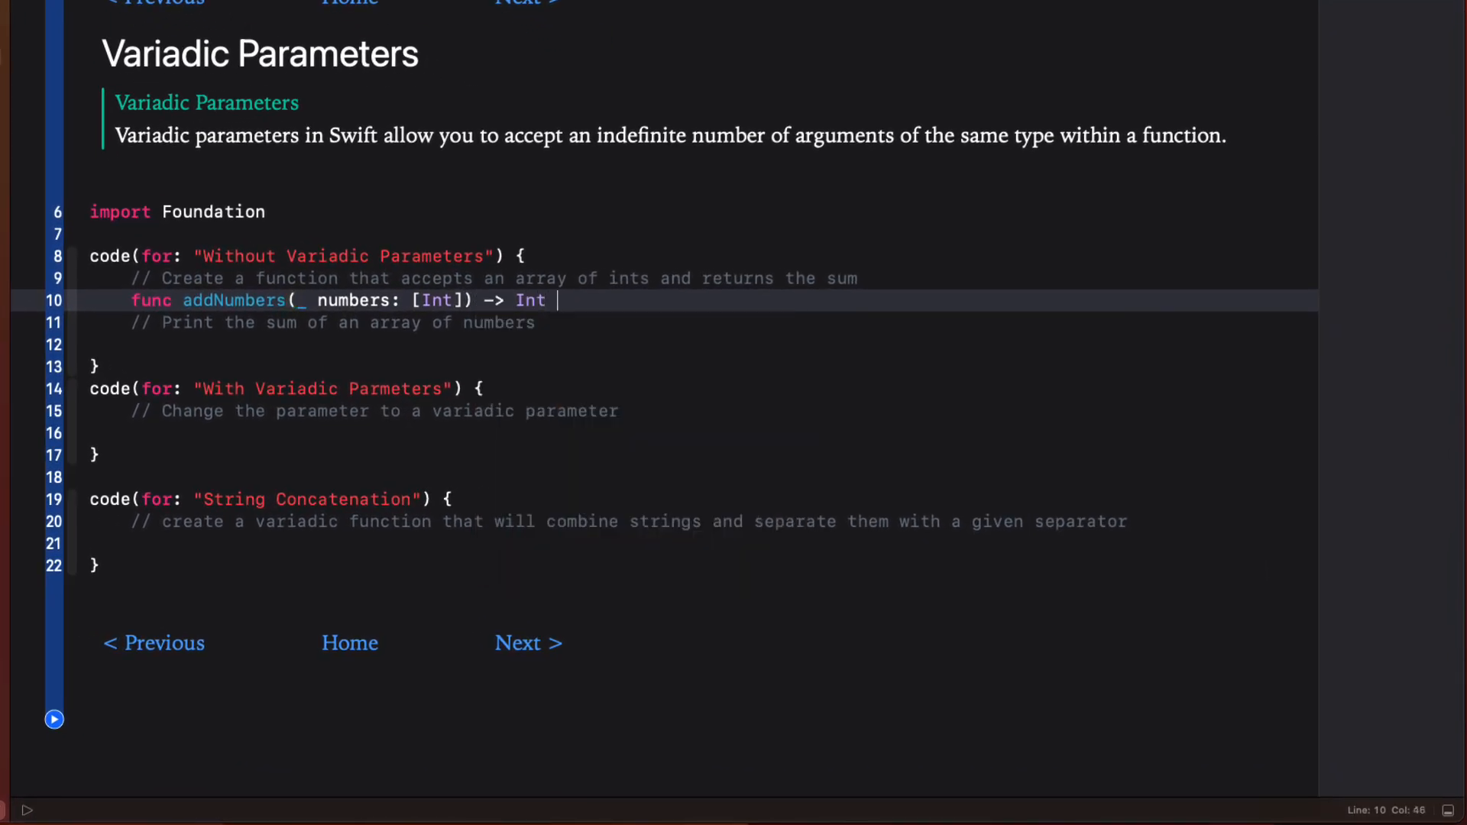
{"action": "type", "text": "{"}
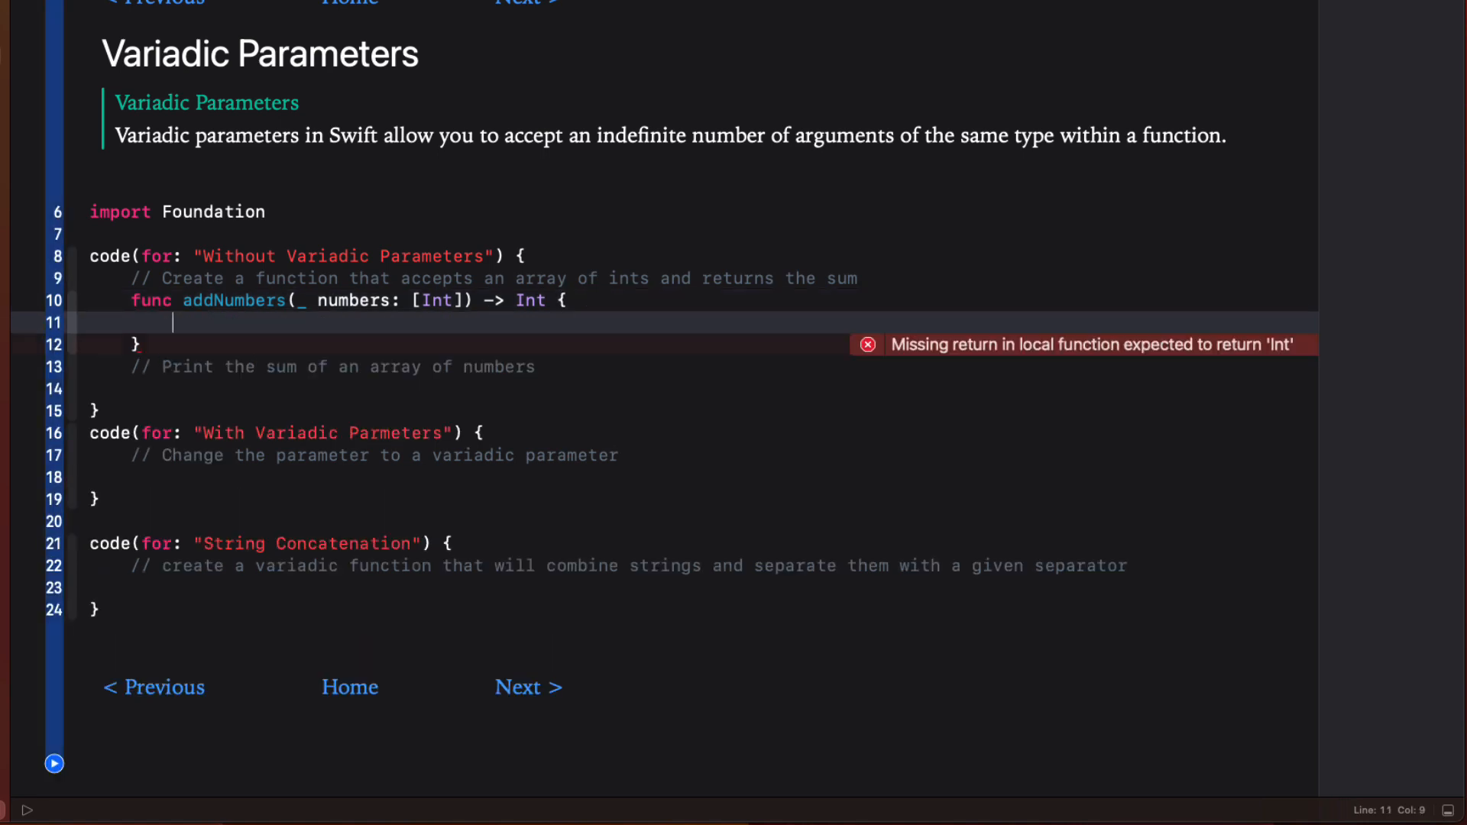
{"action": "type", "text": "numbers"}
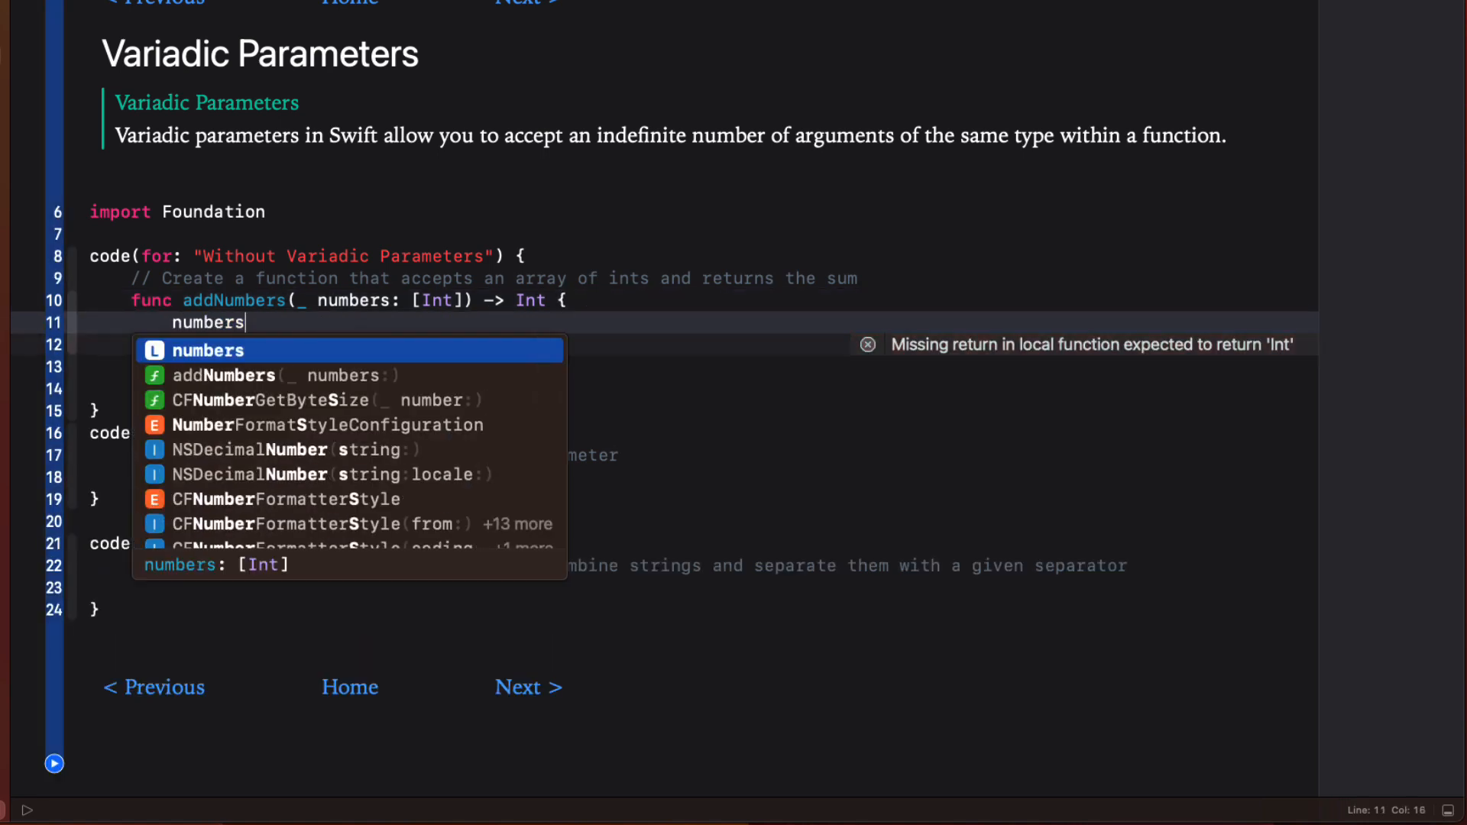
{"action": "type", "text": ".reduce(initialResult: Result, nextPartialResult: (Result, Int) throws -> Result"}
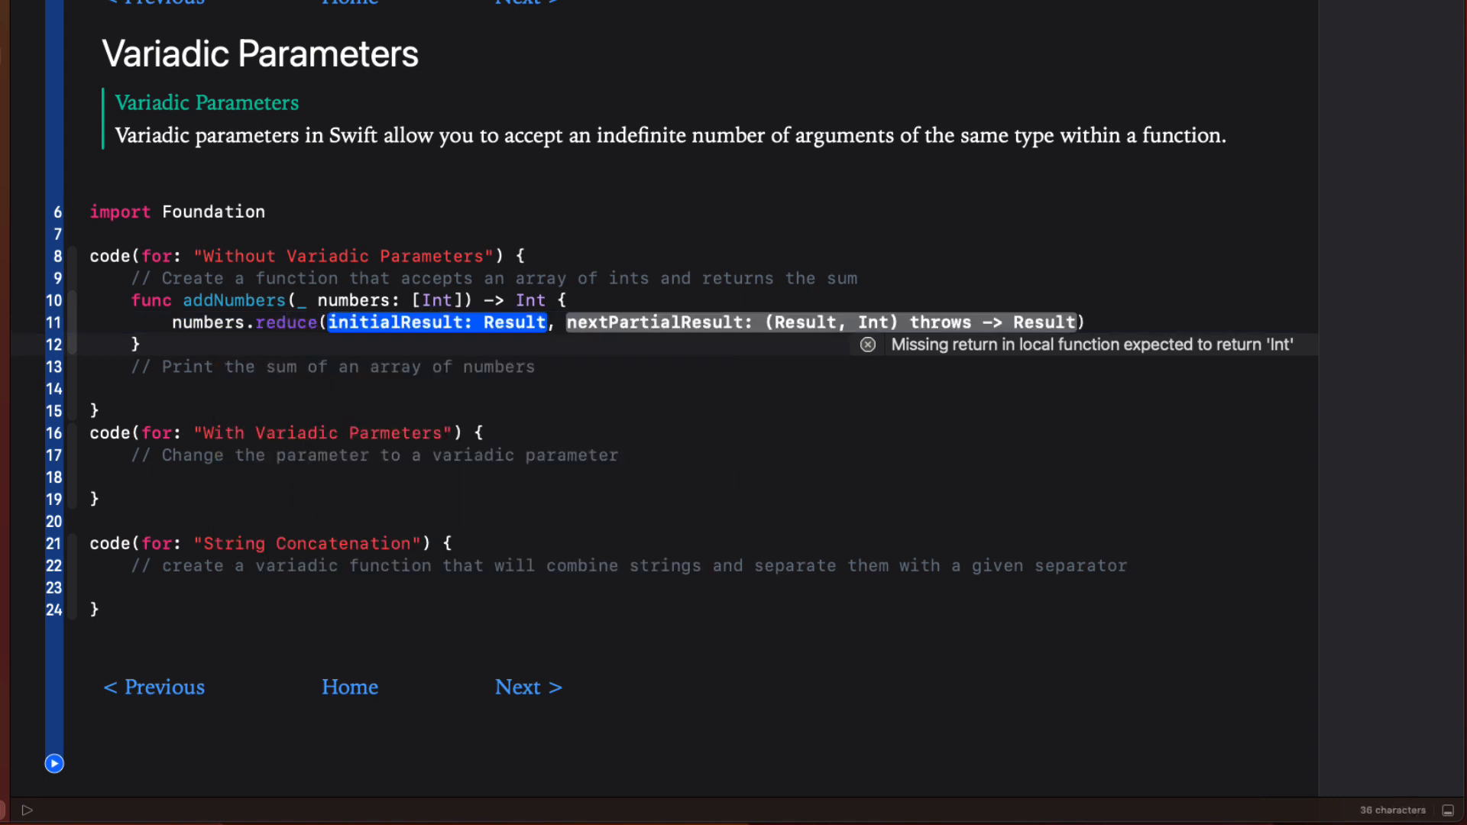
{"action": "type", "text": "0"}
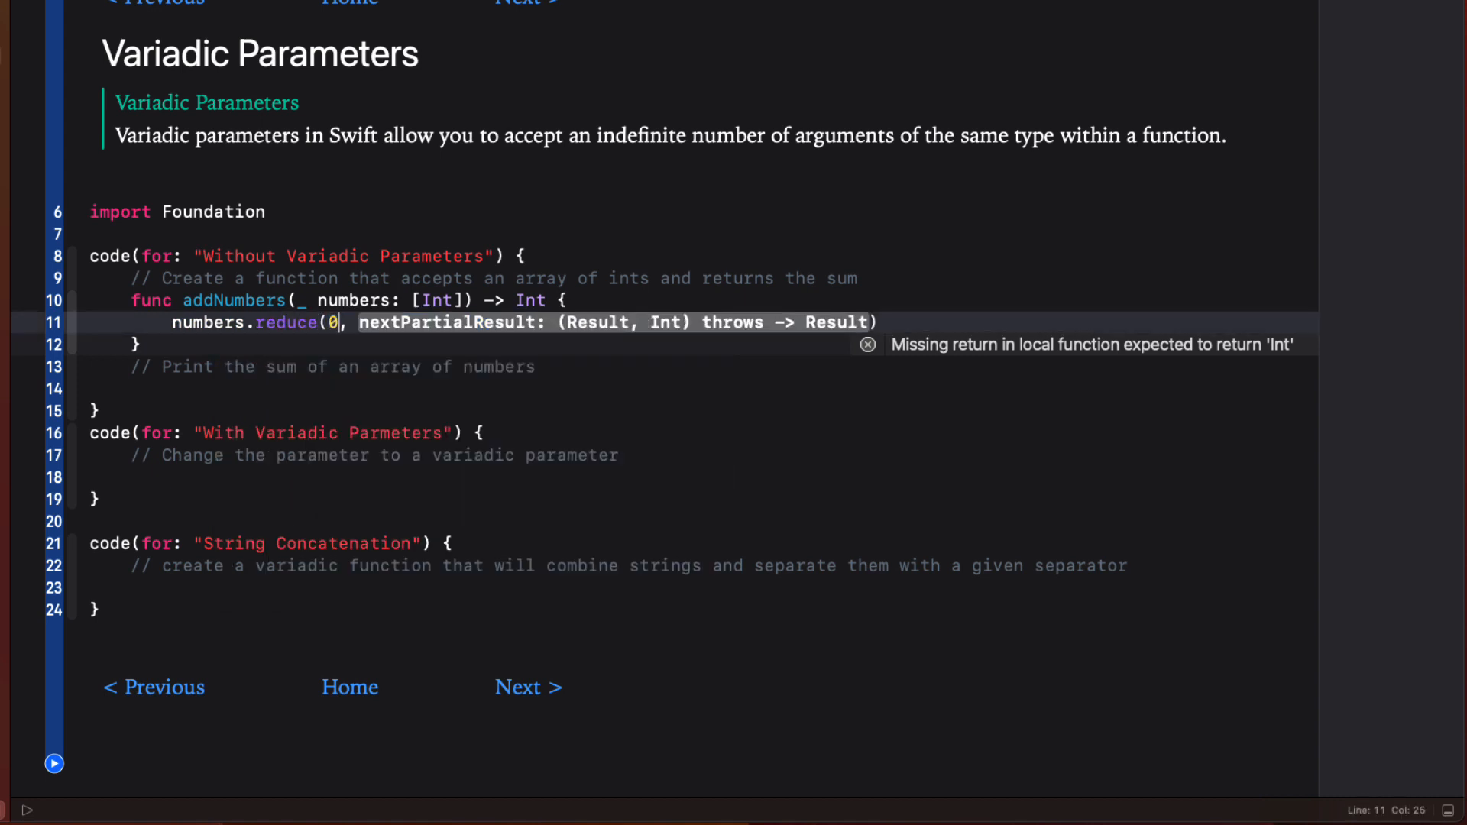
{"action": "type", "text": "+"}
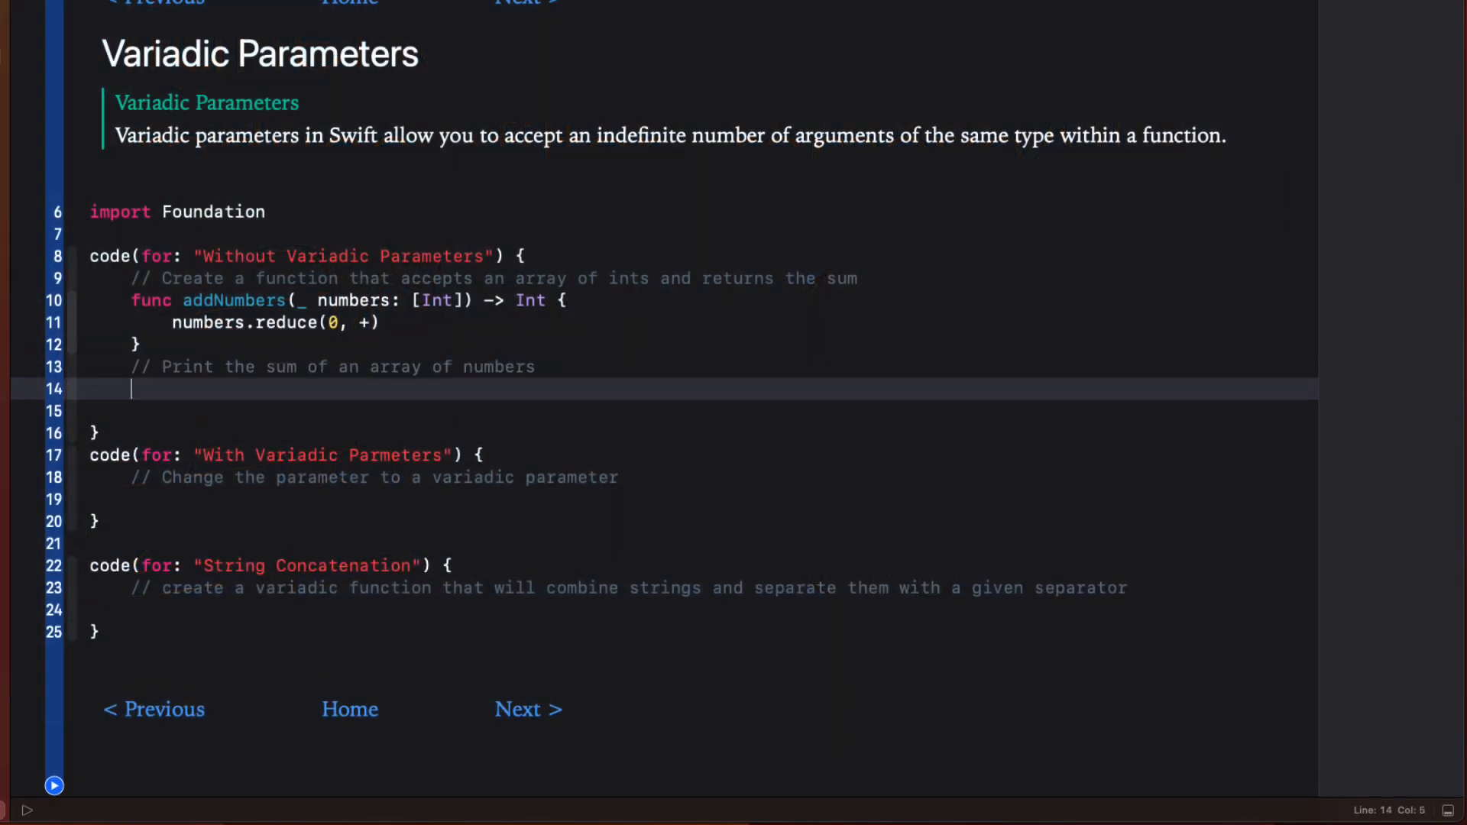
- Print addNumbers([1,2,3,4,5,6]) on line 14
{"action": "type", "text": "addNumbers([1"}
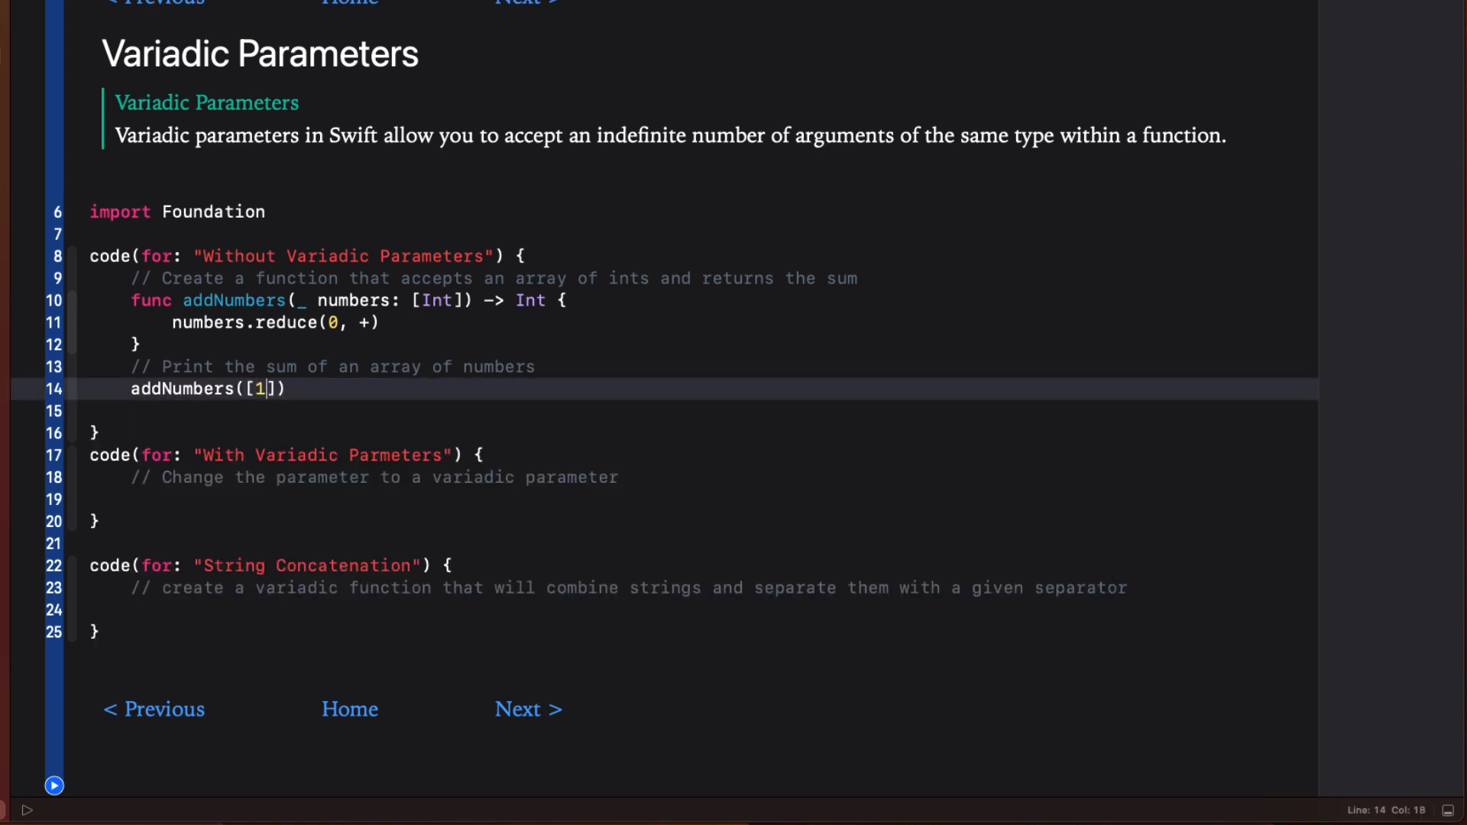
{"action": "type", "text": ",2,3,4,5,6"}
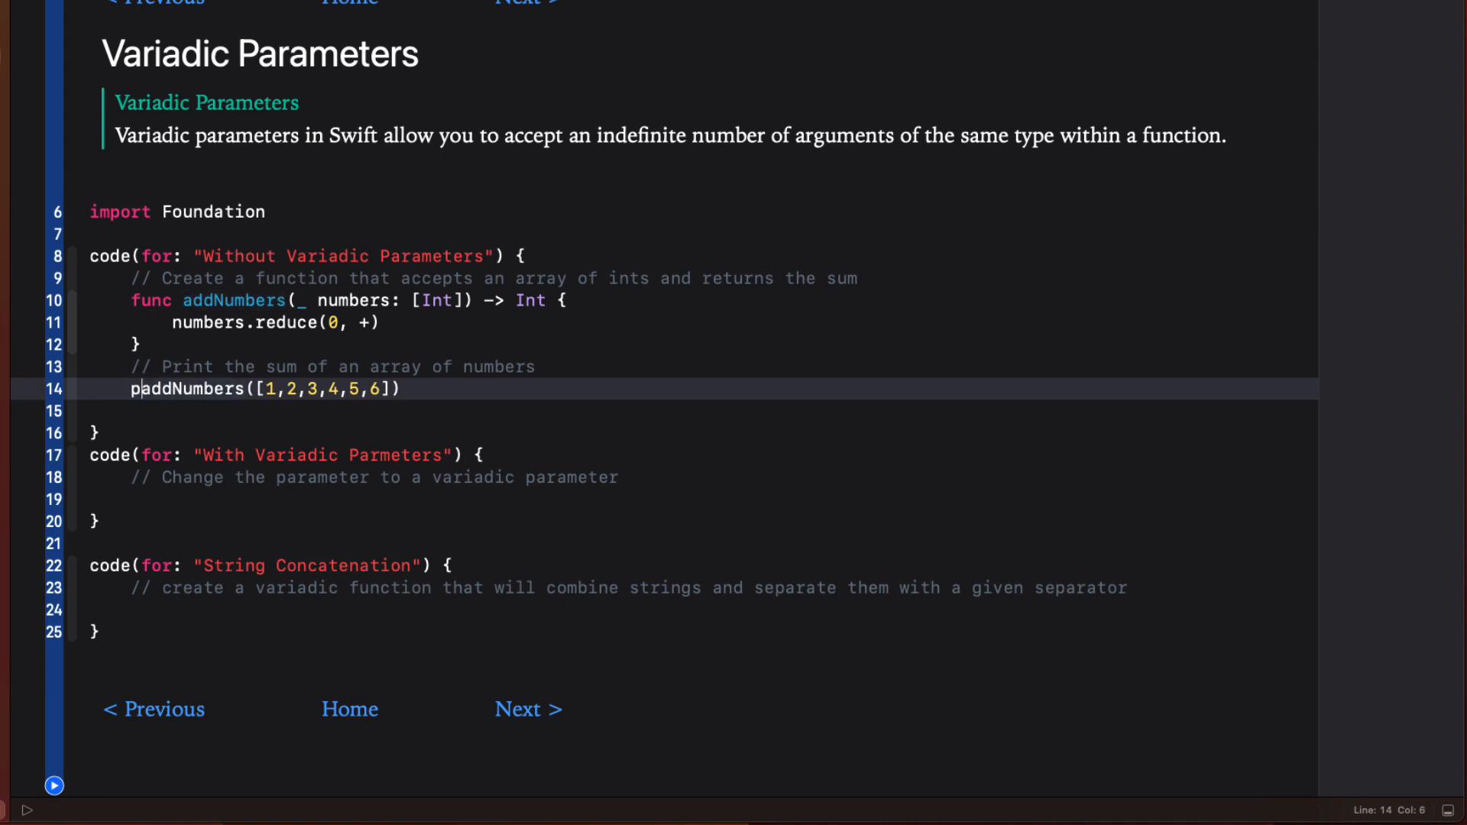
{"action": "type", "text": "rint("}
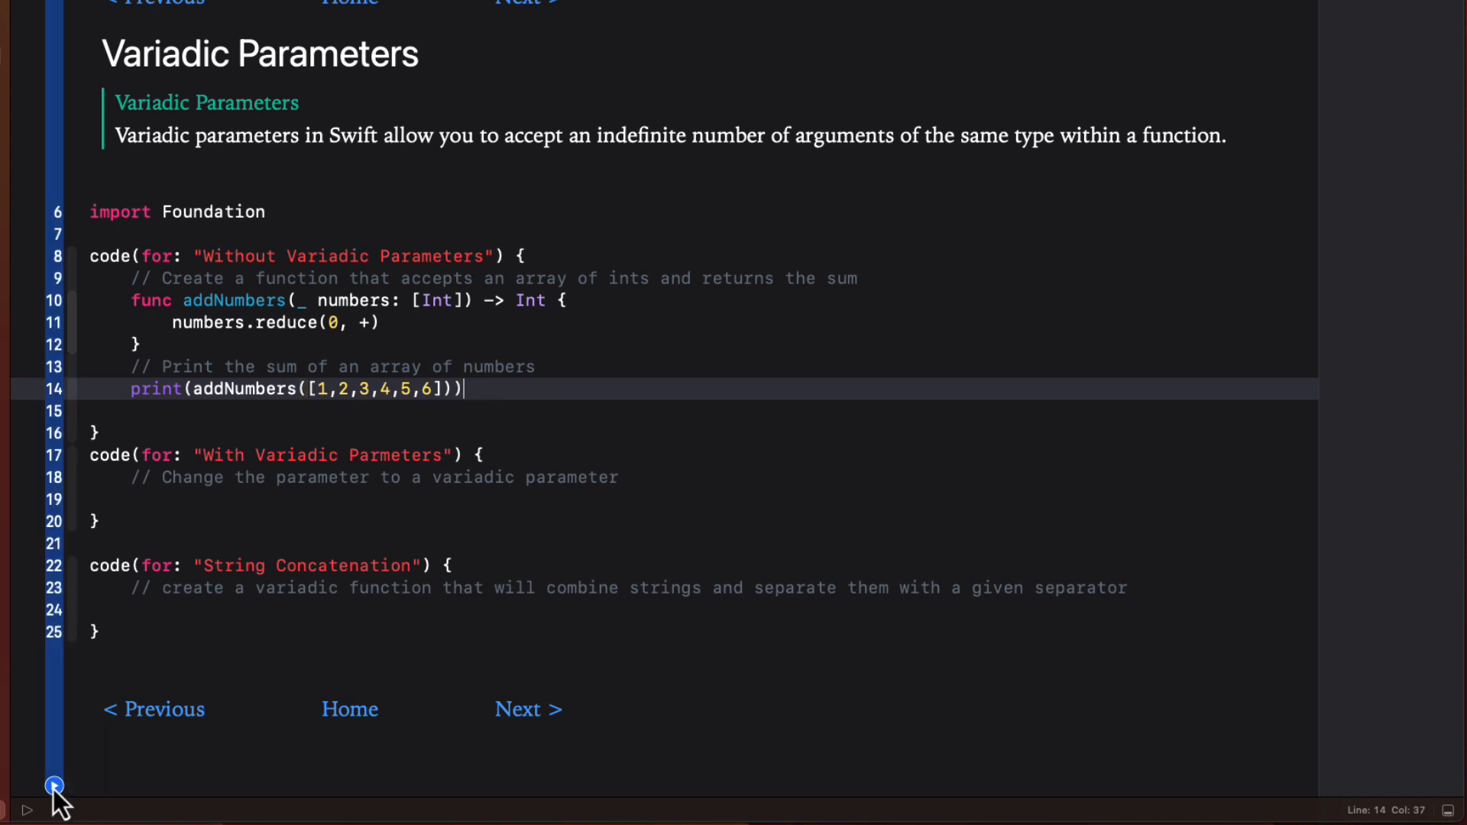
- Run the playground to see 21, then type print(addNumbers()) on a new line
{"action": "left_click", "coordinate": [53, 786]}
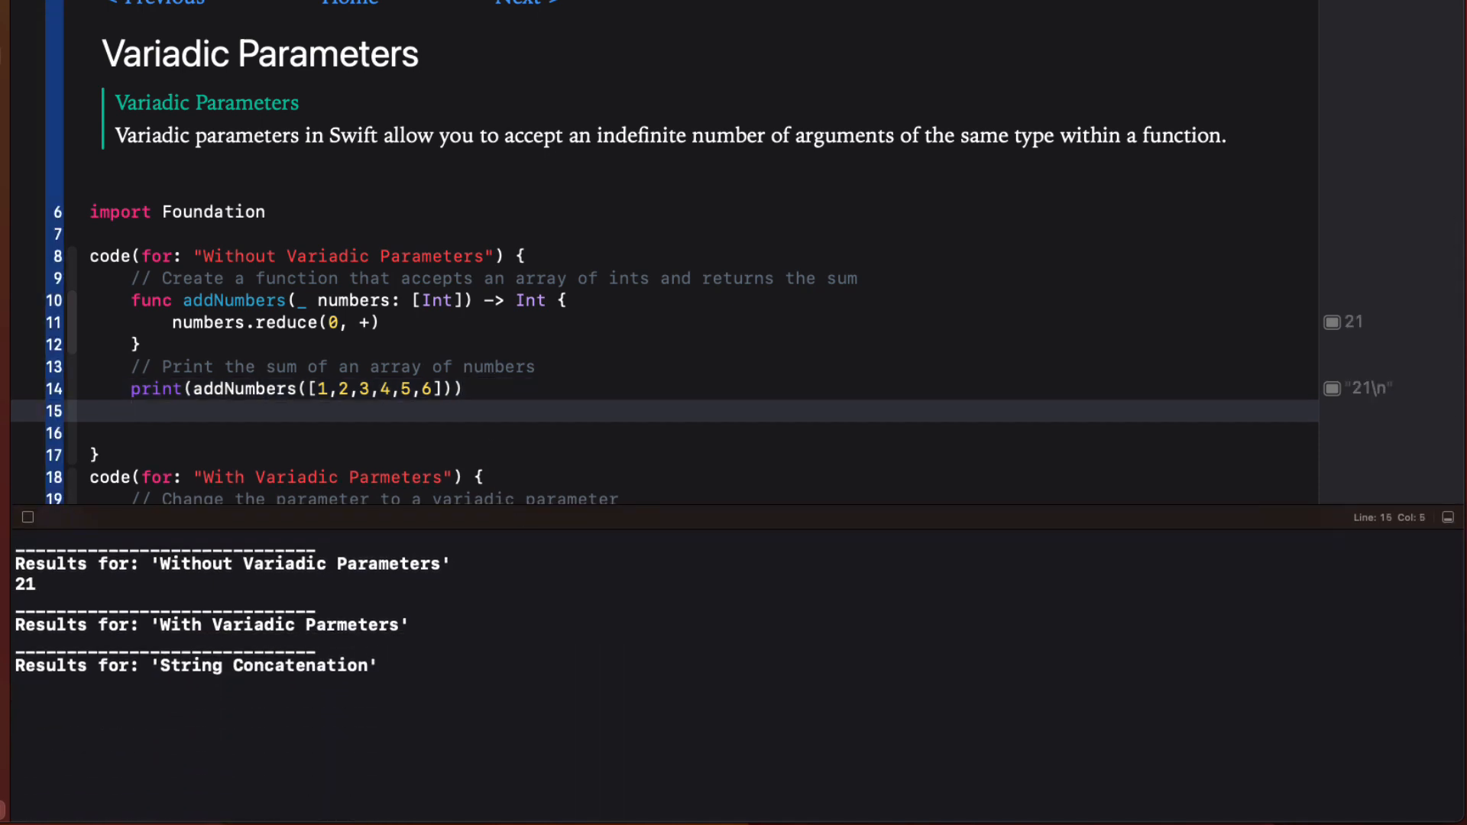
{"action": "type", "text": "print(addNumbers()"}
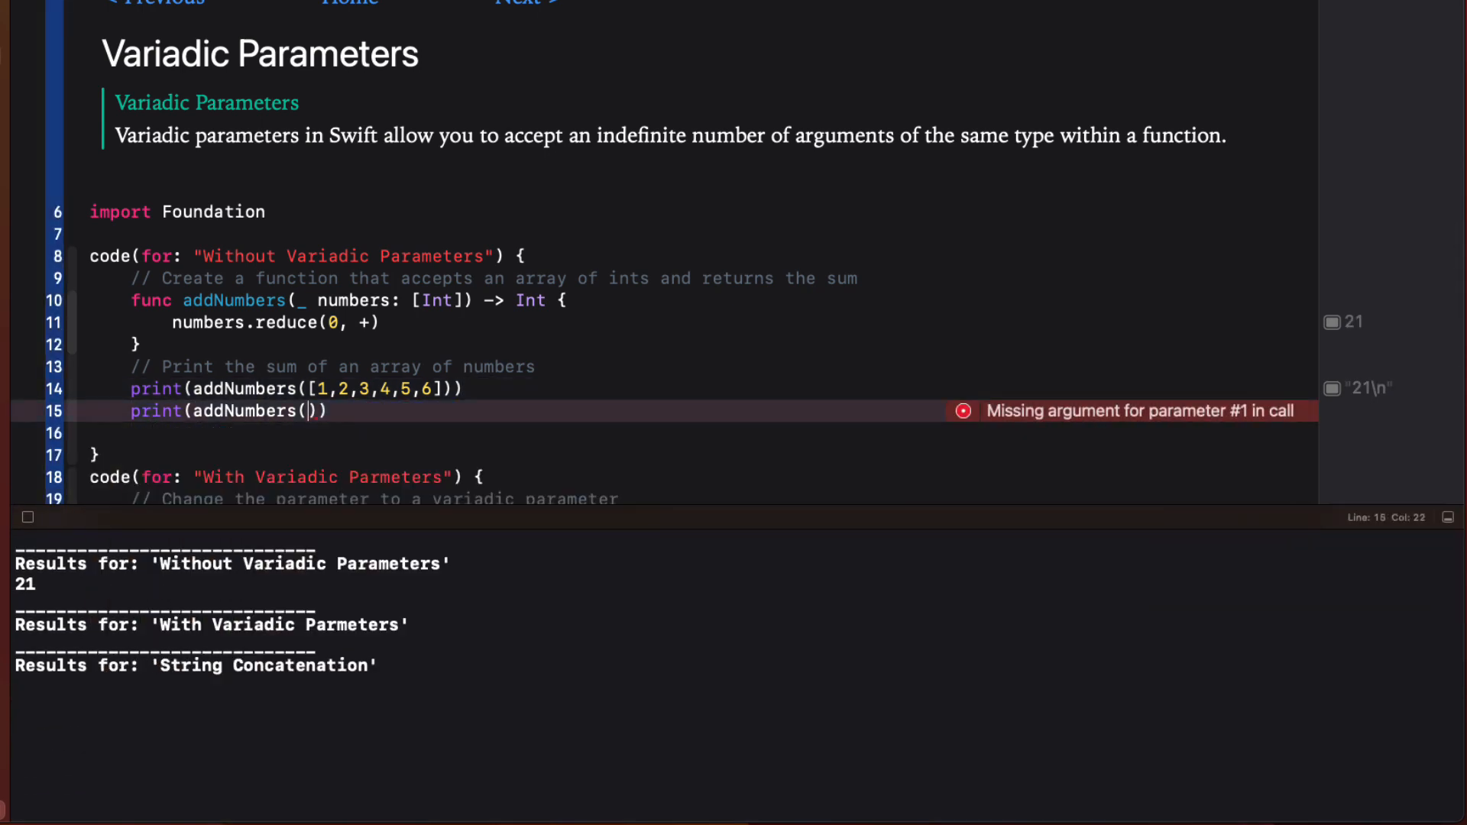
{"action": "mouse_move", "coordinate": [491, 388]}
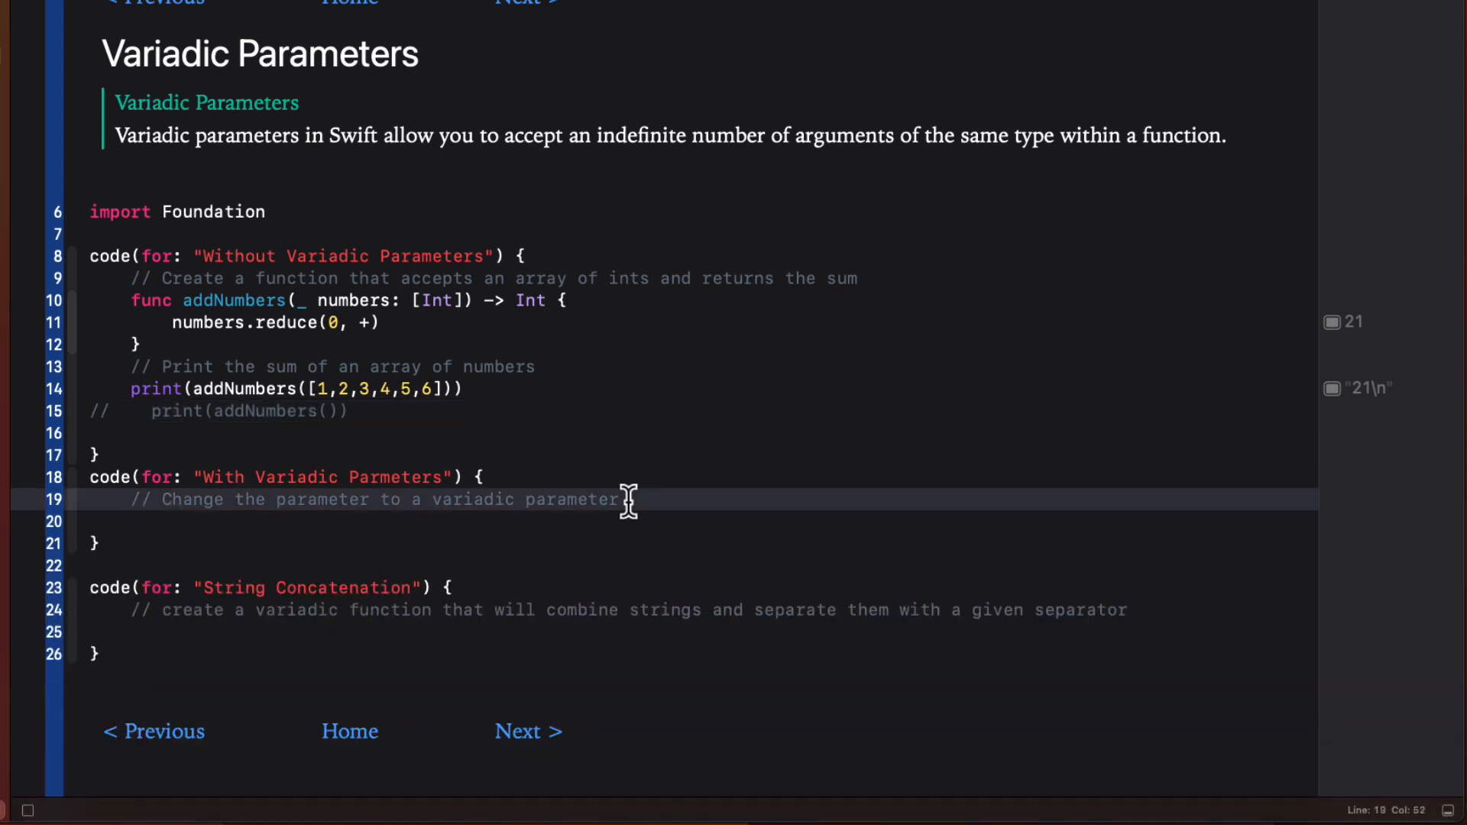
- Write addNumbers(_ numbers: Int...) that prints numbers, and call addNumbers(1,2,3,4,5,6)
{"action": "scroll", "scroll_direction": "up", "scroll_amount": 3}
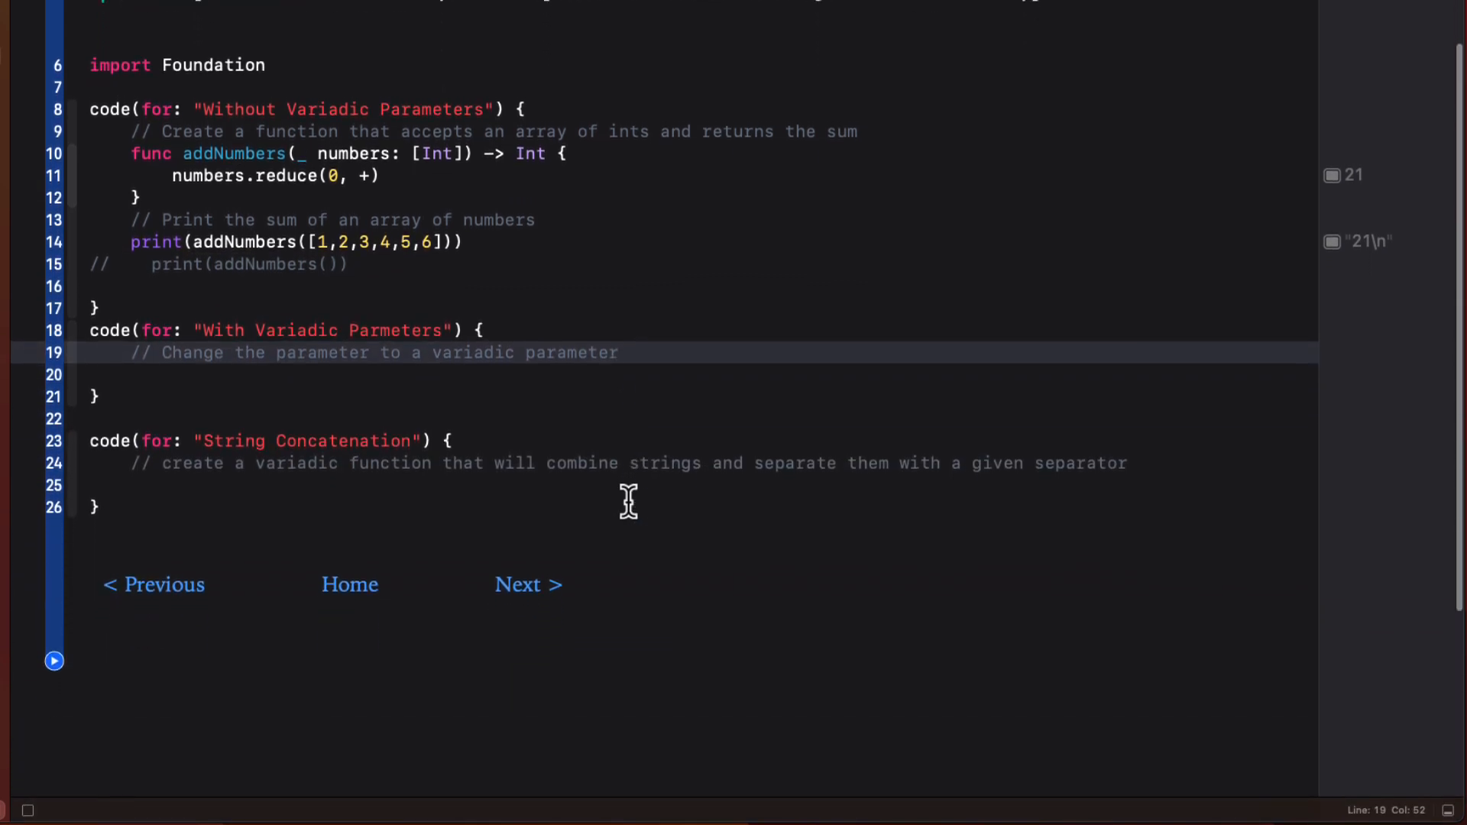
{"action": "type", "text": "func ad"}
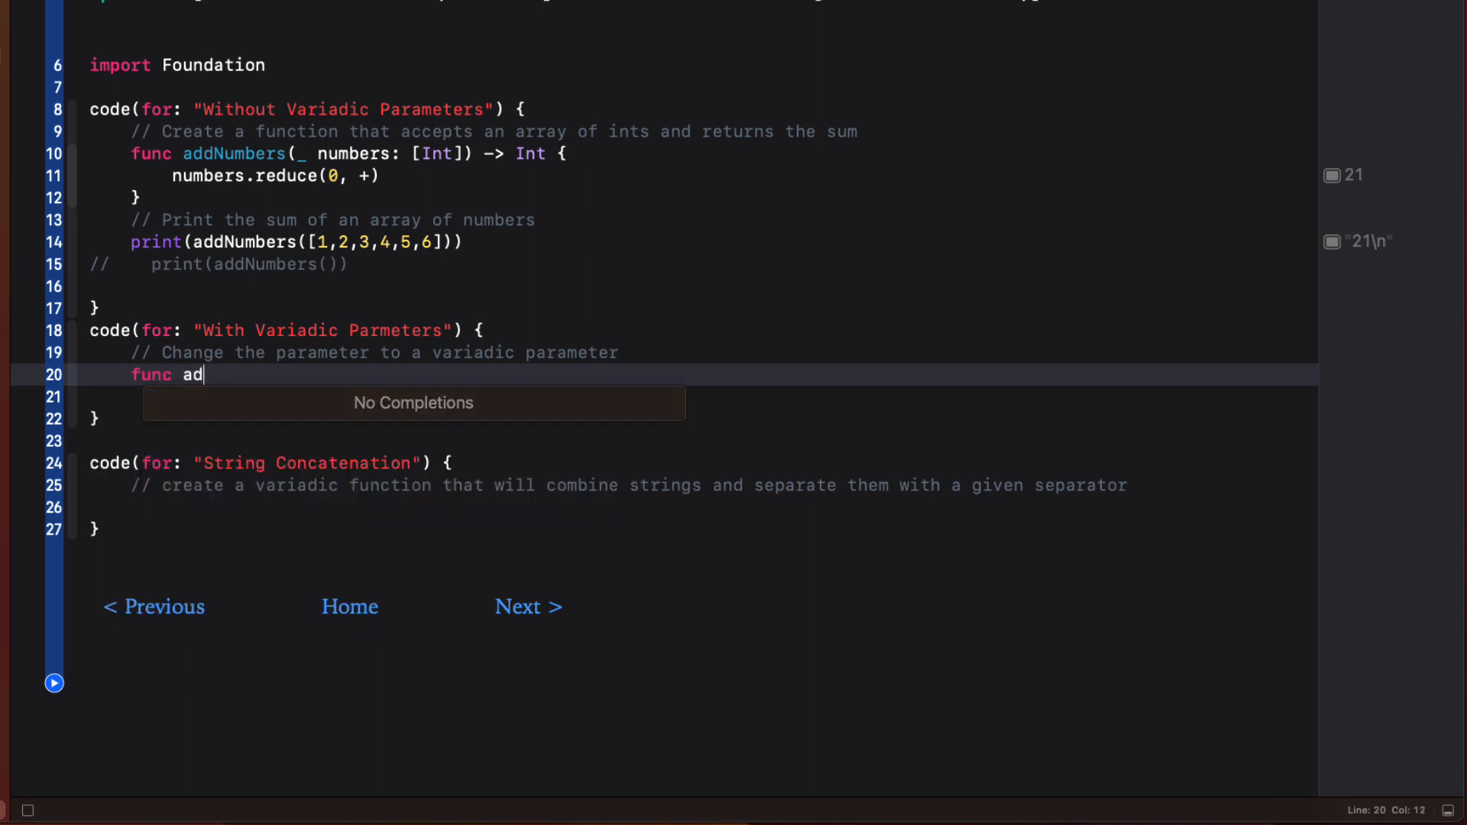
{"action": "type", "text": "dNumbers"}
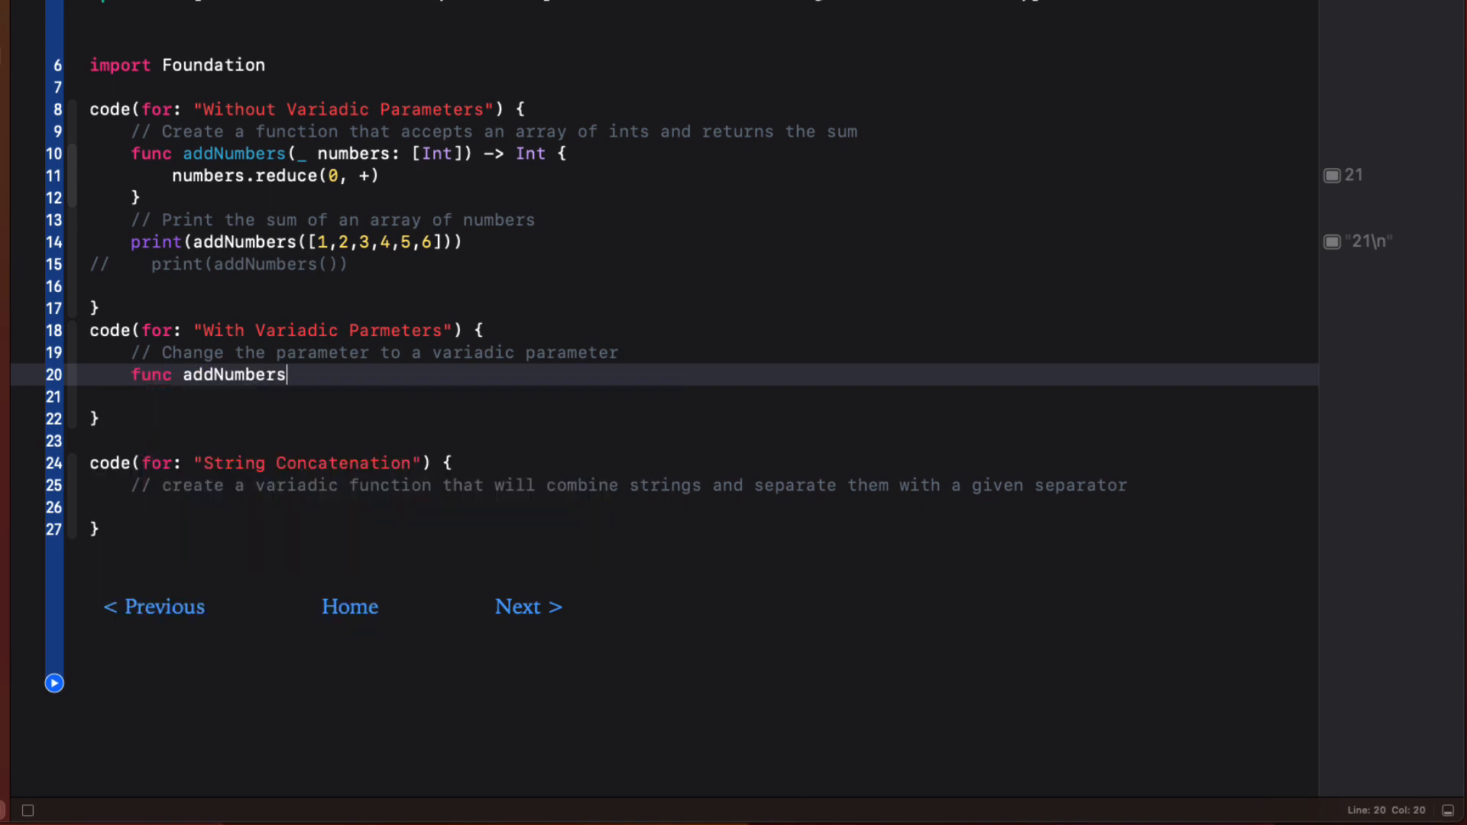
{"action": "type", "text": "(_ numbers:"}
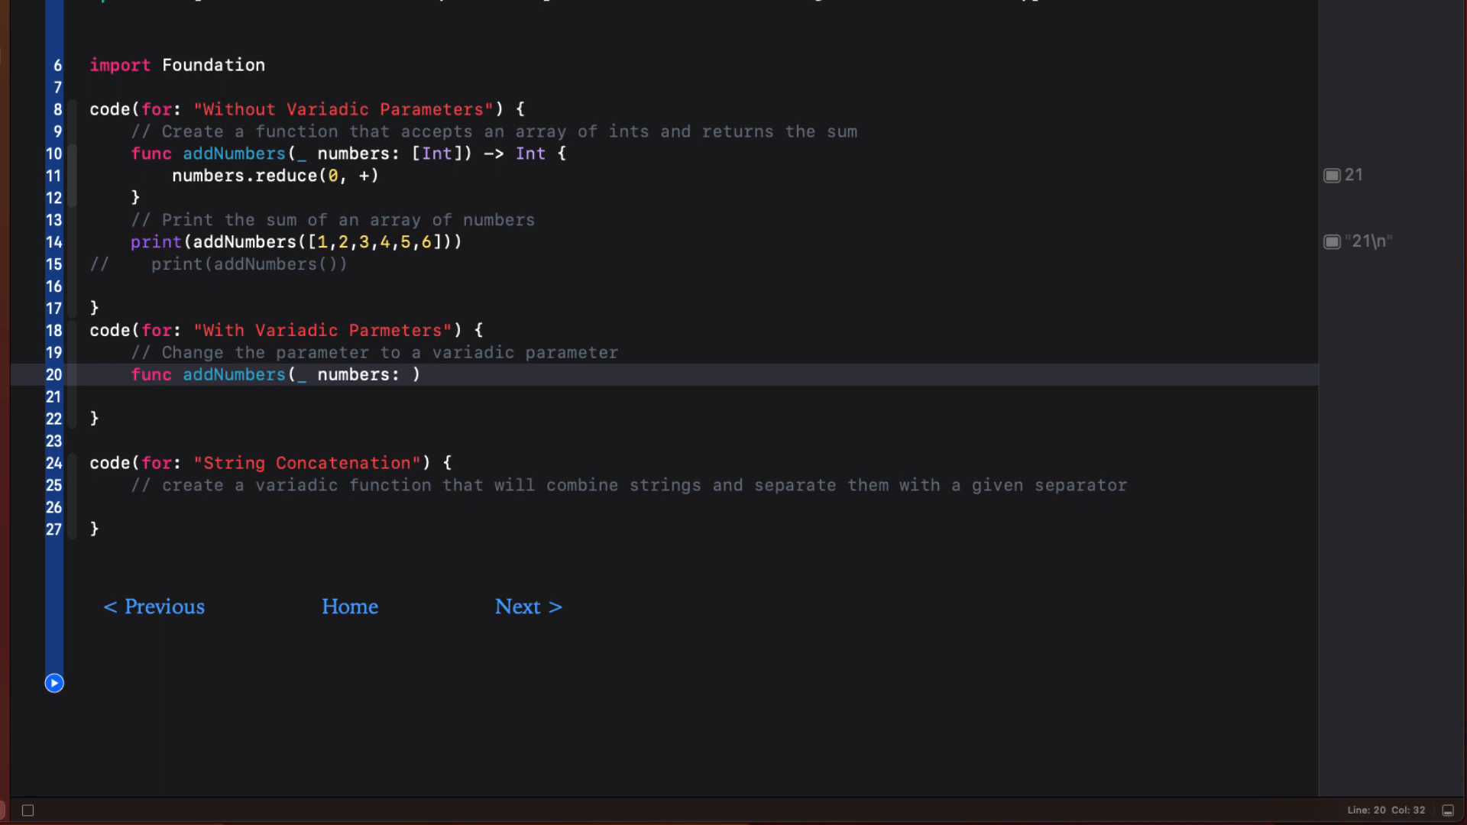
{"action": "type", "text": "Int..."}
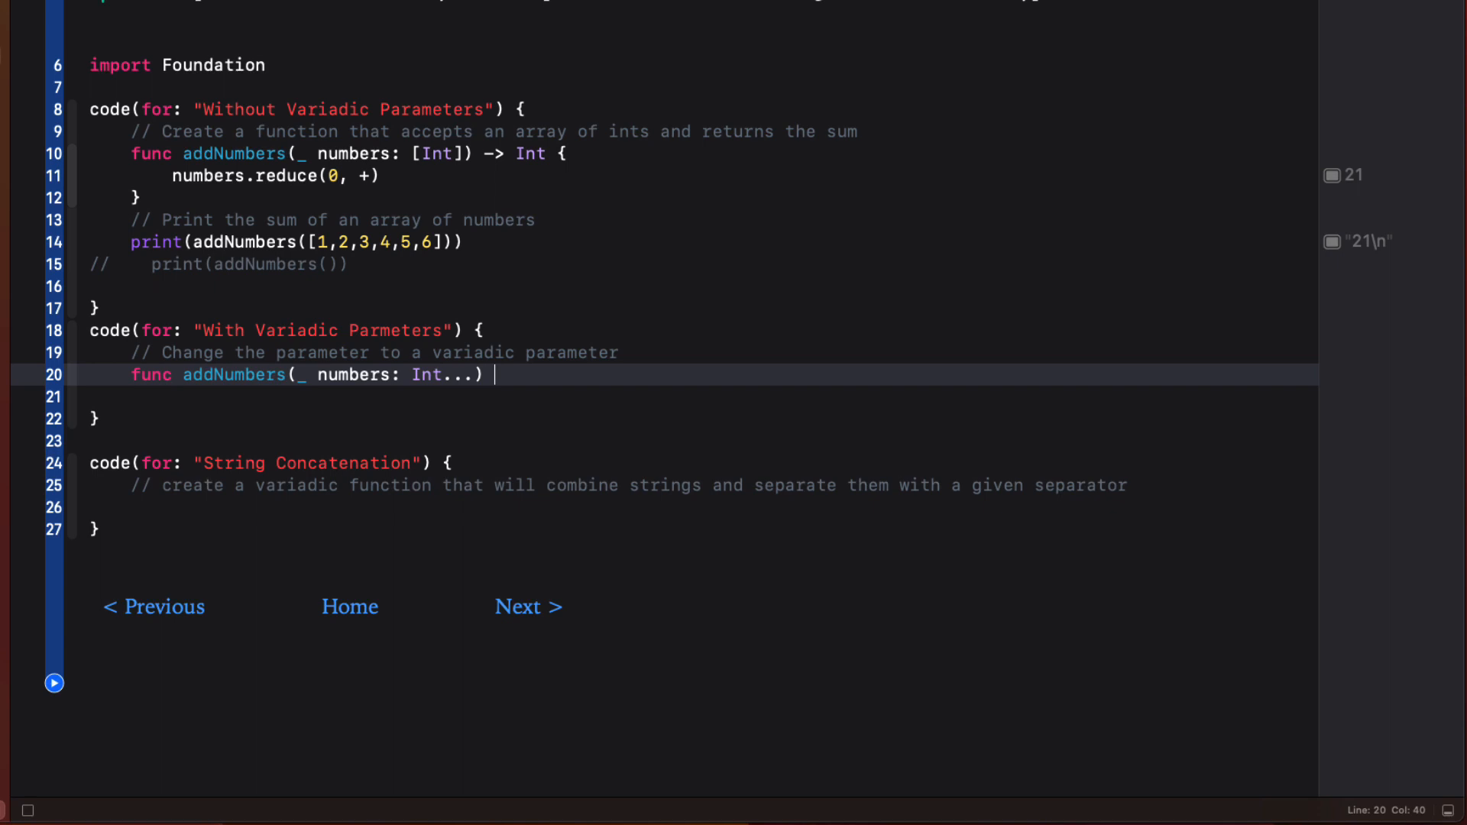
{"action": "type", "text": "{"}
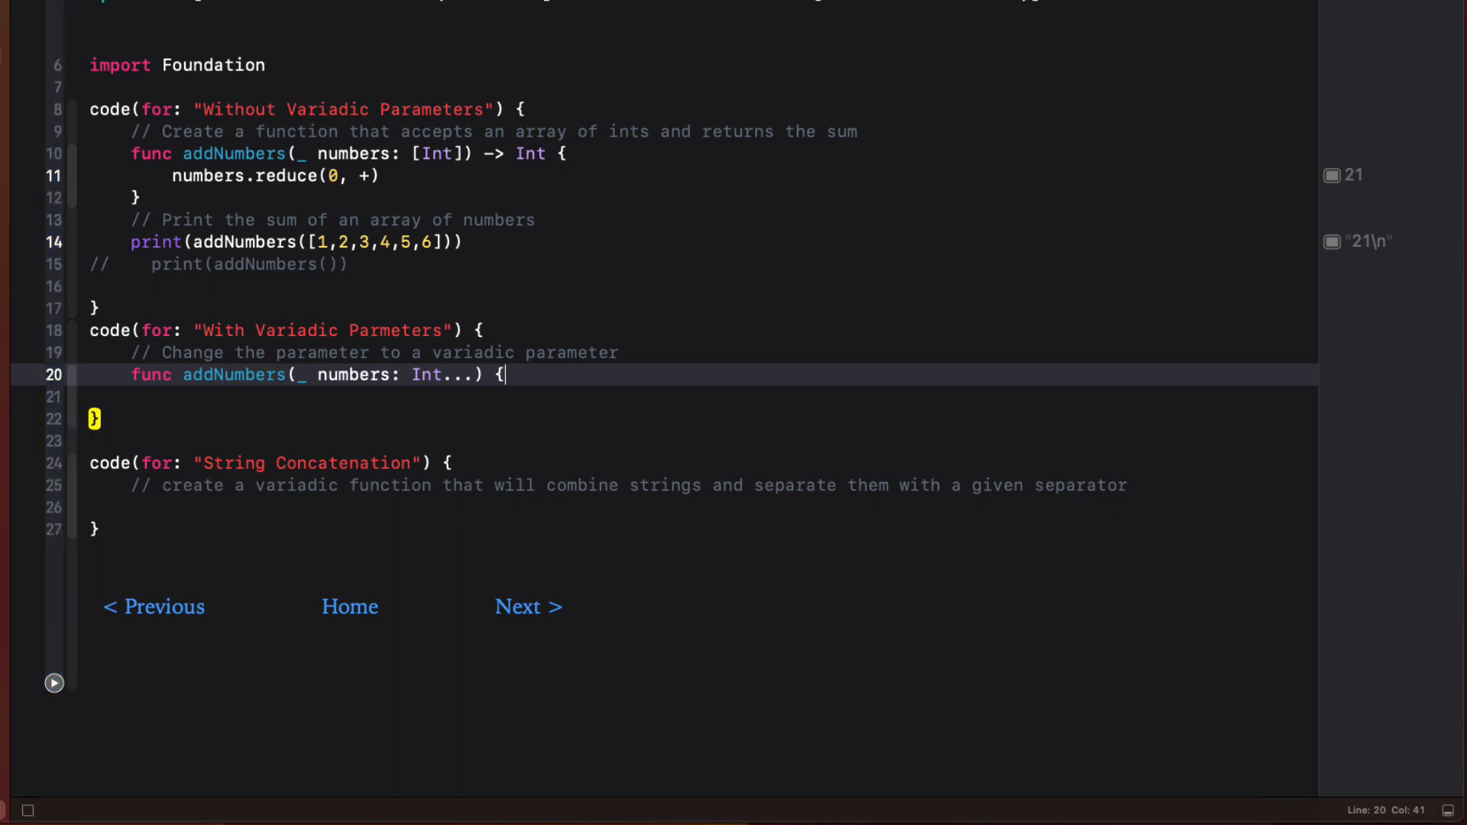
{"action": "type", "text": "print("}
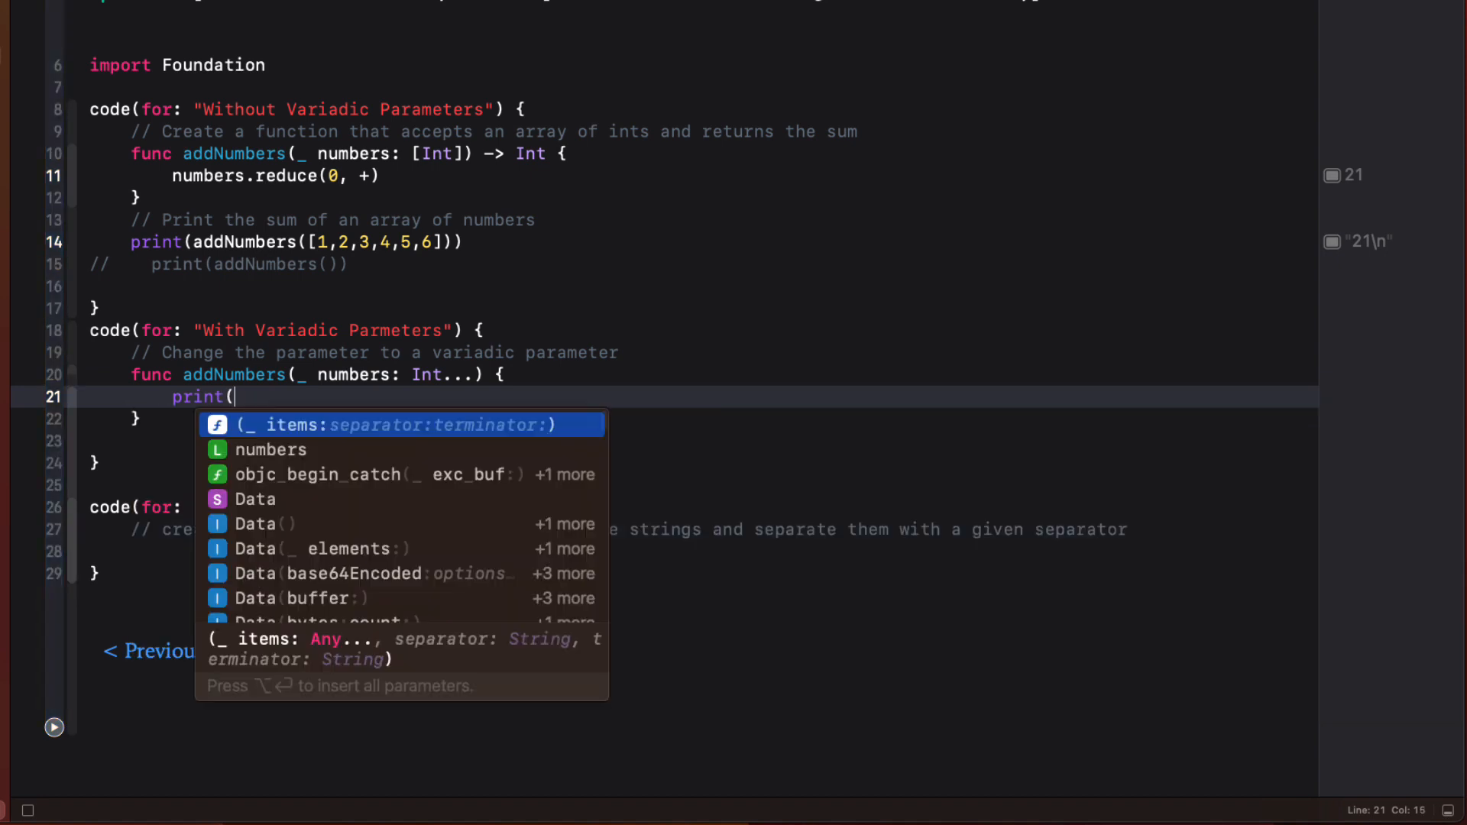
{"action": "type", "text": "numbers"}
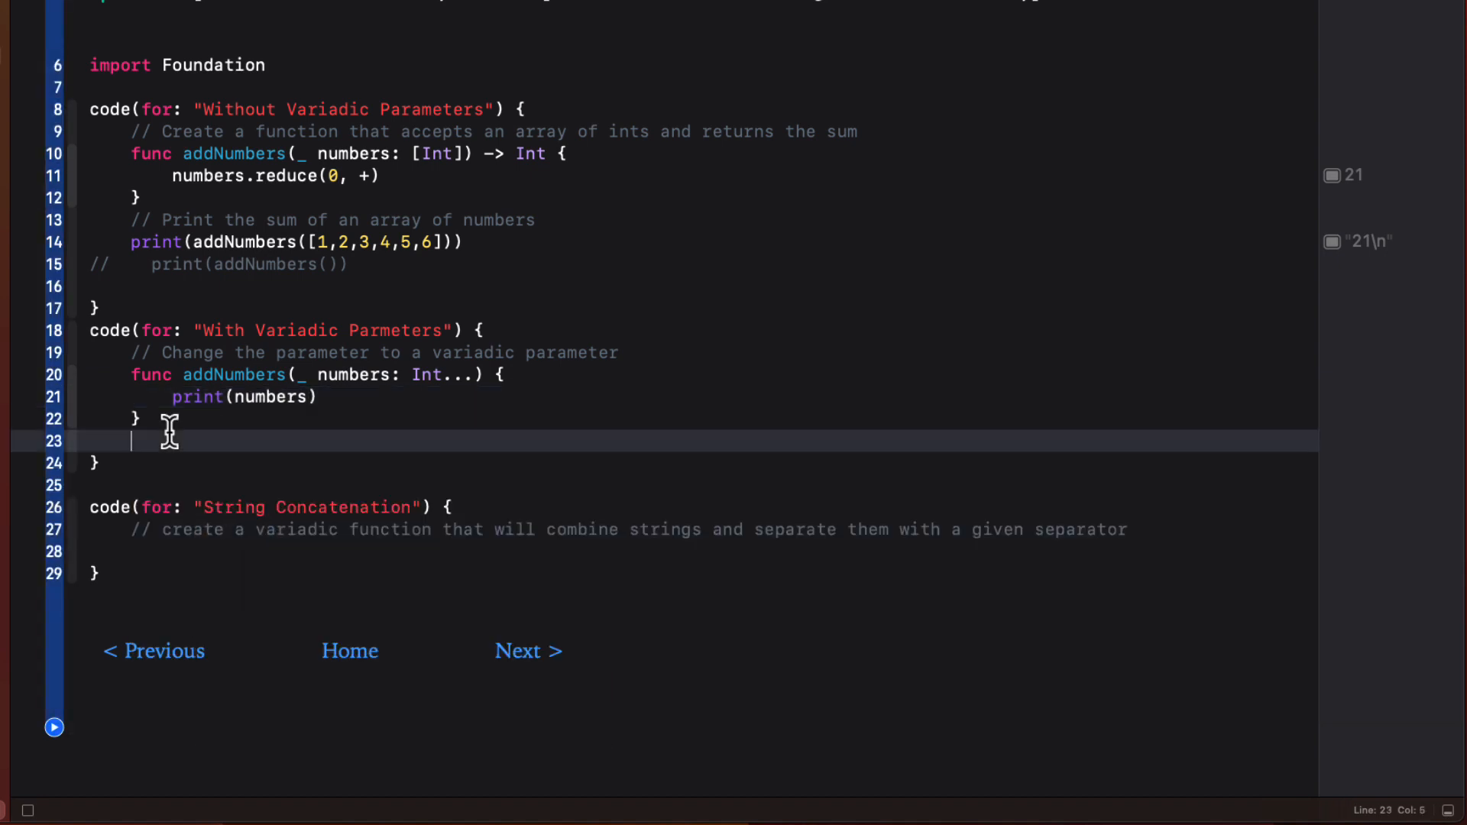
{"action": "type", "text": "addNumbers(1,2"}
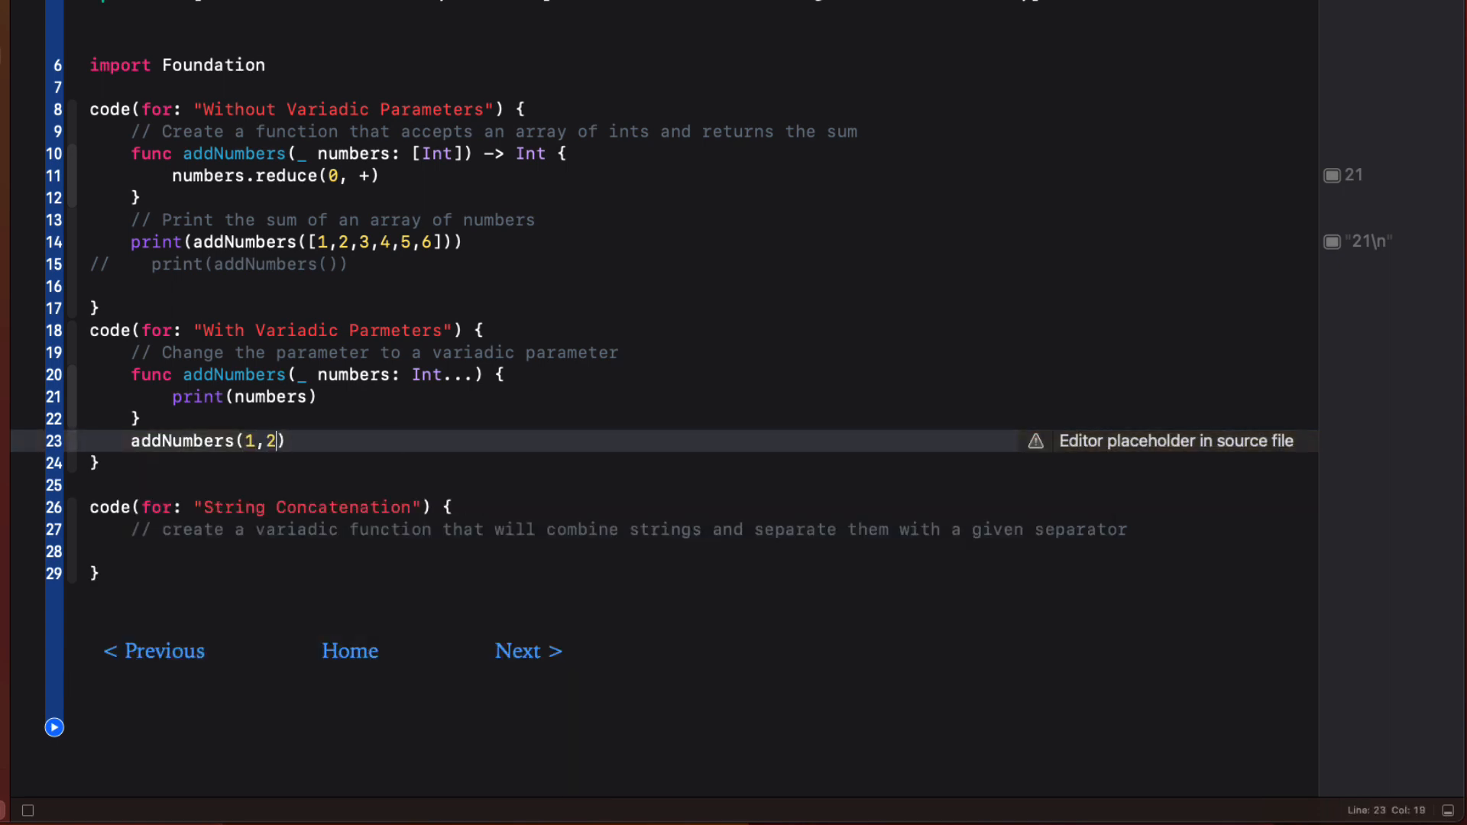
{"action": "type", "text": ",3,4,5,6"}
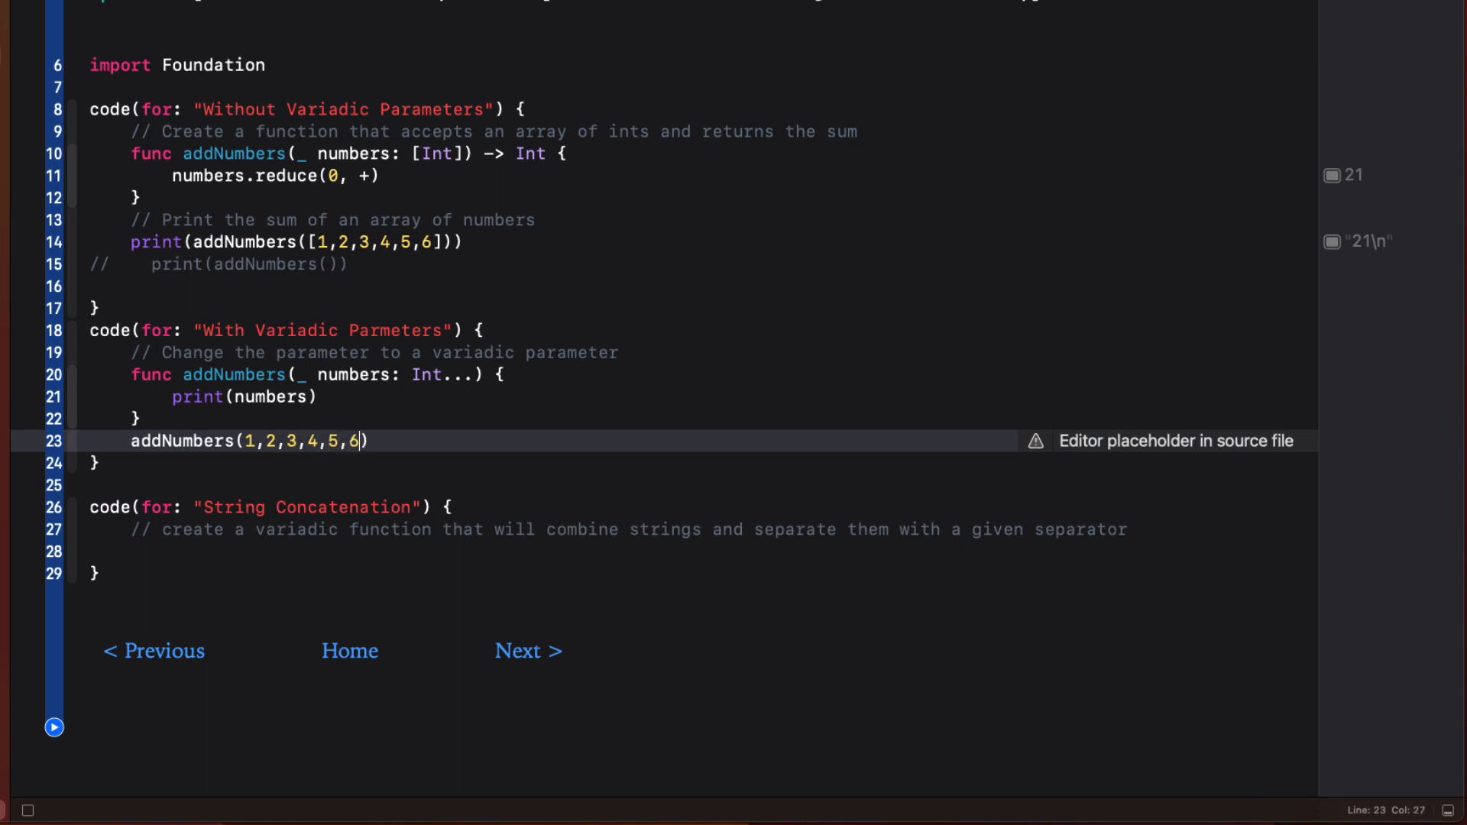
{"action": "mouse_move", "coordinate": [76, 496]}
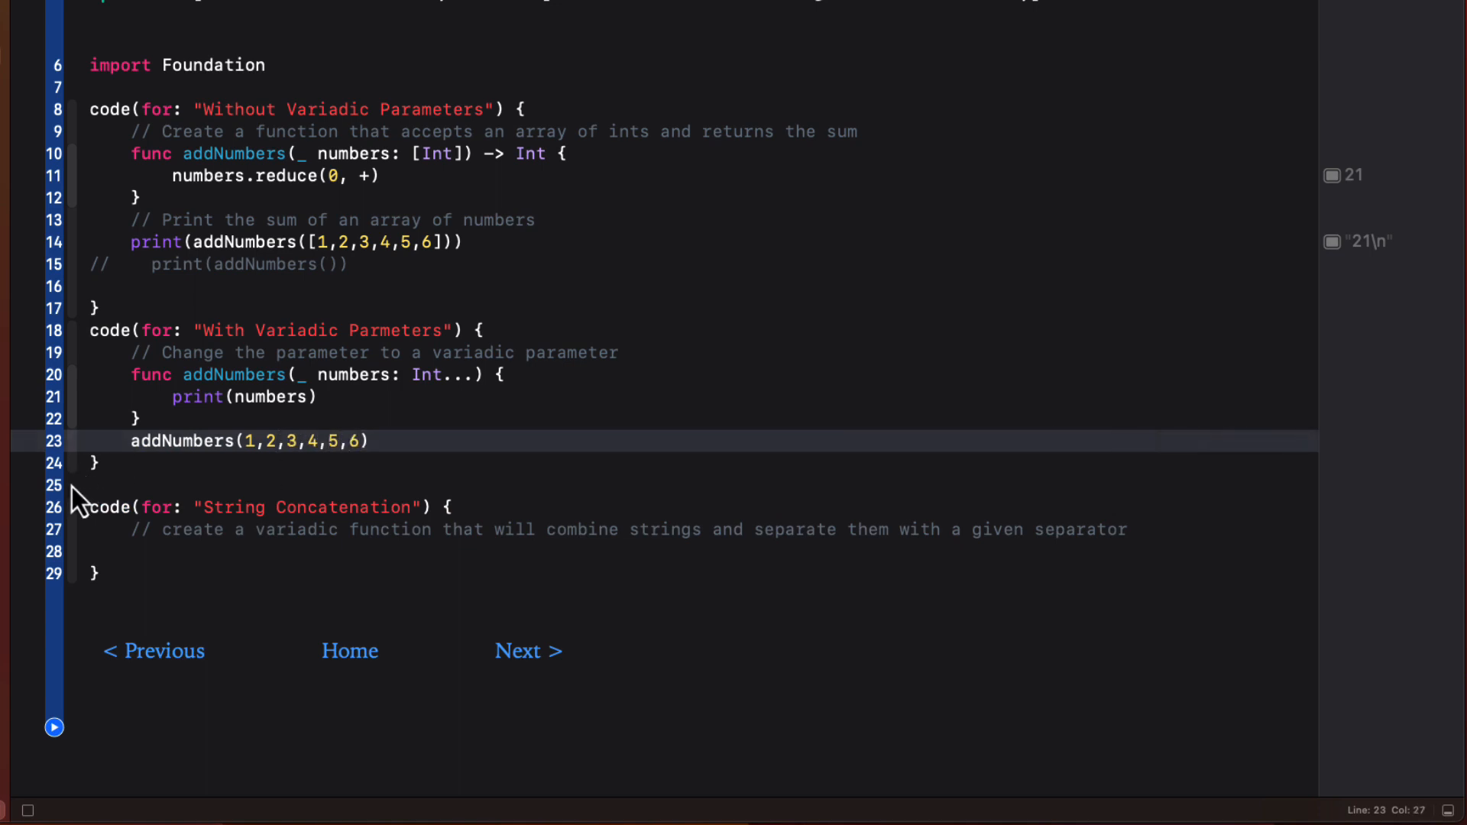
- Make addNumbers return Int via numbers.reduce(0, +), wrap the call in print(), and rerun
{"action": "left_click", "coordinate": [53, 486]}
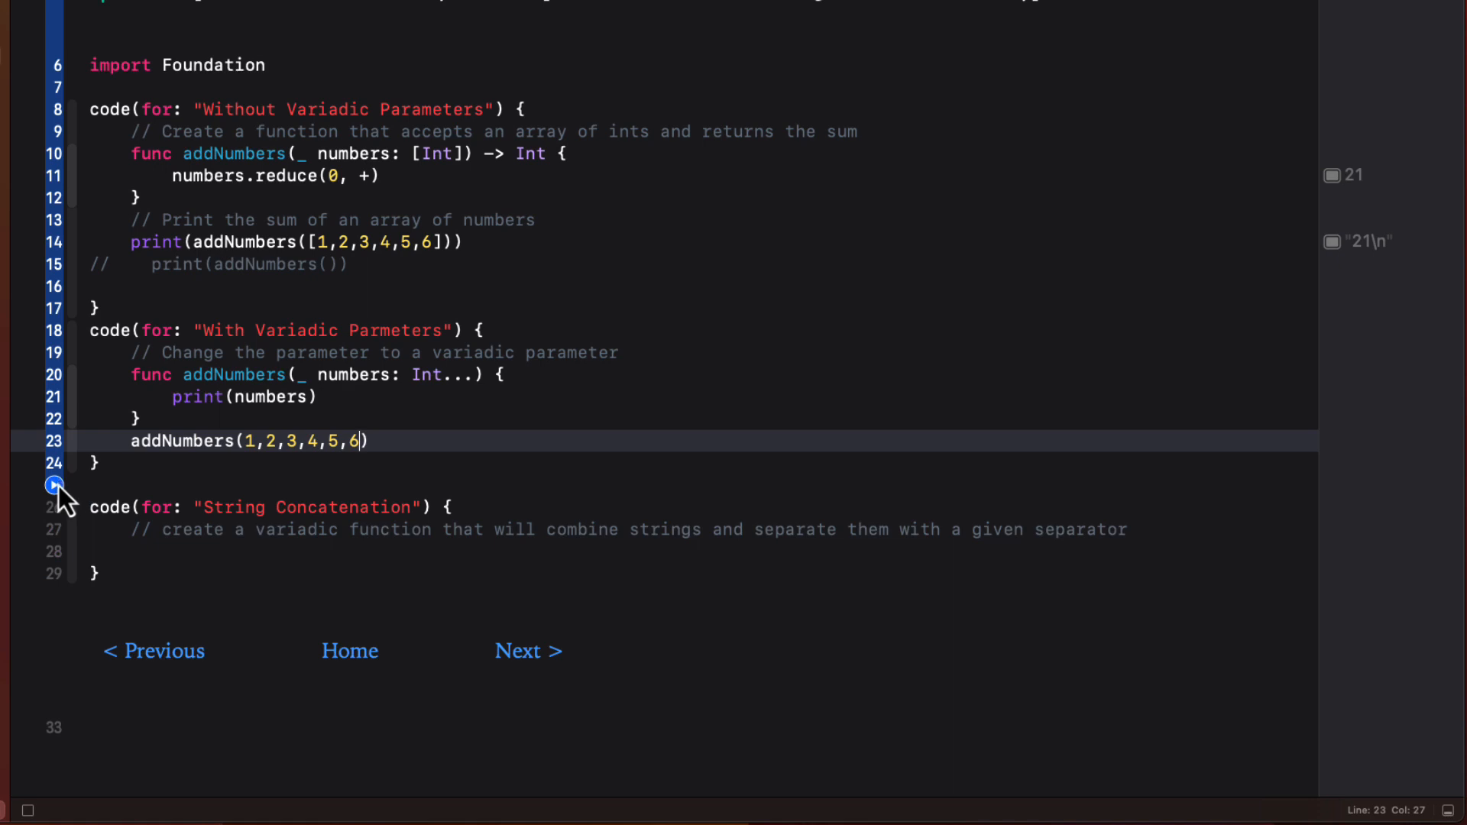
{"action": "left_click", "coordinate": [54, 485]}
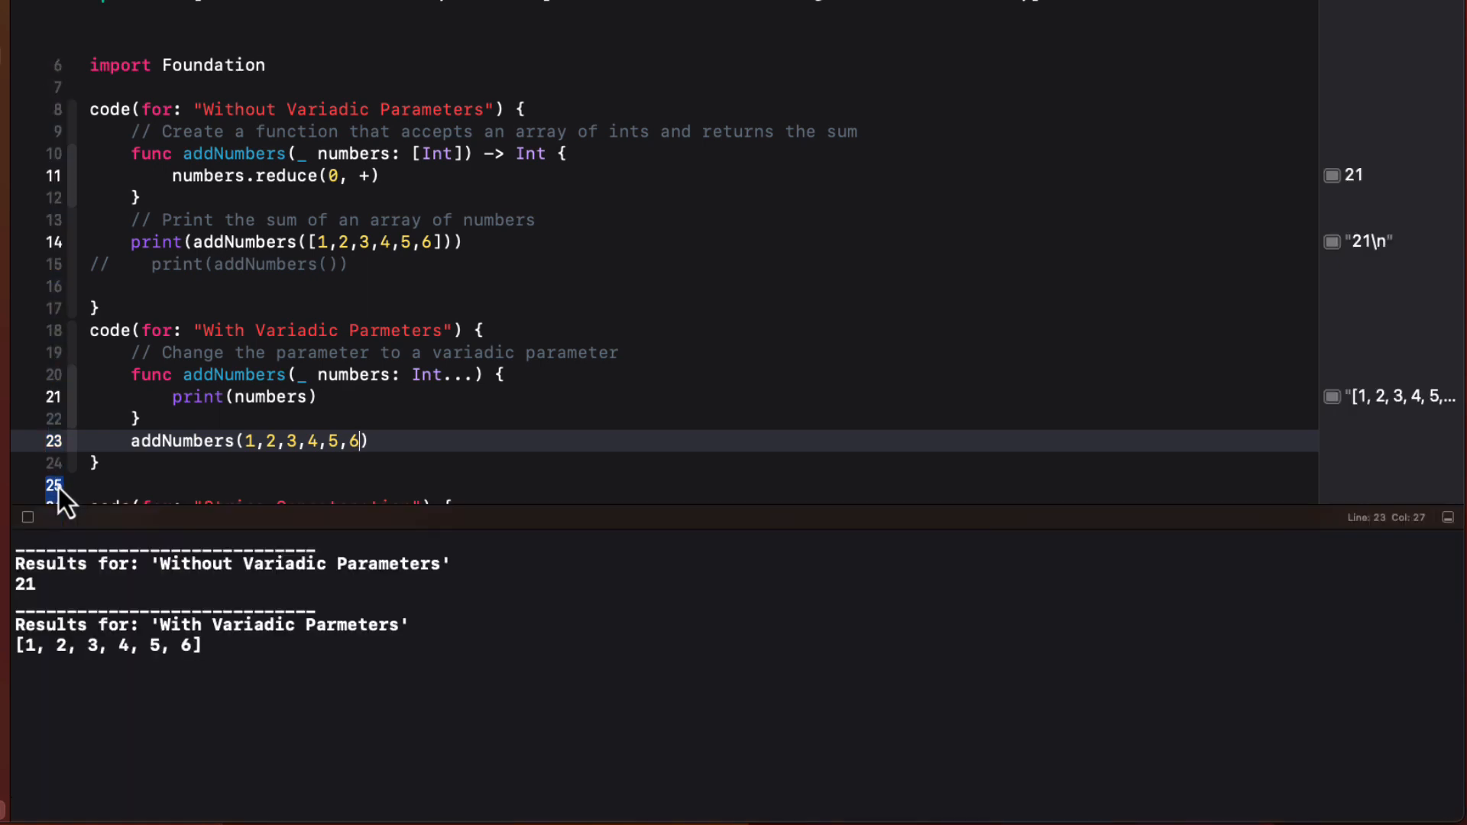
{"action": "mouse_move", "coordinate": [392, 491]}
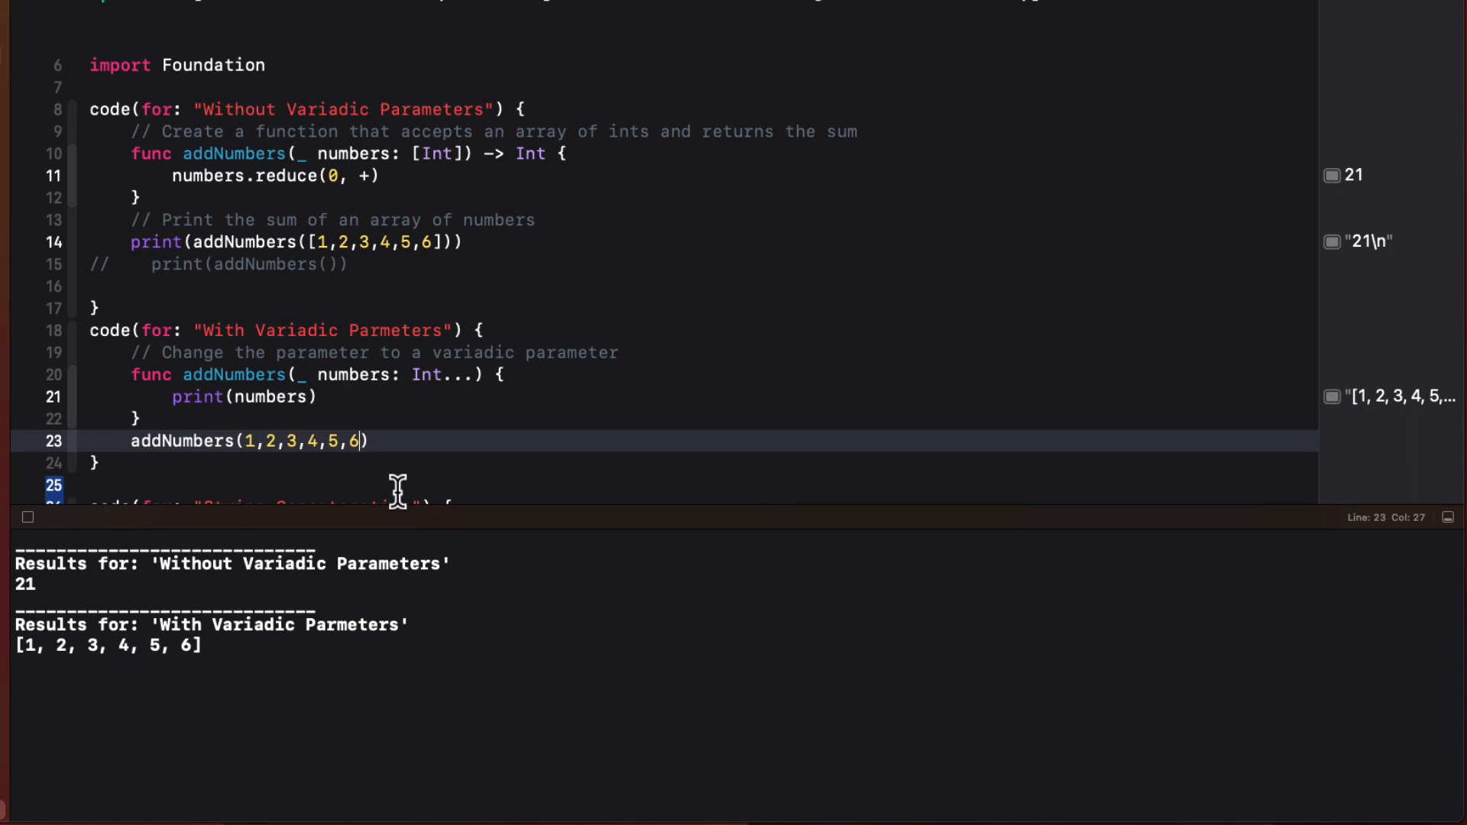
{"action": "mouse_move", "coordinate": [249, 397]}
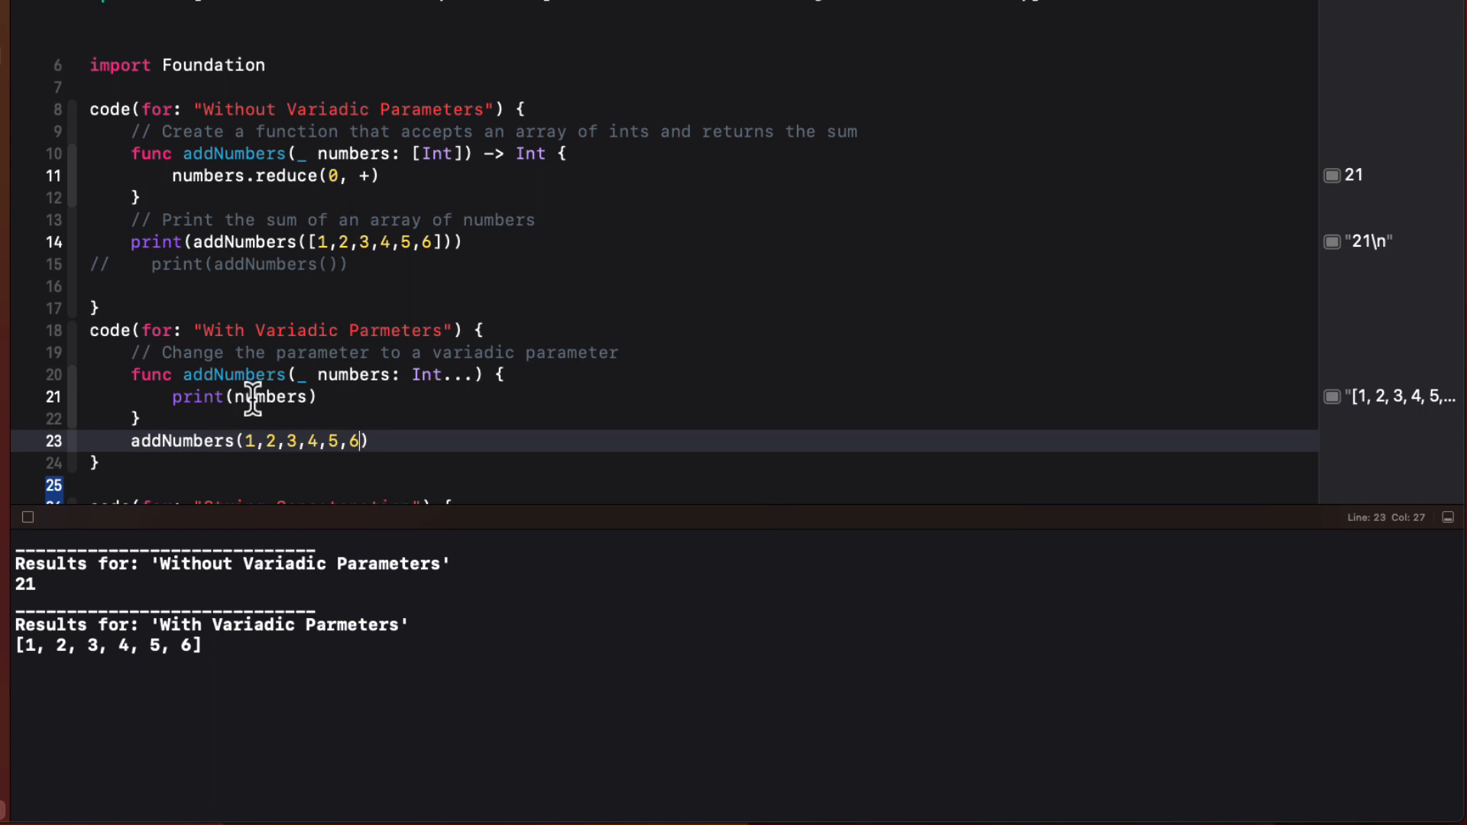
{"action": "mouse_move", "coordinate": [251, 397]}
{"action": "type", "text": "-> "}
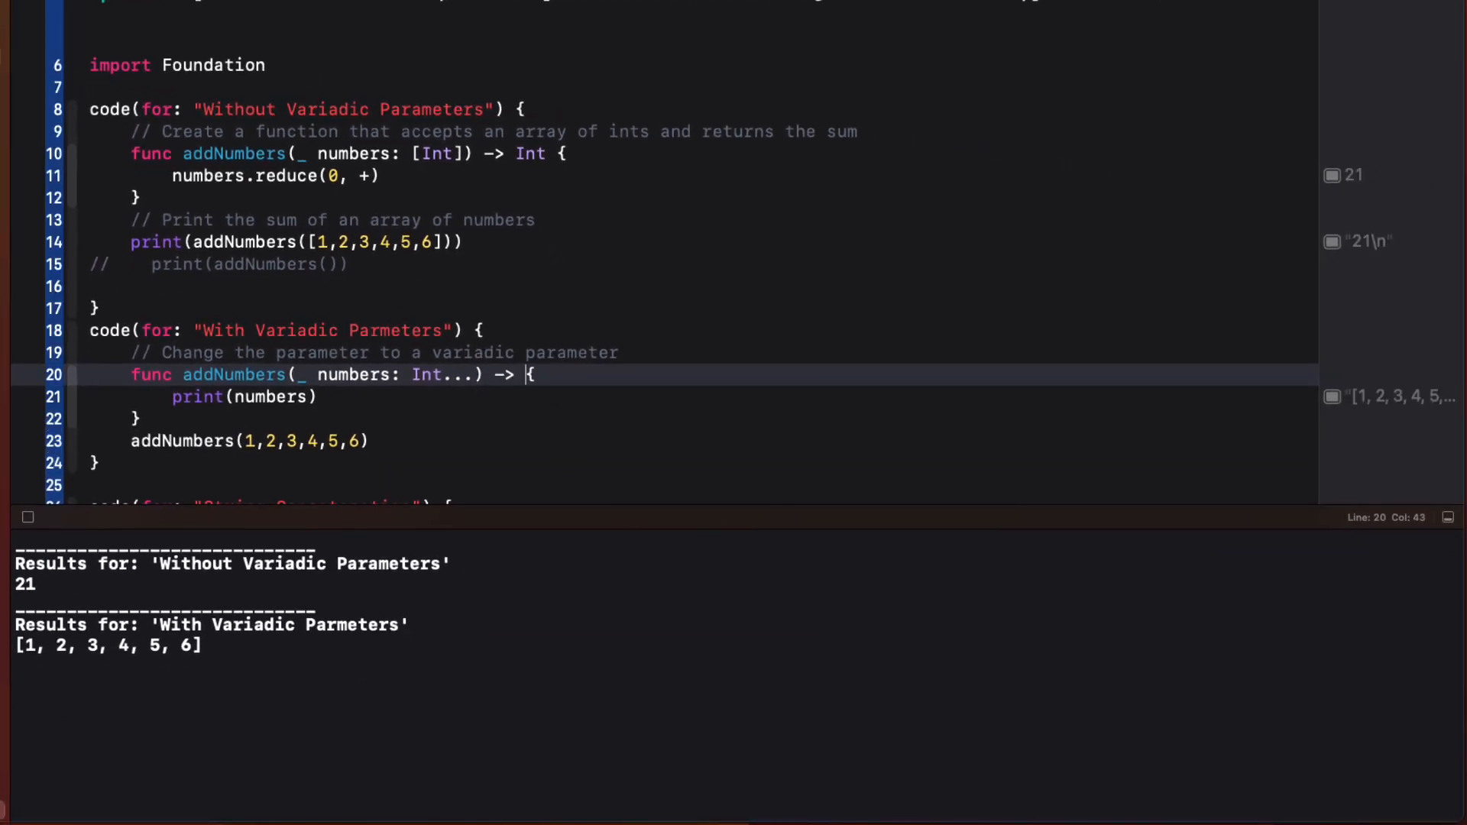
{"action": "type", "text": "Int"}
{"action": "left_click", "coordinate": [275, 397]}
{"action": "type", "text": ".reduce(0, +"}
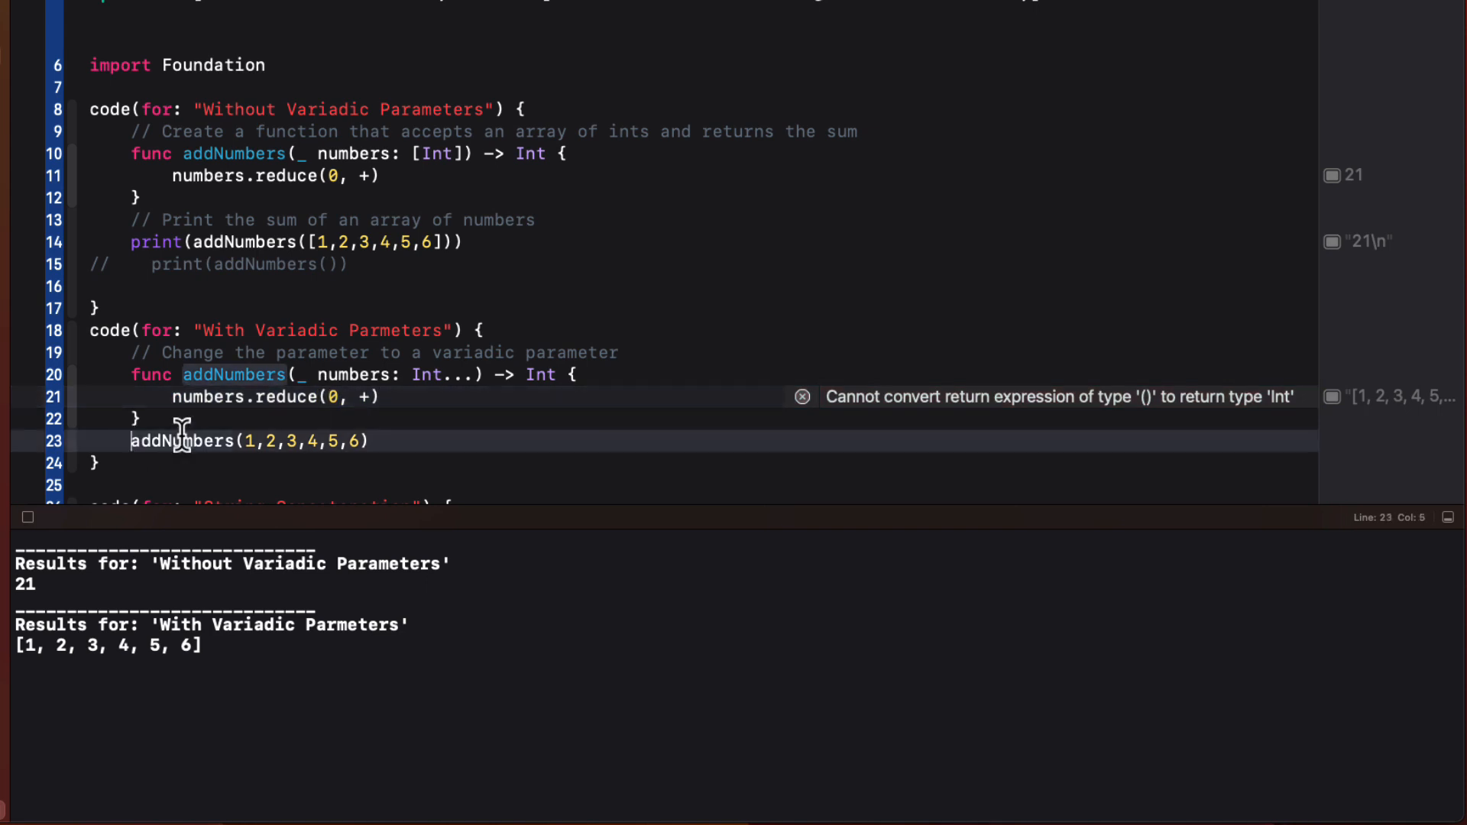
{"action": "type", "text": "print("}
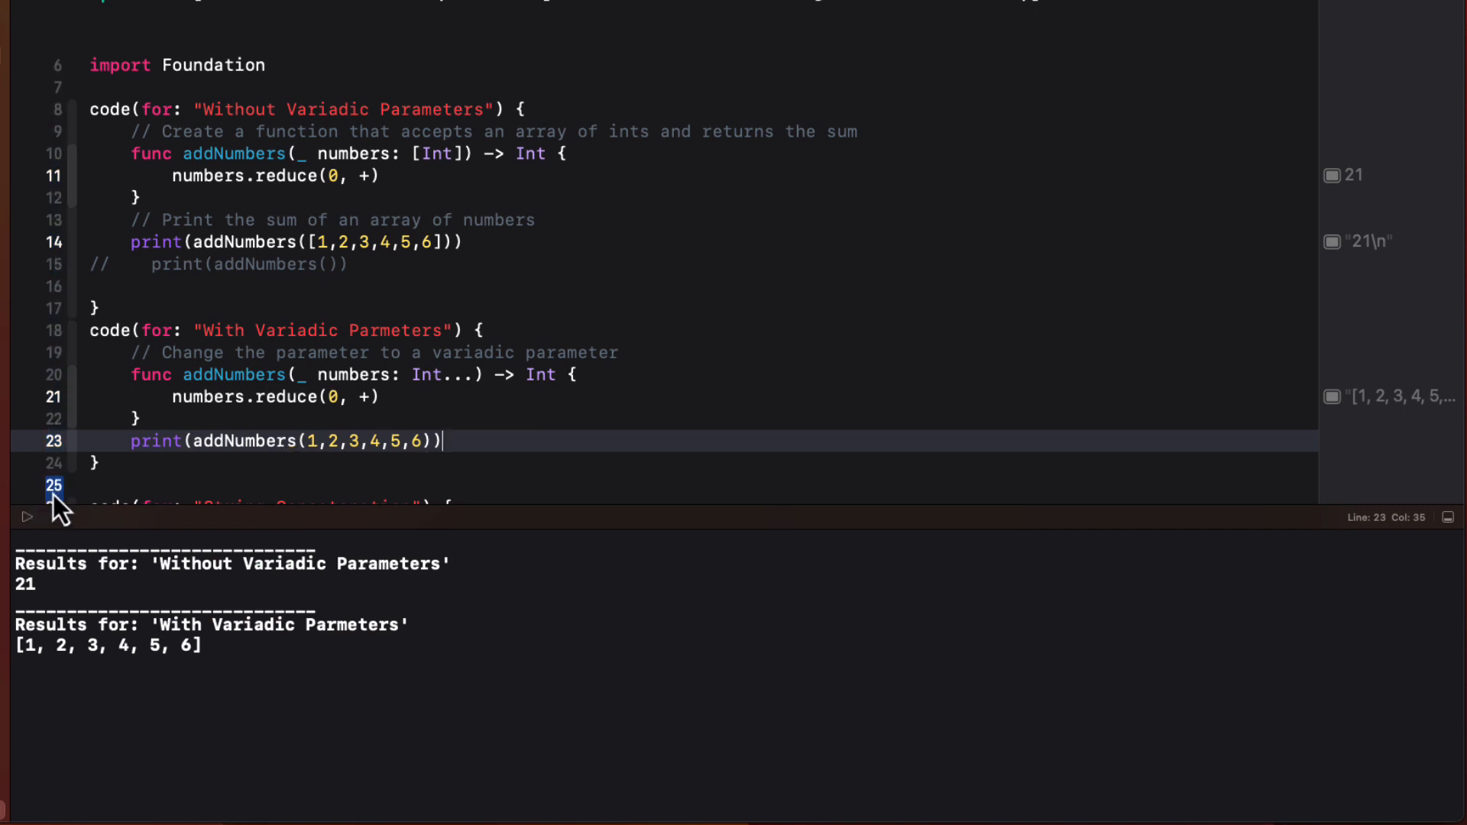
{"action": "left_click", "coordinate": [26, 518]}
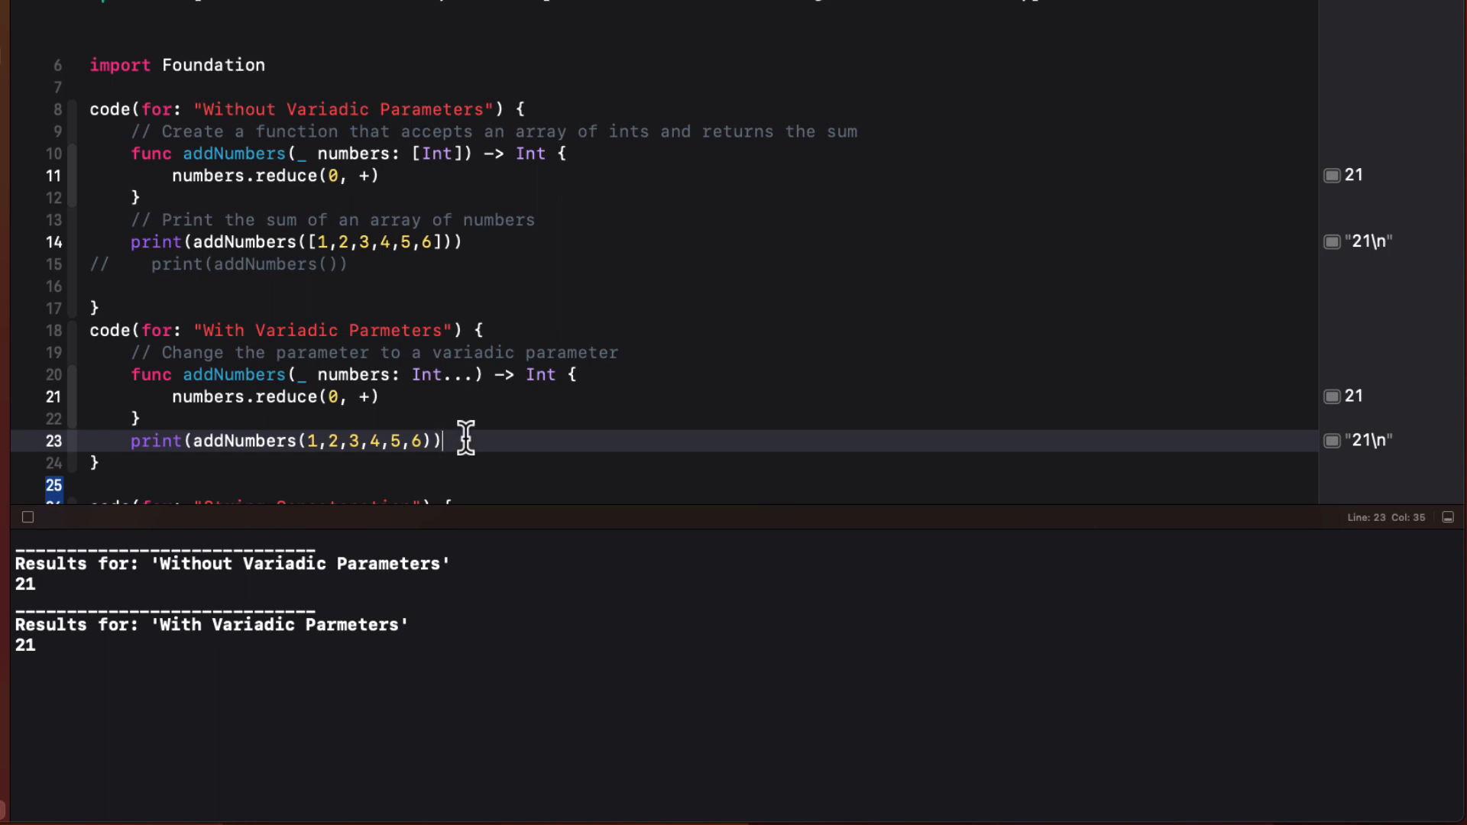
{"action": "type", "text": "pri"}
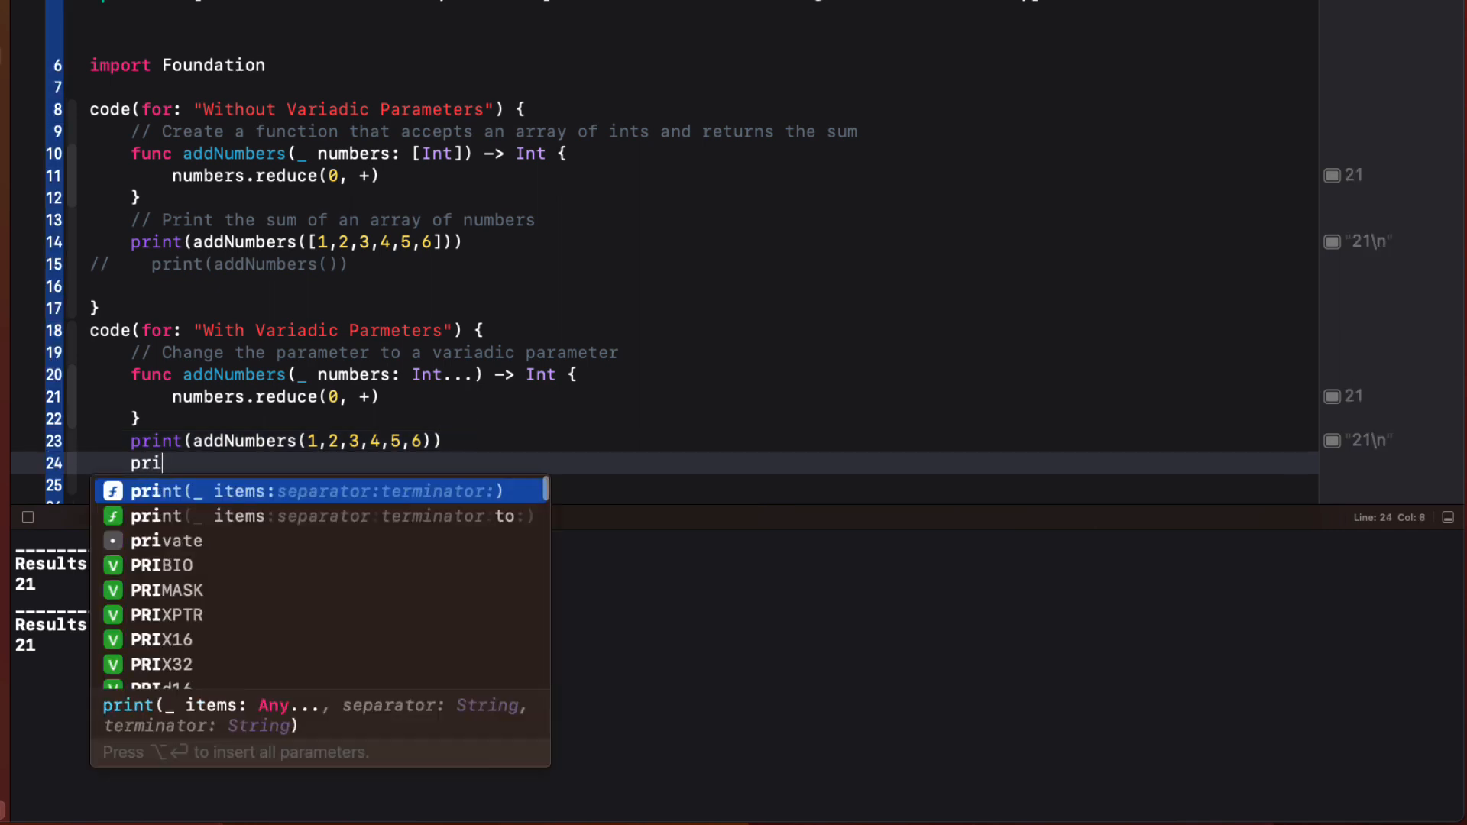
- Finish print(addNumbers()) with no arguments, outputting 0 below 21
{"action": "type", "text": "nt(addNumbers("}
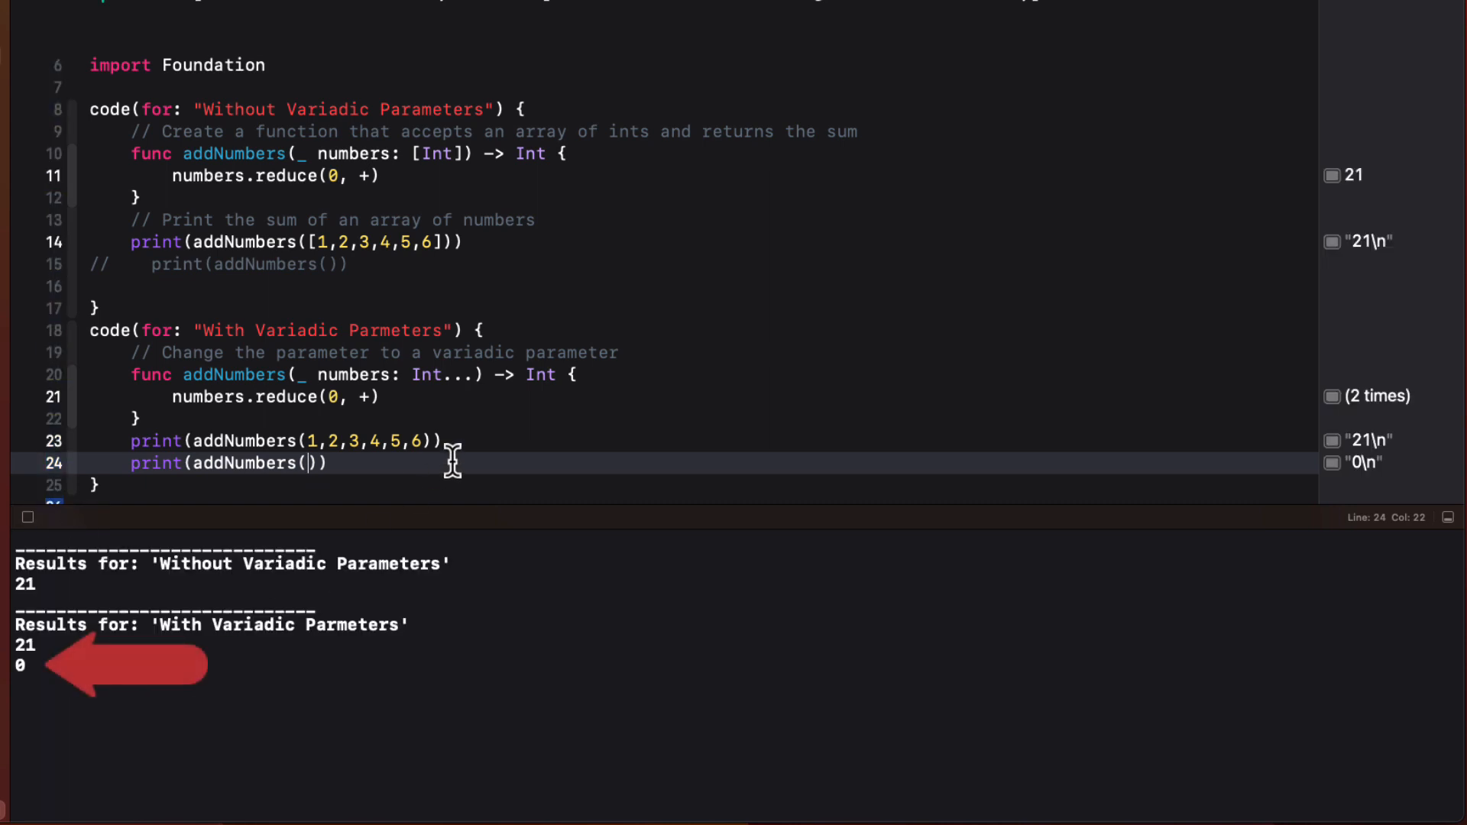
{"action": "mouse_move", "coordinate": [749, 429]}
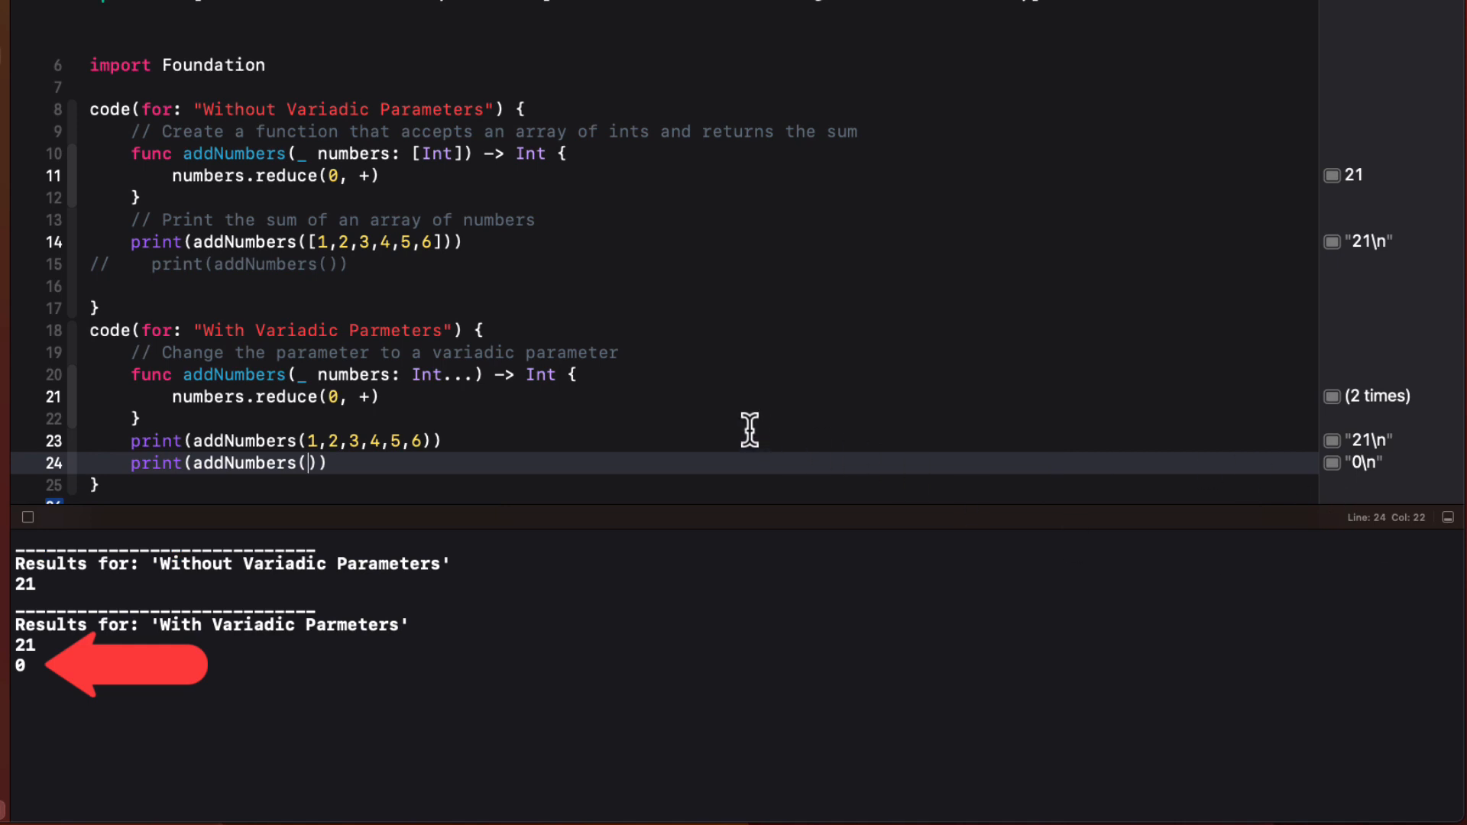
{"action": "scroll", "scroll_direction": "up", "scroll_amount": 3}
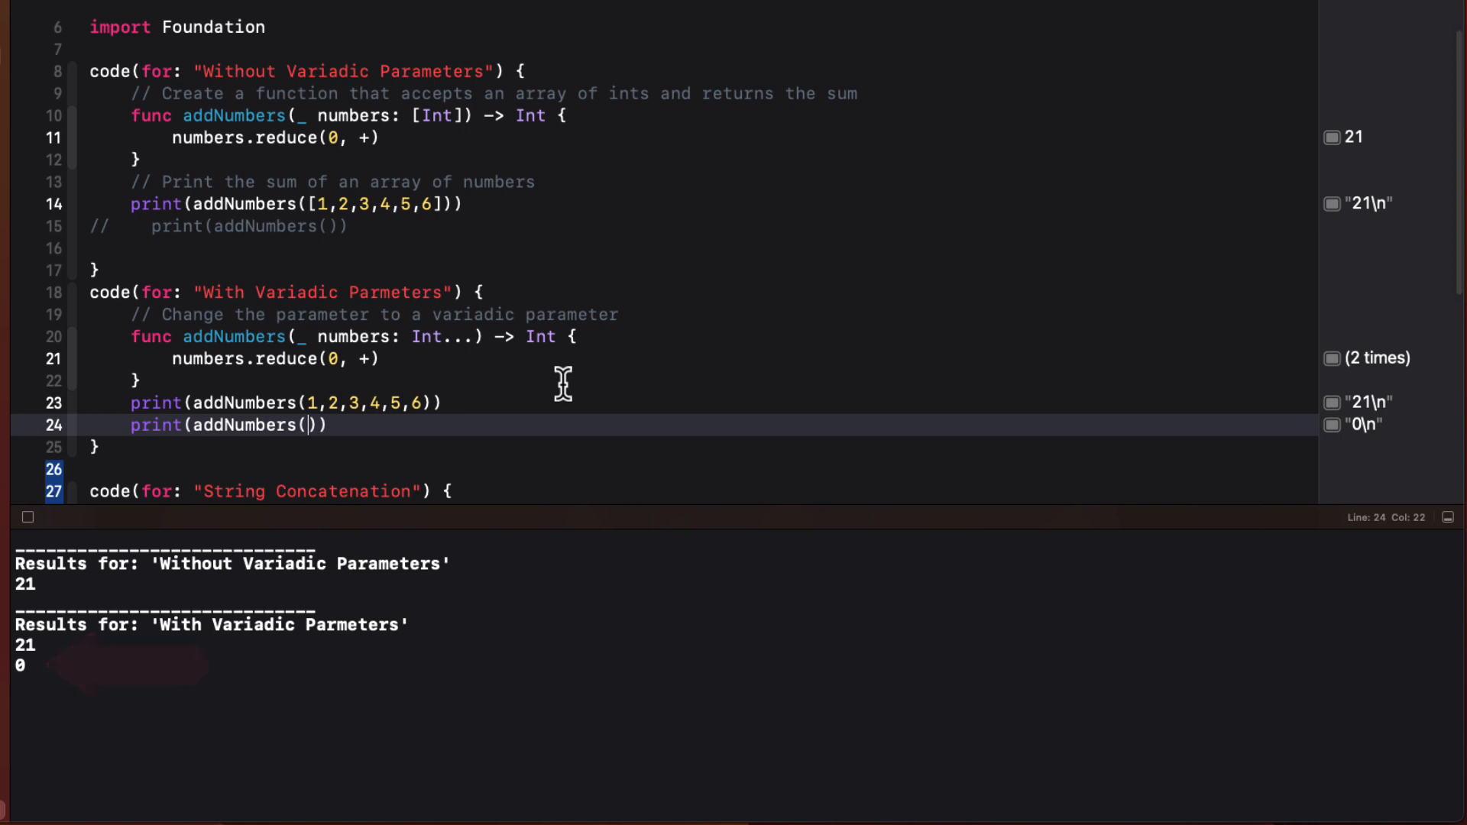
- Define a variadic concatenateStrings(_ items) -> String that joins items with spaces
{"action": "scroll", "scroll_direction": "down", "scroll_amount": 3}
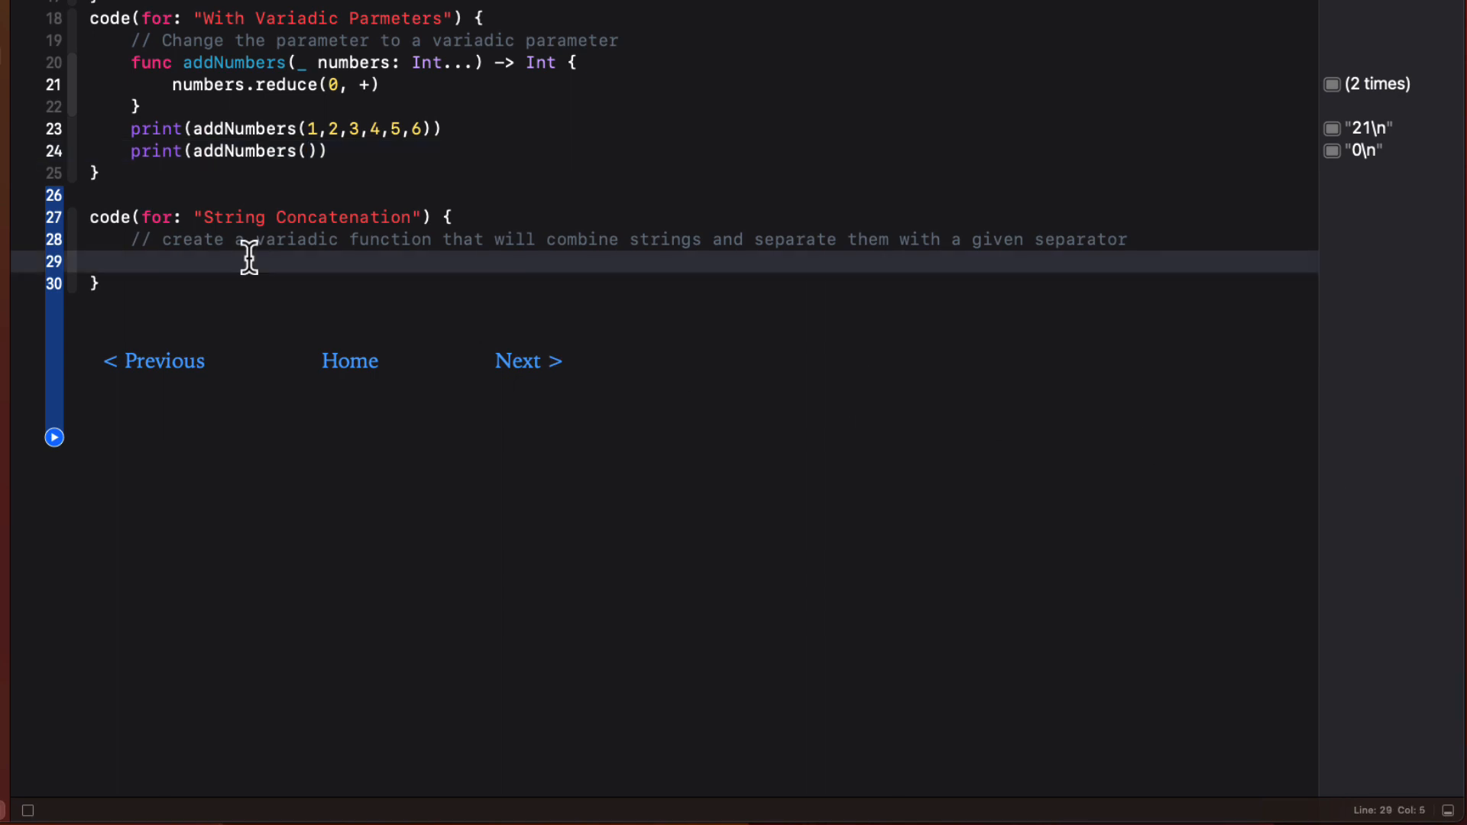
{"action": "type", "text": "func concatena"}
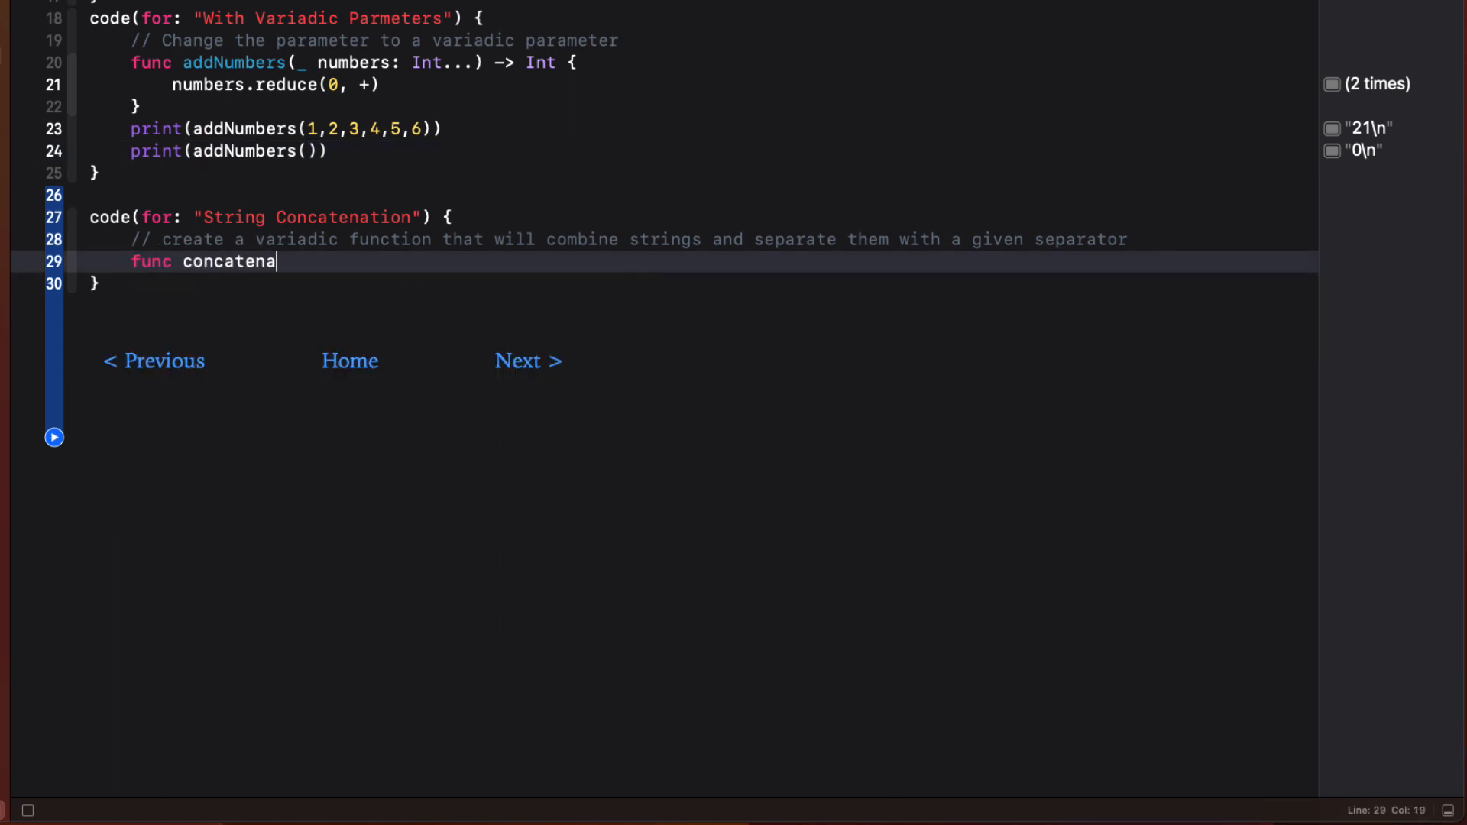
{"action": "type", "text": "teStrings"}
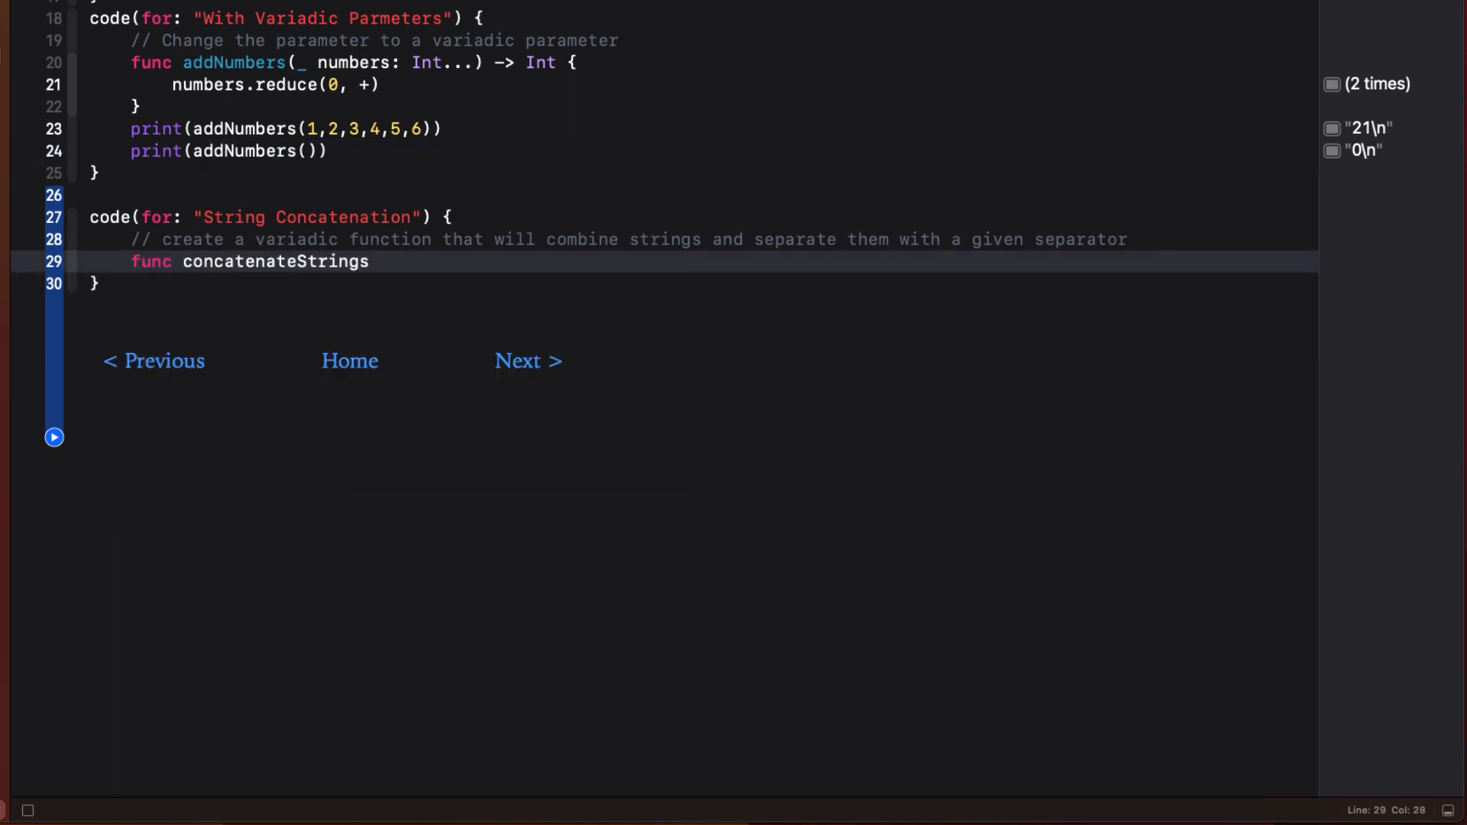
{"action": "type", "text": "(_ items)"}
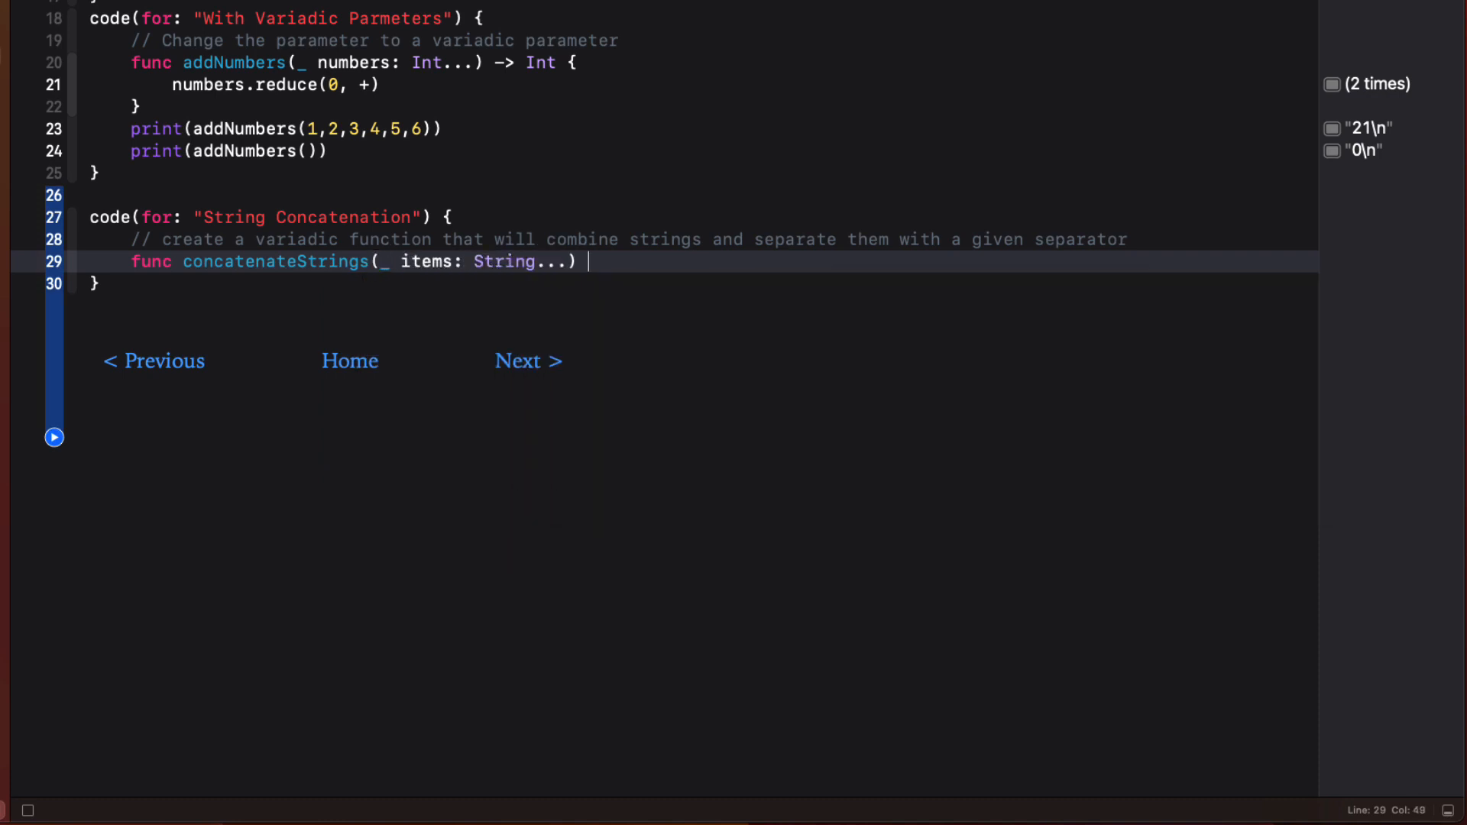
{"action": "type", "text": "-> String {"}
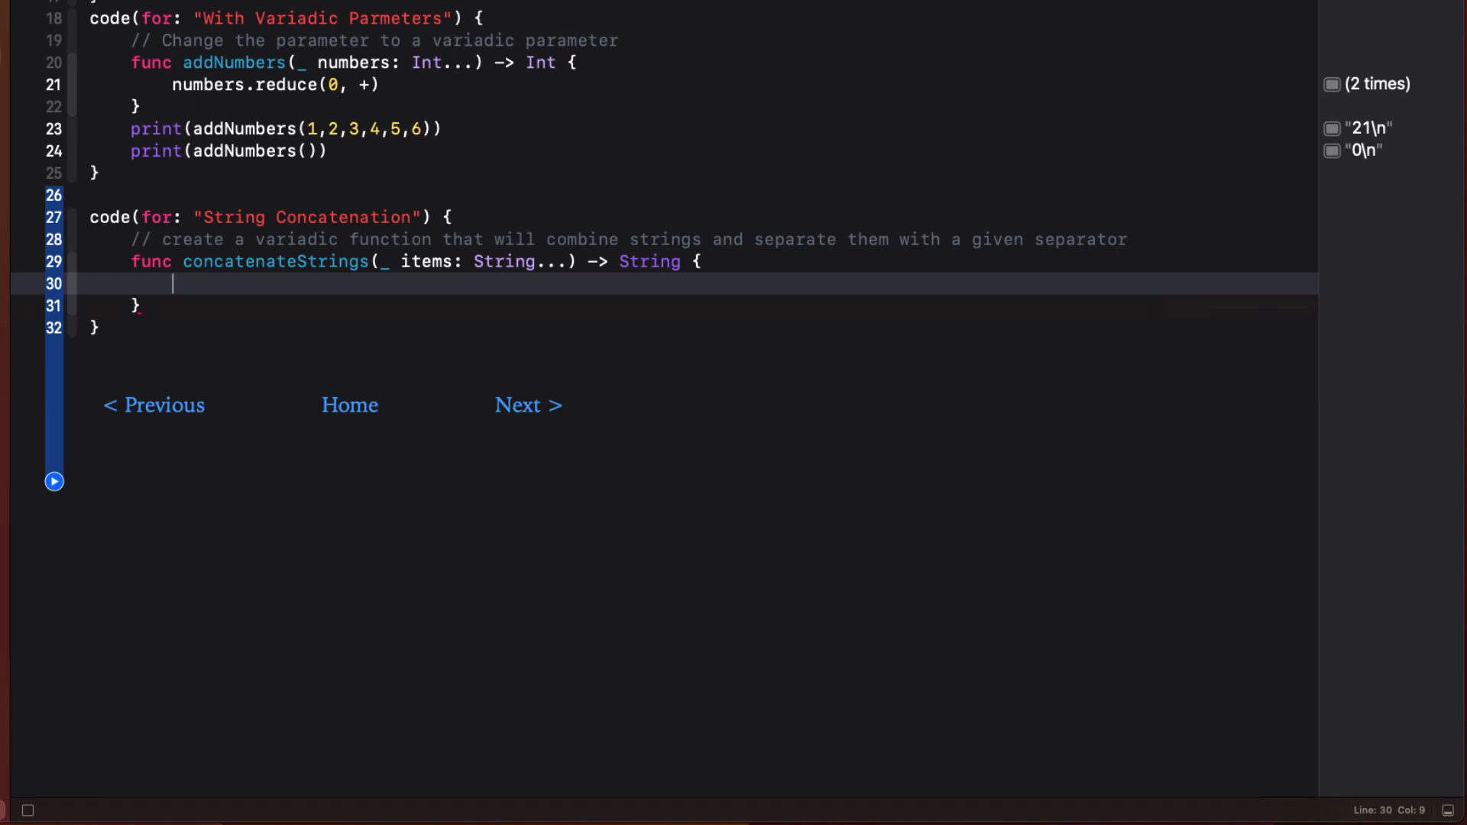
{"action": "type", "text": "items"}
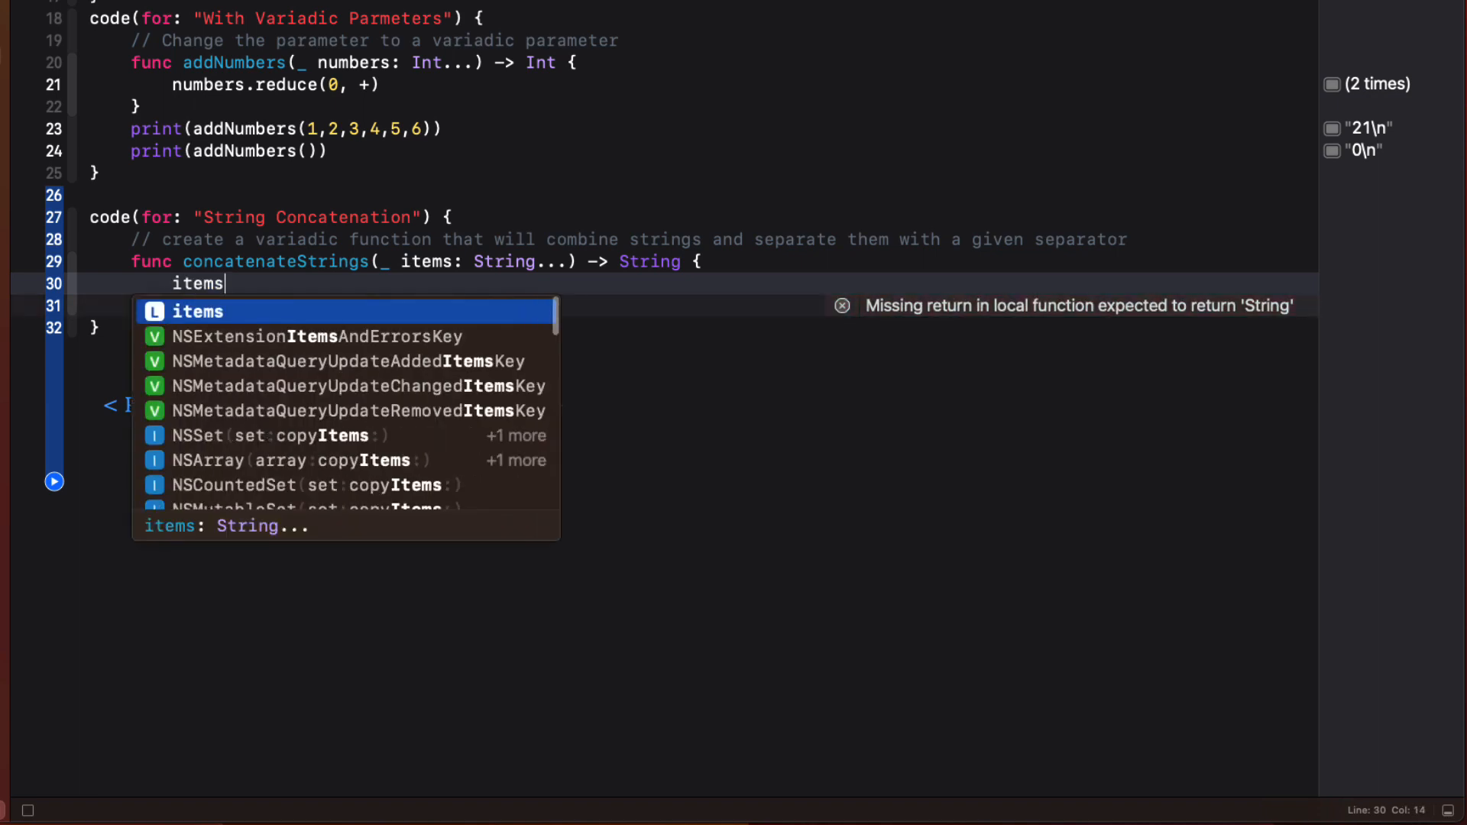
{"action": "type", "text": ".jo"}
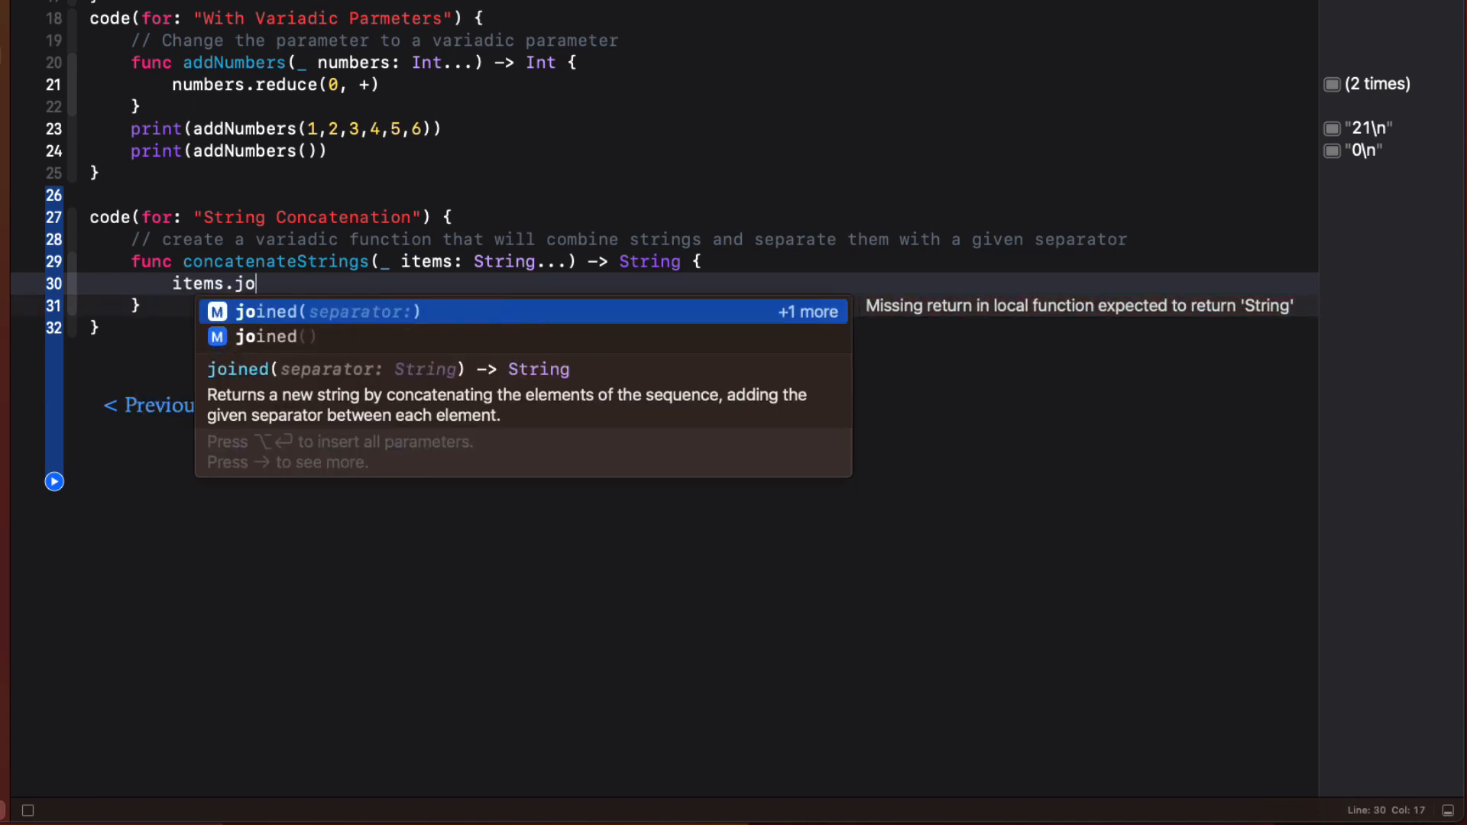
{"action": "type", "text": "ined"}
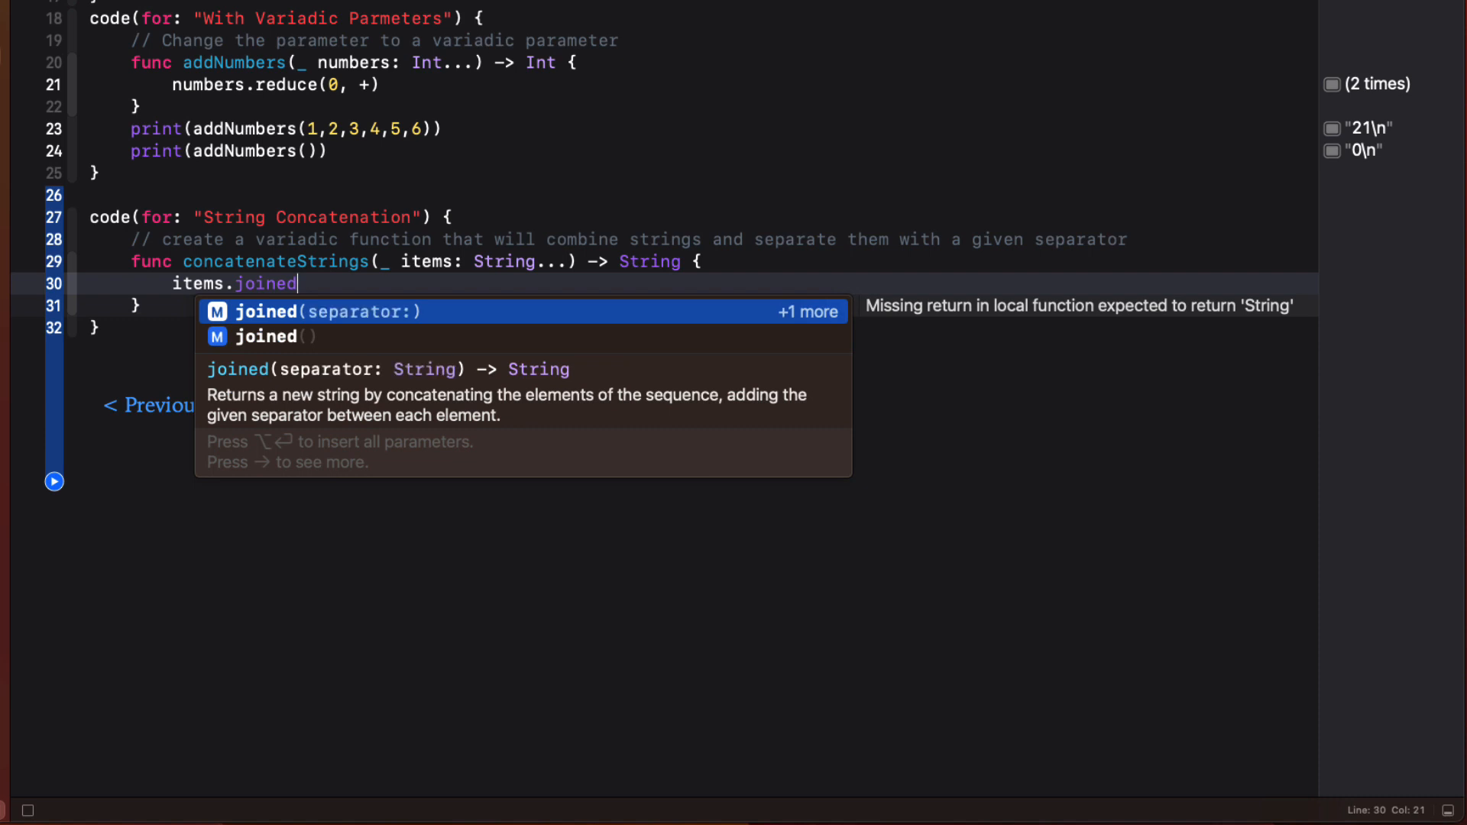
{"action": "left_click", "coordinate": [328, 311]}
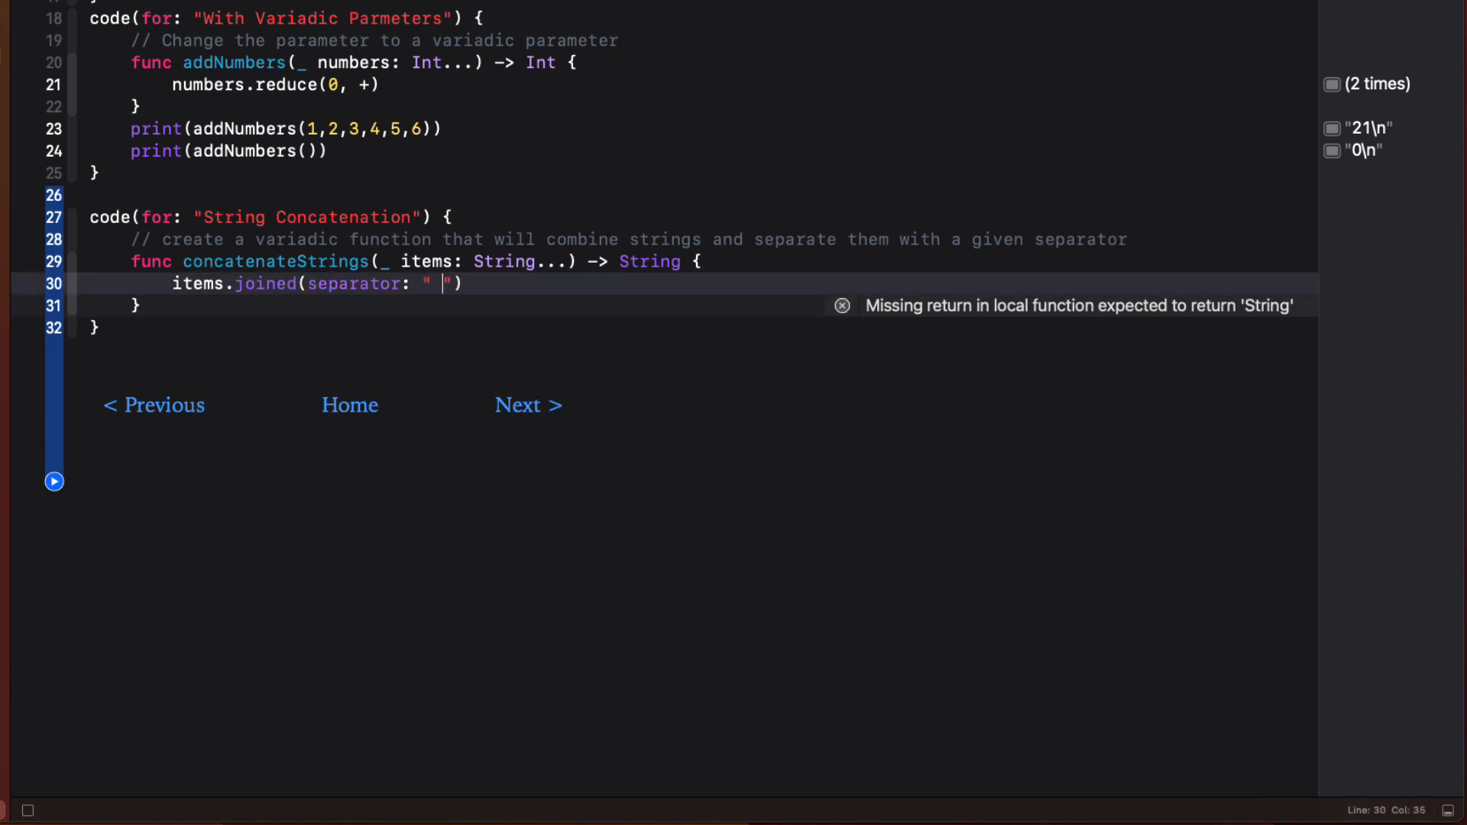
{"action": "mouse_move", "coordinate": [174, 325]}
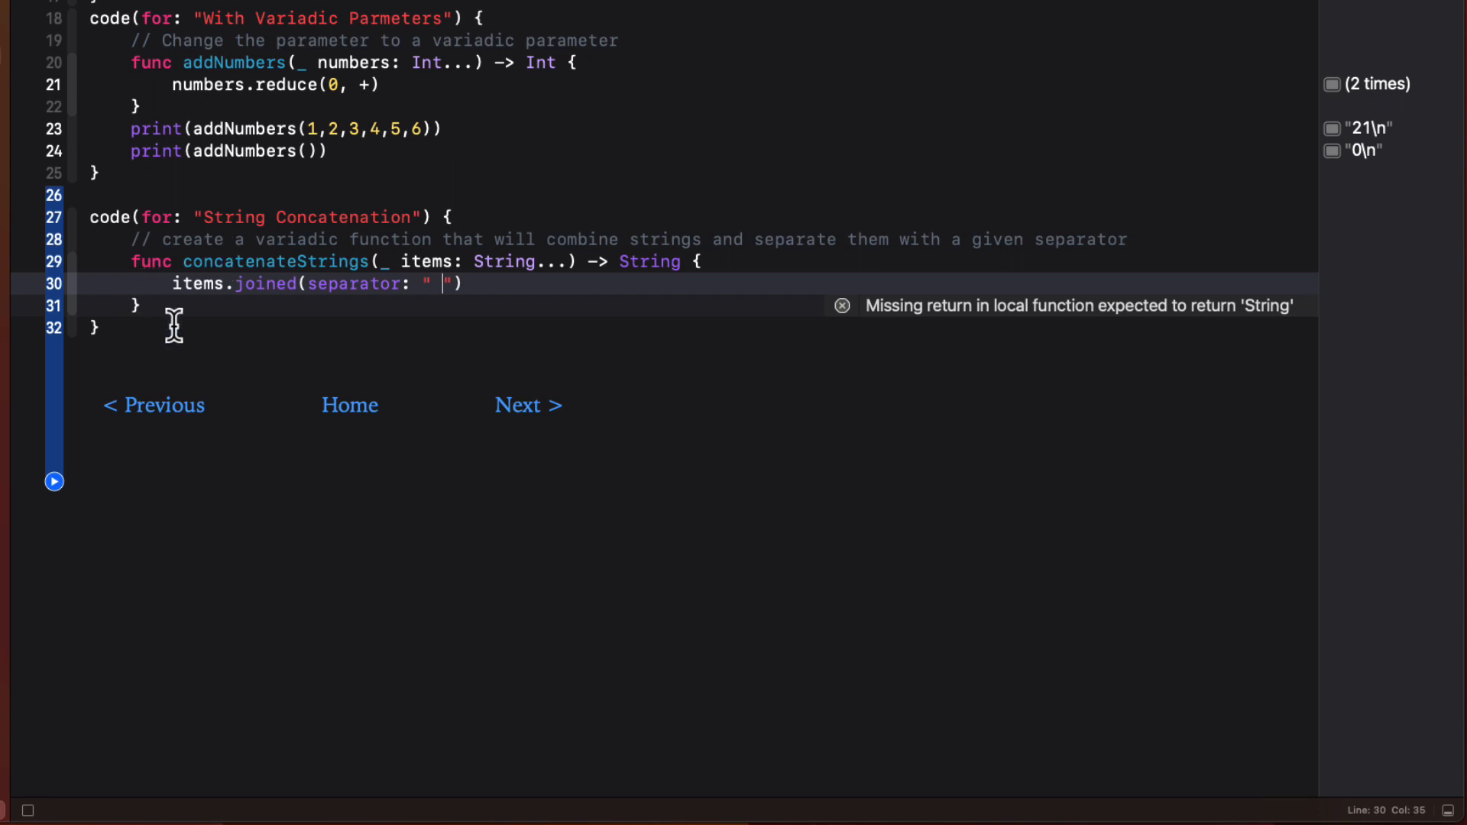
- Store concatenateStrings("One", "Two", "Three") in combined, print it, and run
{"action": "left_click", "coordinate": [178, 305]}
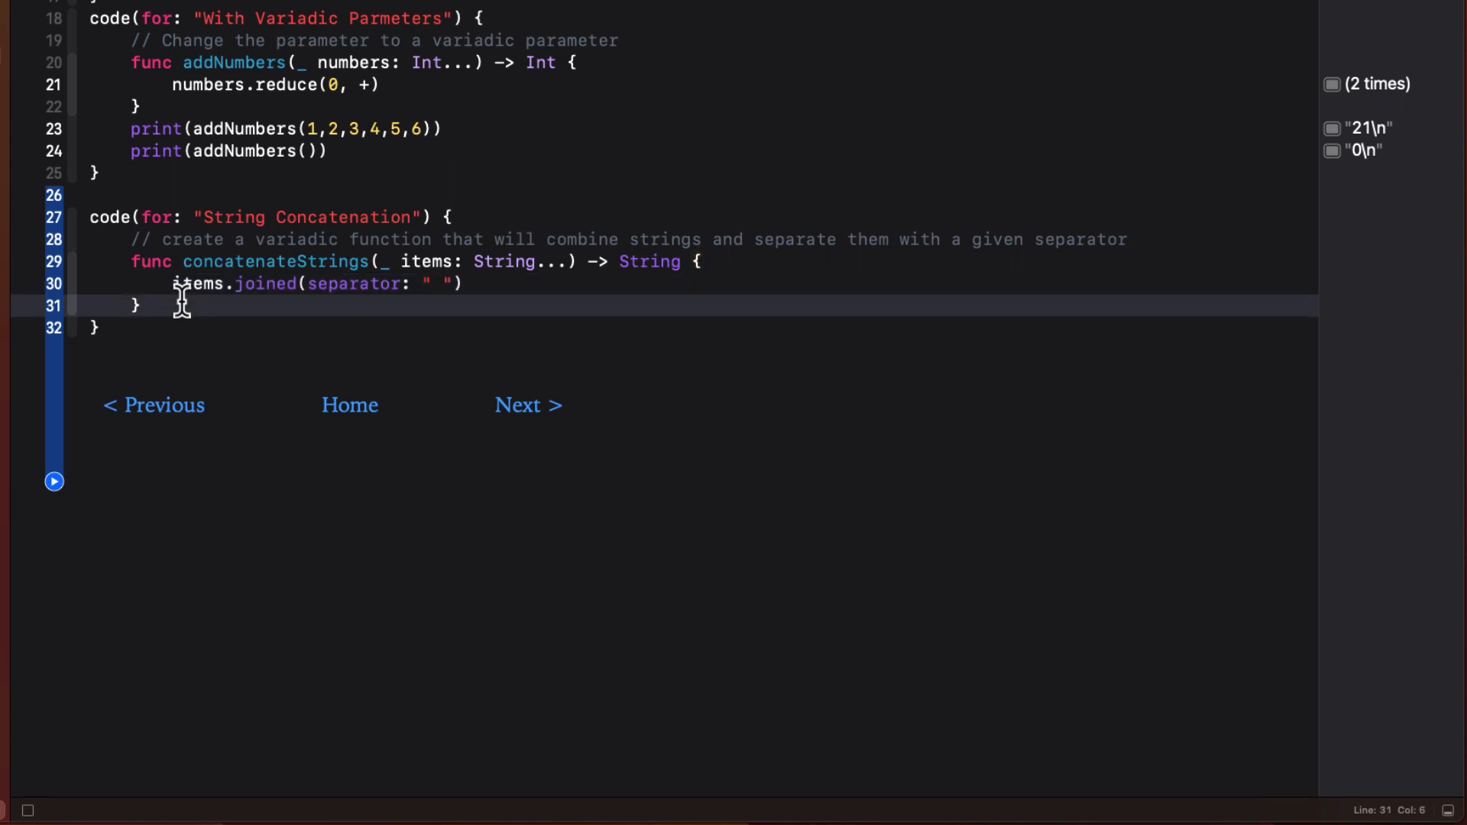
{"action": "type", "text": "let c"}
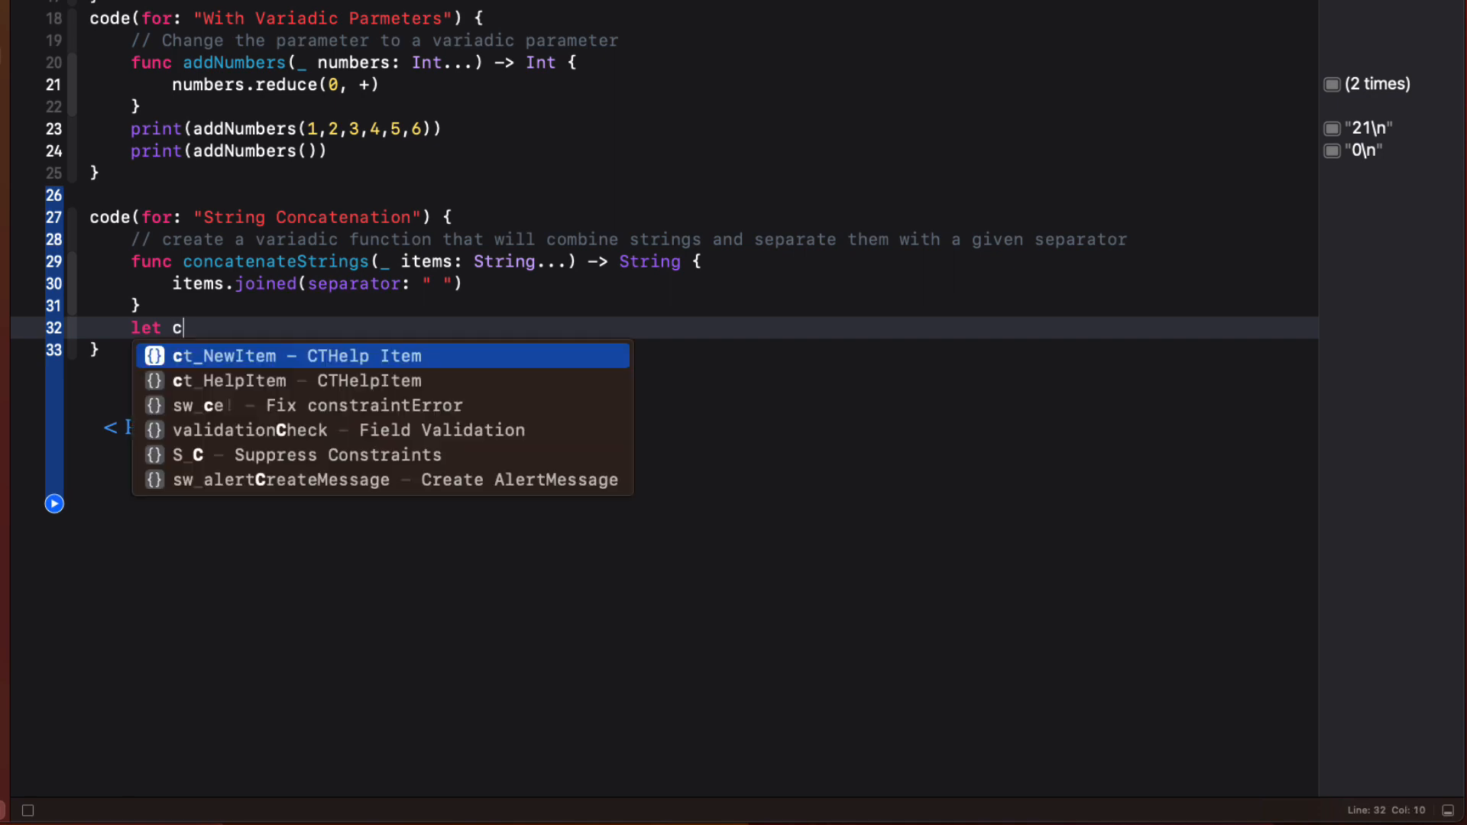
{"action": "type", "text": "ombined = concatenateStrings(items: String..."}
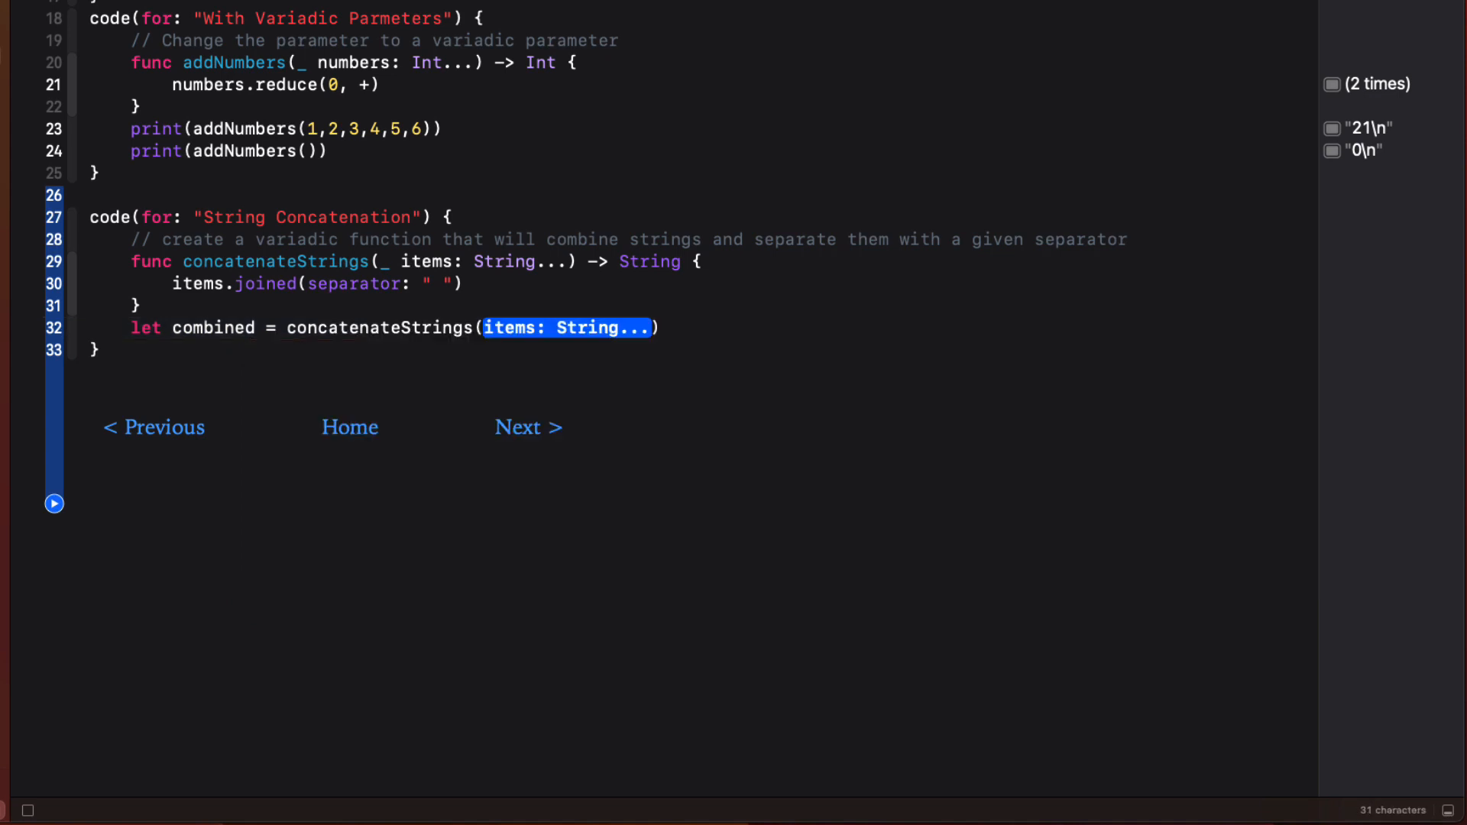
{"action": "type", "text": "\""}
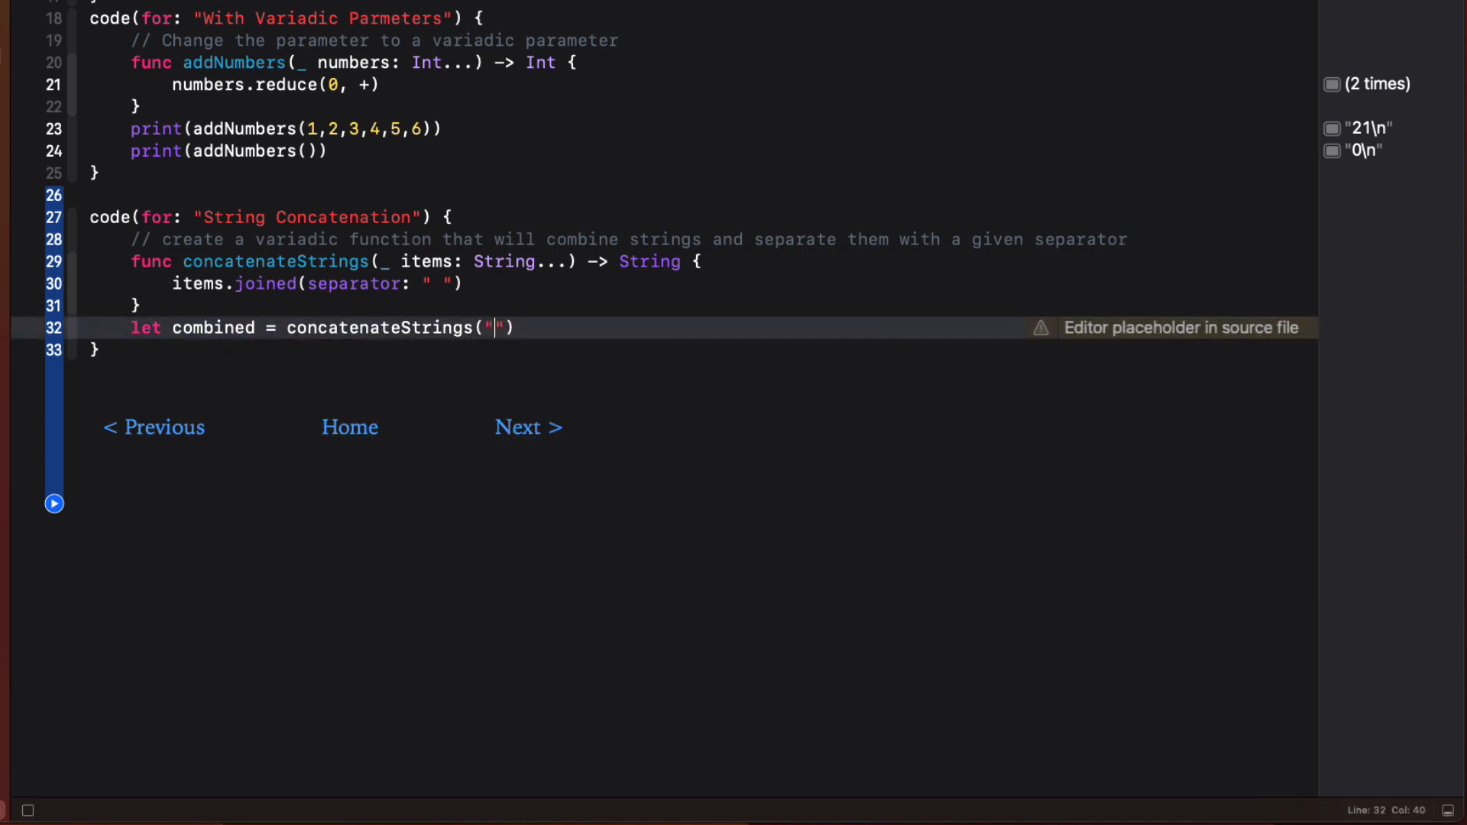
{"action": "type", "text": "One"}
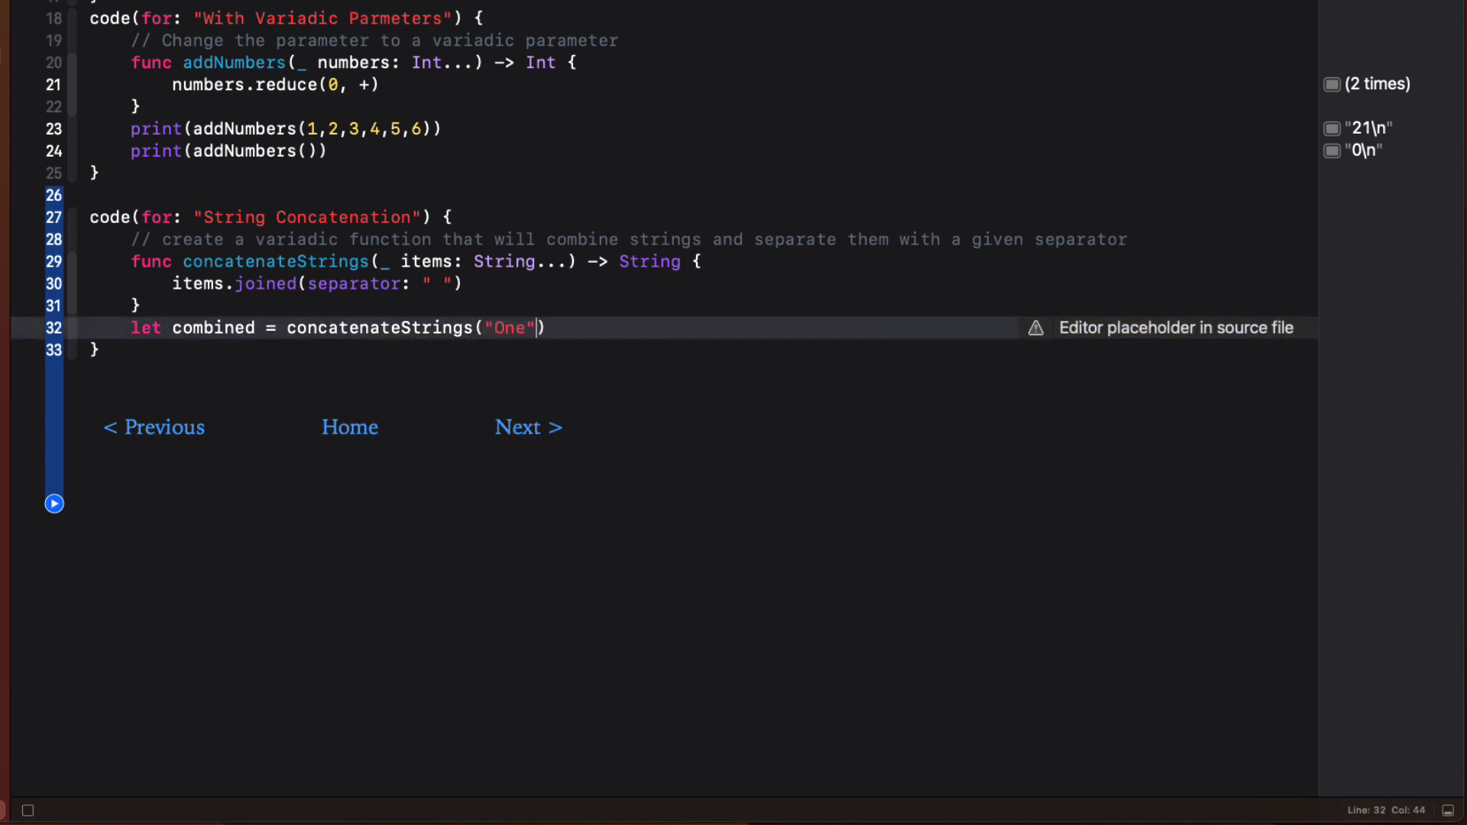
{"action": "type", "text": ", \"Two\""}
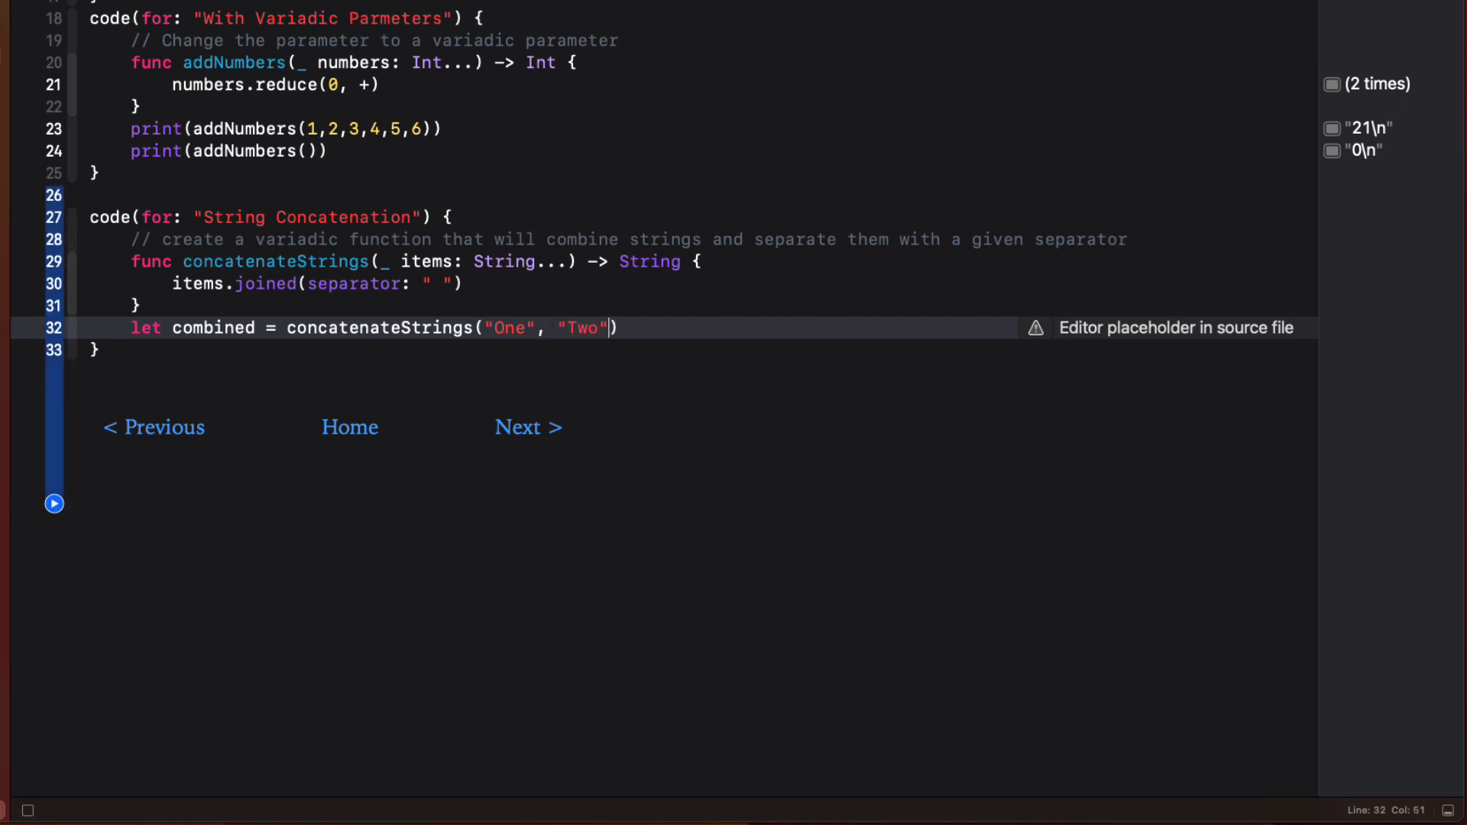
{"action": "type", "text": ", \"Three\""}
{"action": "type", "text": "print("}
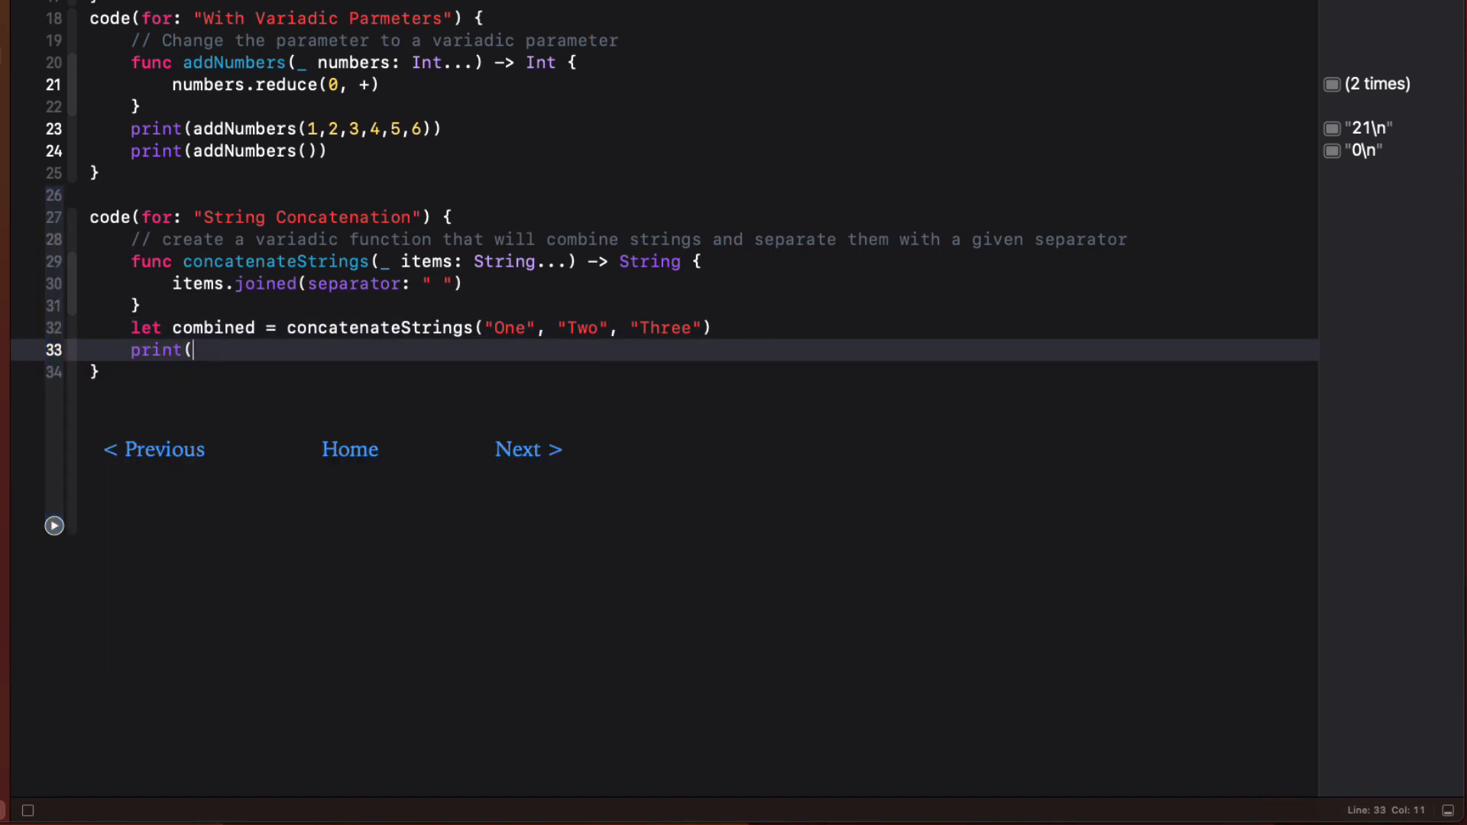
{"action": "type", "text": "combined)"}
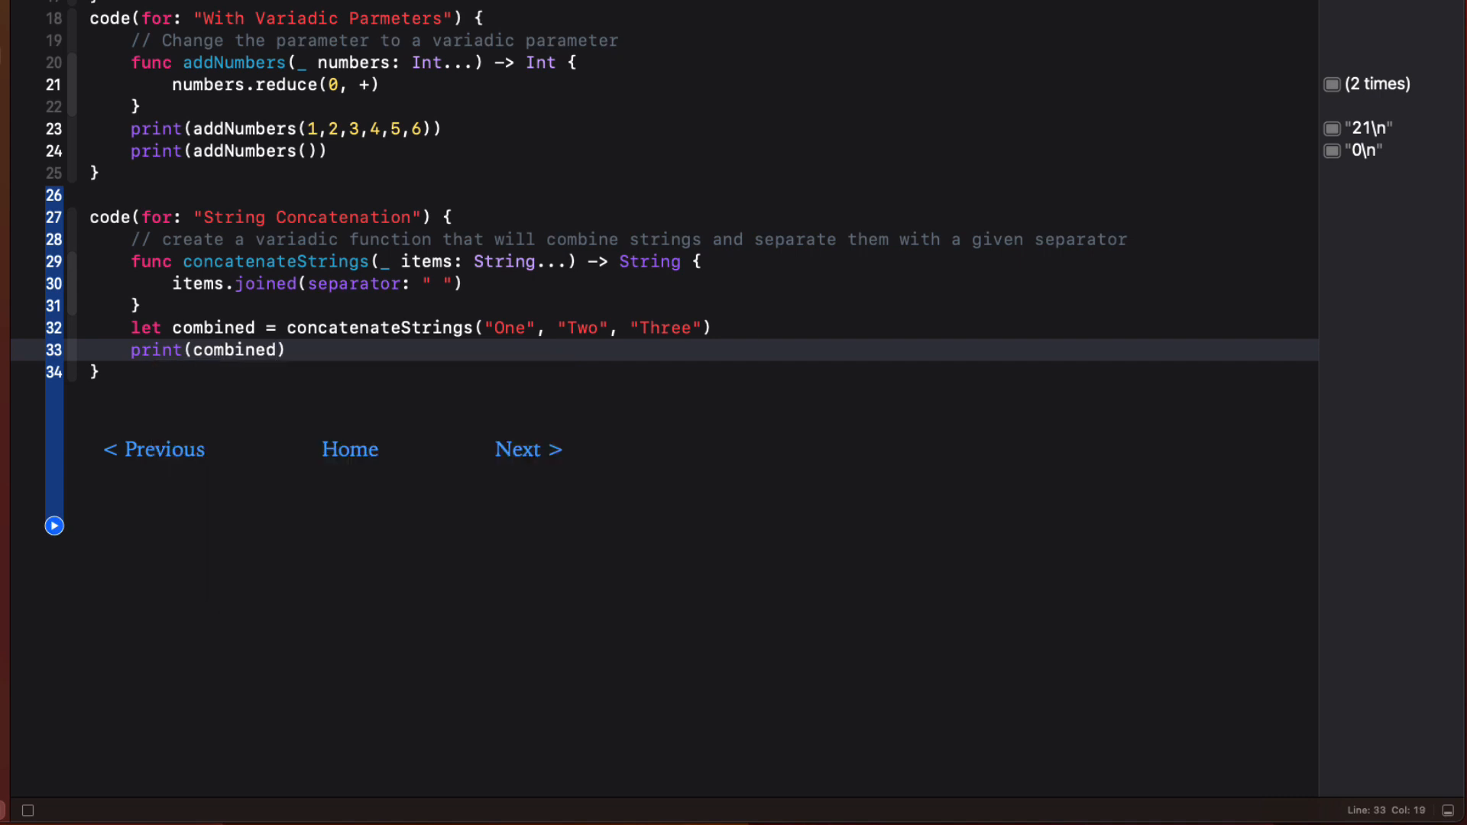
{"action": "left_click", "coordinate": [53, 524]}
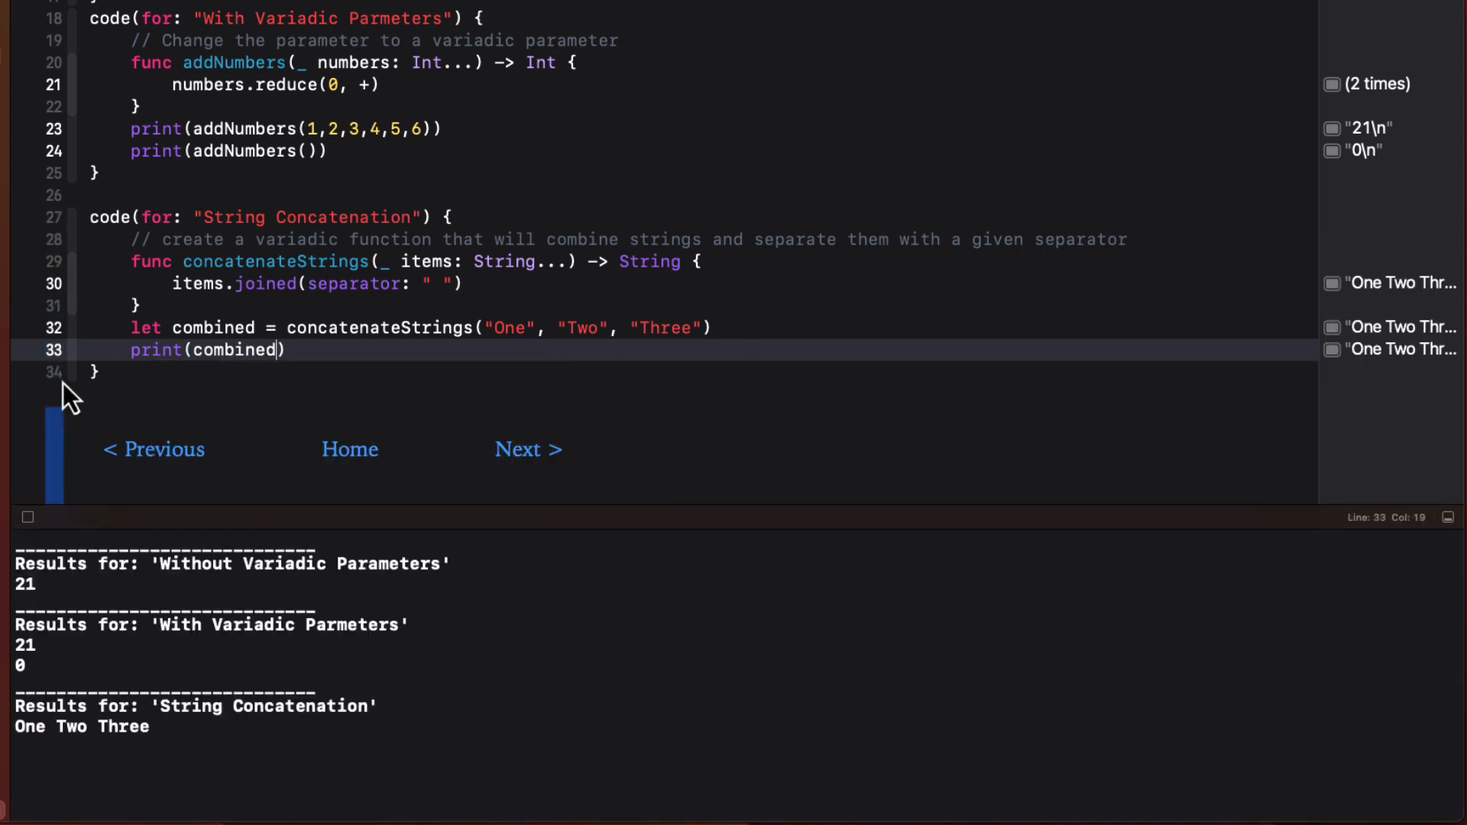
{"action": "mouse_move", "coordinate": [190, 737]}
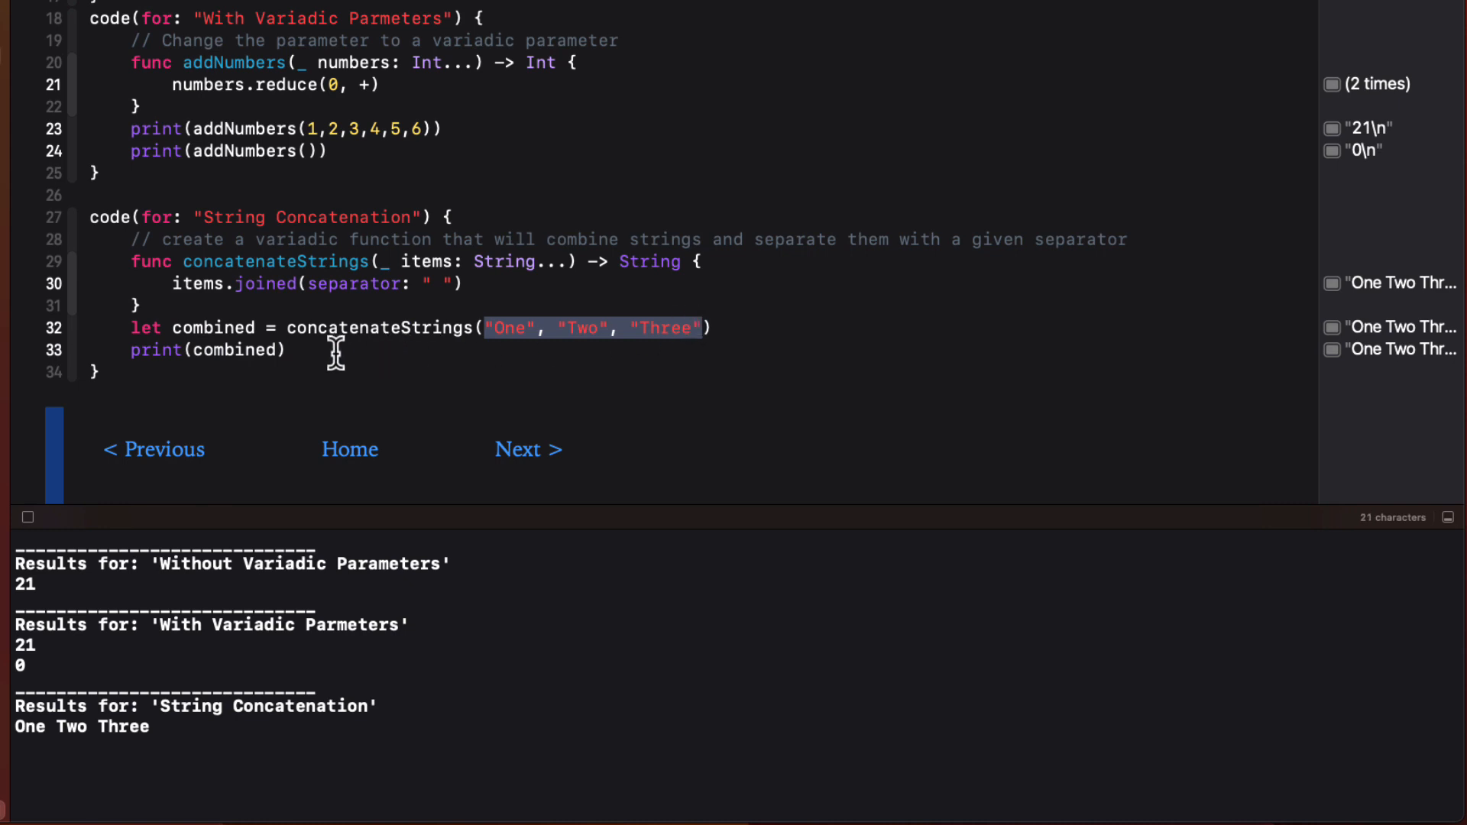
- Add print("One", "Two", "Three") below print(combined), removing the stray quote
{"action": "type", "text": "print(\"One\", \"Two\", \"Three\"\""}
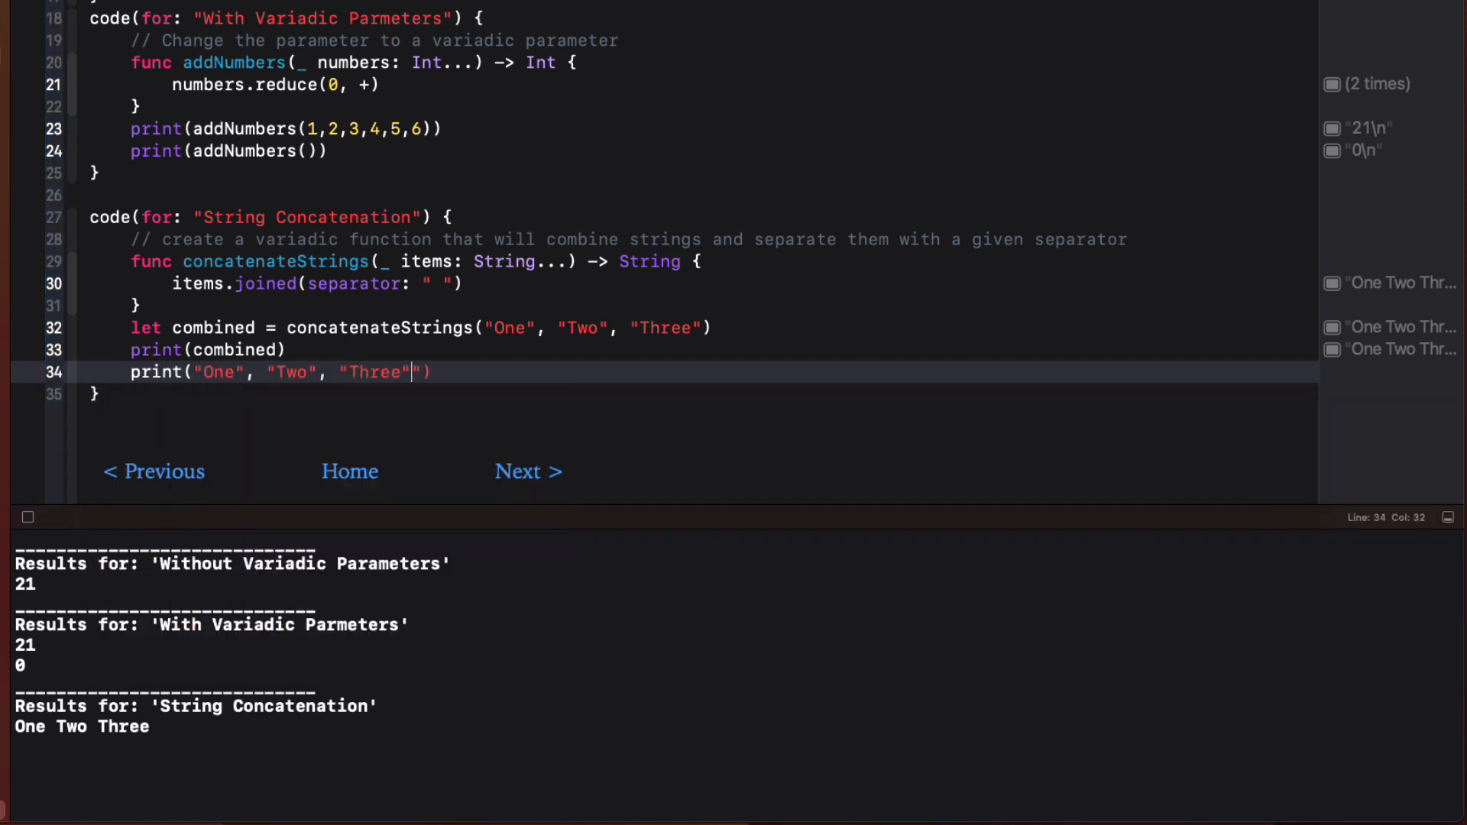
{"action": "key", "text": "backspace"}
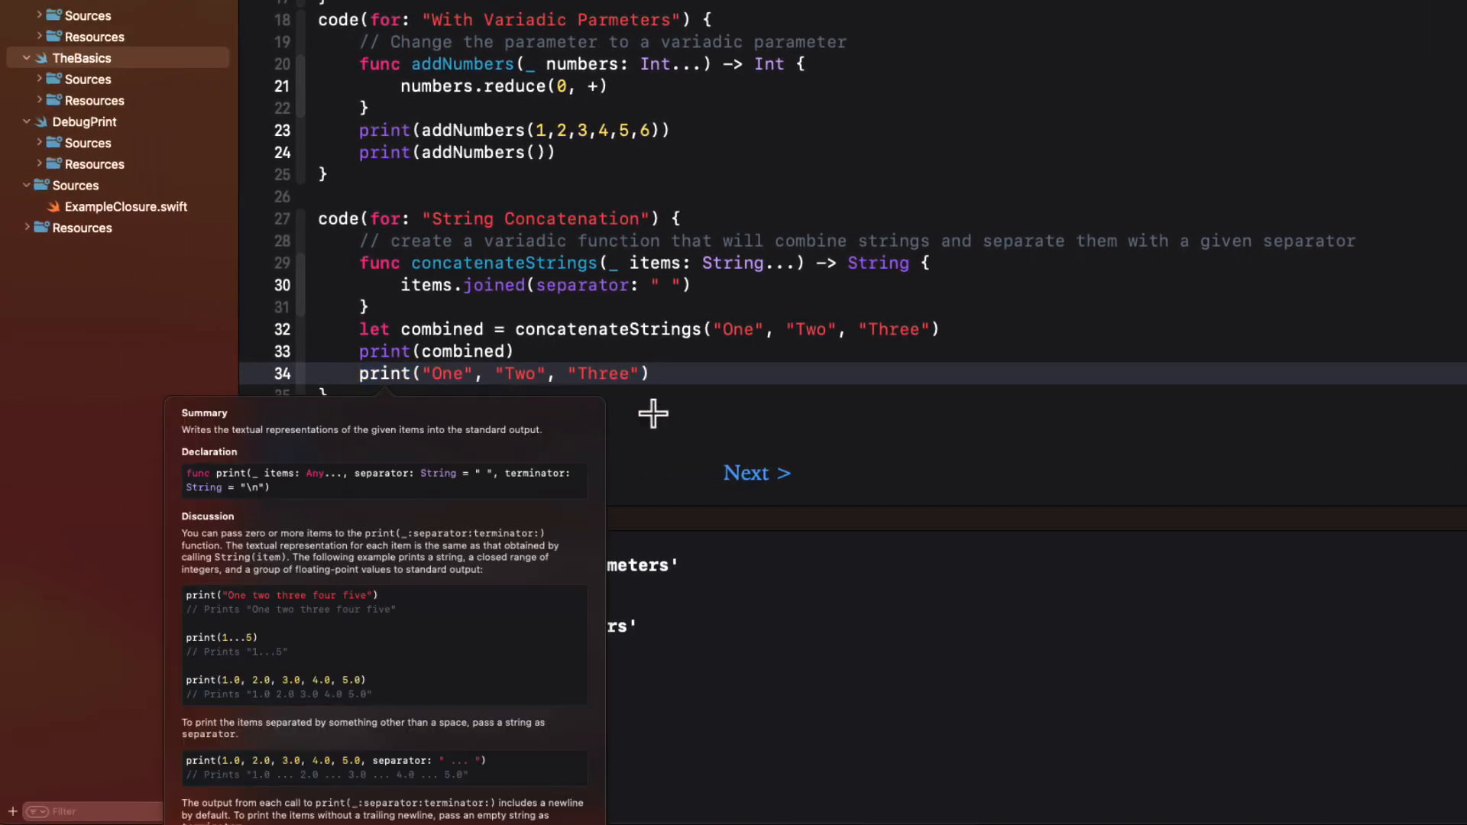
- Open the print(_:separator:terminator:) page in Developer Documentation from Quick Help
{"action": "scroll", "scroll_direction": "down", "scroll_amount": 3}
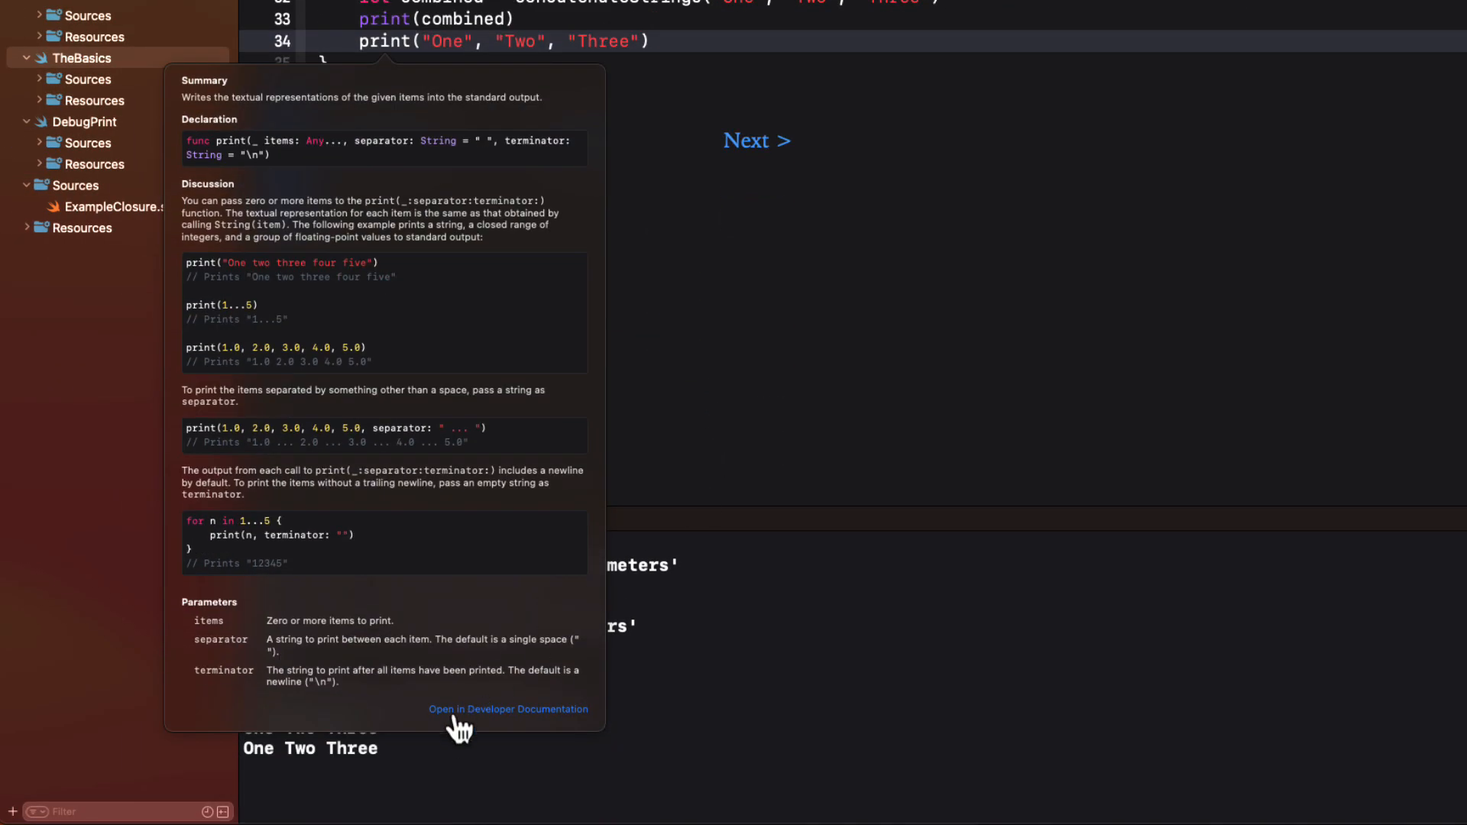
{"action": "left_click", "coordinate": [508, 708]}
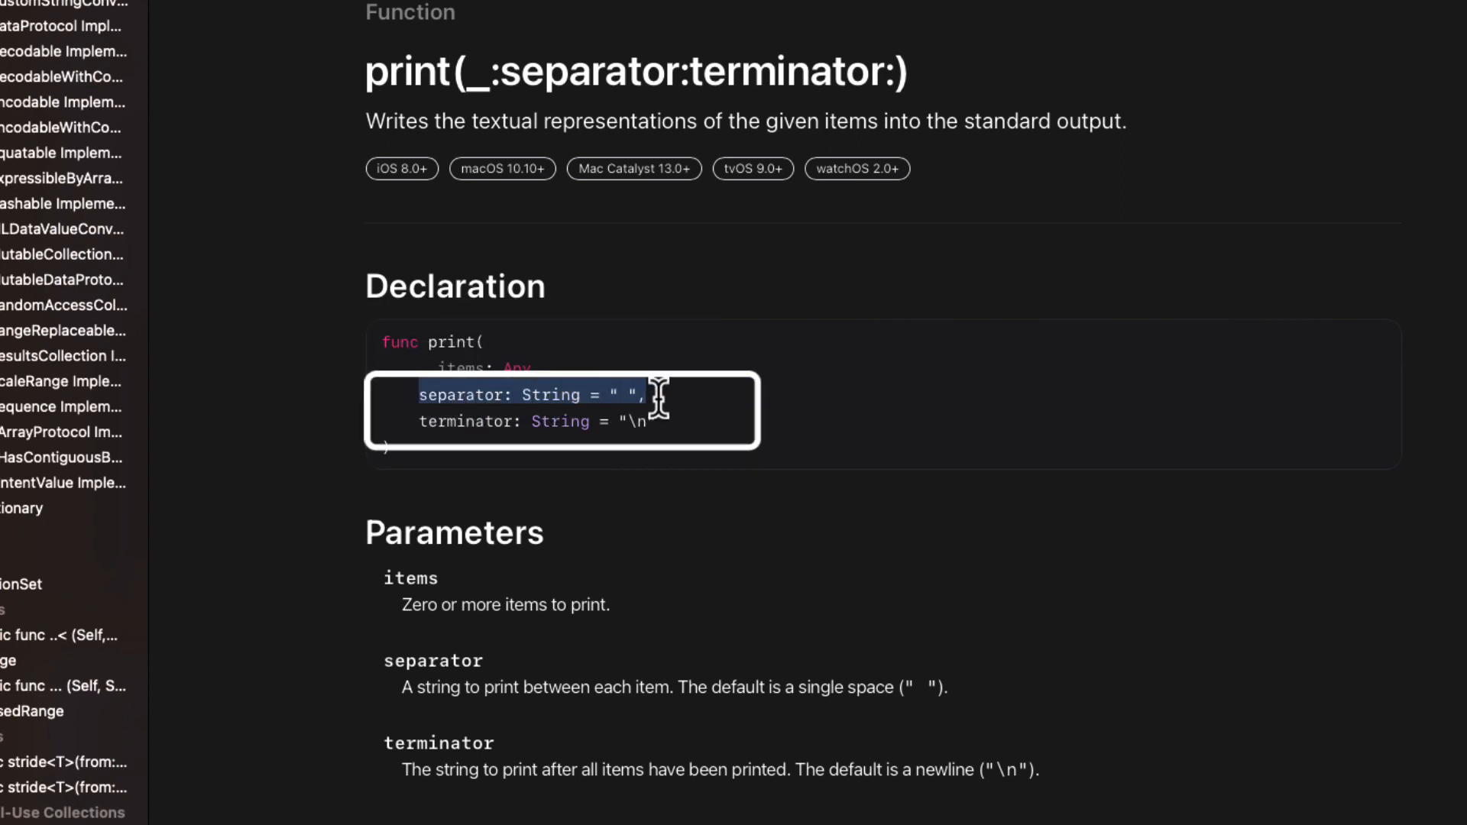
{"action": "mouse_move", "coordinate": [657, 398]}
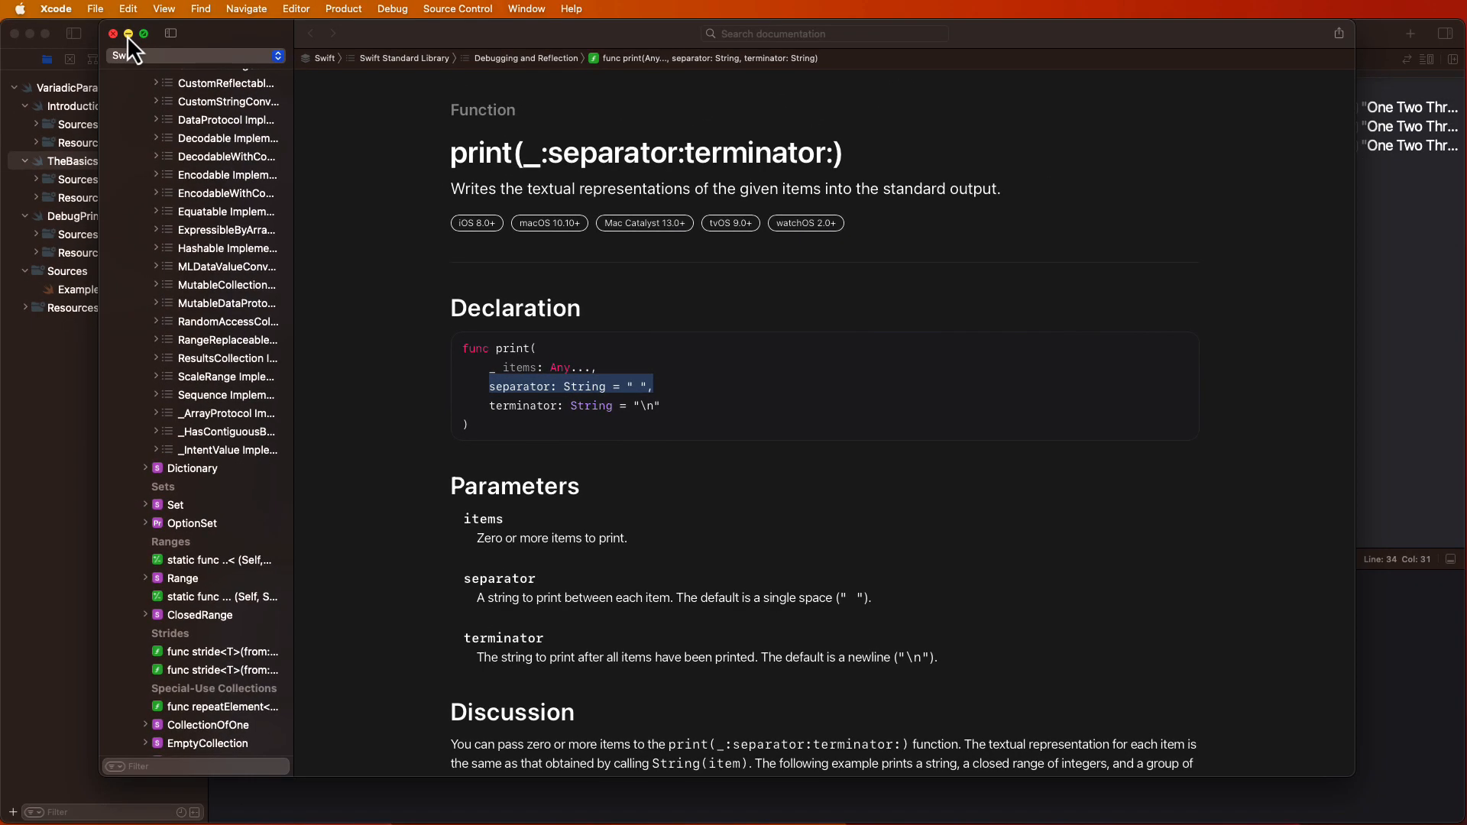
- Add a separator: String = " " parameter, use it in joined, pass "," in combined, and run
{"action": "left_click", "coordinate": [112, 33]}
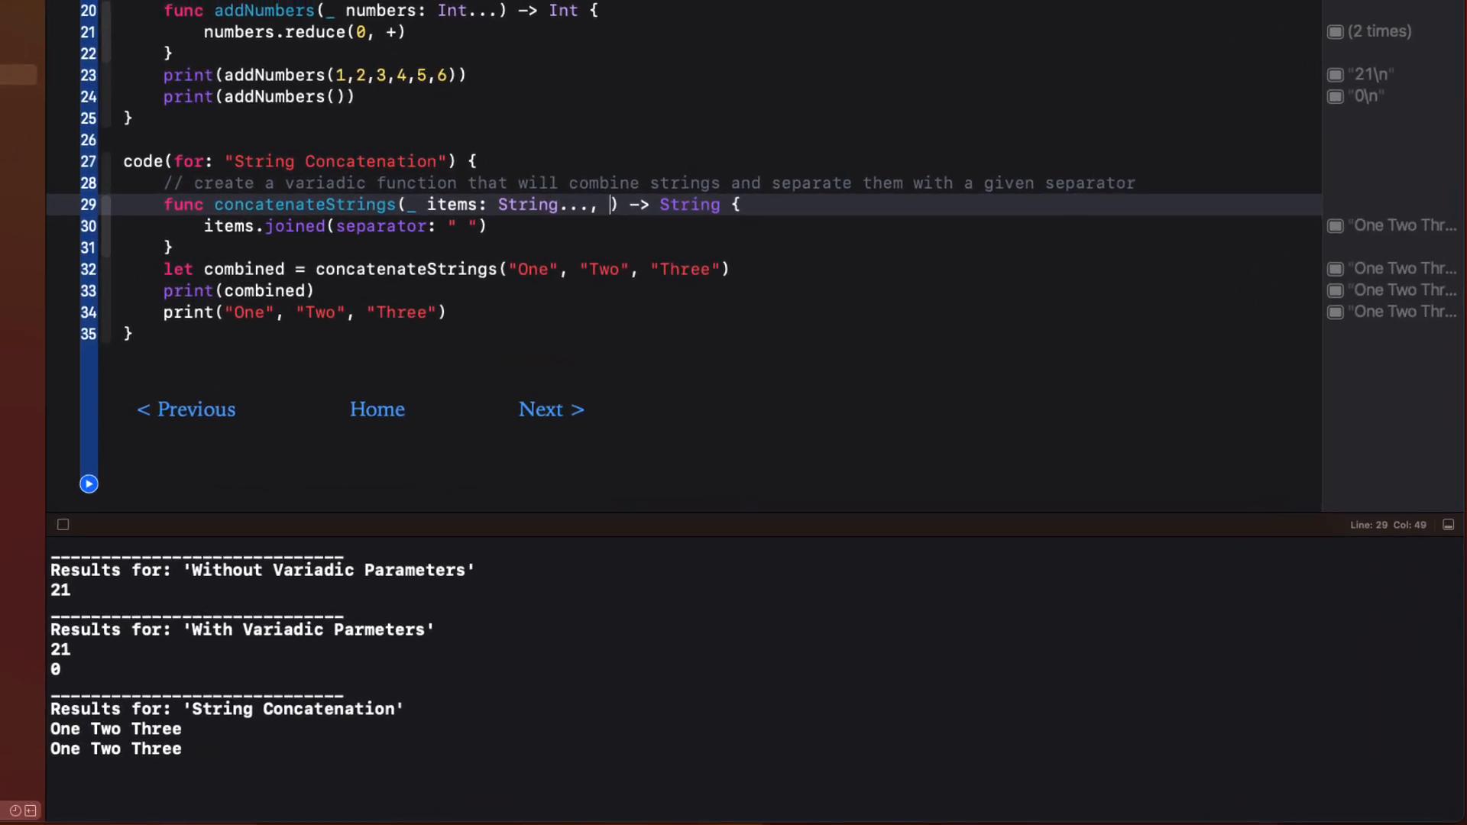
{"action": "type", "text": "separator: String = \" \""}
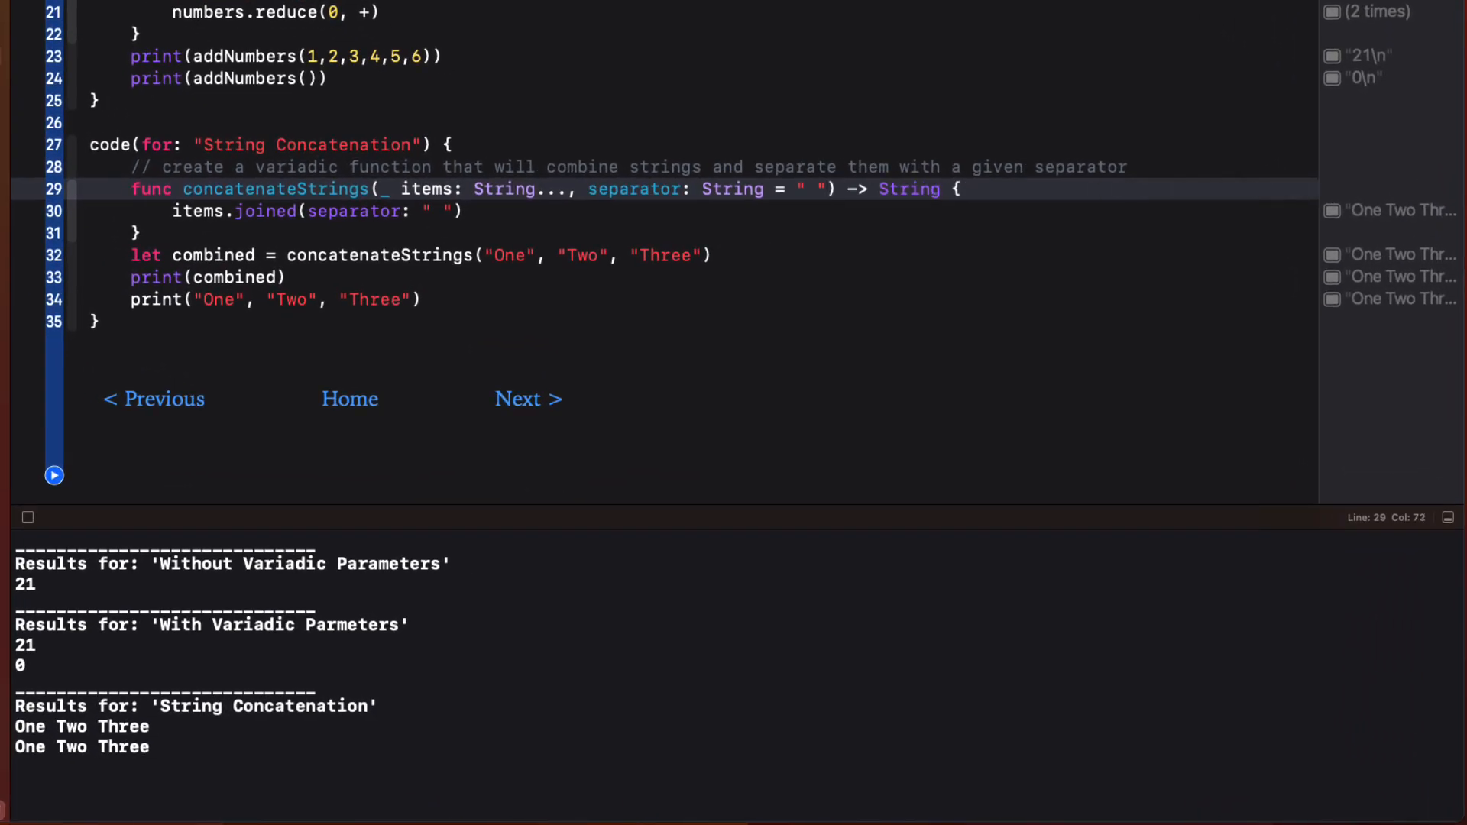
{"action": "mouse_move", "coordinate": [437, 213]}
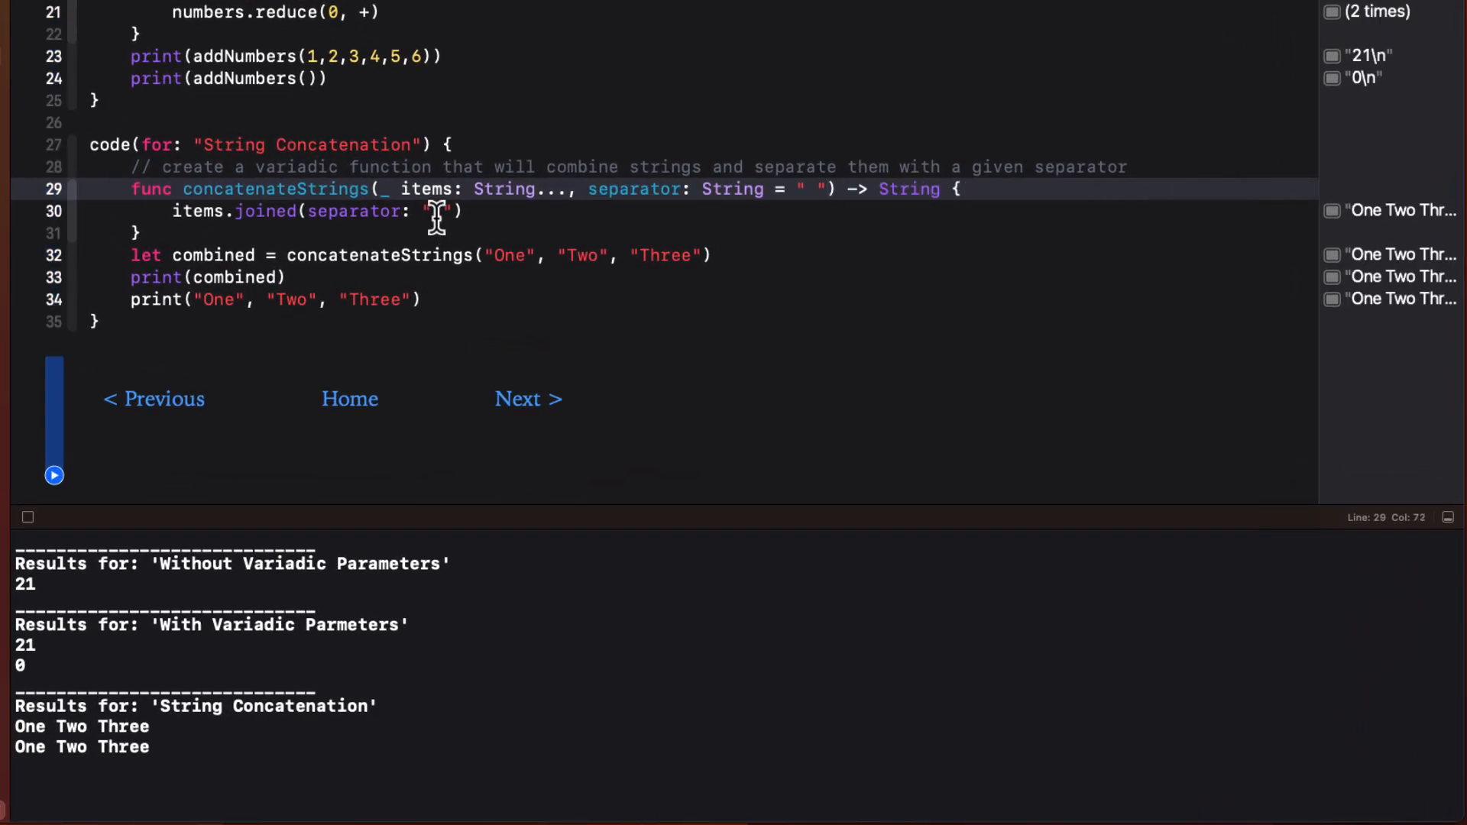
{"action": "type", "text": "separator"}
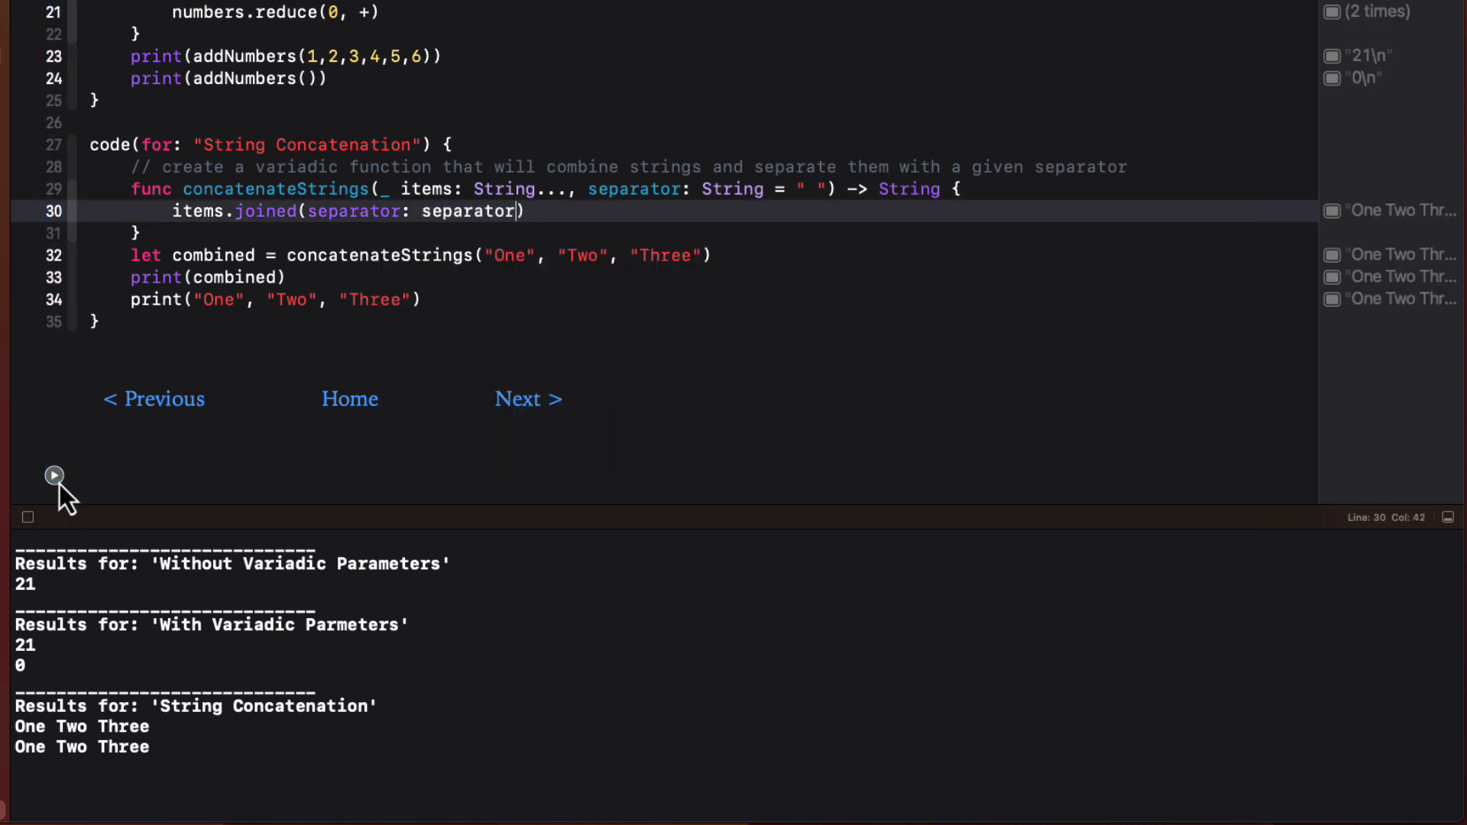
{"action": "left_click", "coordinate": [700, 254]}
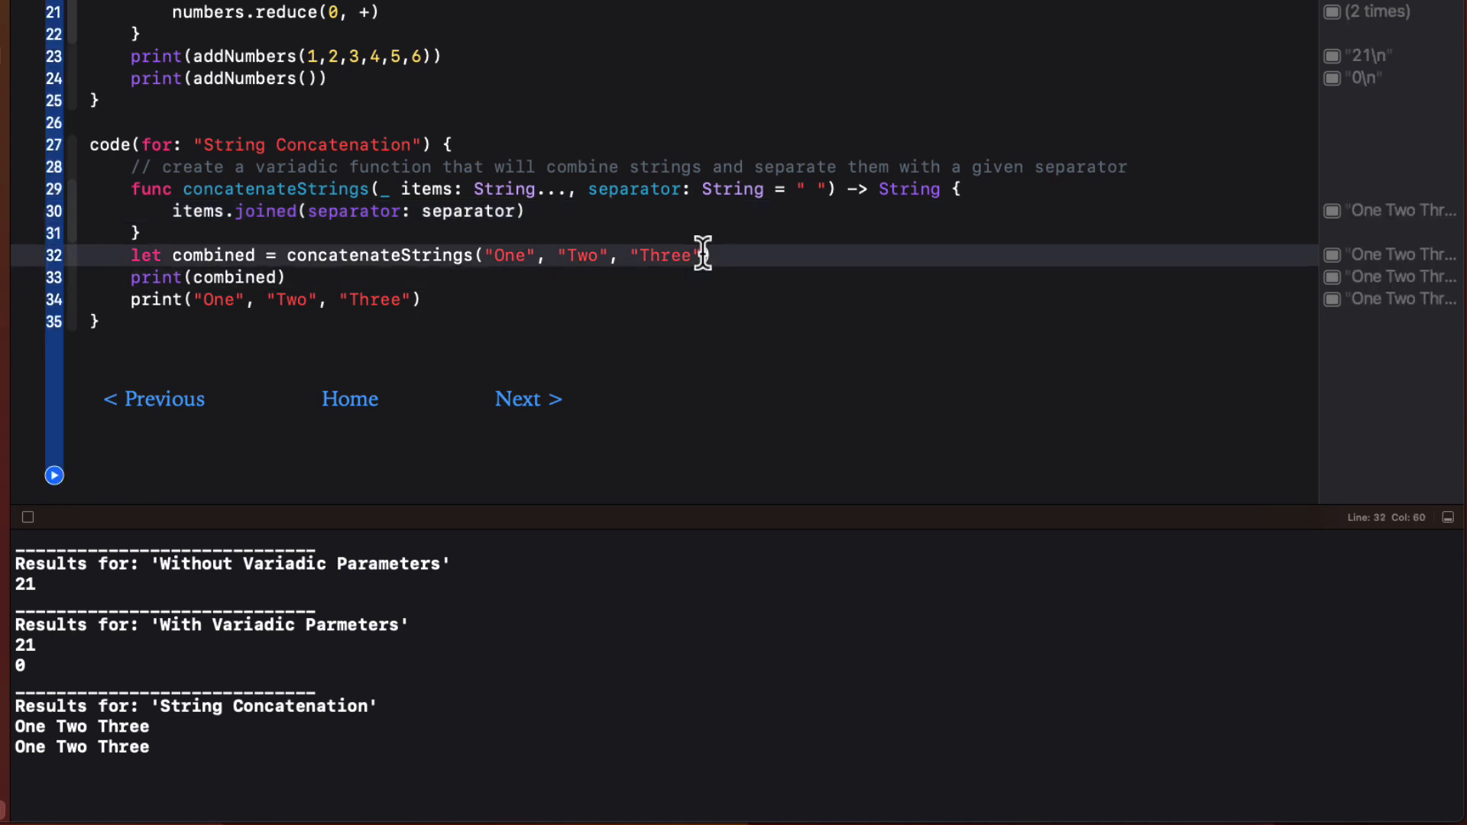
{"action": "type", "text": ", separator: \""}
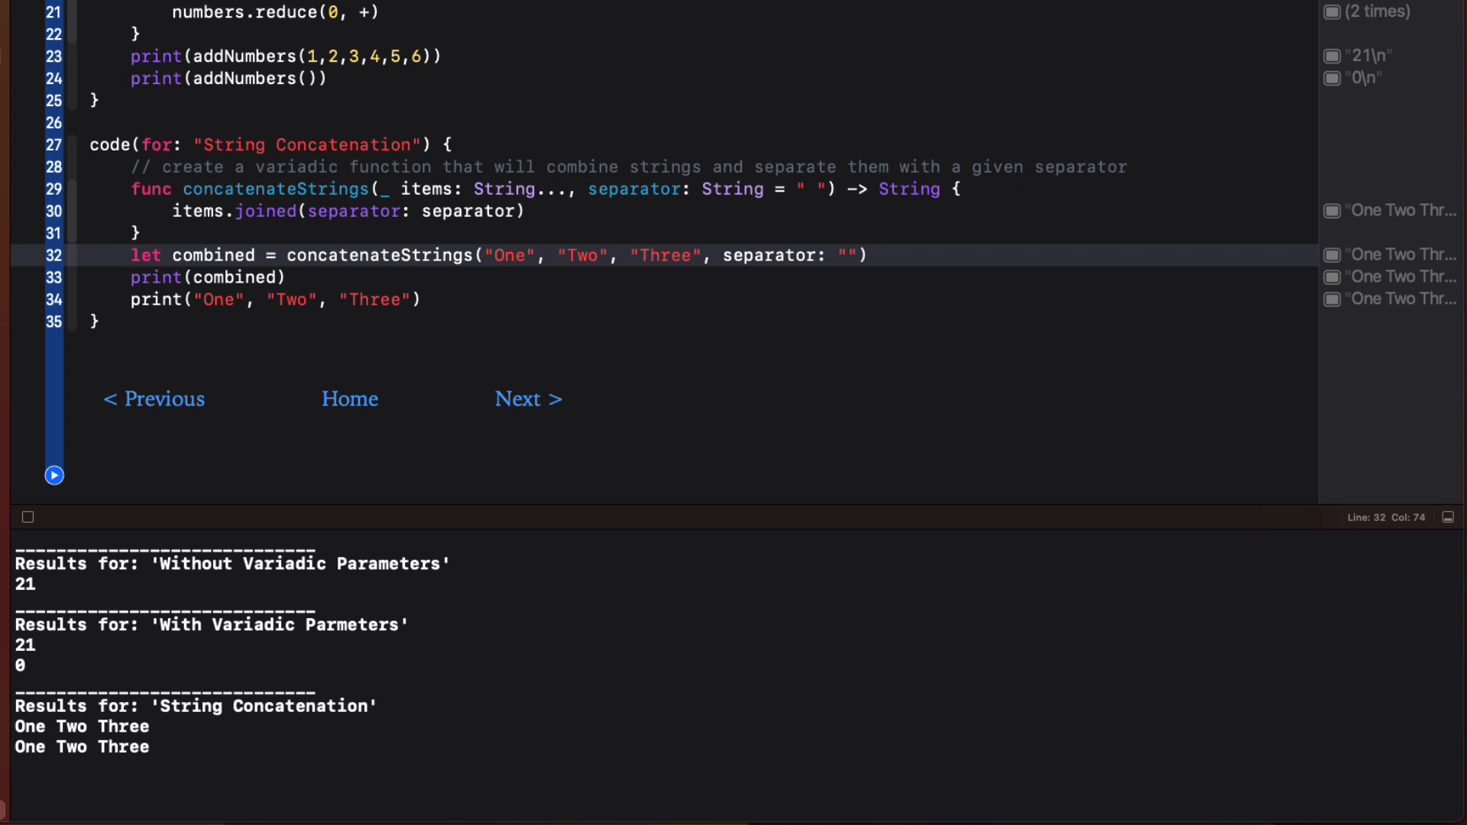
{"action": "type", "text": ","}
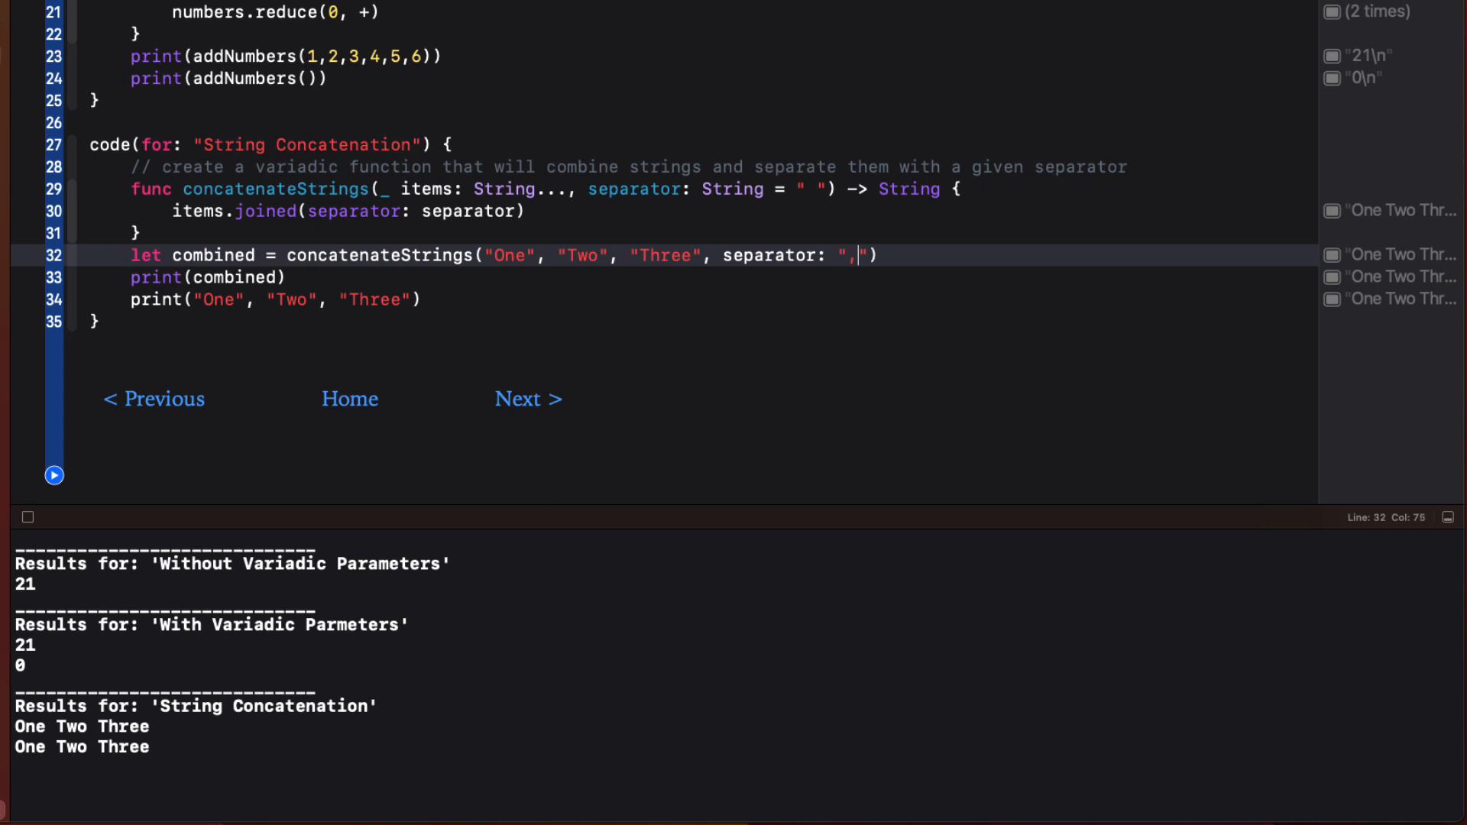
{"action": "mouse_move", "coordinate": [691, 216]}
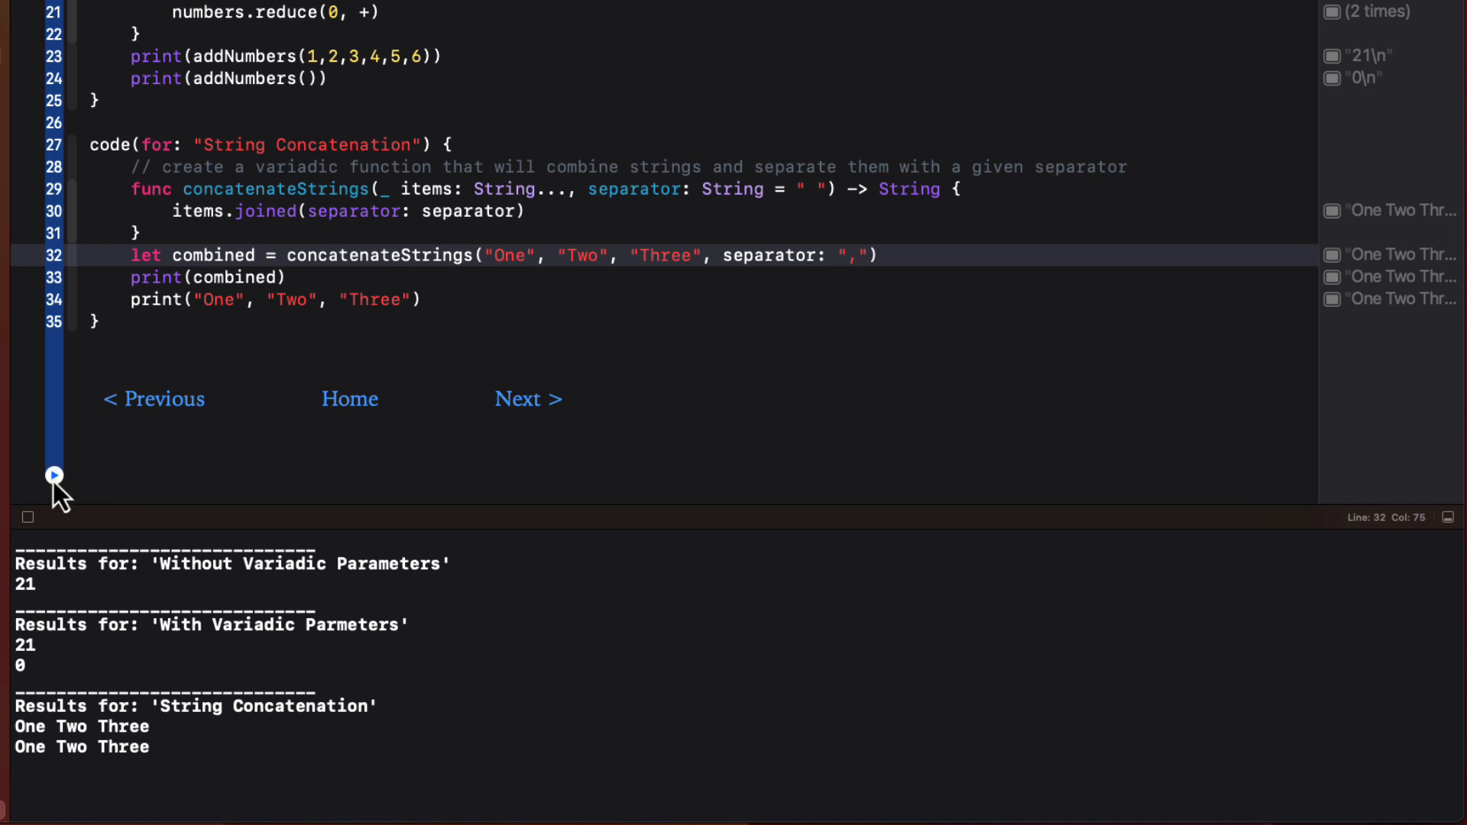
{"action": "left_click", "coordinate": [54, 474]}
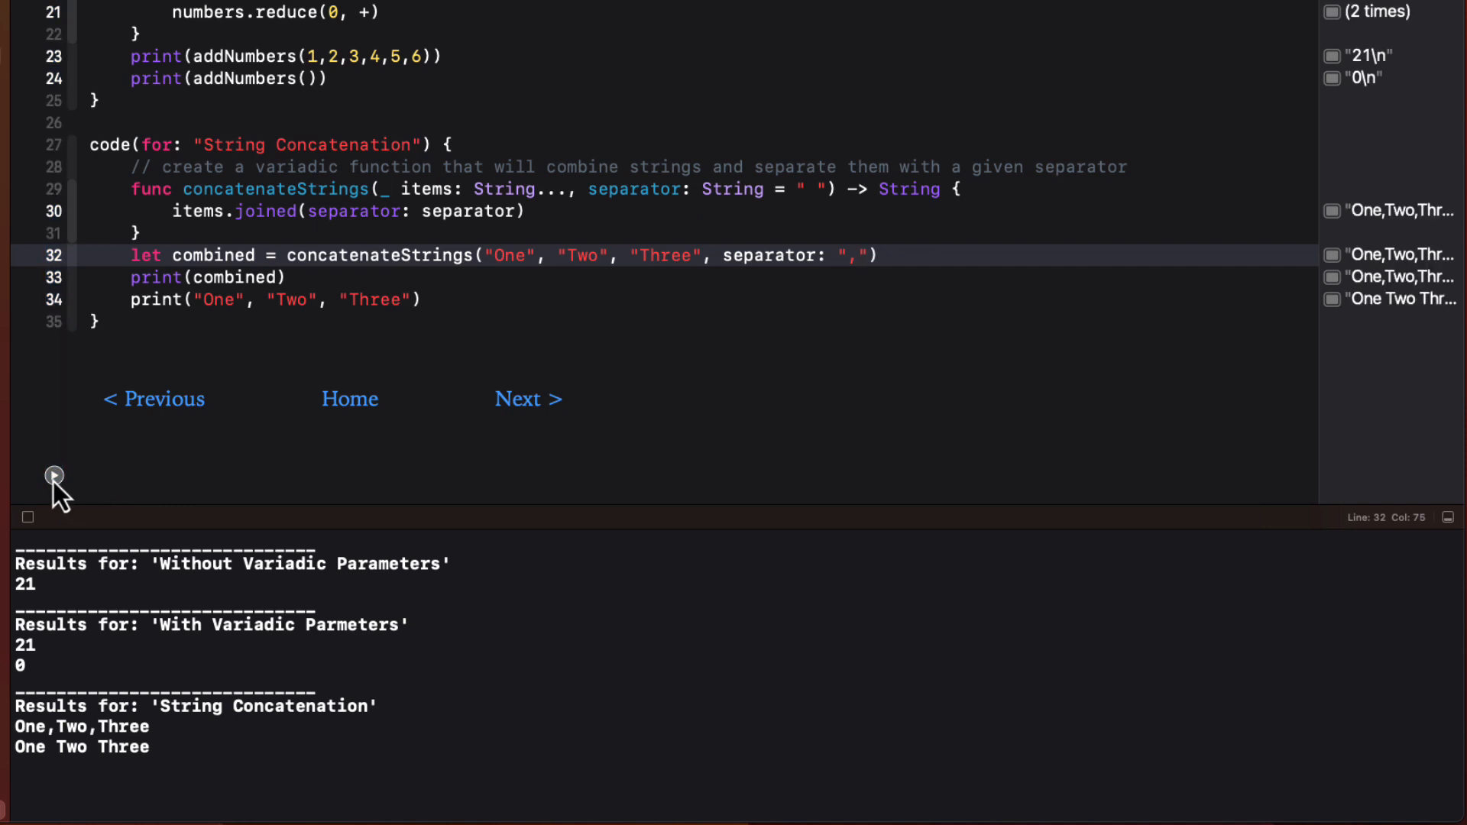
- Pass separator: "," to the direct print call and rerun so it outputs One,Two,Three
{"action": "left_click", "coordinate": [410, 299]}
{"action": "type", "text": ", separator: String"}
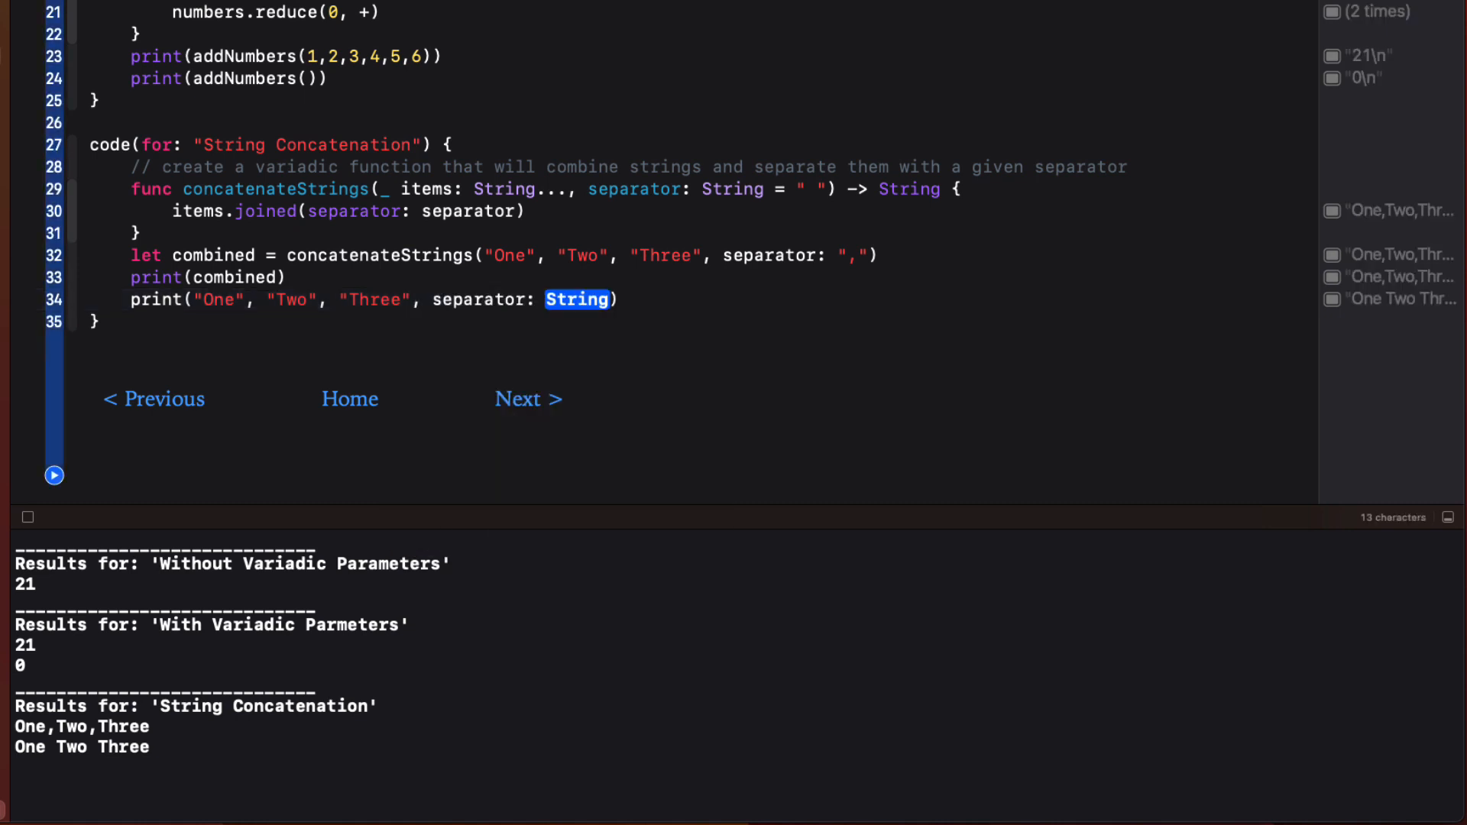
{"action": "type", "text": "\"\""}
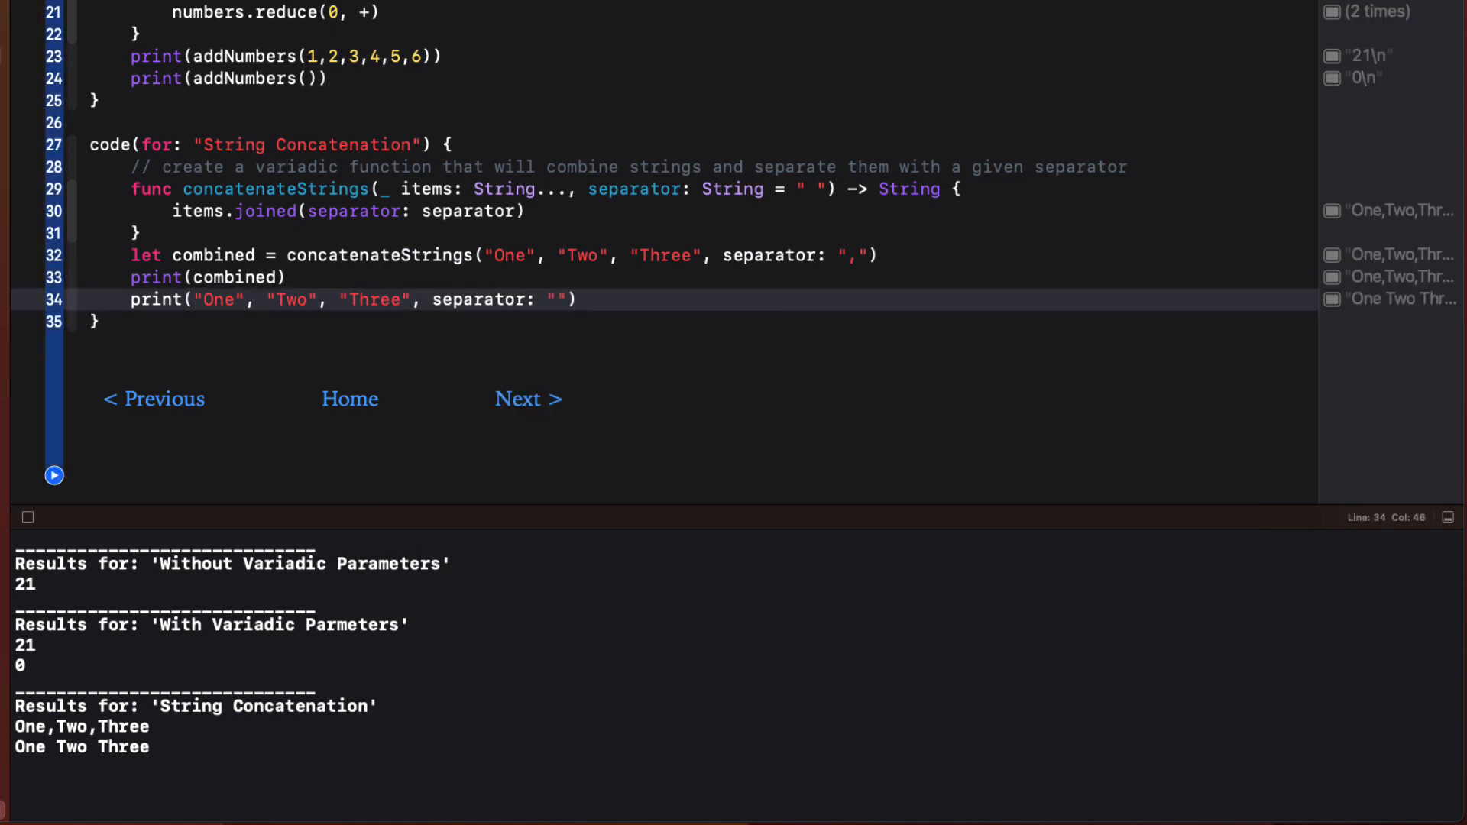
{"action": "type", "text": ","}
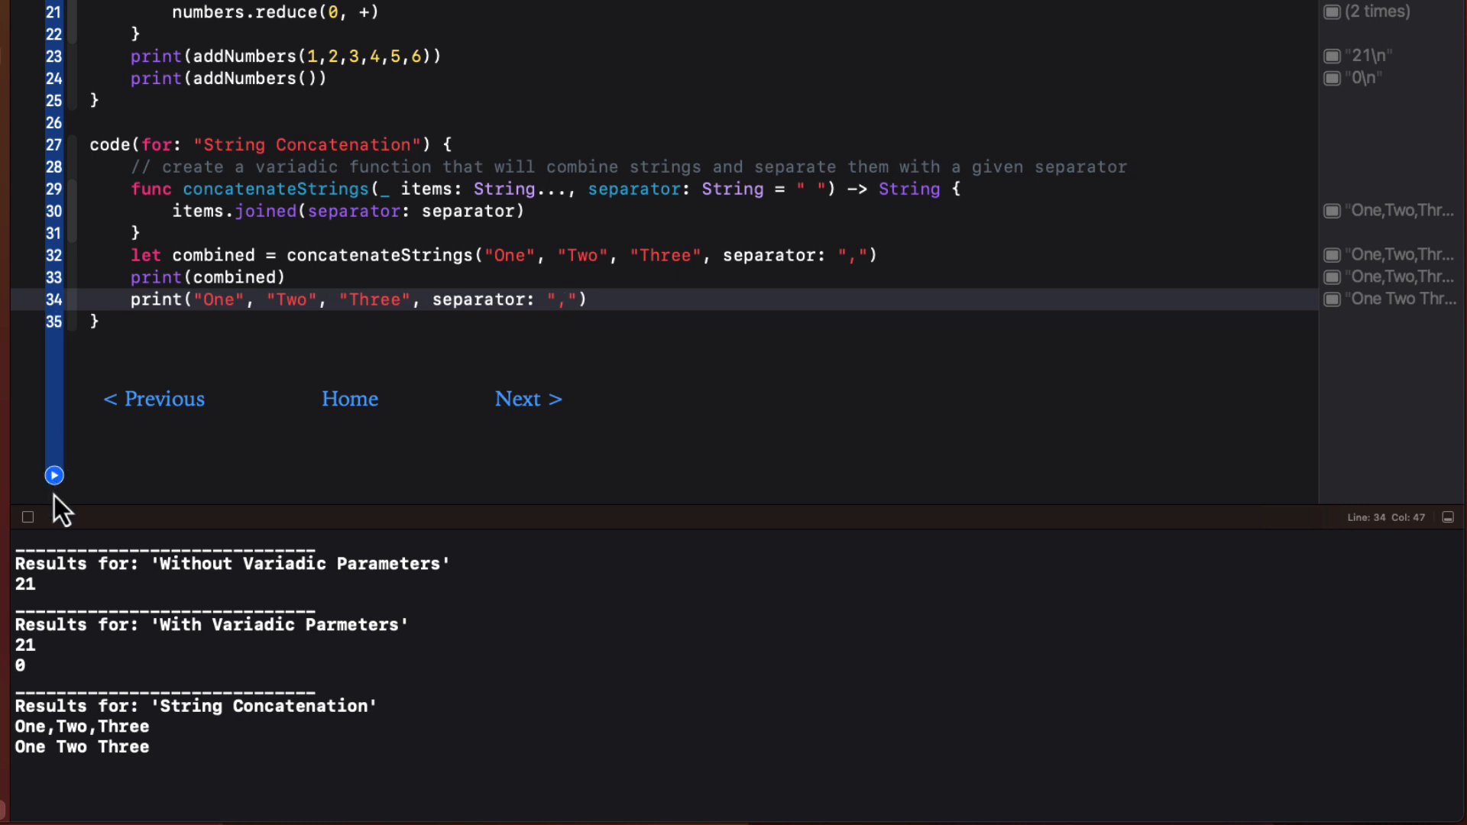
{"action": "left_click", "coordinate": [53, 475]}
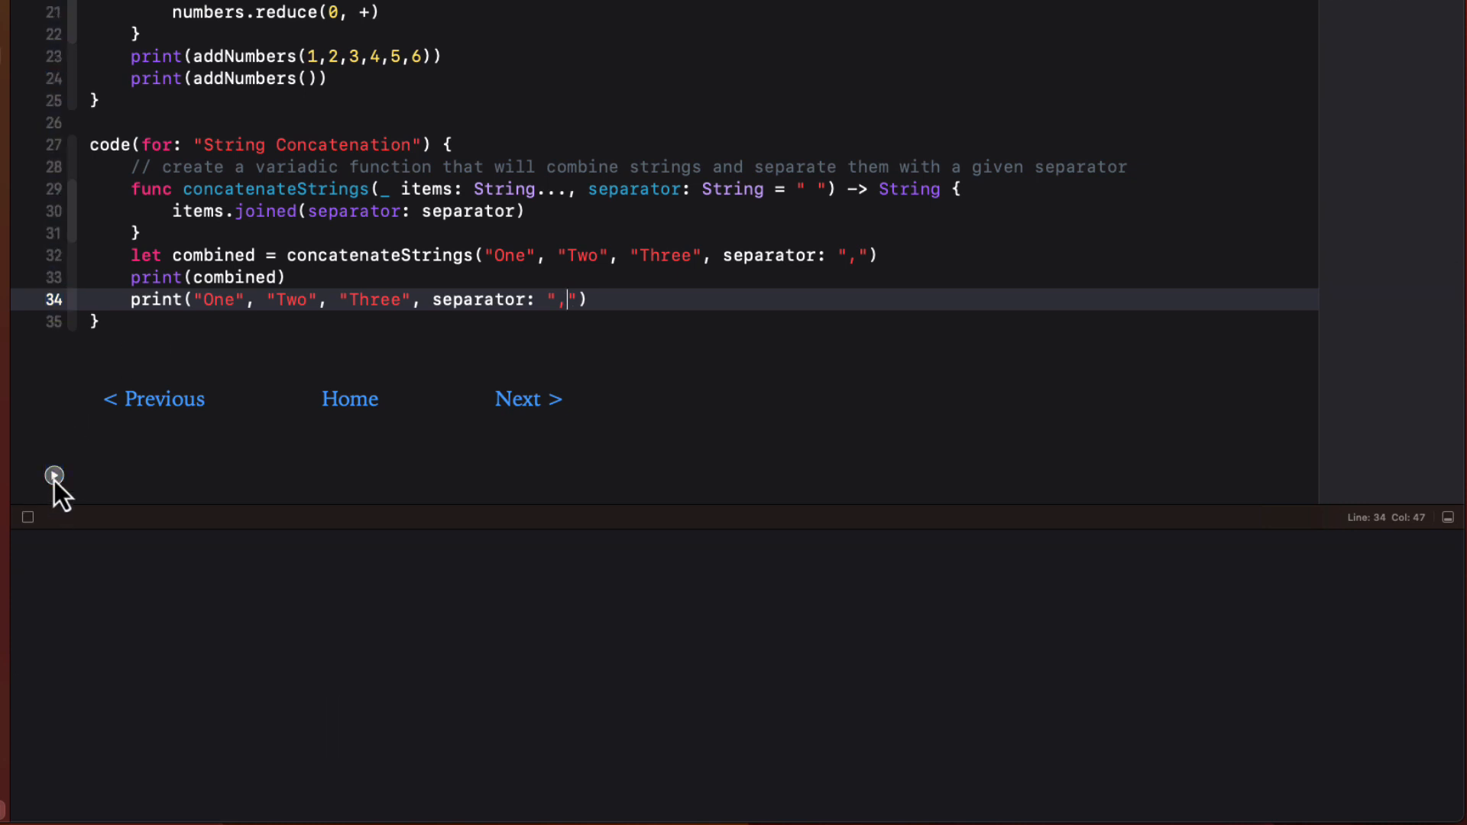
{"action": "left_click", "coordinate": [53, 475]}
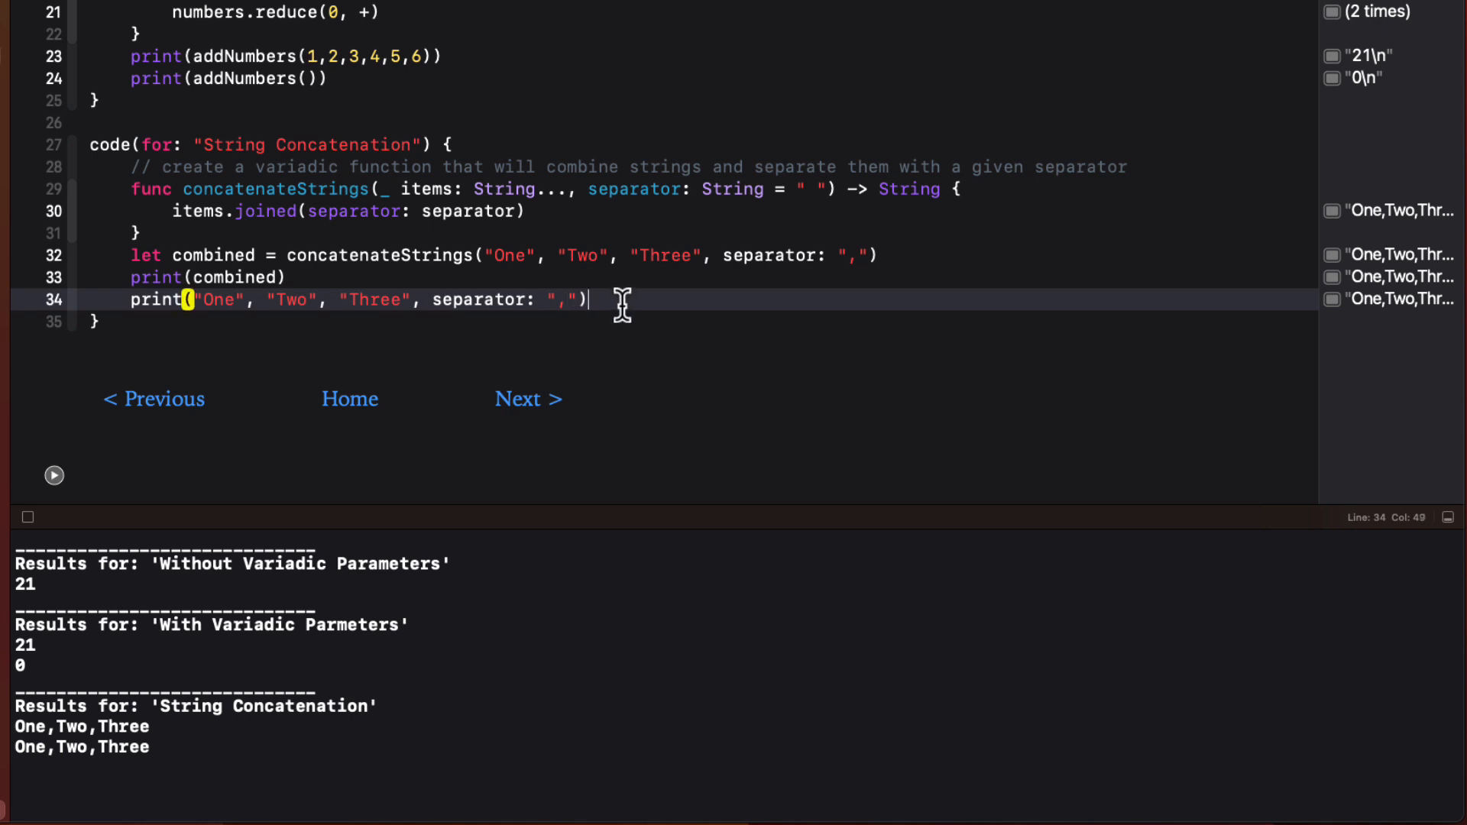
{"action": "key", "text": "Return"}
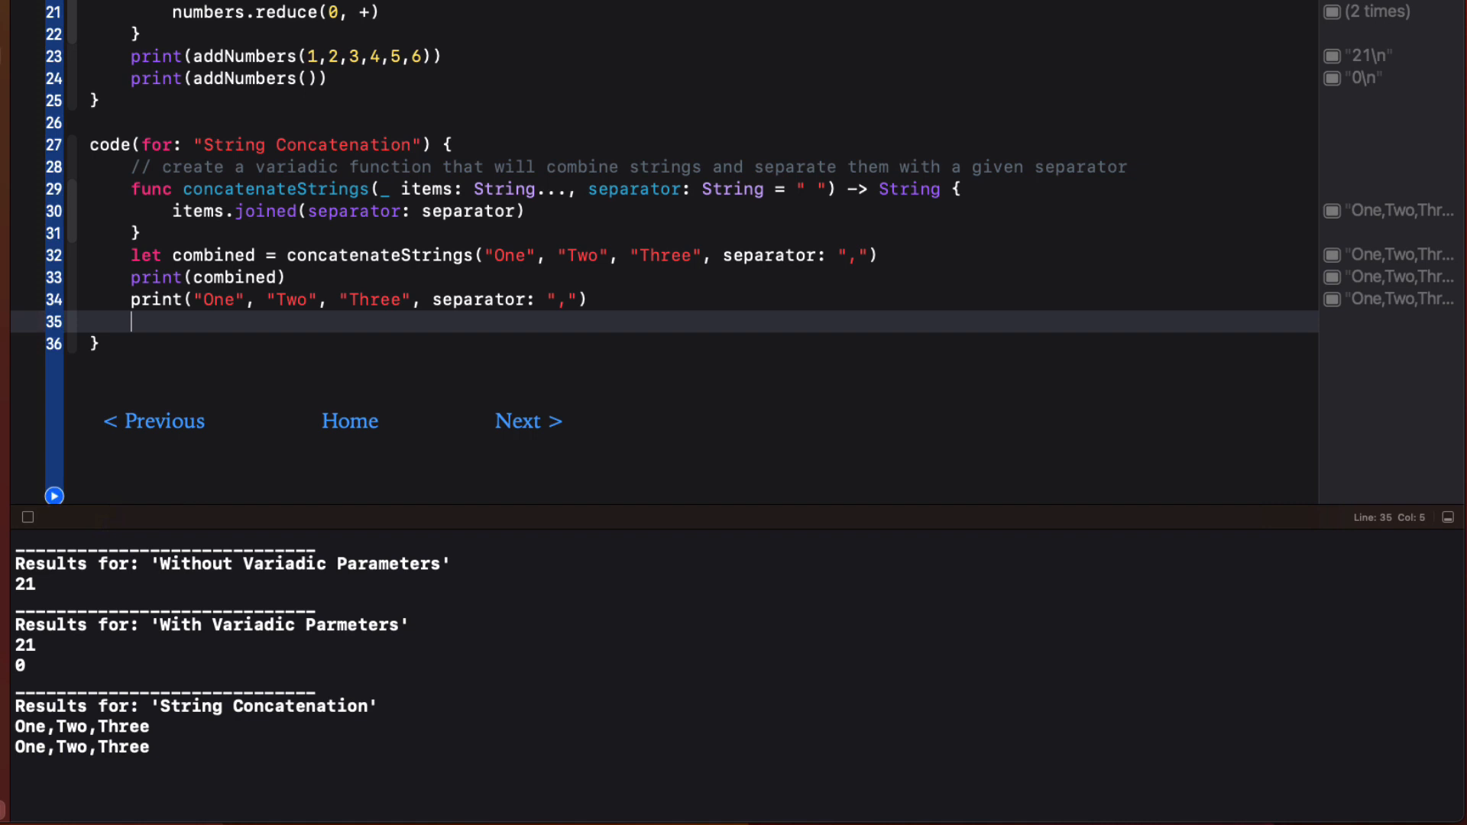
- Add an empty print() after the concatenation example, run it, and hide the console
{"action": "type", "text": "print("}
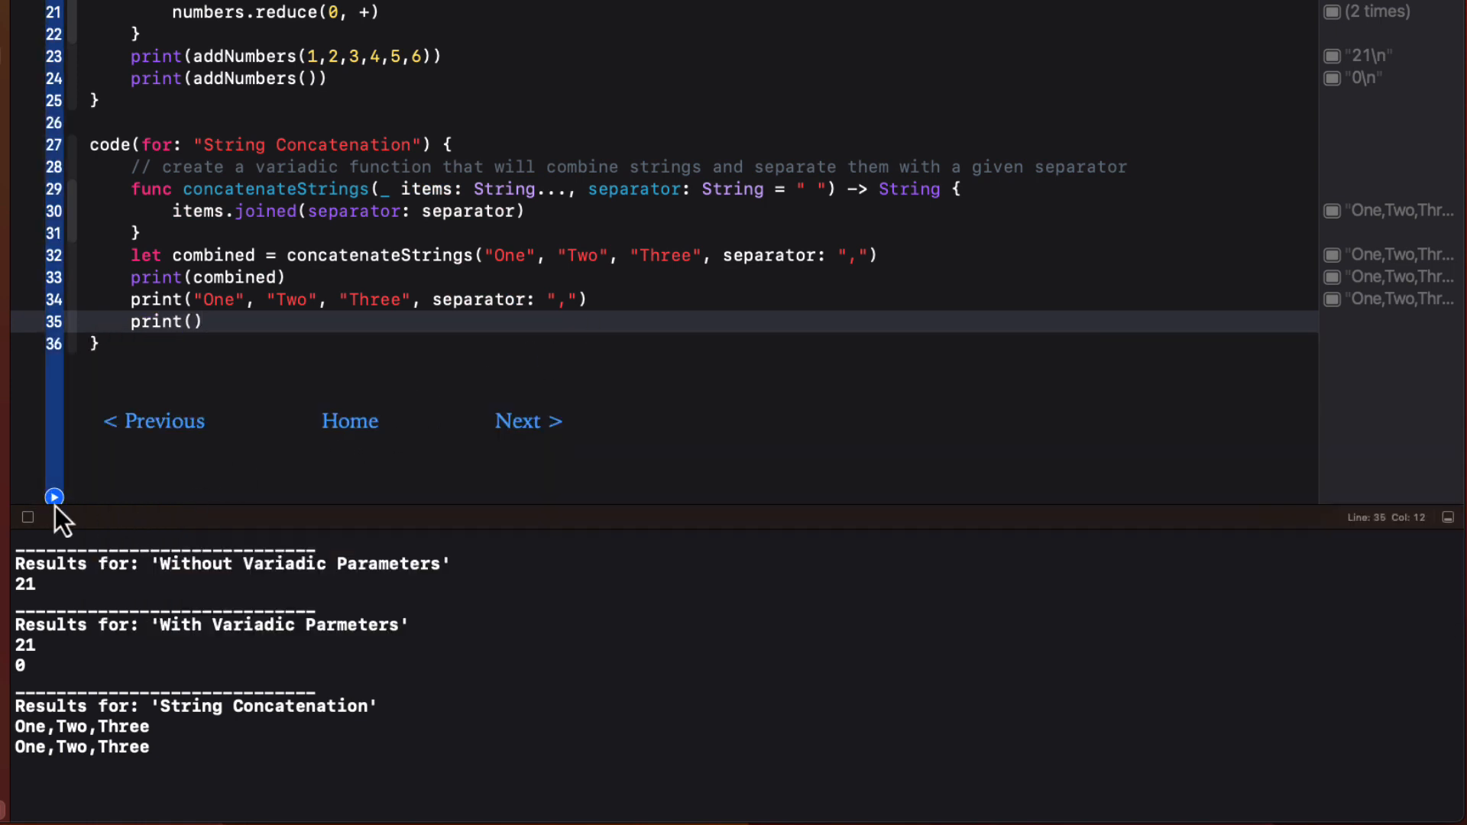
{"action": "mouse_move", "coordinate": [195, 445]}
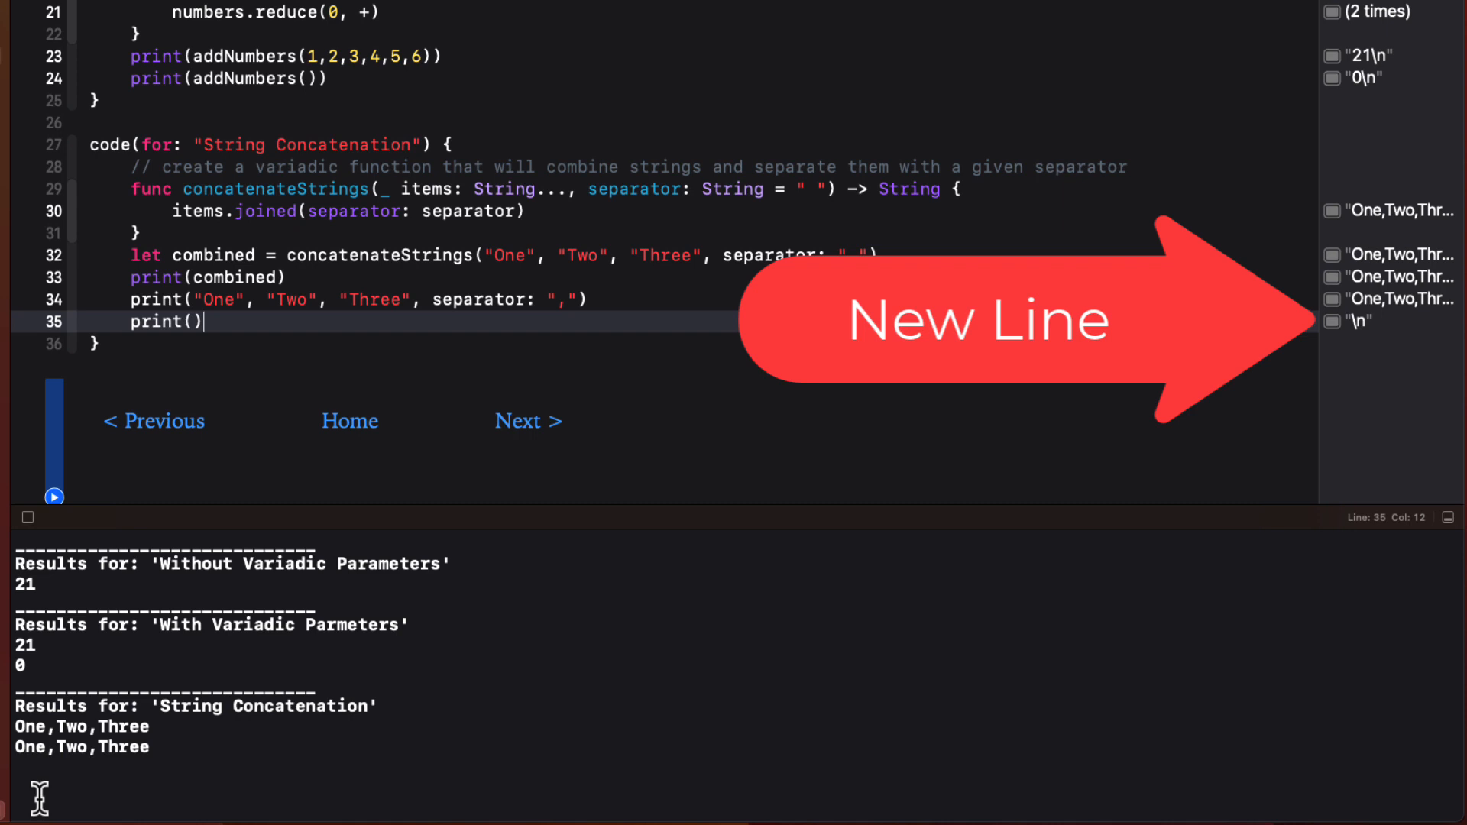
{"action": "mouse_move", "coordinate": [256, 514]}
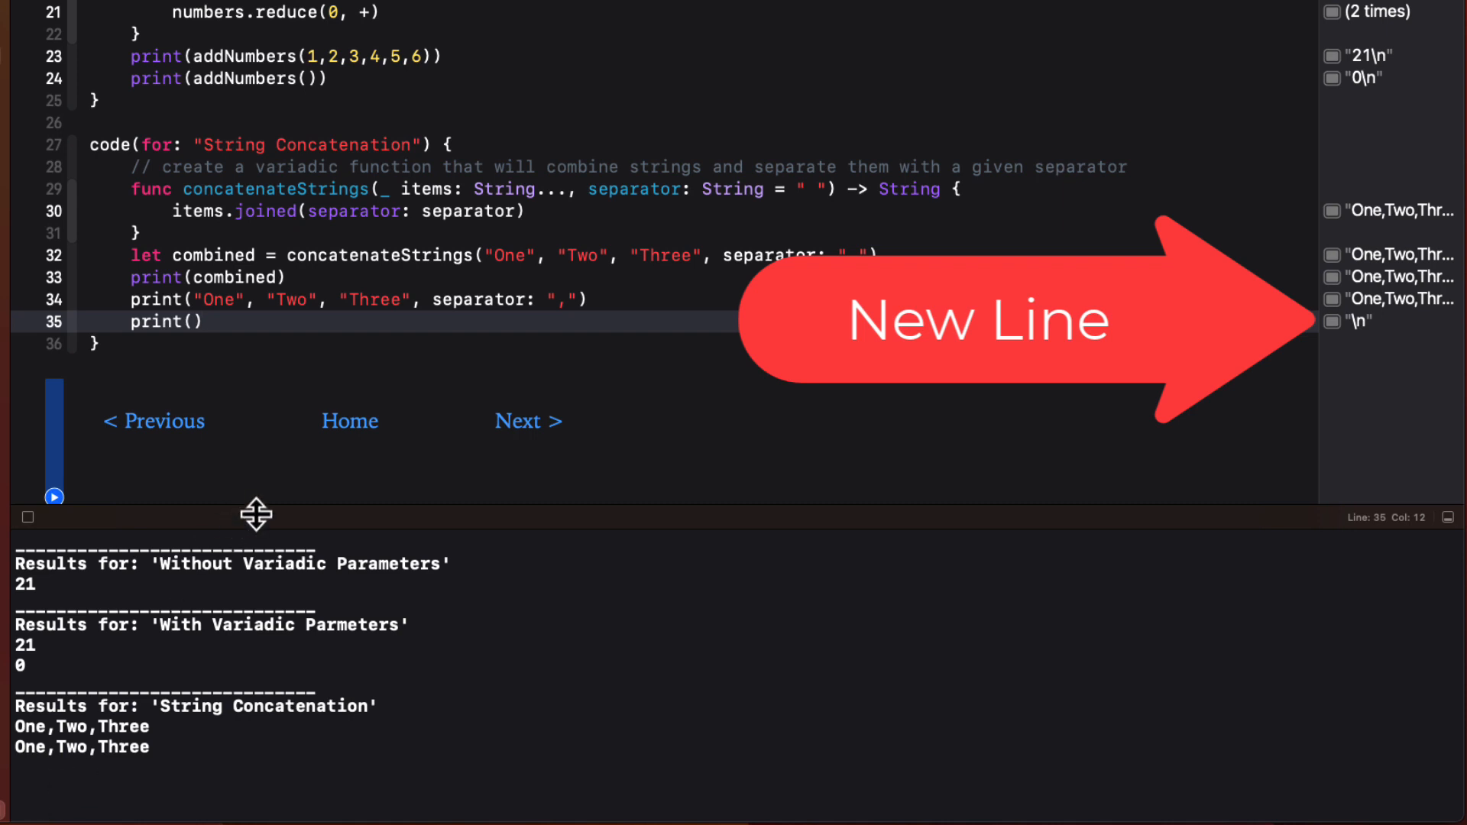
{"action": "left_click", "coordinate": [201, 321]}
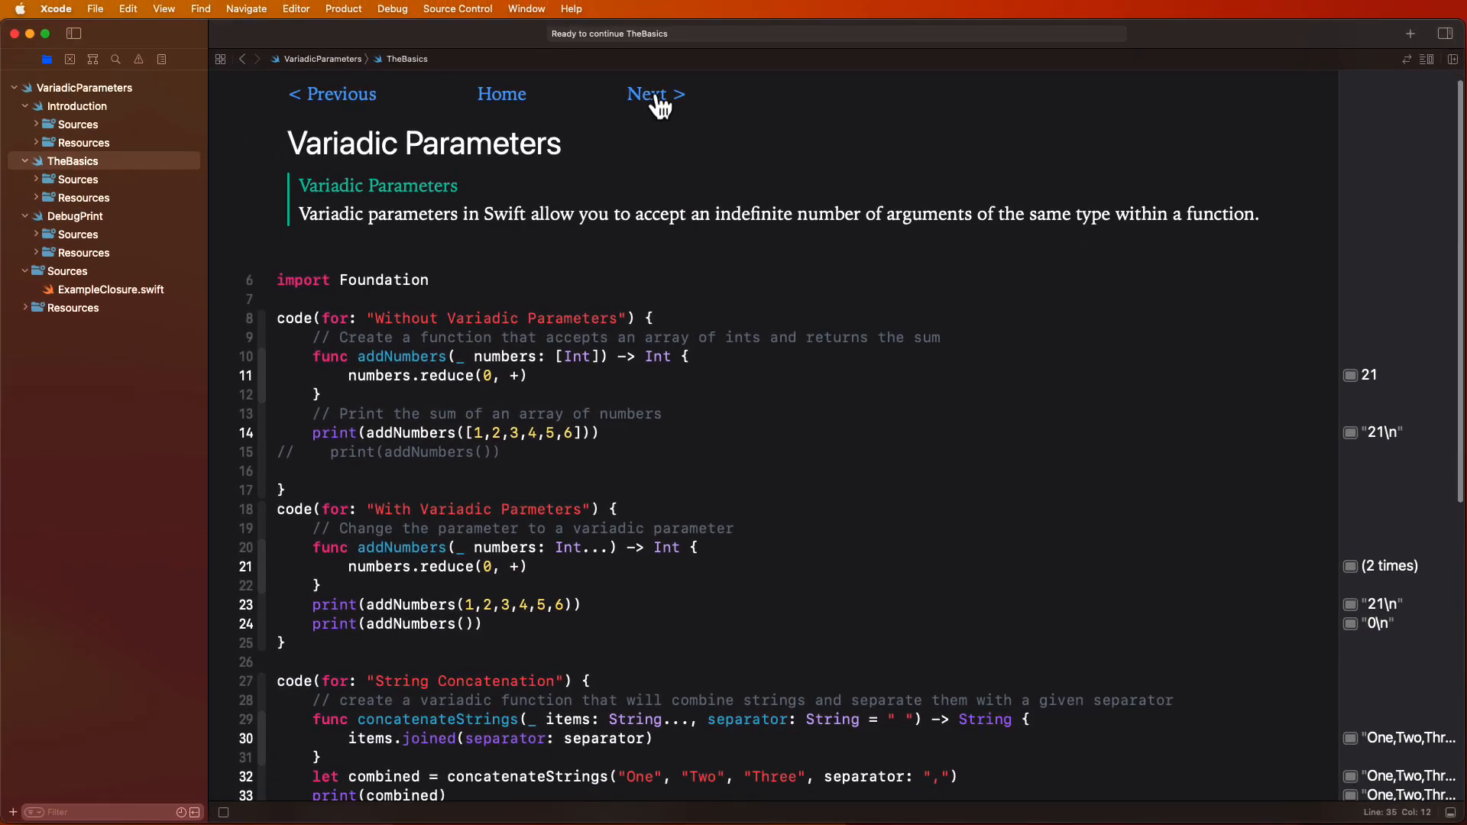
- Go to the Debug Print playground page via the Next link
{"action": "left_click", "coordinate": [655, 93]}
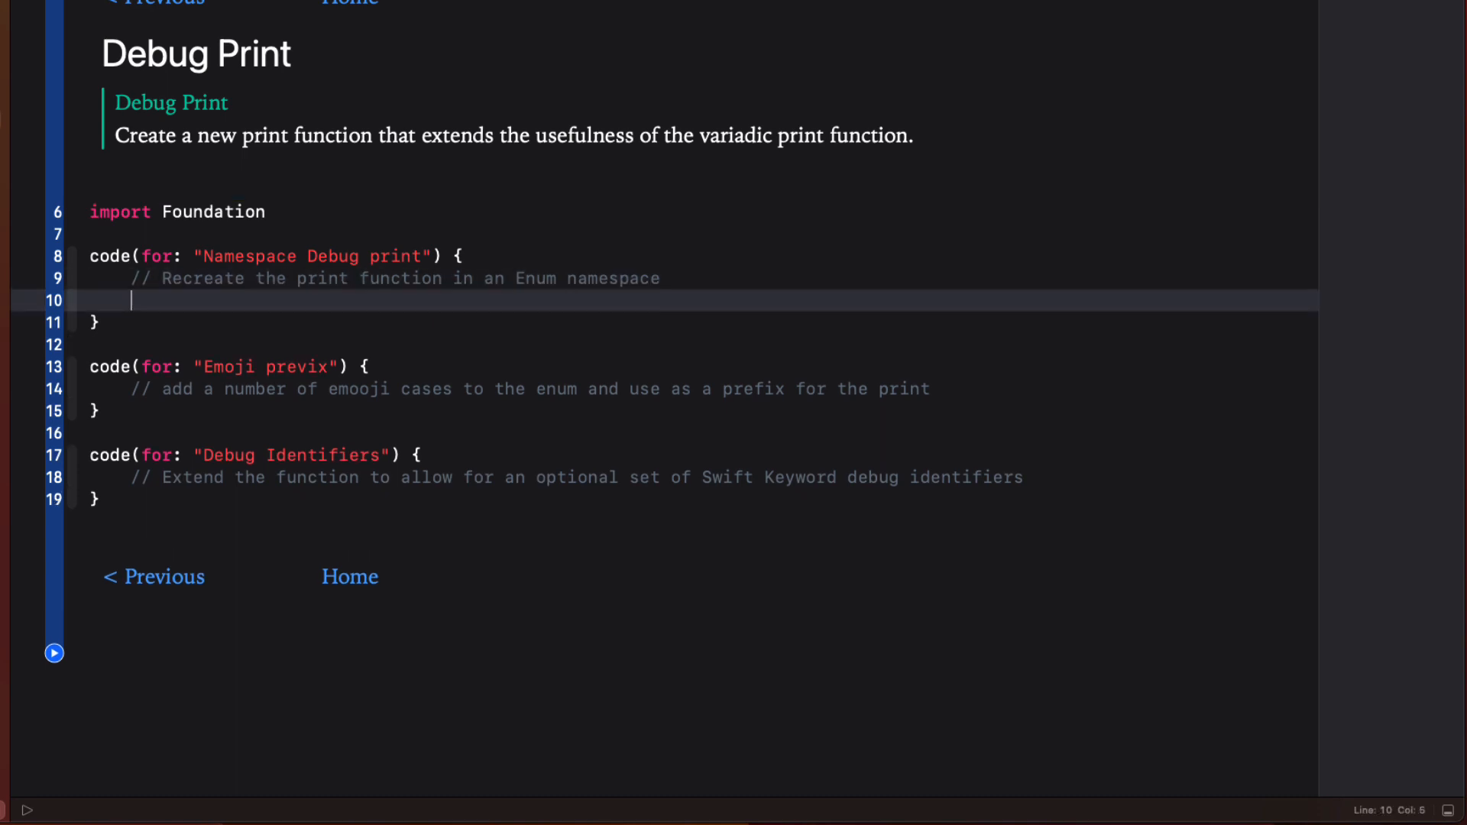
- Write enum Debug with static print(_ items: Any..., separator:, terminator:) calling print
{"action": "type", "text": "enum"}
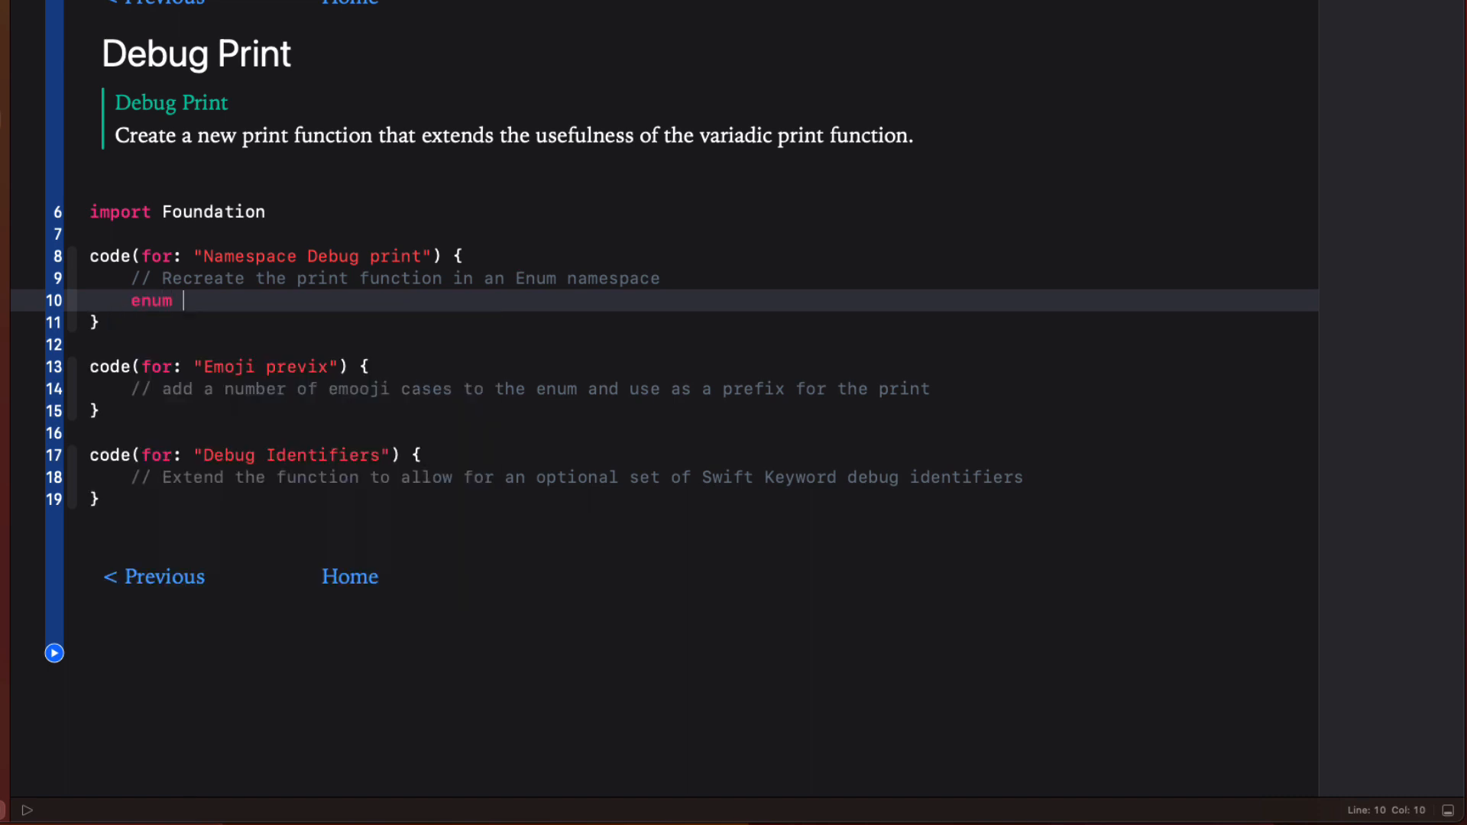
{"action": "type", "text": "Deb"}
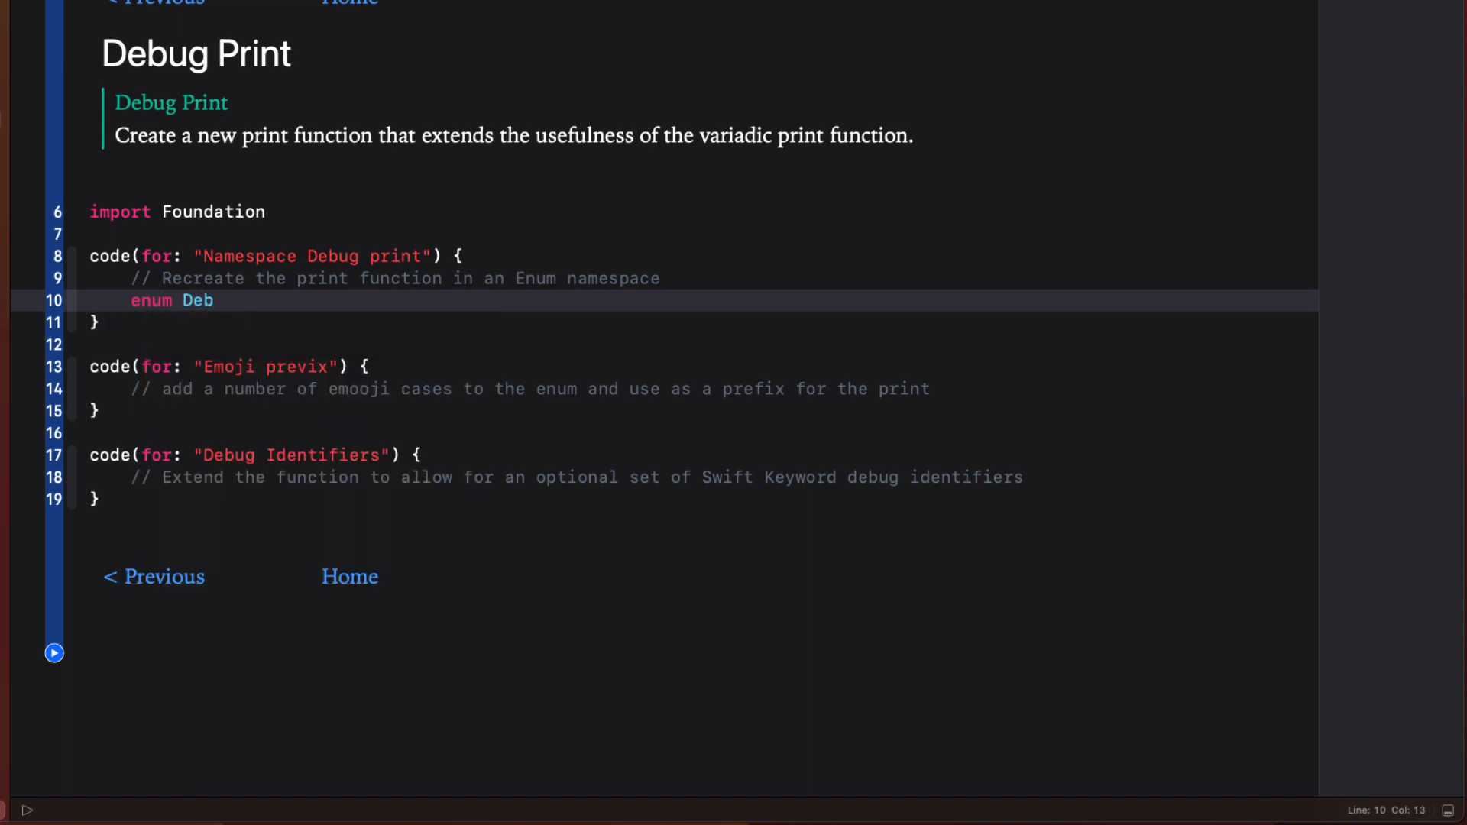
{"action": "type", "text": "ug {"}
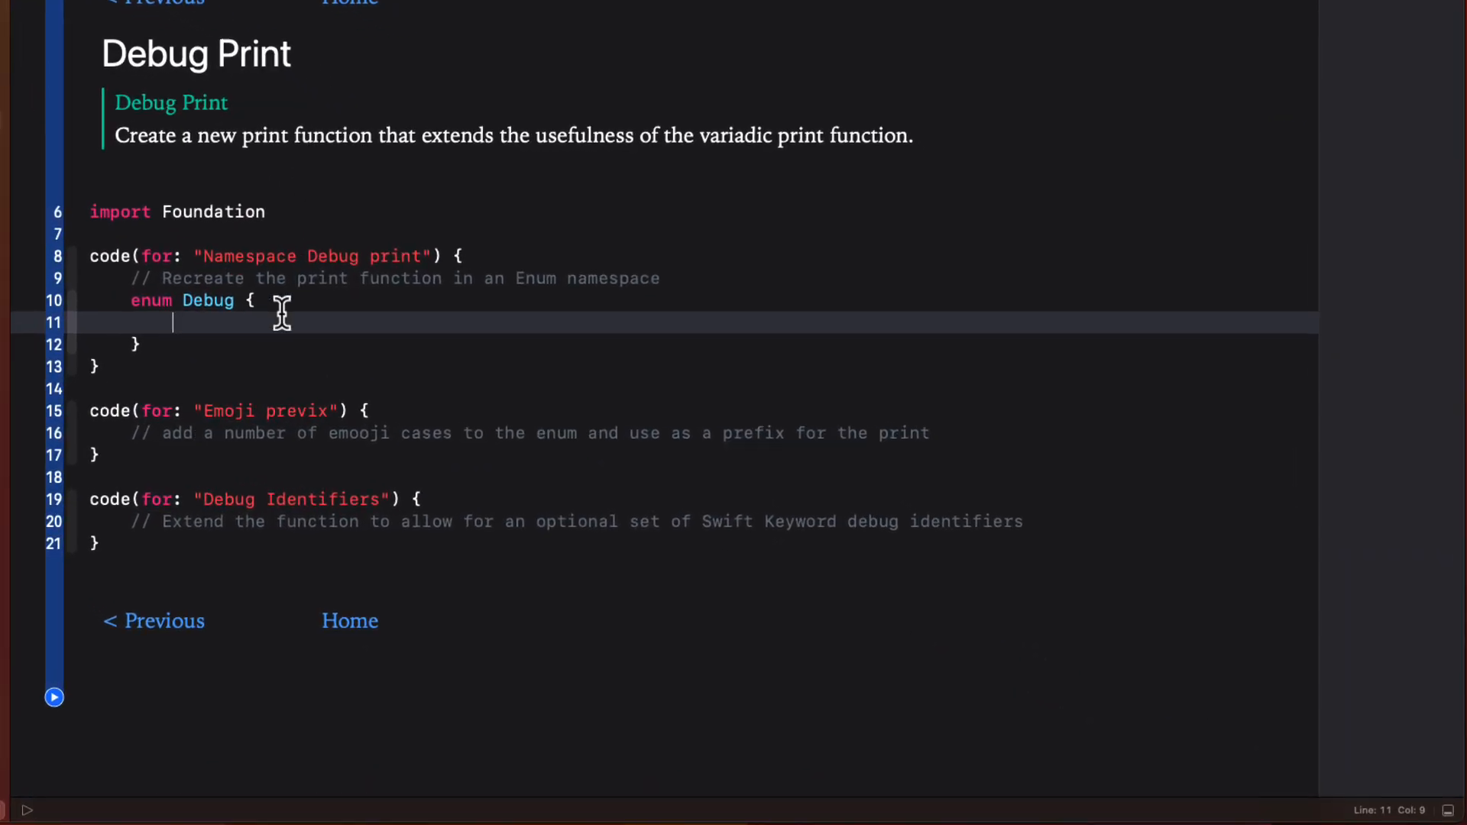
{"action": "type", "text": "static func print("}
{"action": "type", "text": ") {"}
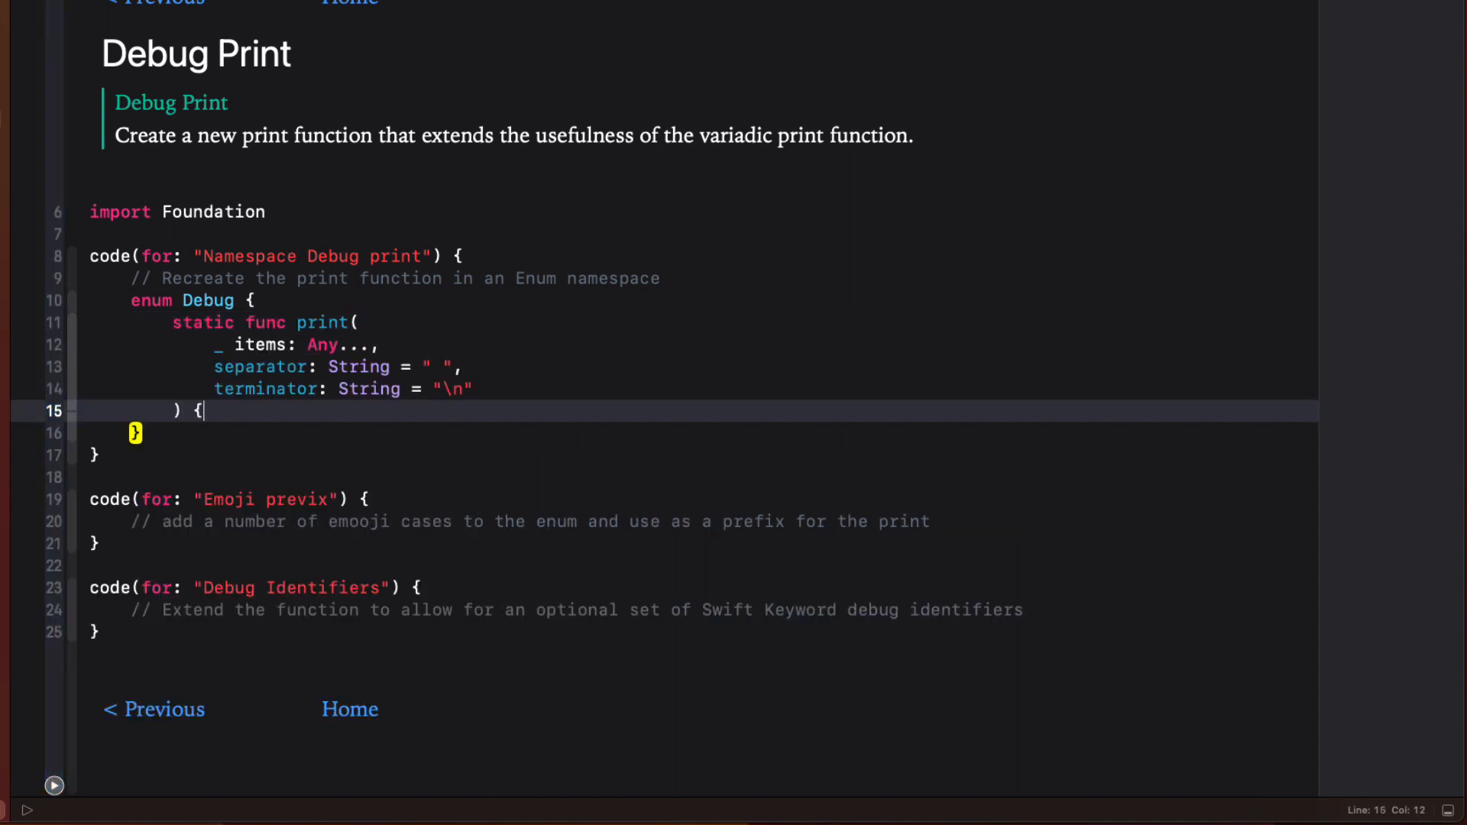
{"action": "type", "text": "print(items, separator: separator,"}
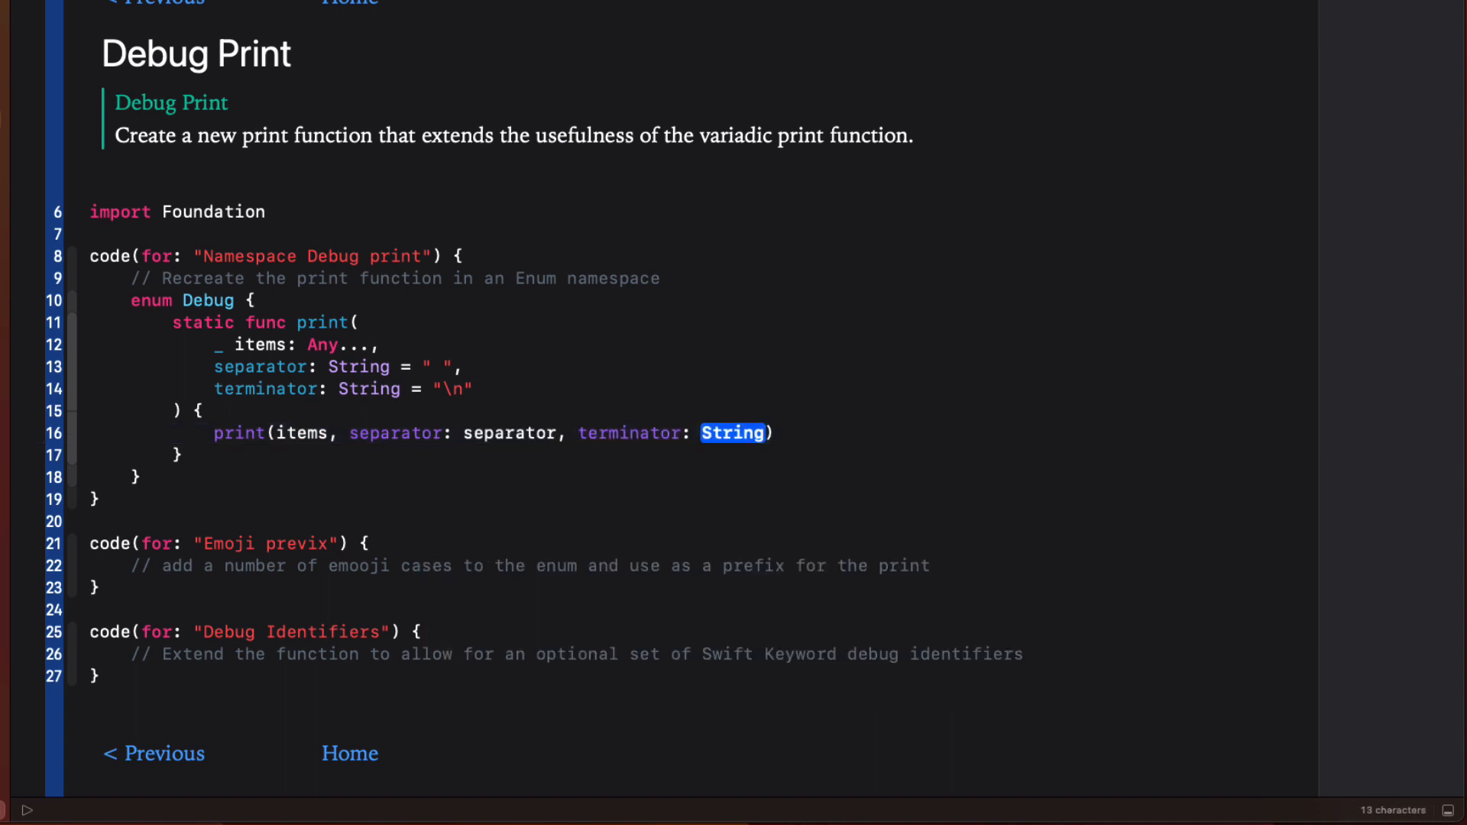
{"action": "type", "text": "terminator"}
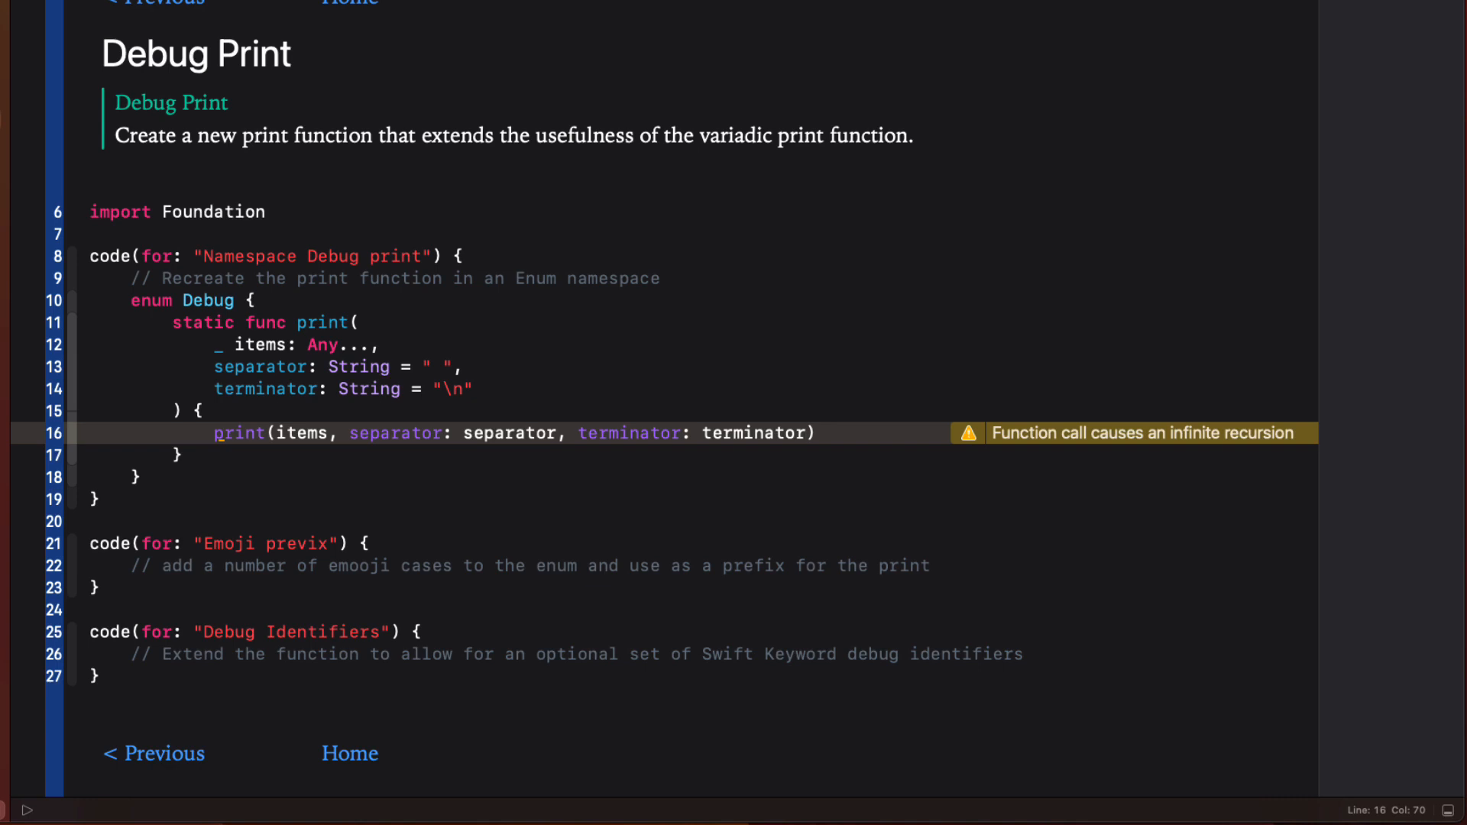
- Prefix the inner print call with Swift. to fix the recursion
{"action": "left_click", "coordinate": [213, 432]}
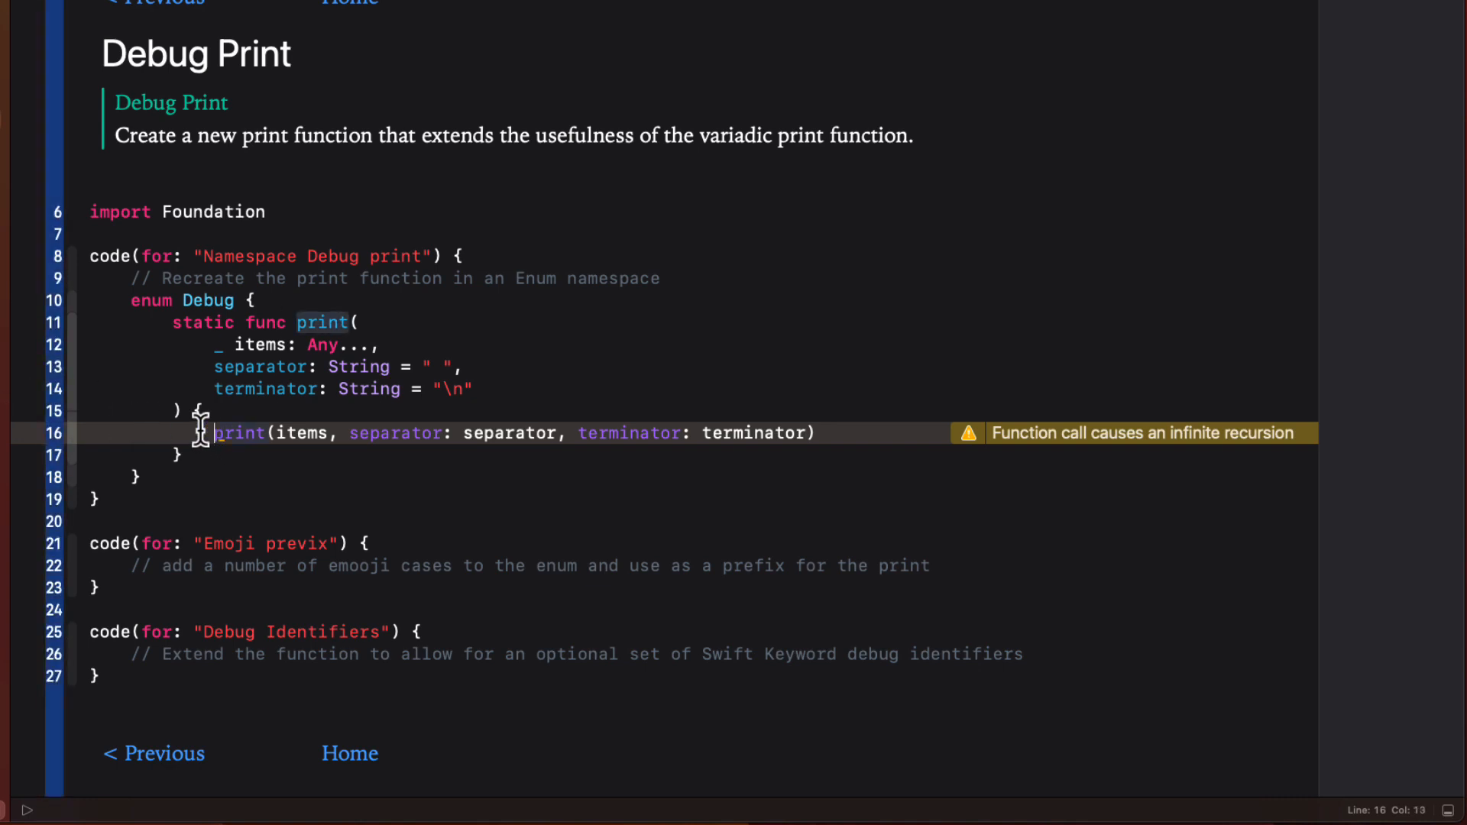
{"action": "type", "text": "Swift"}
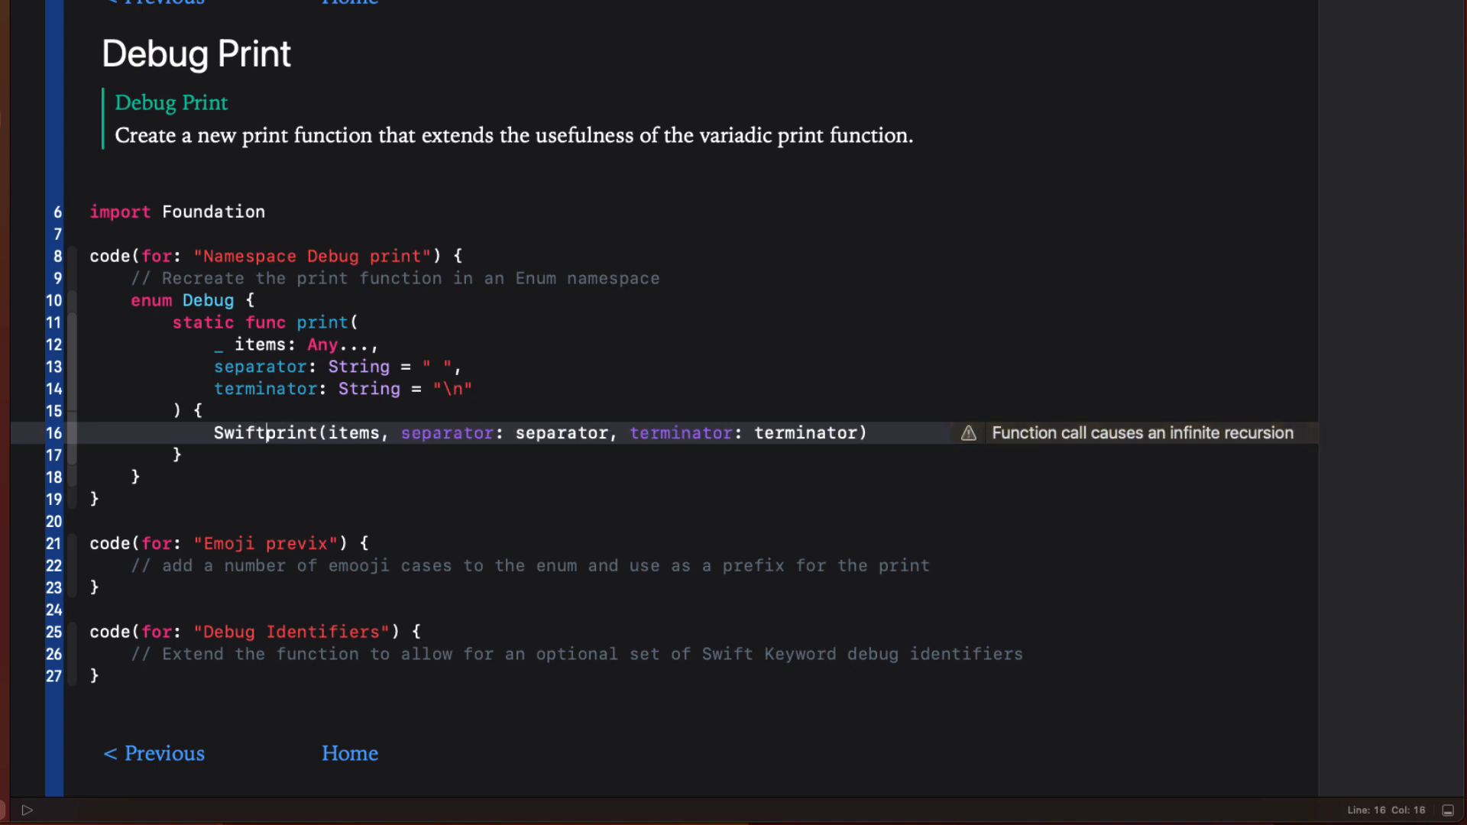
{"action": "type", "text": "."}
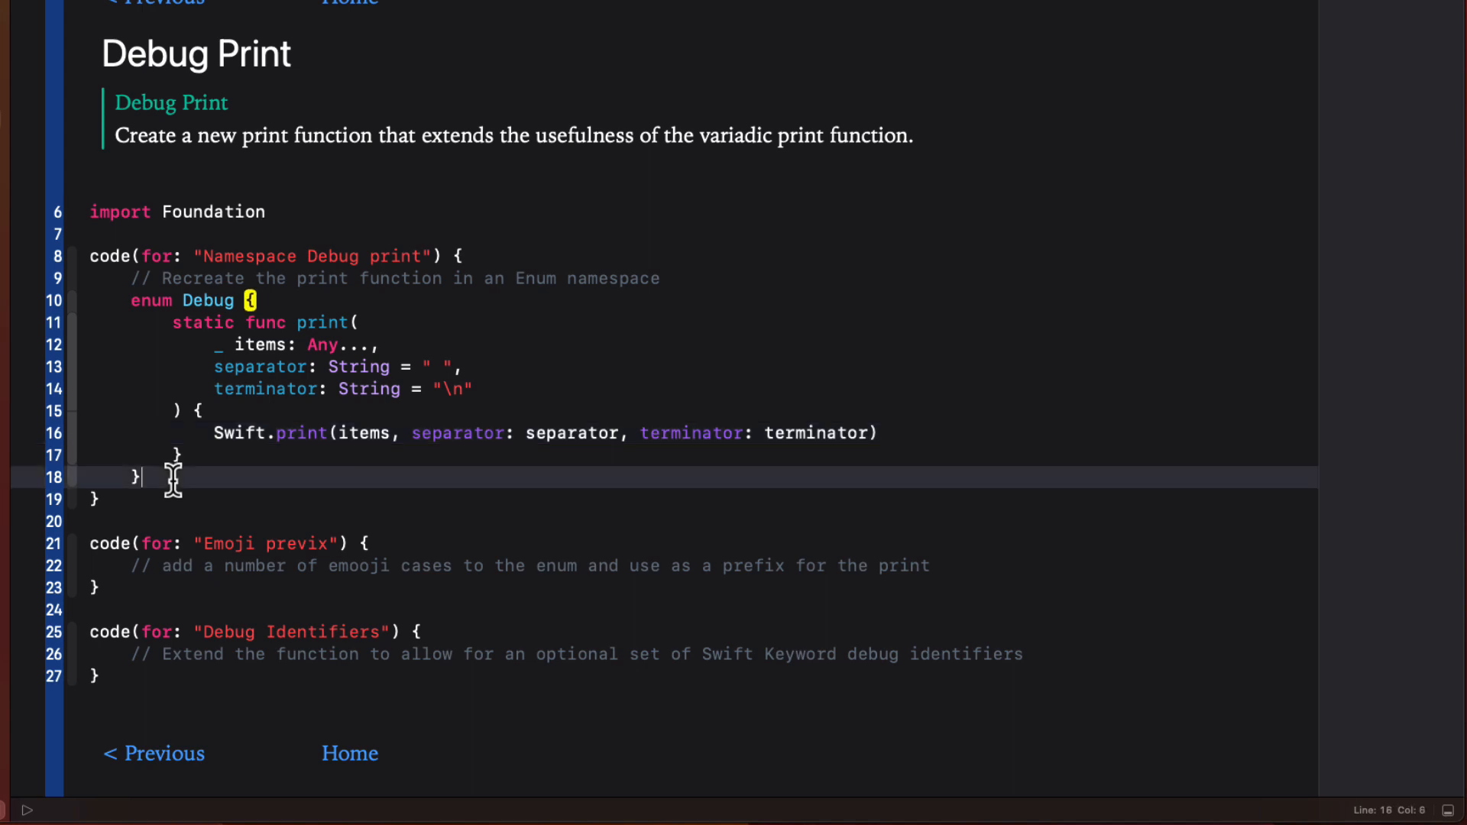
- Call Debug.print(1, 2, 3) below the enum and run the playground
{"action": "key", "text": "enter"}
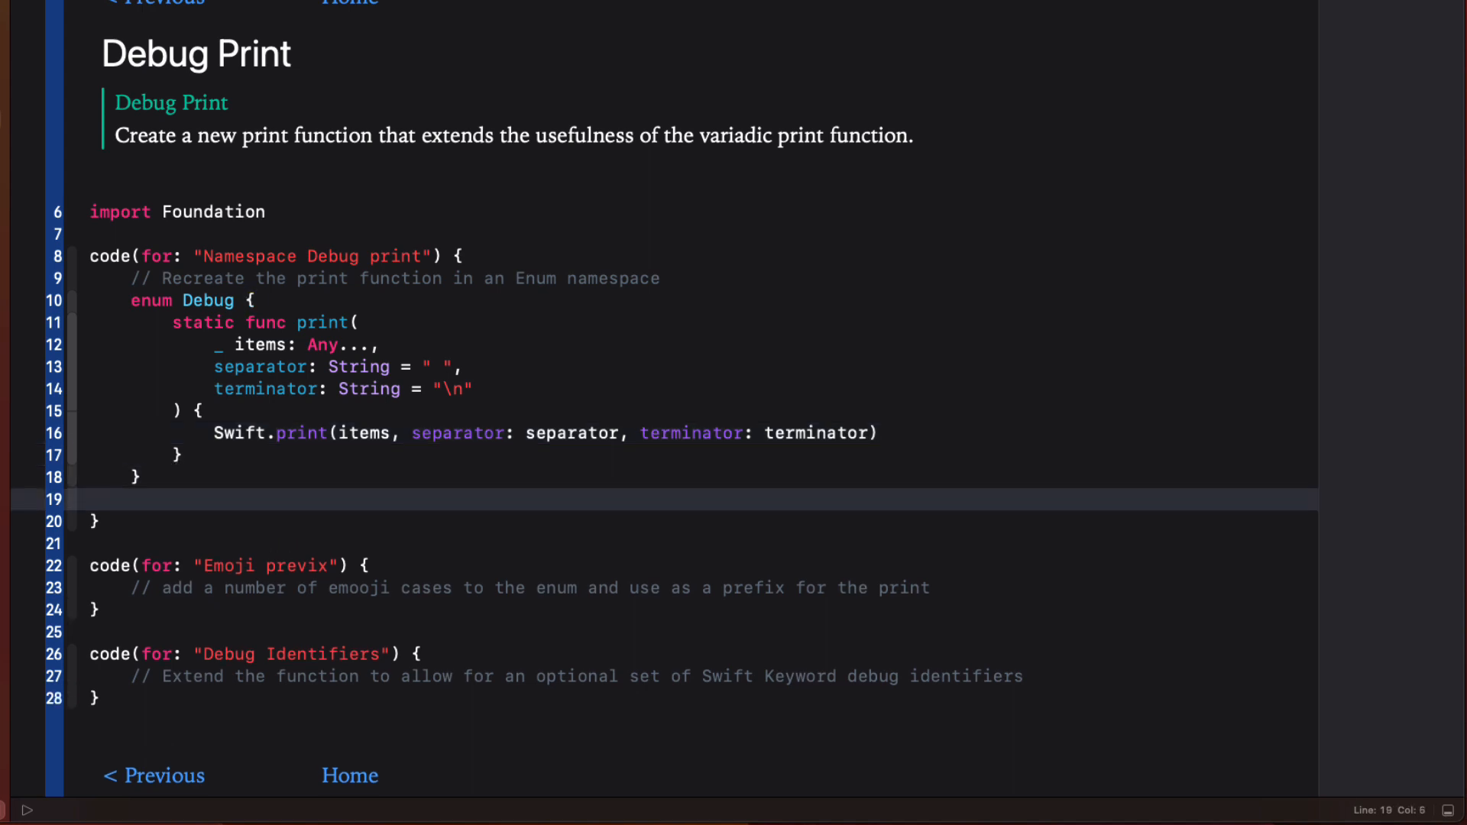
{"action": "type", "text": "Debug"}
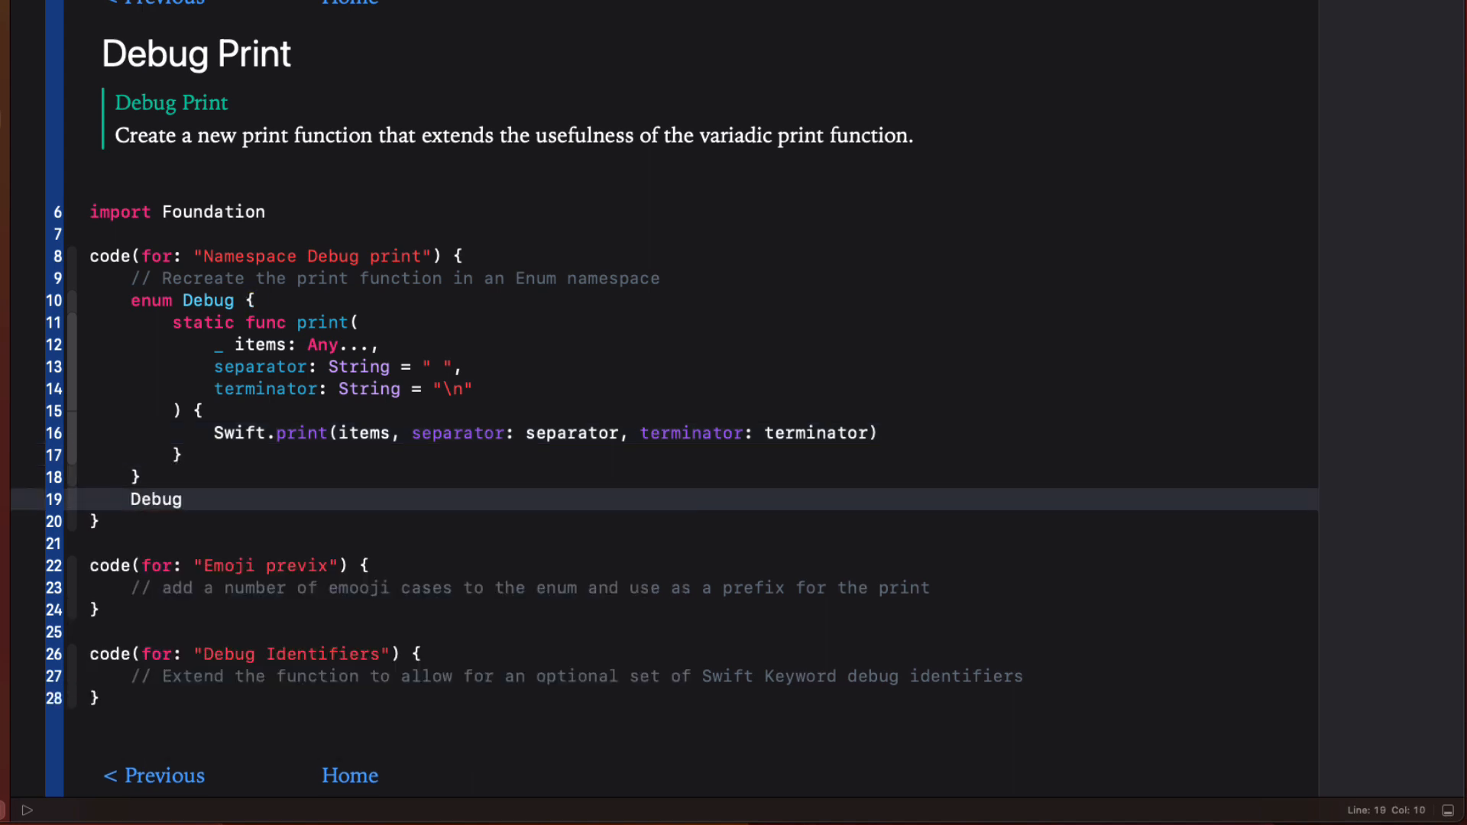
{"action": "type", "text": ".print(items: Any..."}
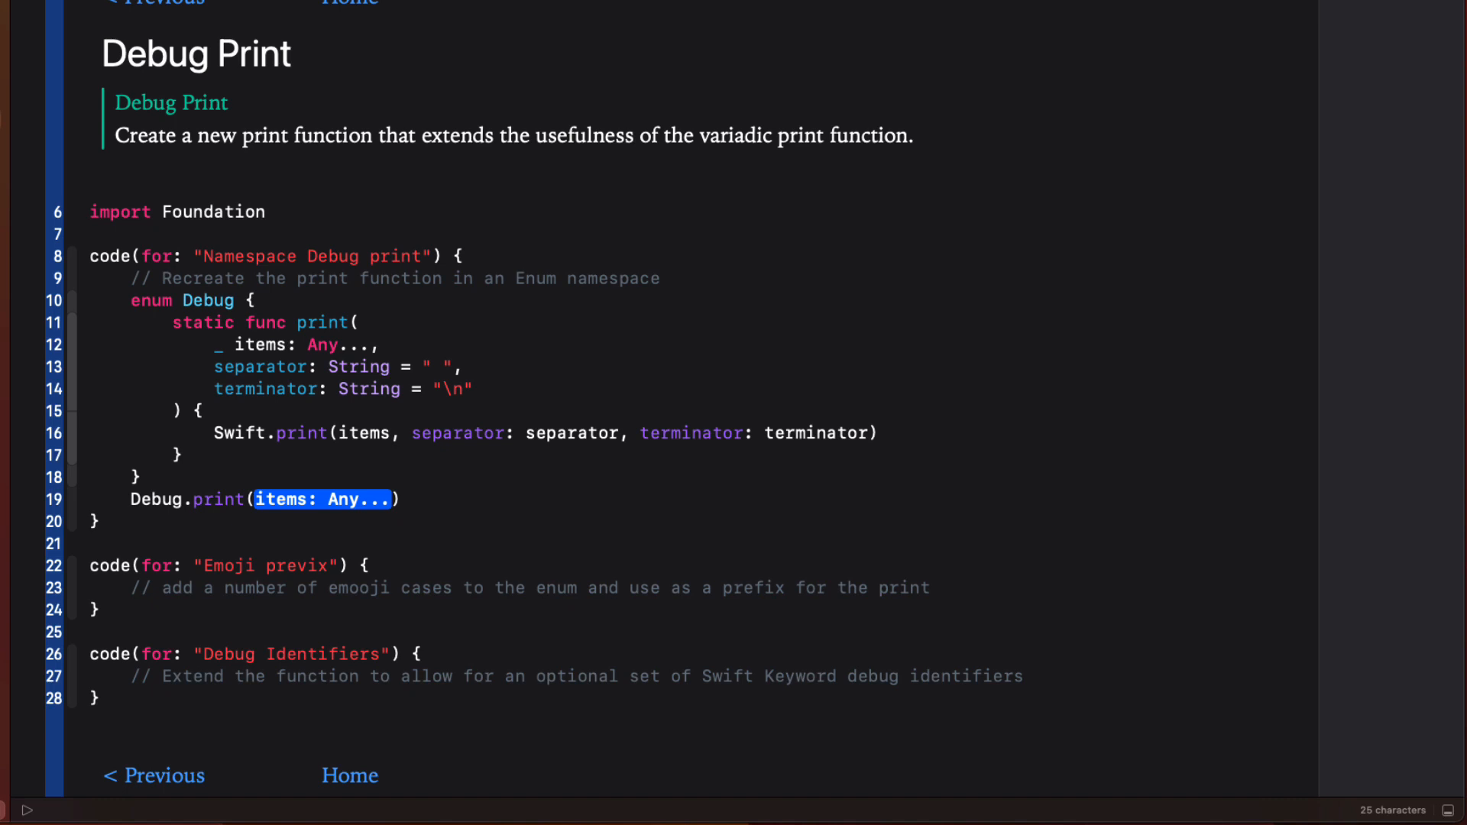
{"action": "type", "text": "1"}
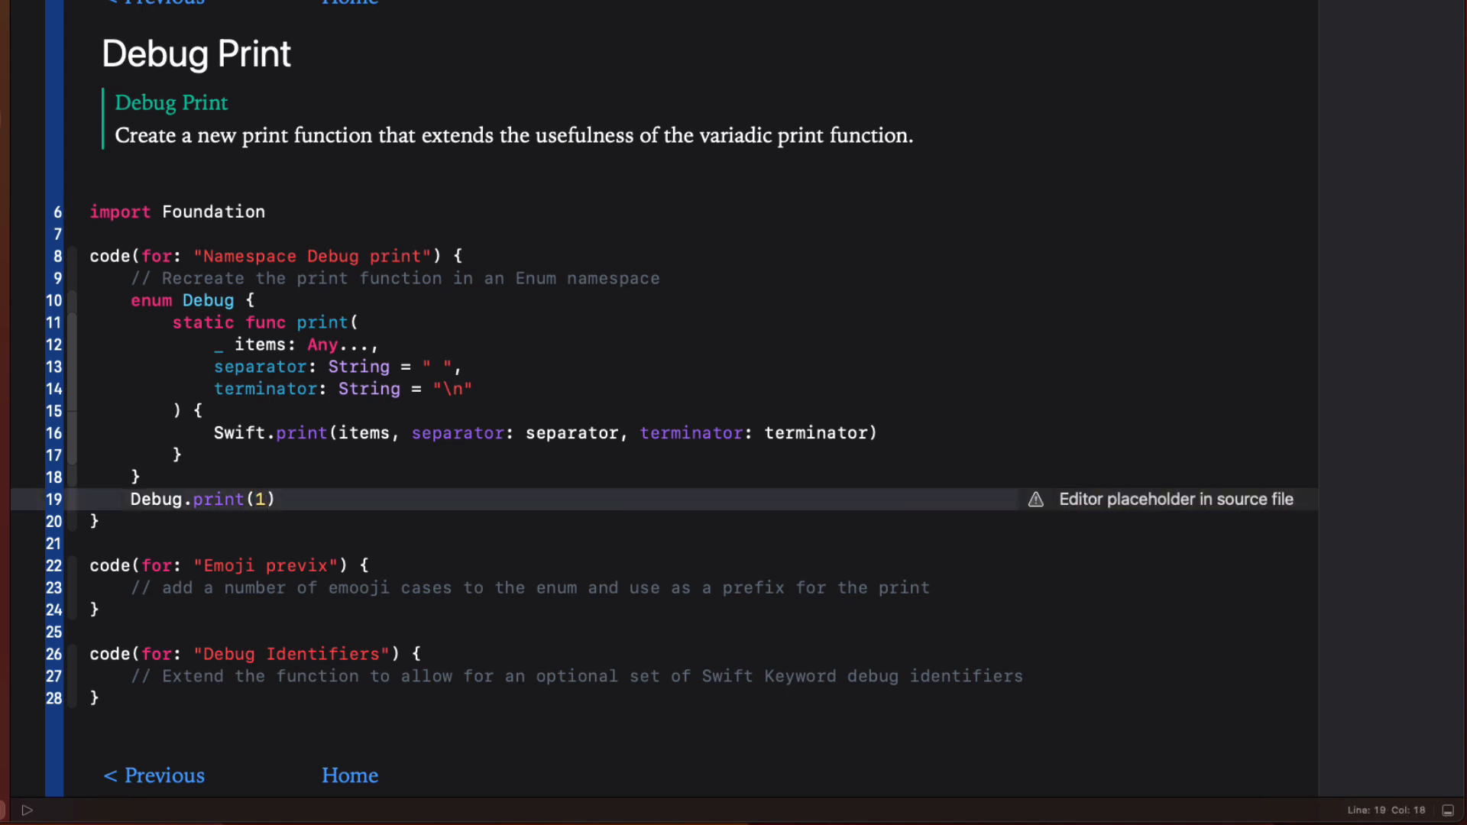
{"action": "type", "text": ", 2"}
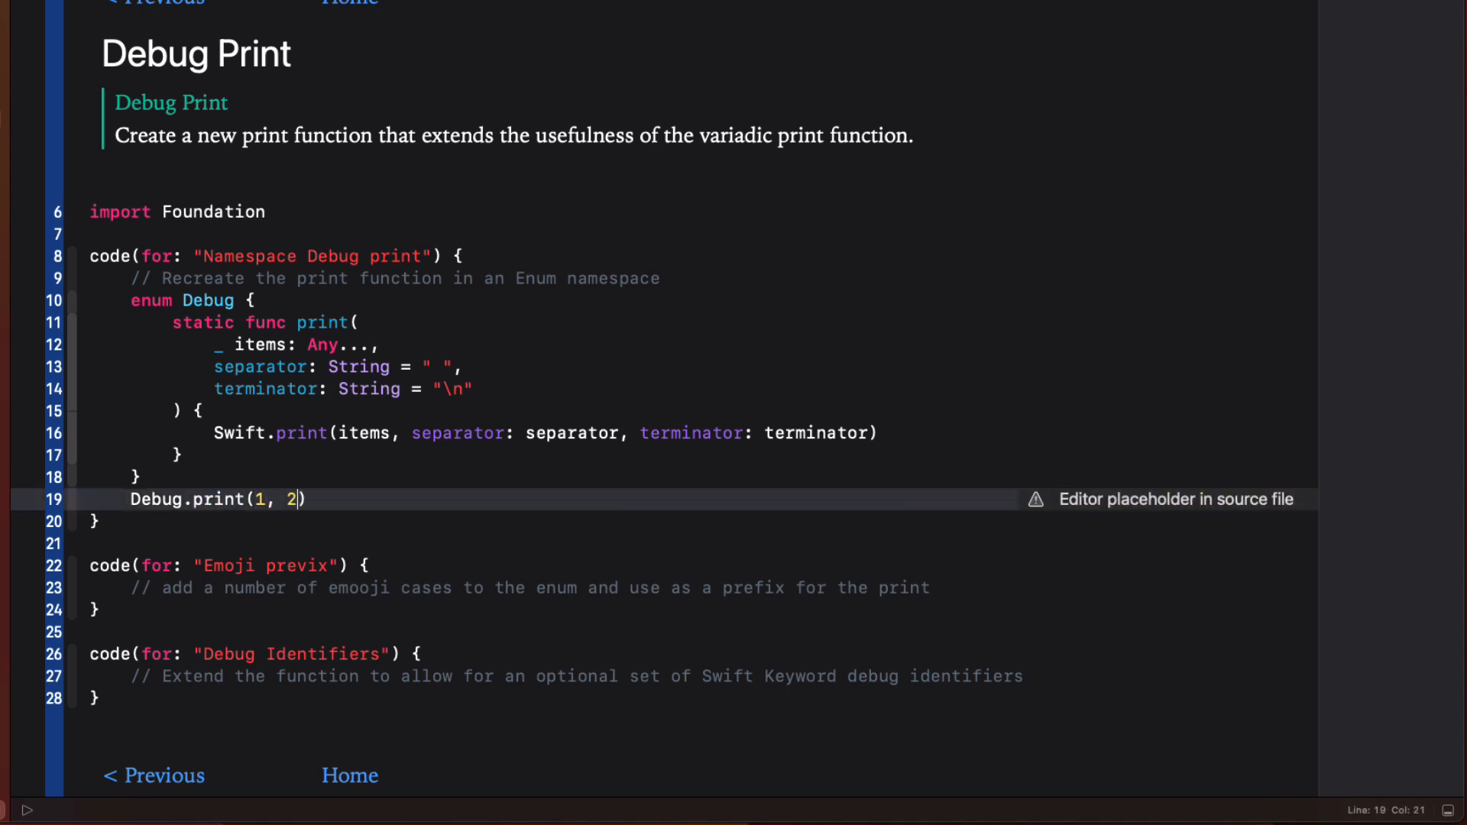
{"action": "type", "text": ", 3"}
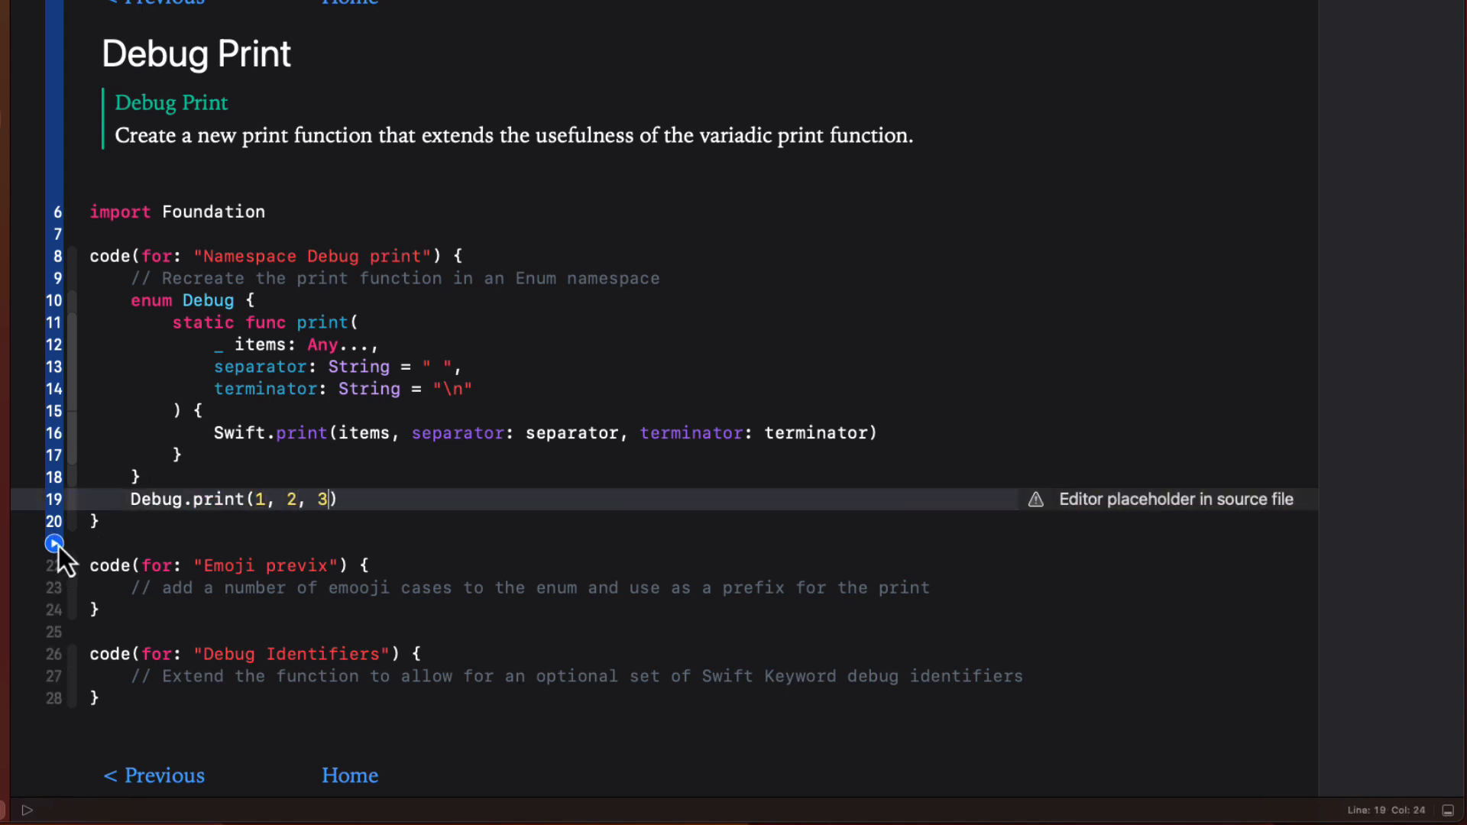
{"action": "left_click", "coordinate": [53, 545]}
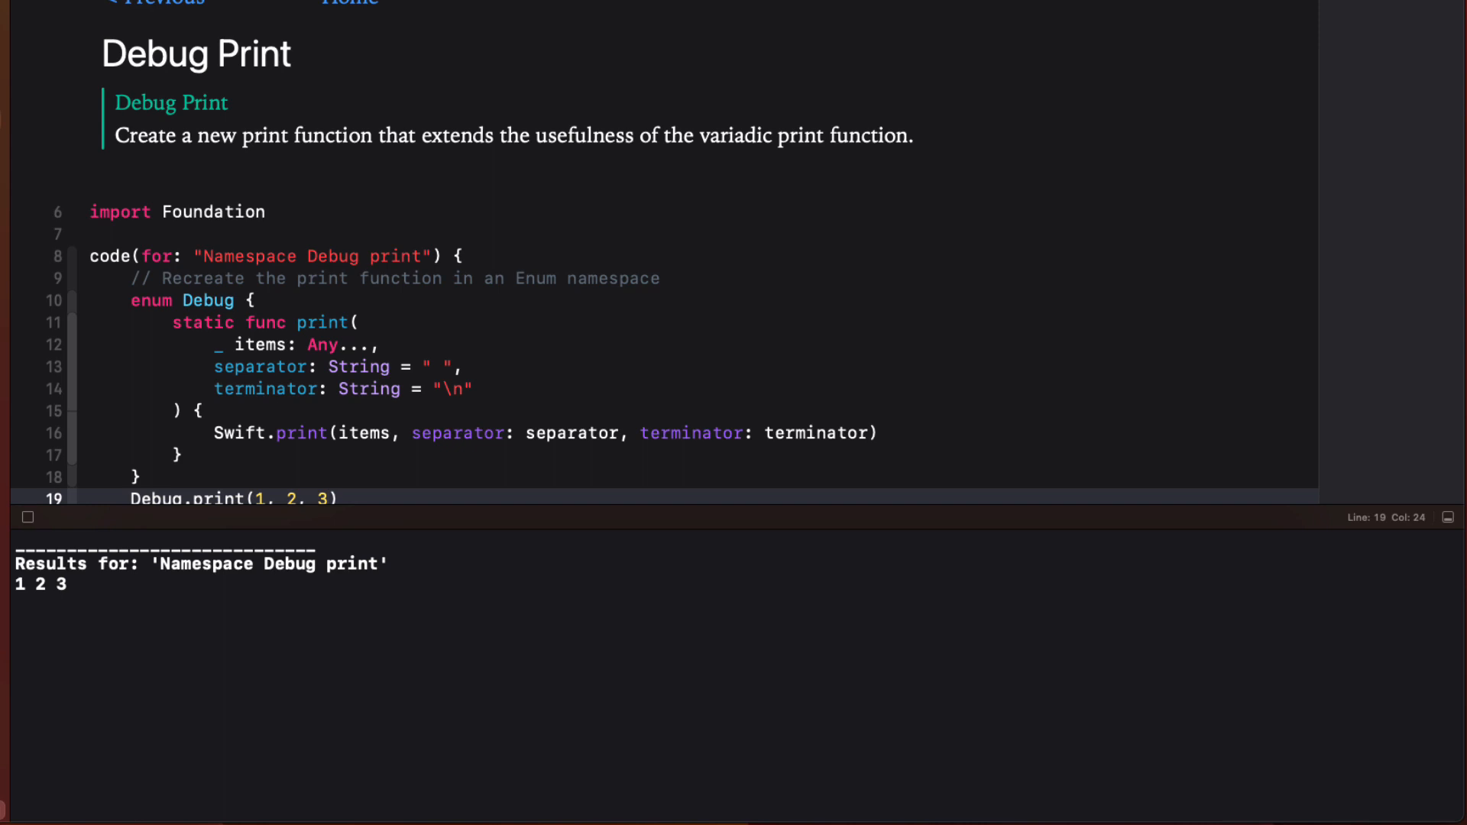
{"action": "mouse_move", "coordinate": [446, 514]}
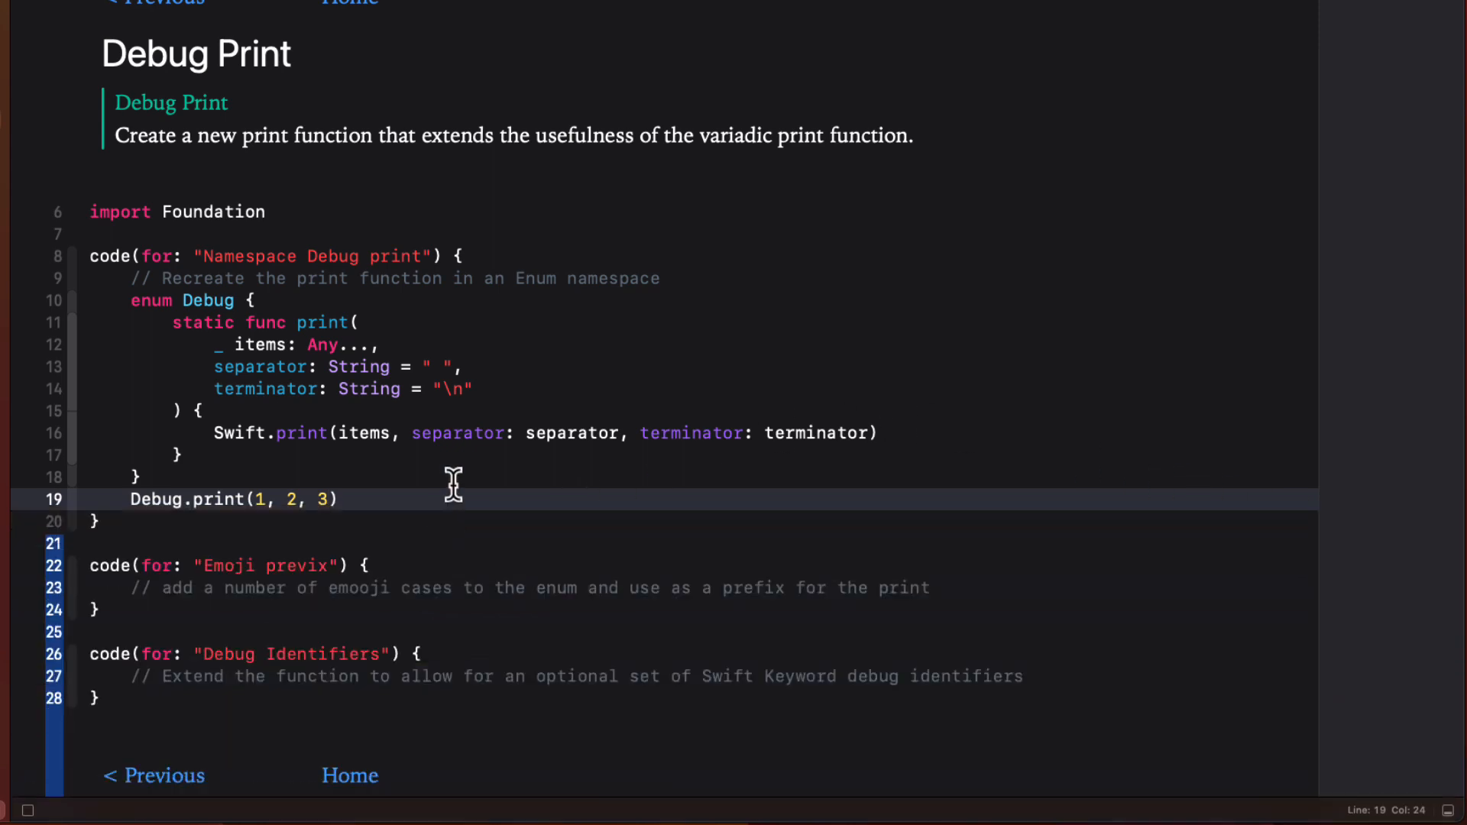
- Give the pasted Debug enum a String raw type and add a pin emoji case
{"action": "scroll", "scroll_direction": "down", "scroll_amount": 3}
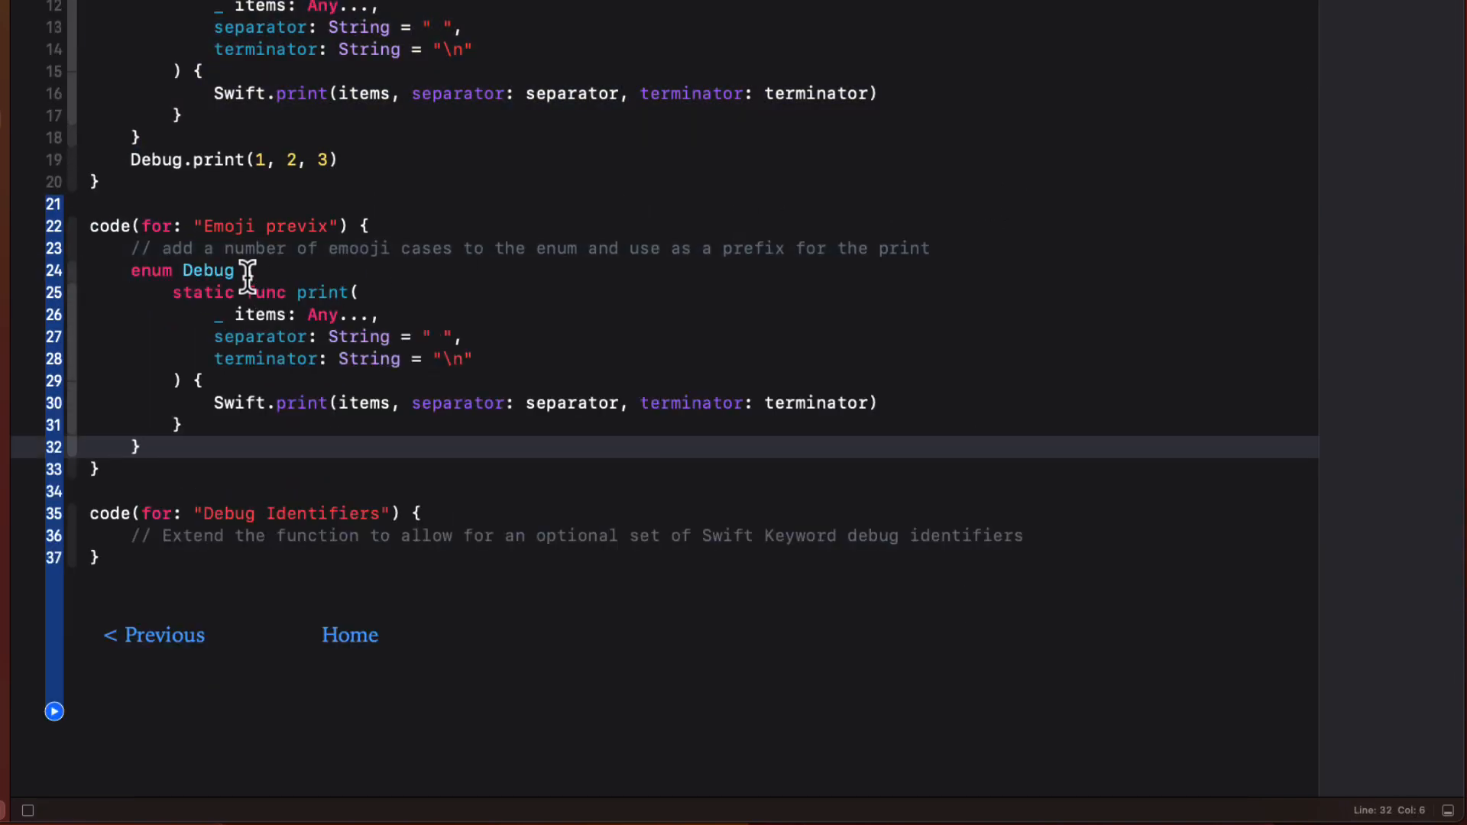
{"action": "left_click", "coordinate": [245, 270]}
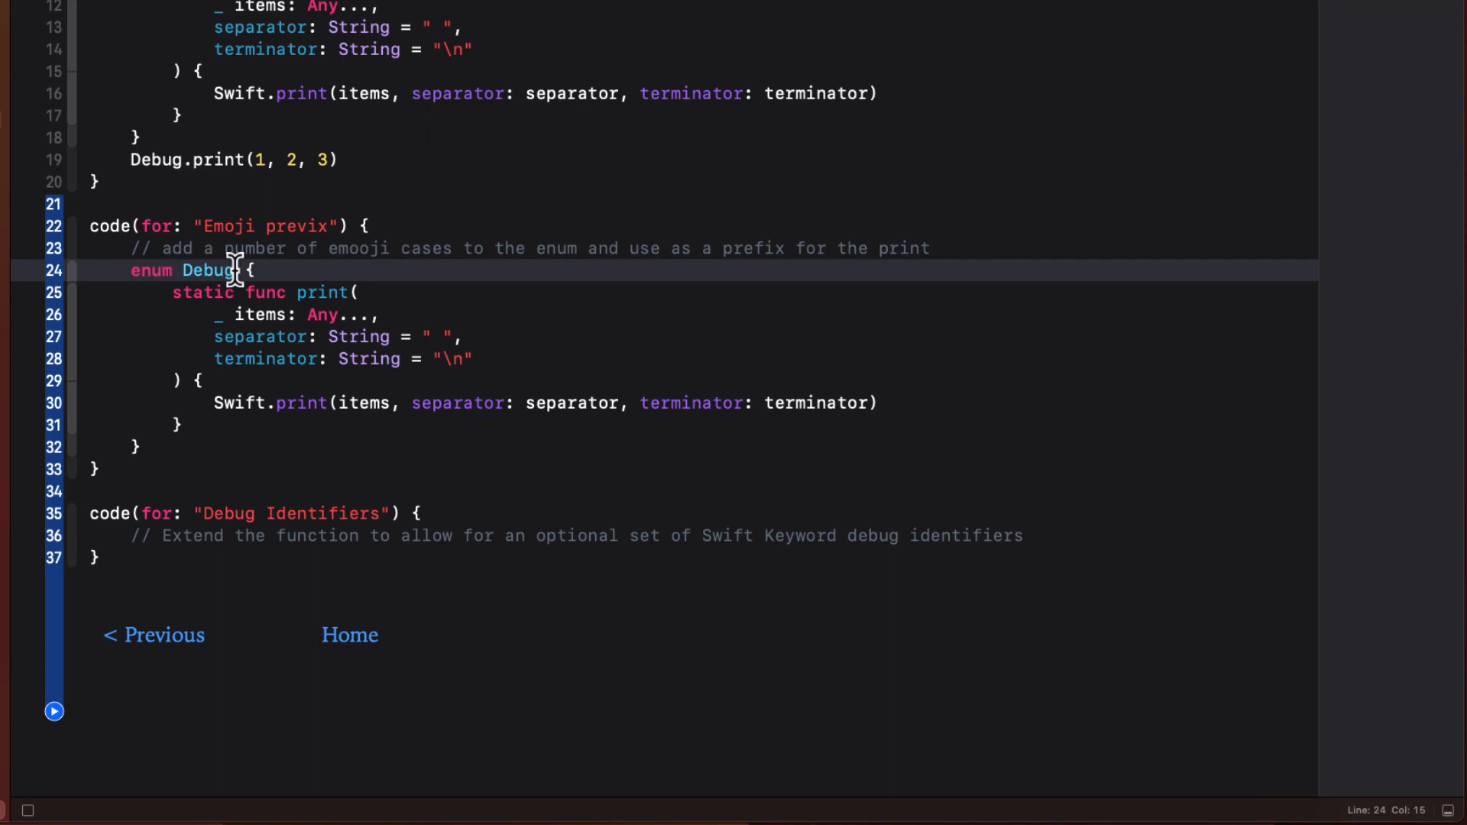
{"action": "type", "text": ": String"}
{"action": "type", "text": "case"}
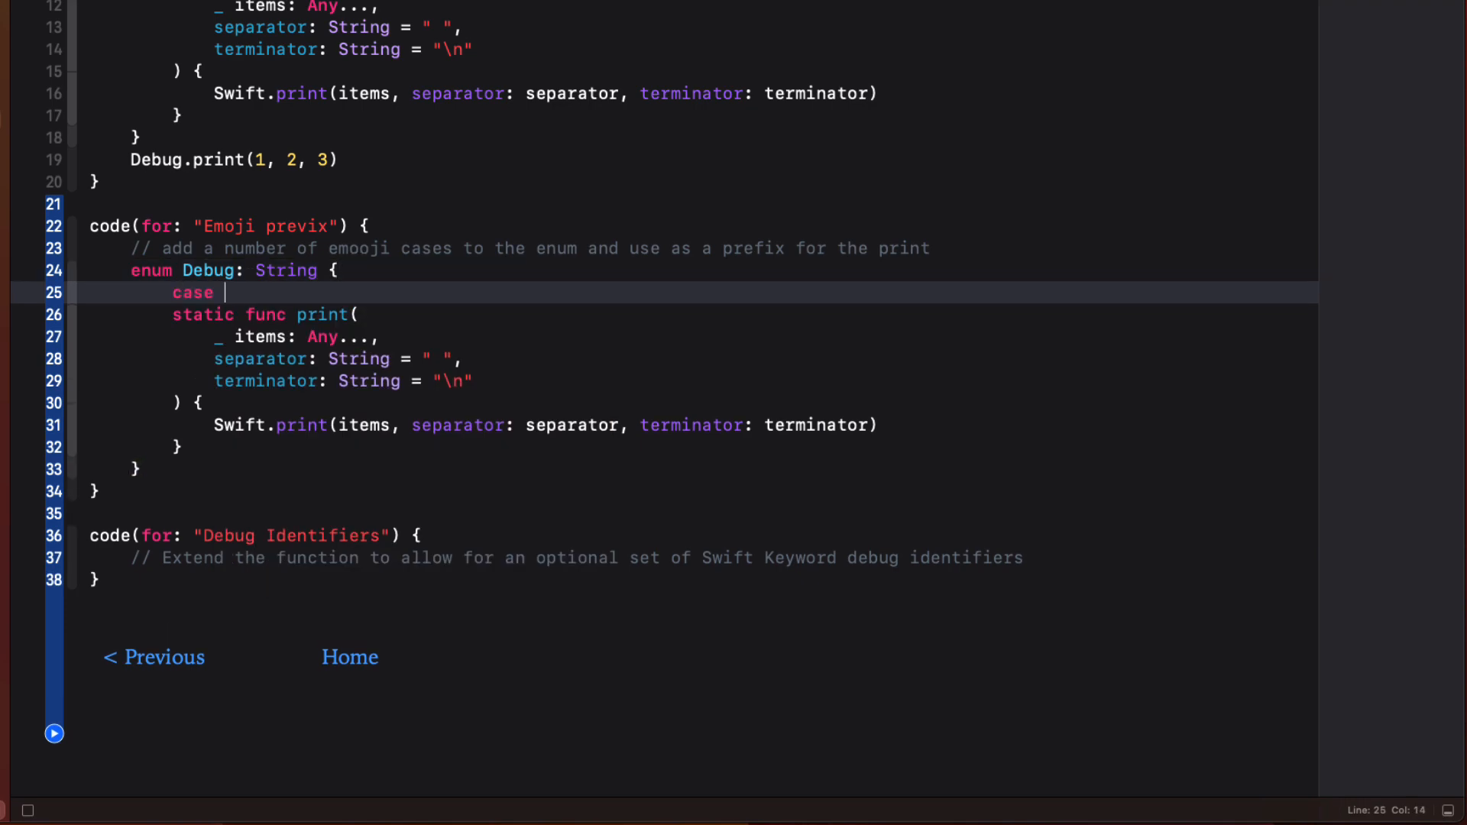
{"action": "type", "text": "pin = \"\""}
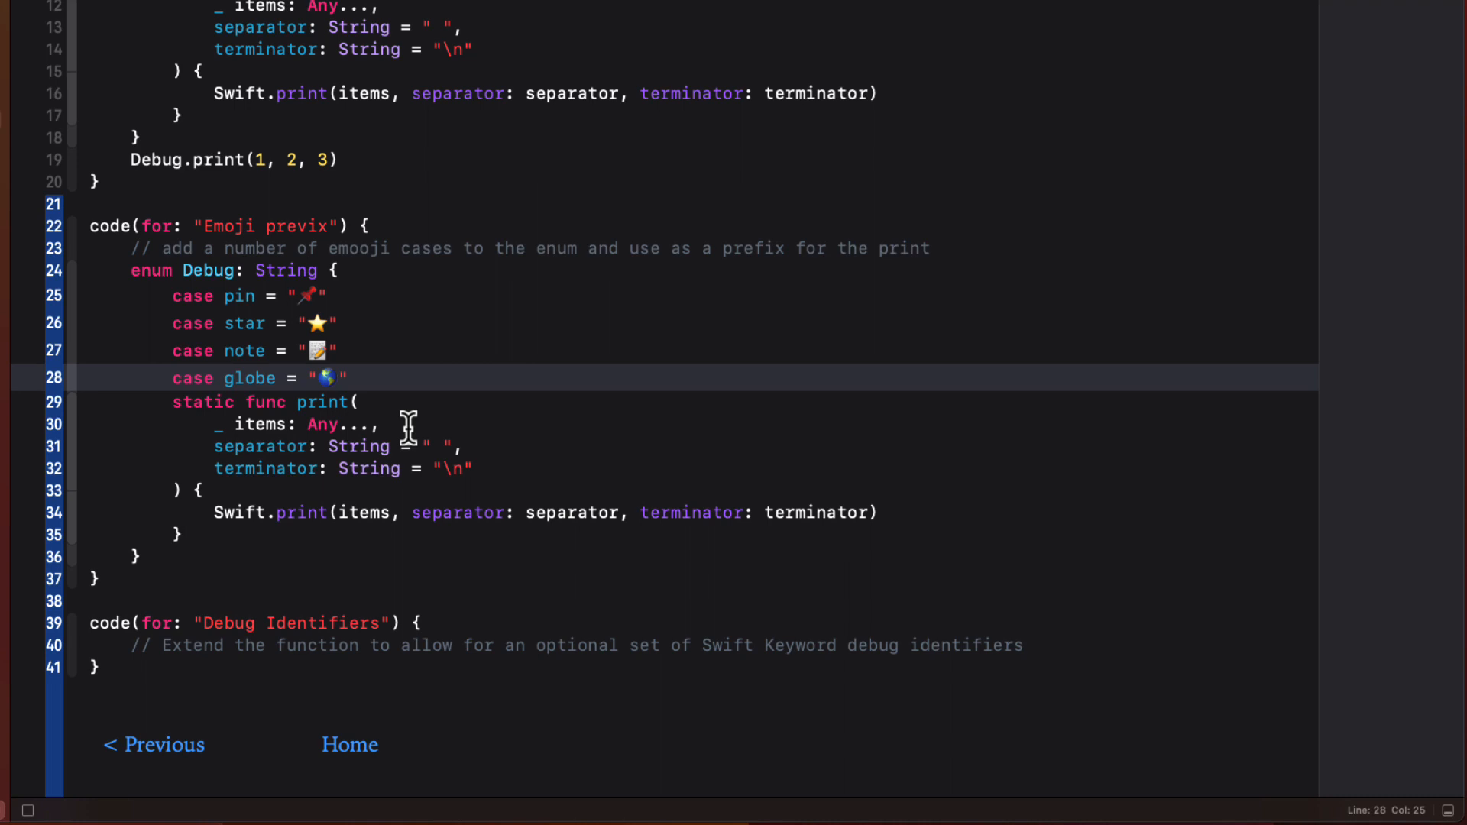
- Add a type: Debug parameter and print type.rawValue before the items
{"action": "type", "text": "type:"}
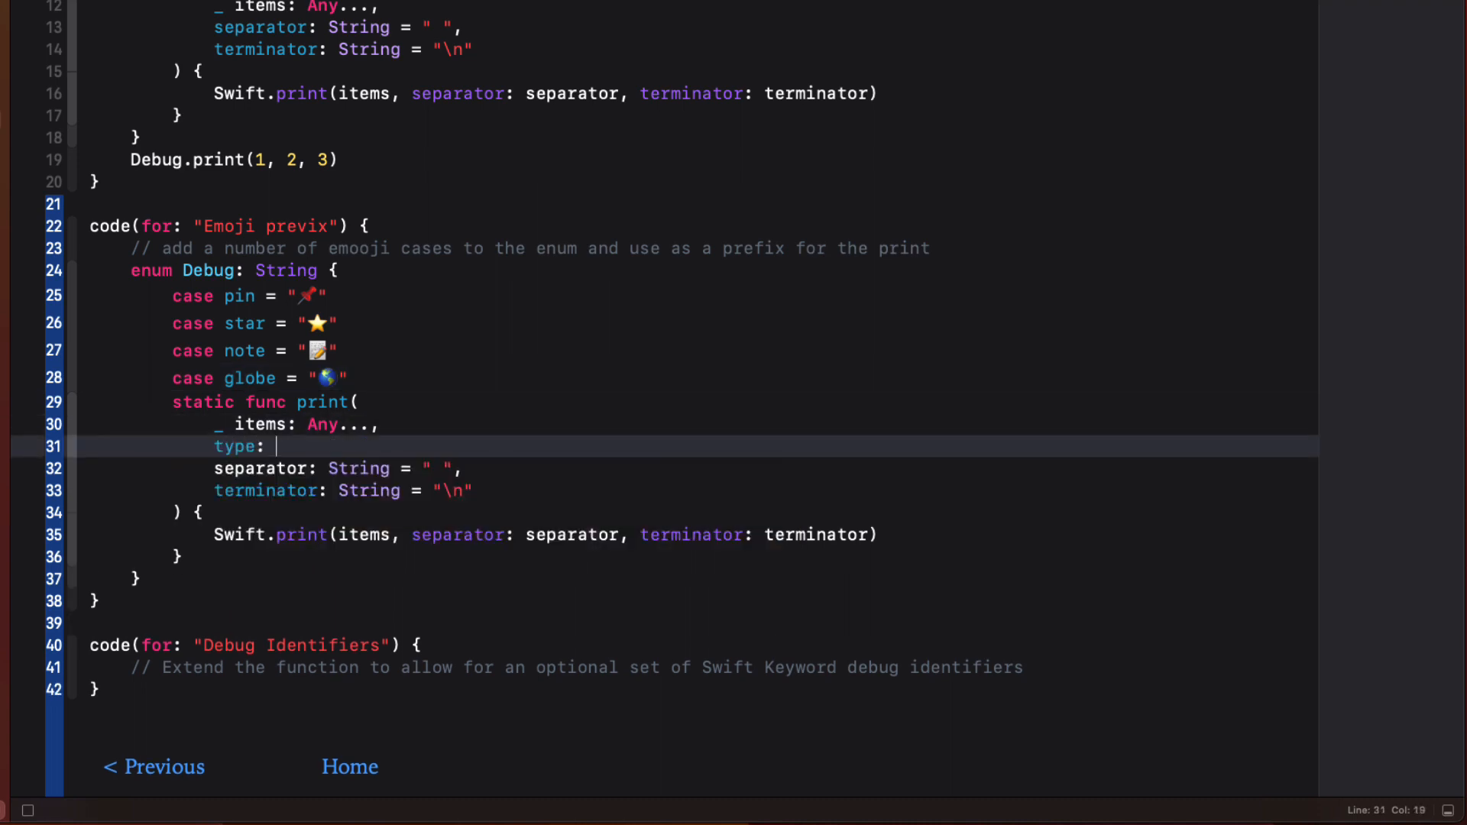
{"action": "type", "text": "Debug"}
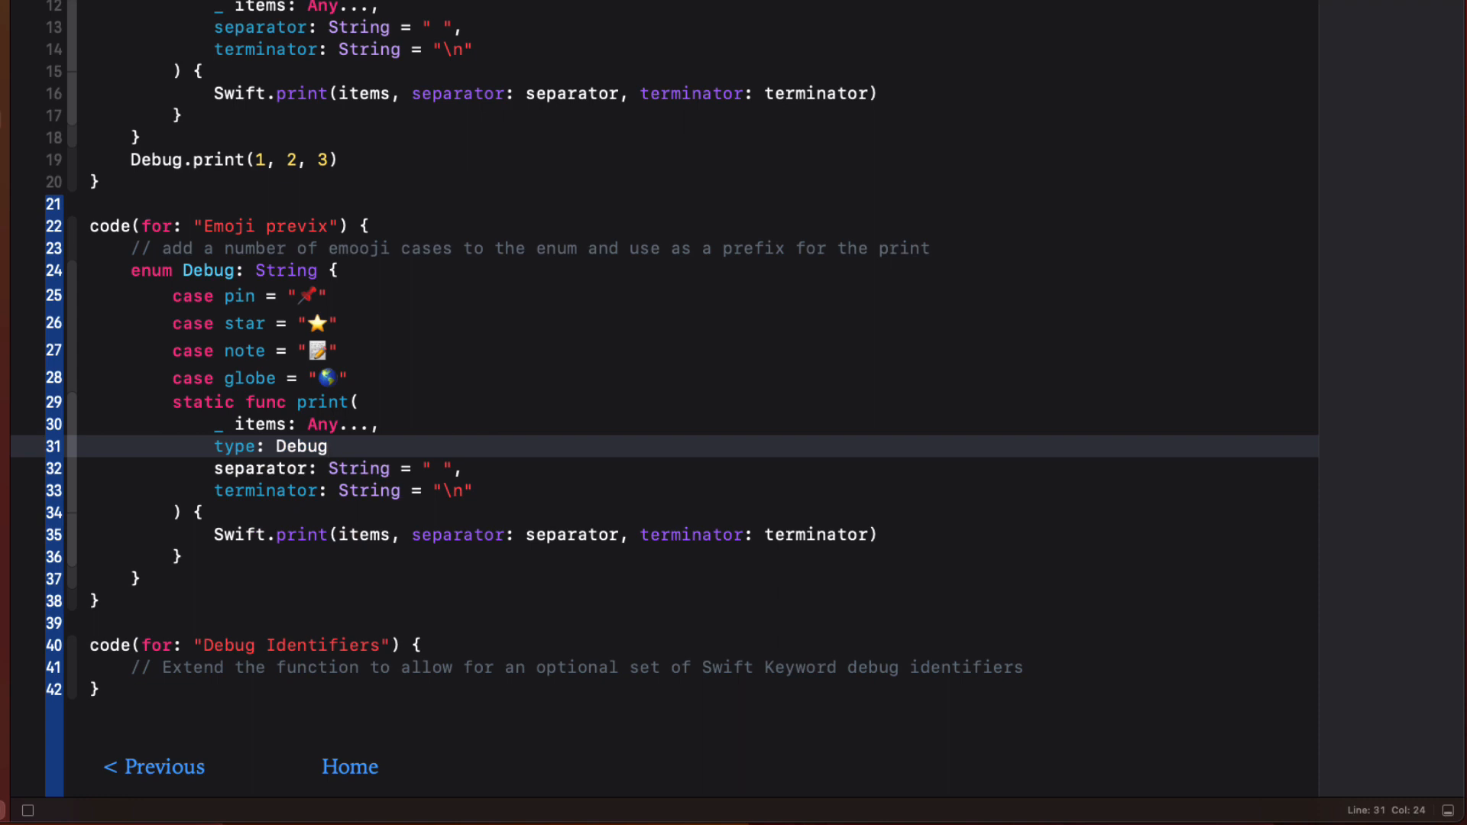
{"action": "type", "text": ","}
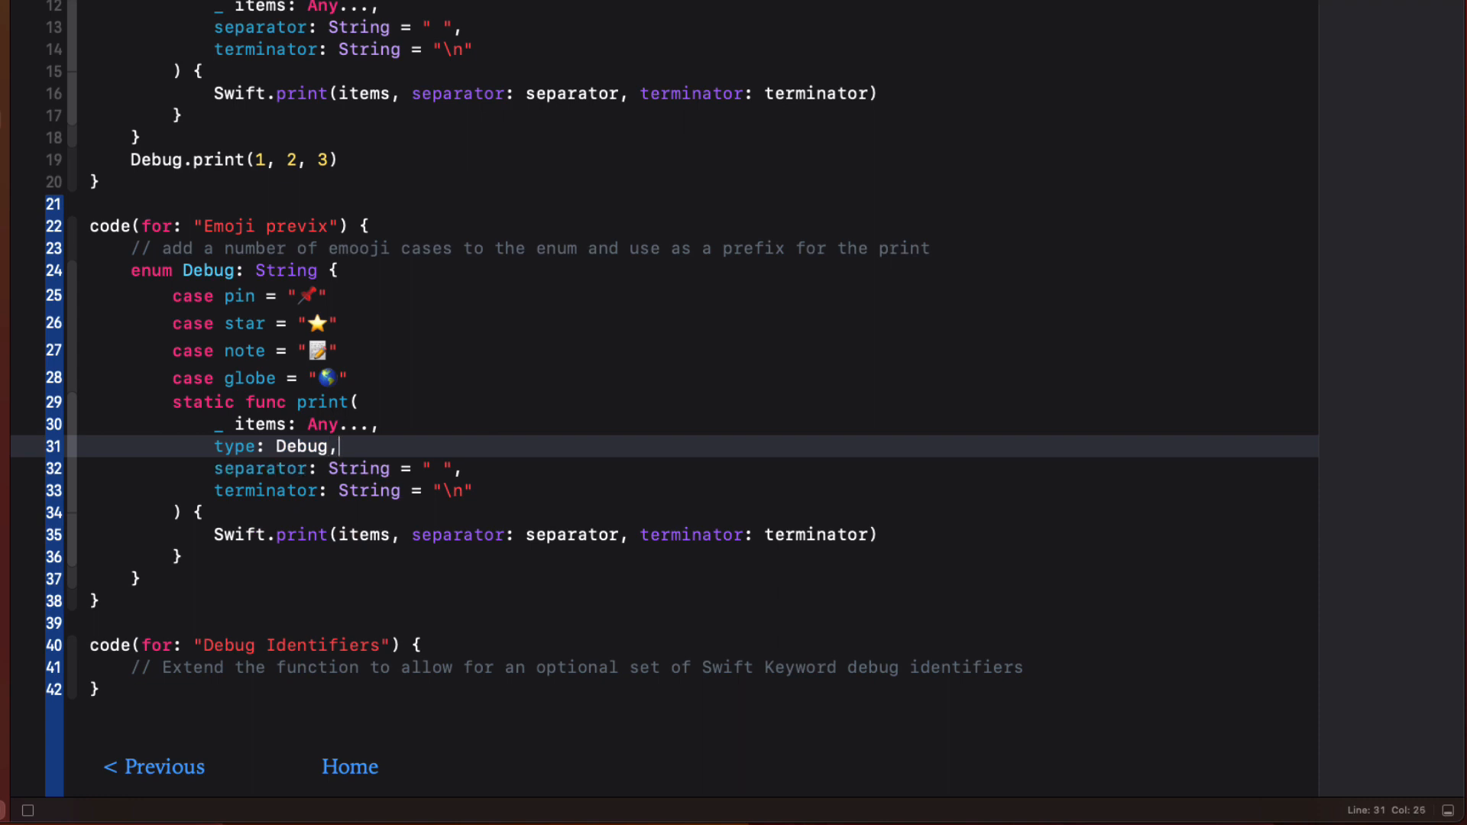
{"action": "scroll", "scroll_direction": "down", "scroll_amount": 3}
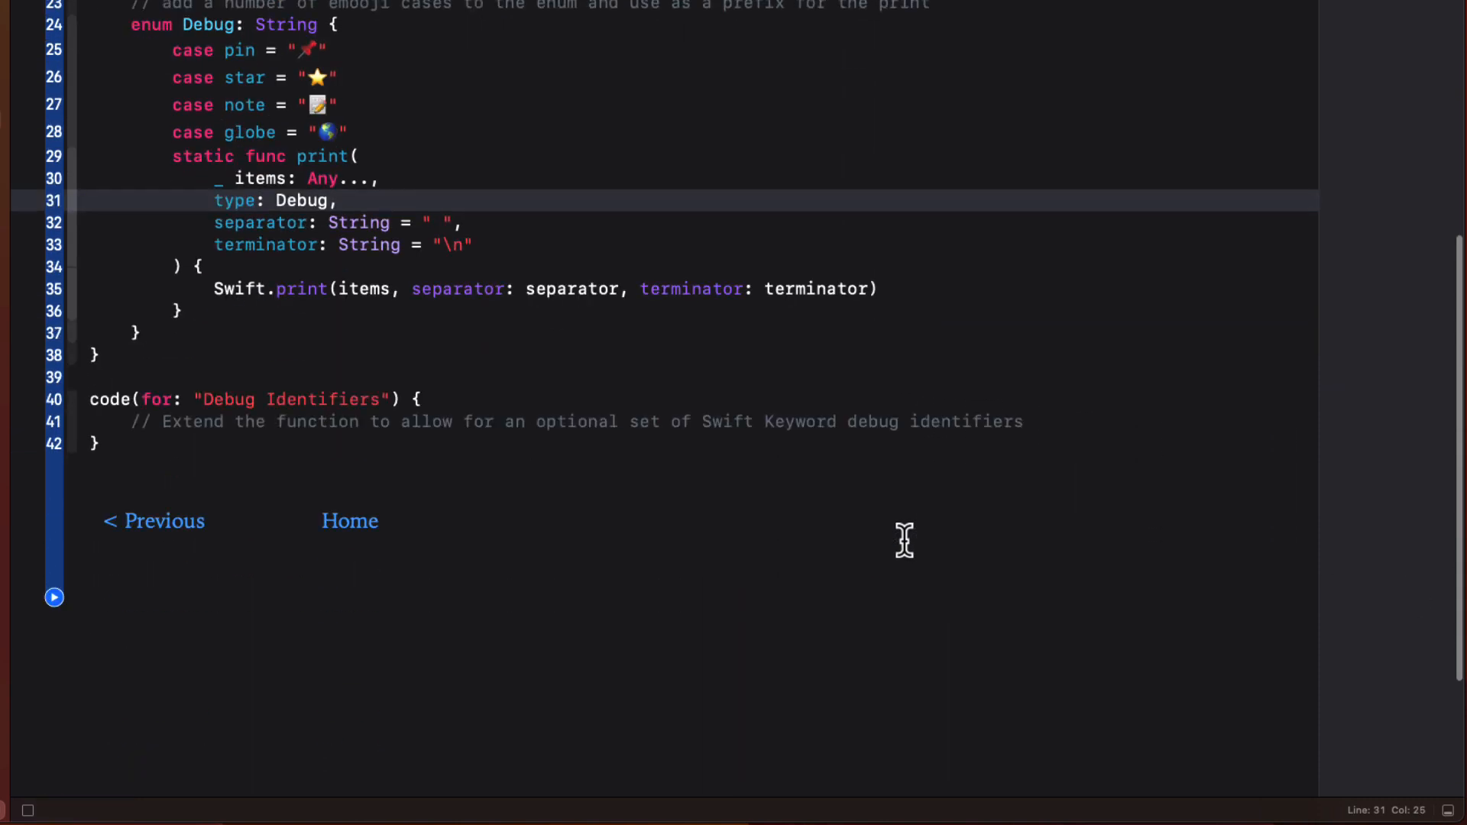
{"action": "scroll", "scroll_direction": "up", "scroll_amount": 3}
{"action": "type", "text": "type."}
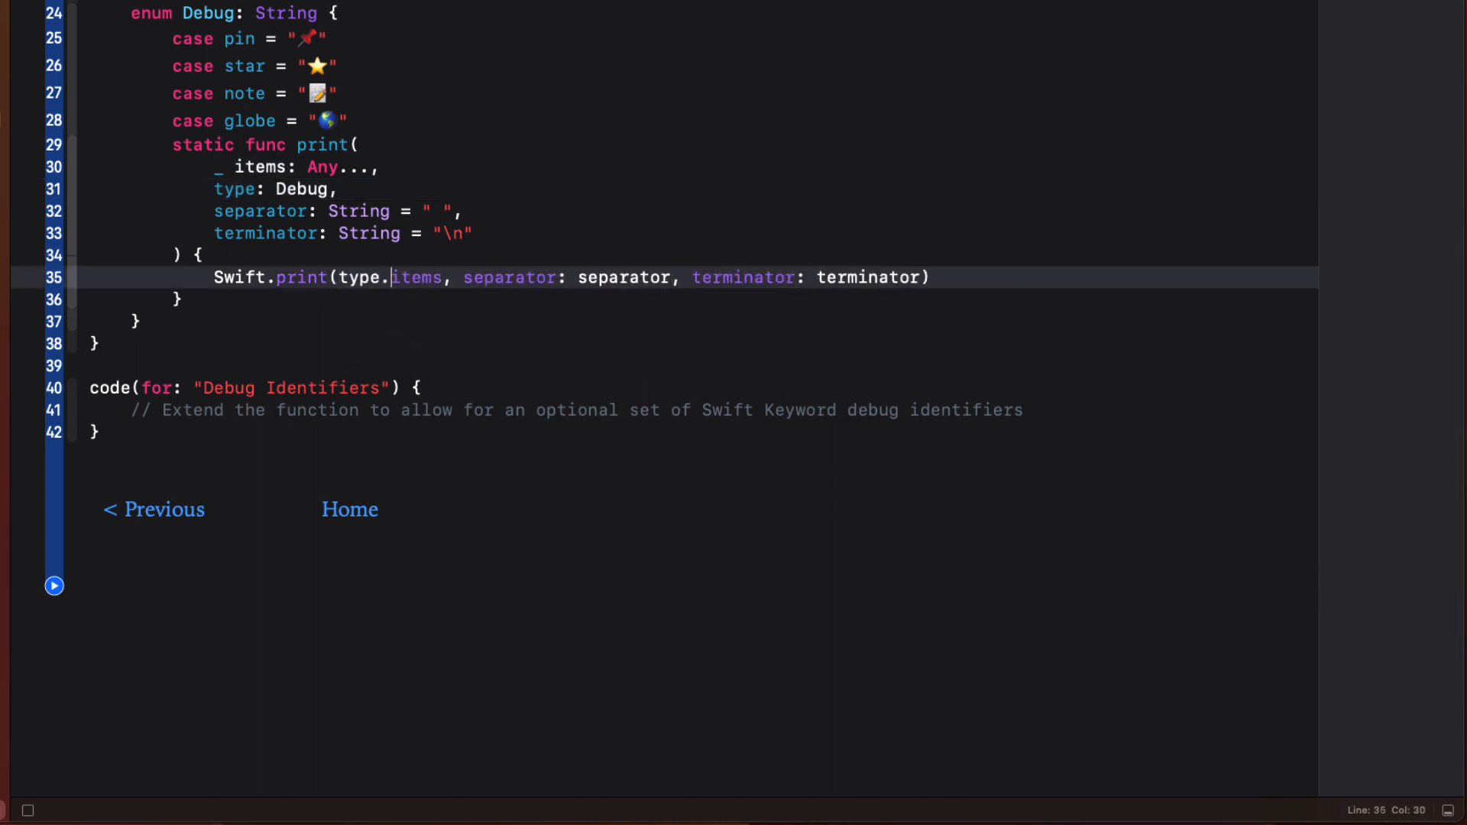
{"action": "type", "text": "rawV"}
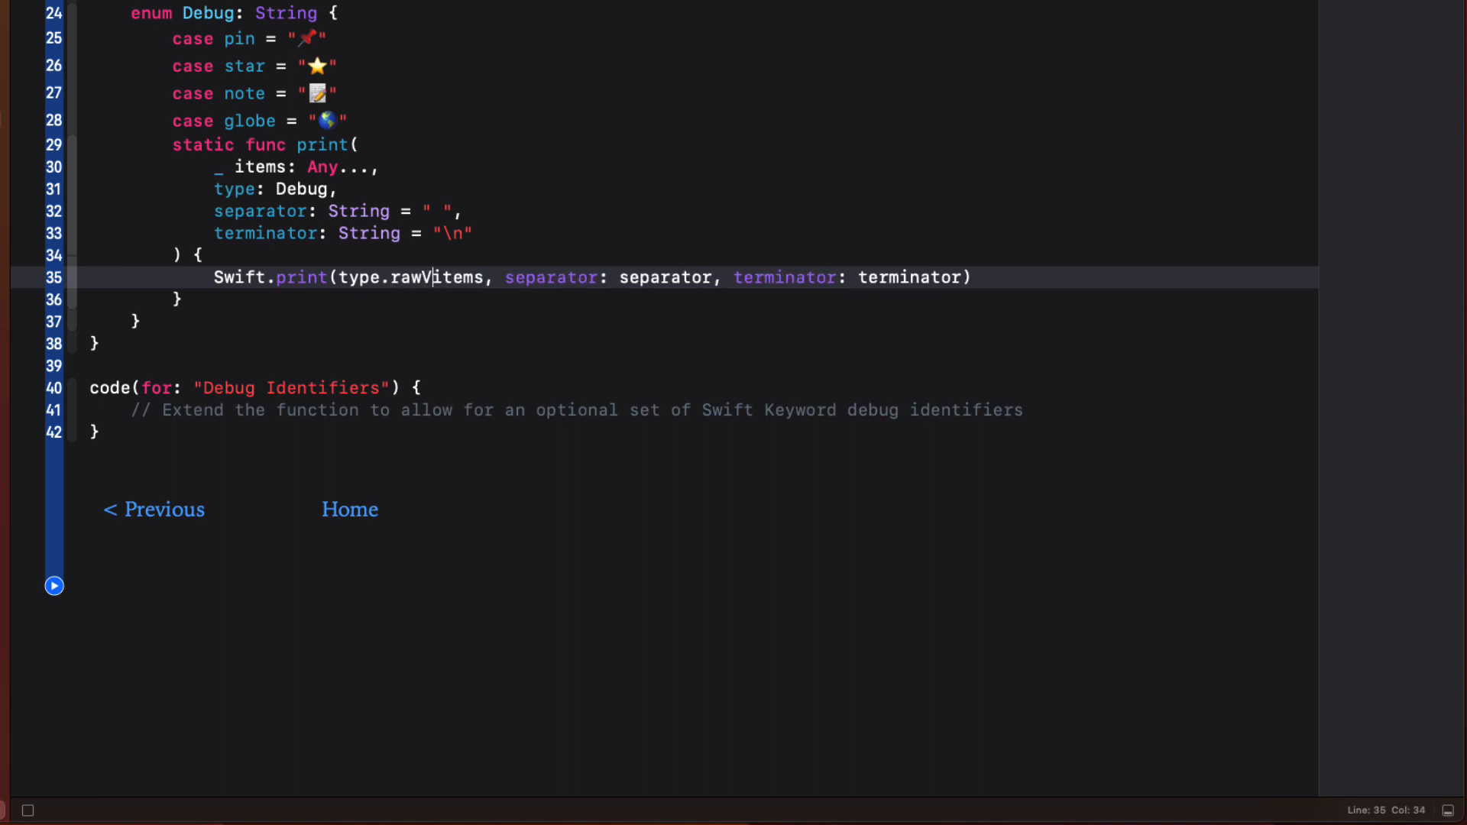
{"action": "type", "text": "alue,"}
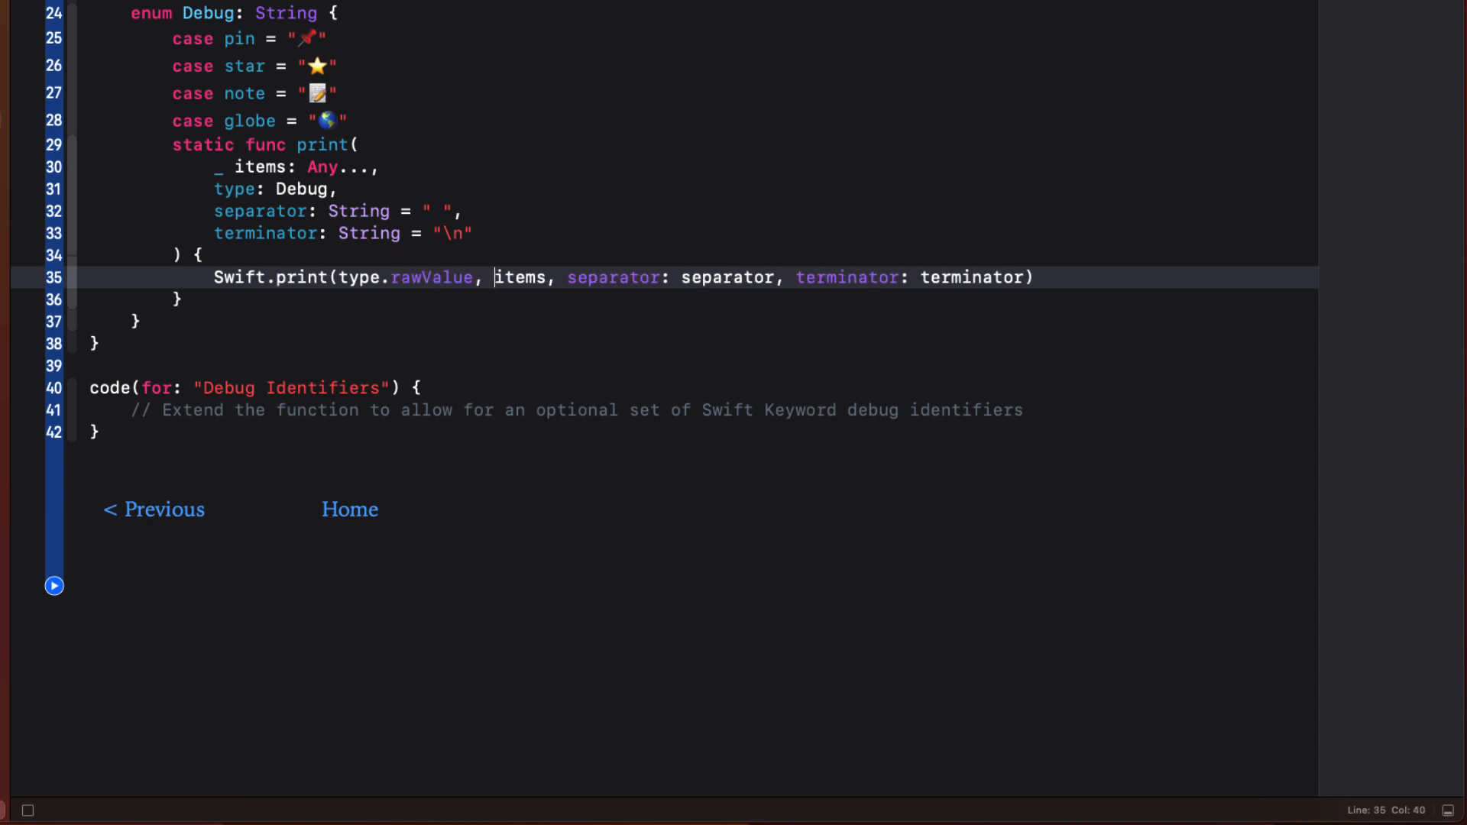
{"action": "left_click", "coordinate": [140, 321]}
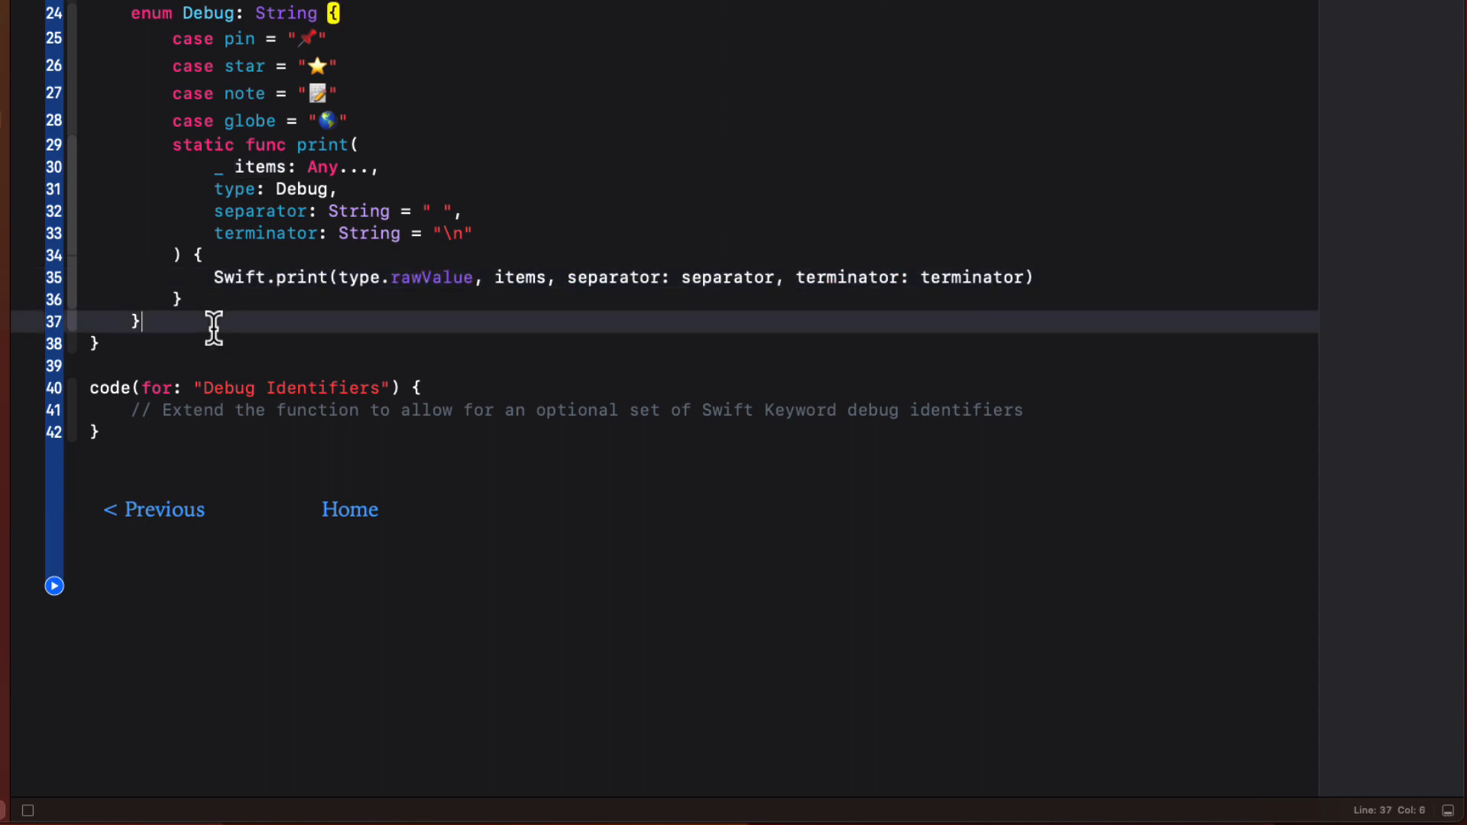
- Call Debug.print(1, 2, 3, type: .pin) and run the playground
{"action": "type", "text": "Debug"}
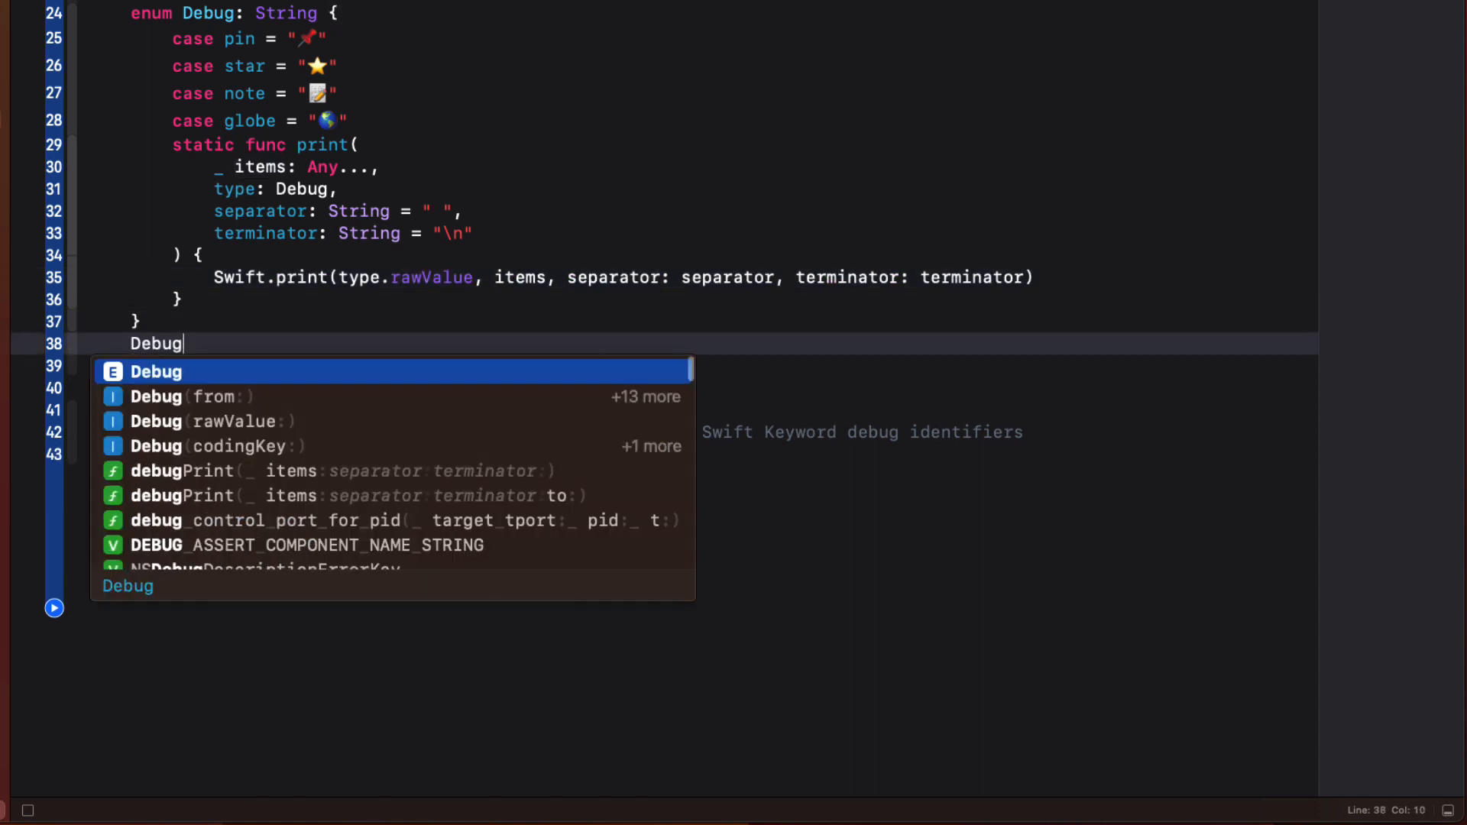
{"action": "type", "text": "."}
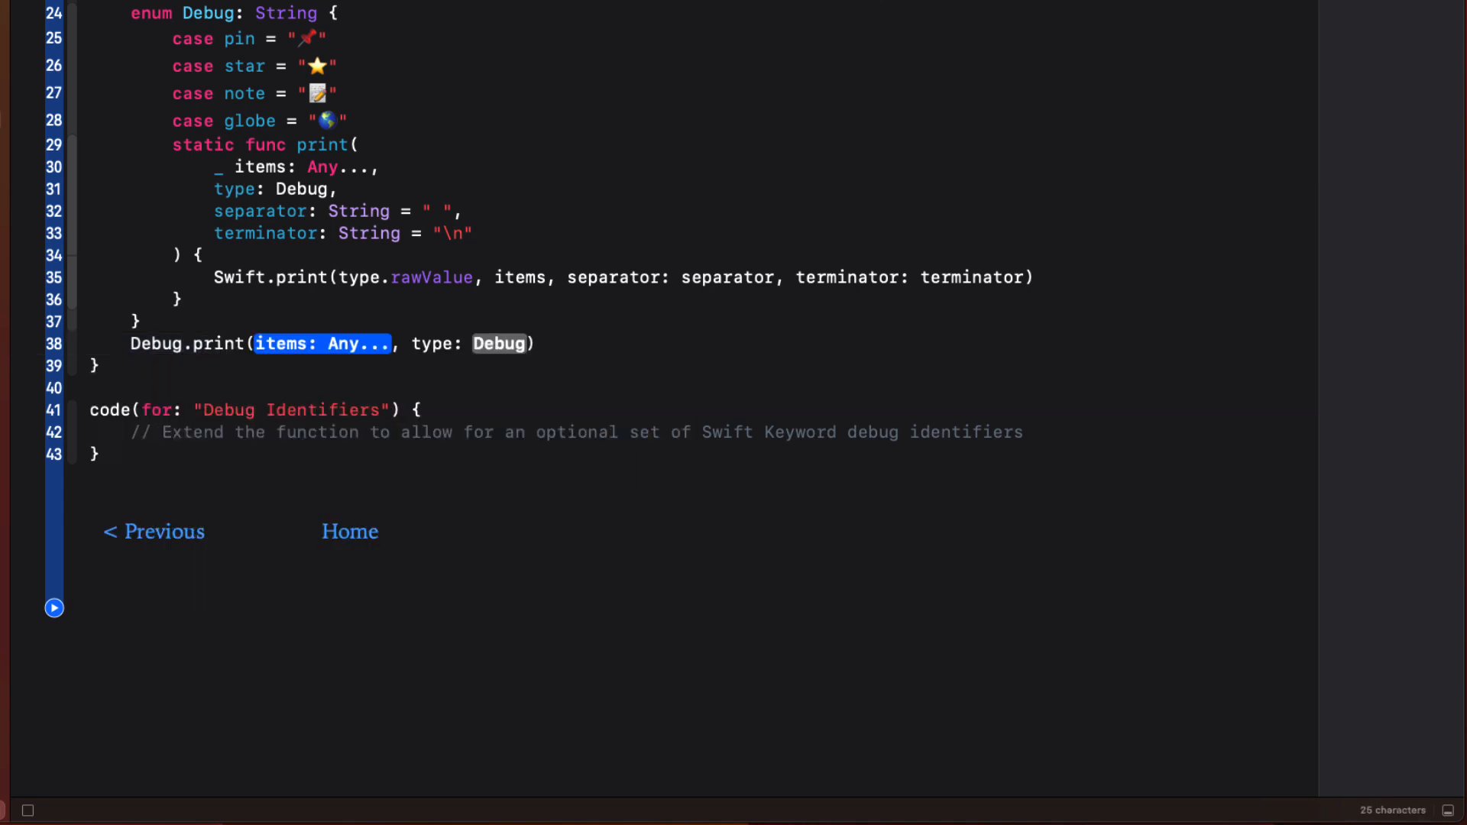
{"action": "type", "text": "1"}
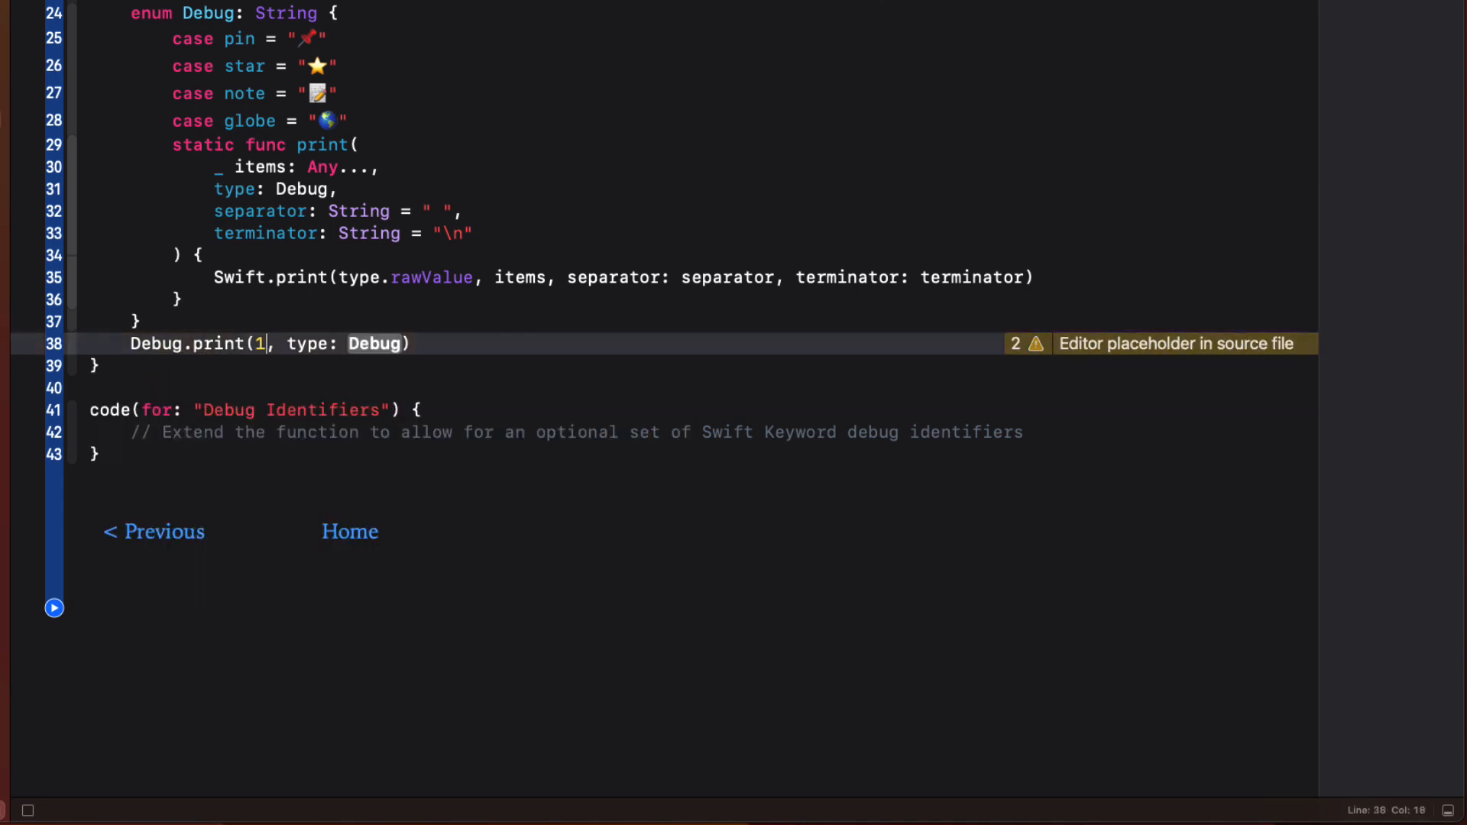
{"action": "type", "text": ", 2, 3,"}
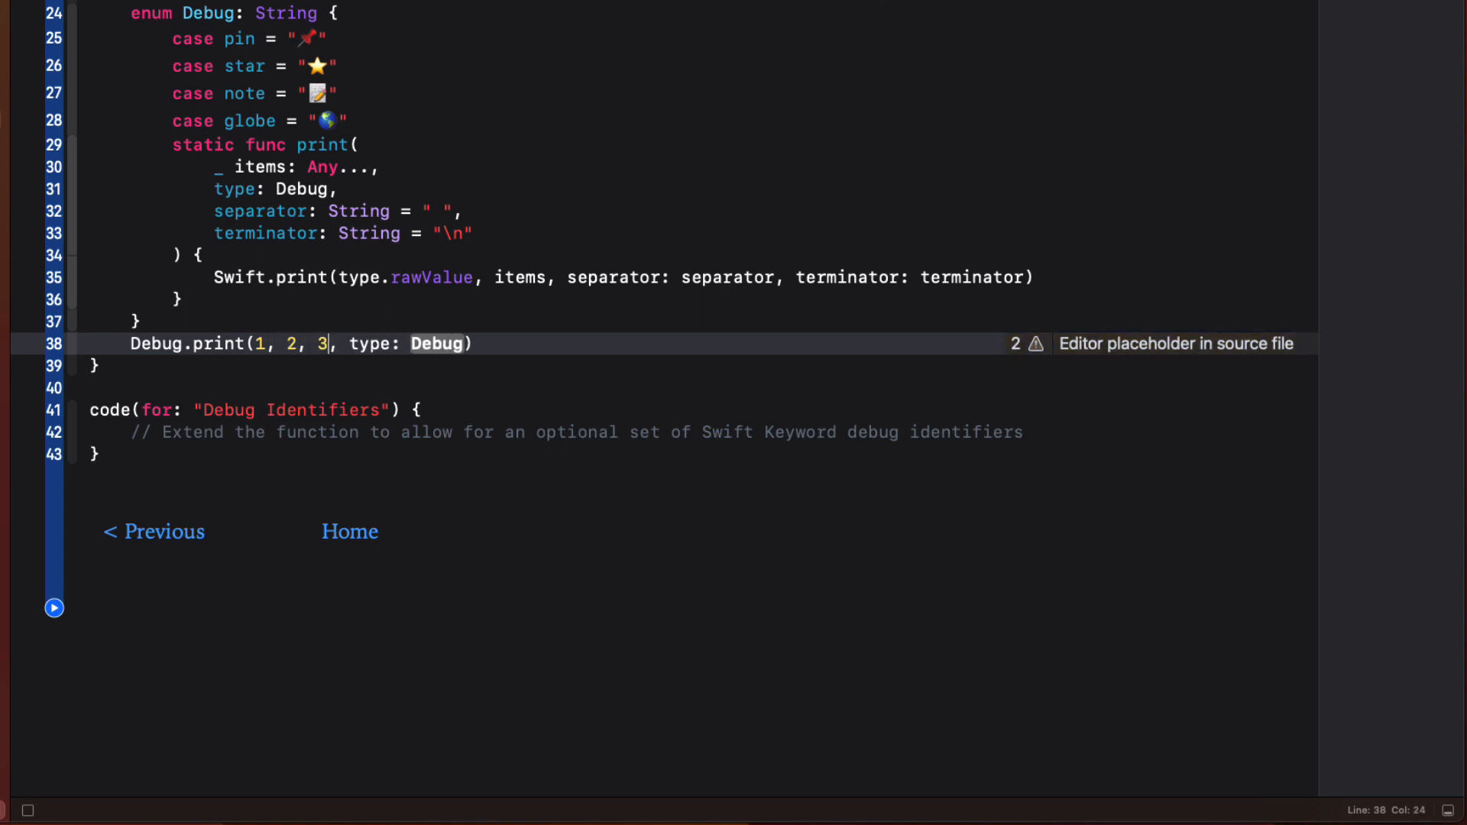
{"action": "double_click", "coordinate": [436, 343]}
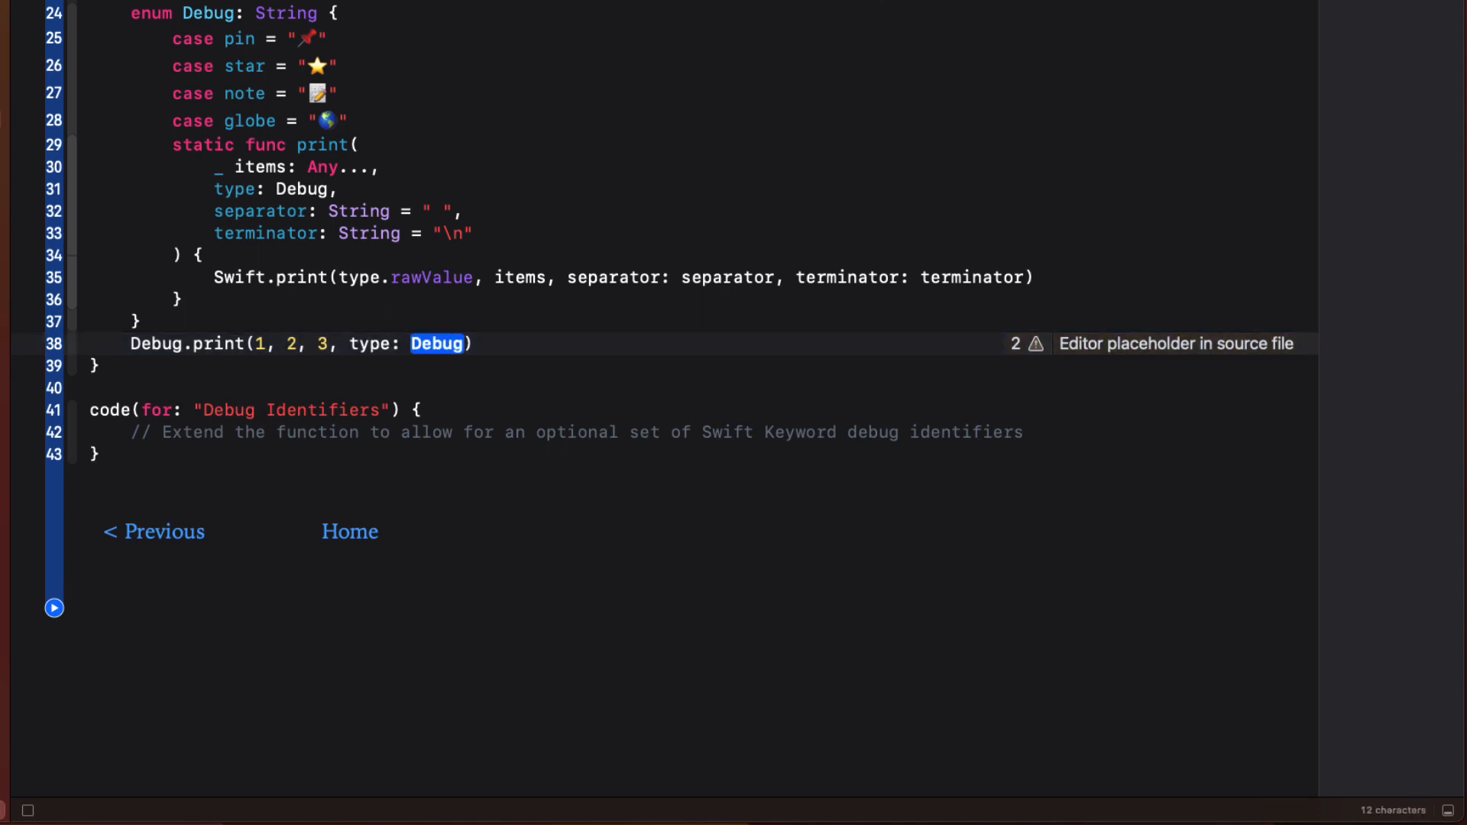
{"action": "type", "text": ".pin"}
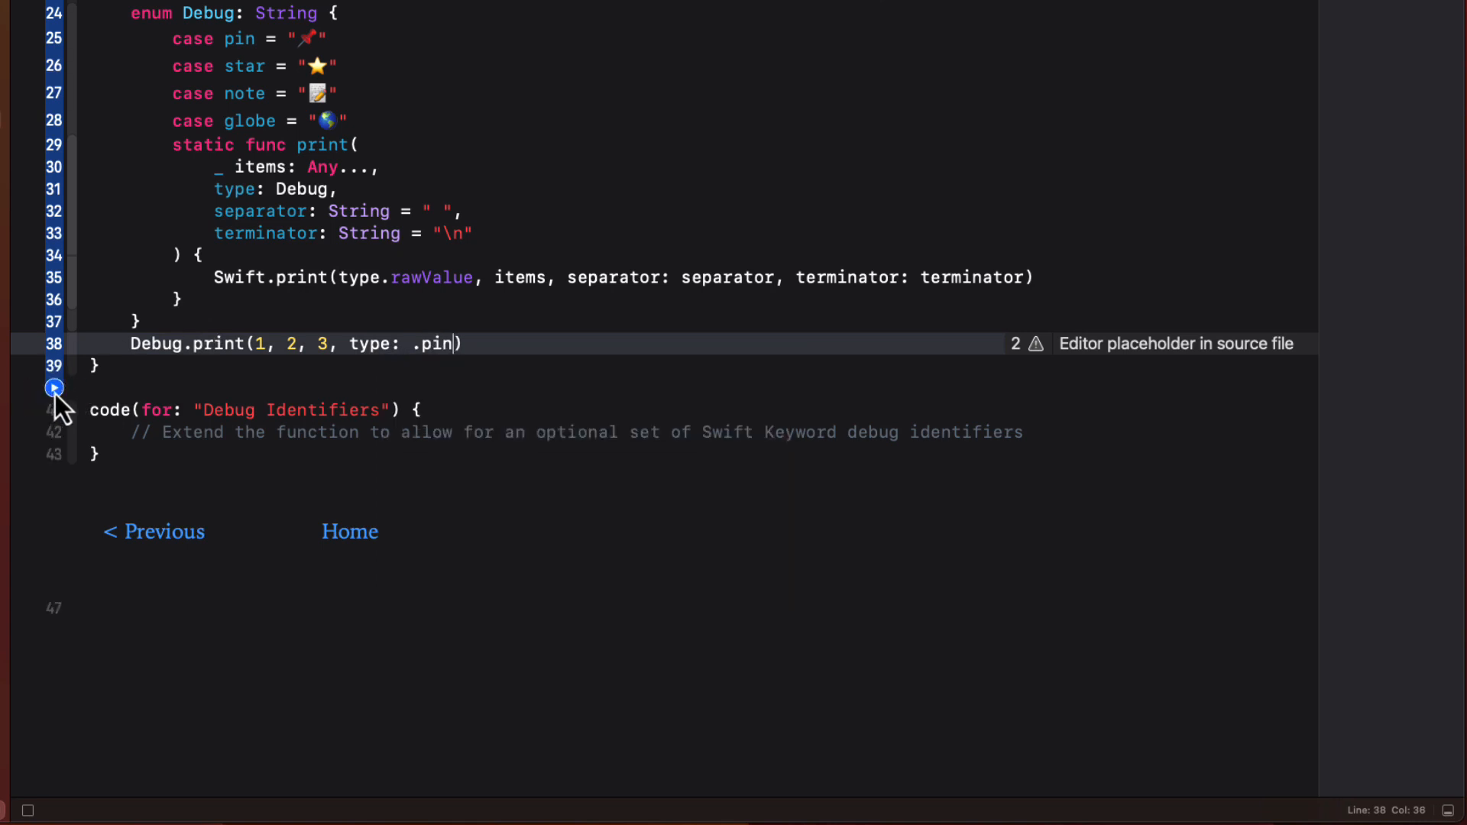
{"action": "left_click", "coordinate": [53, 387]}
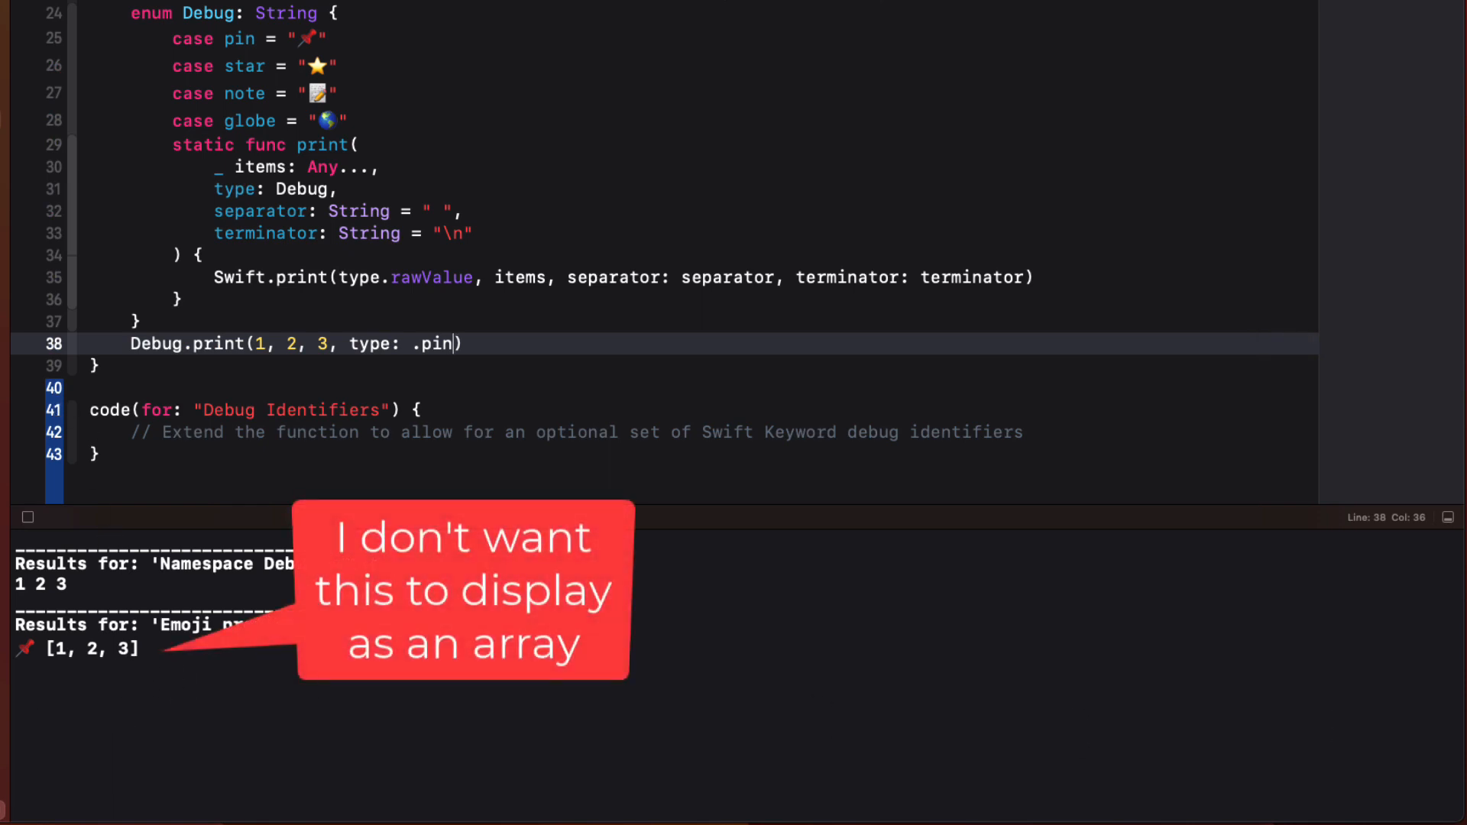
{"action": "mouse_move", "coordinate": [1213, 429]}
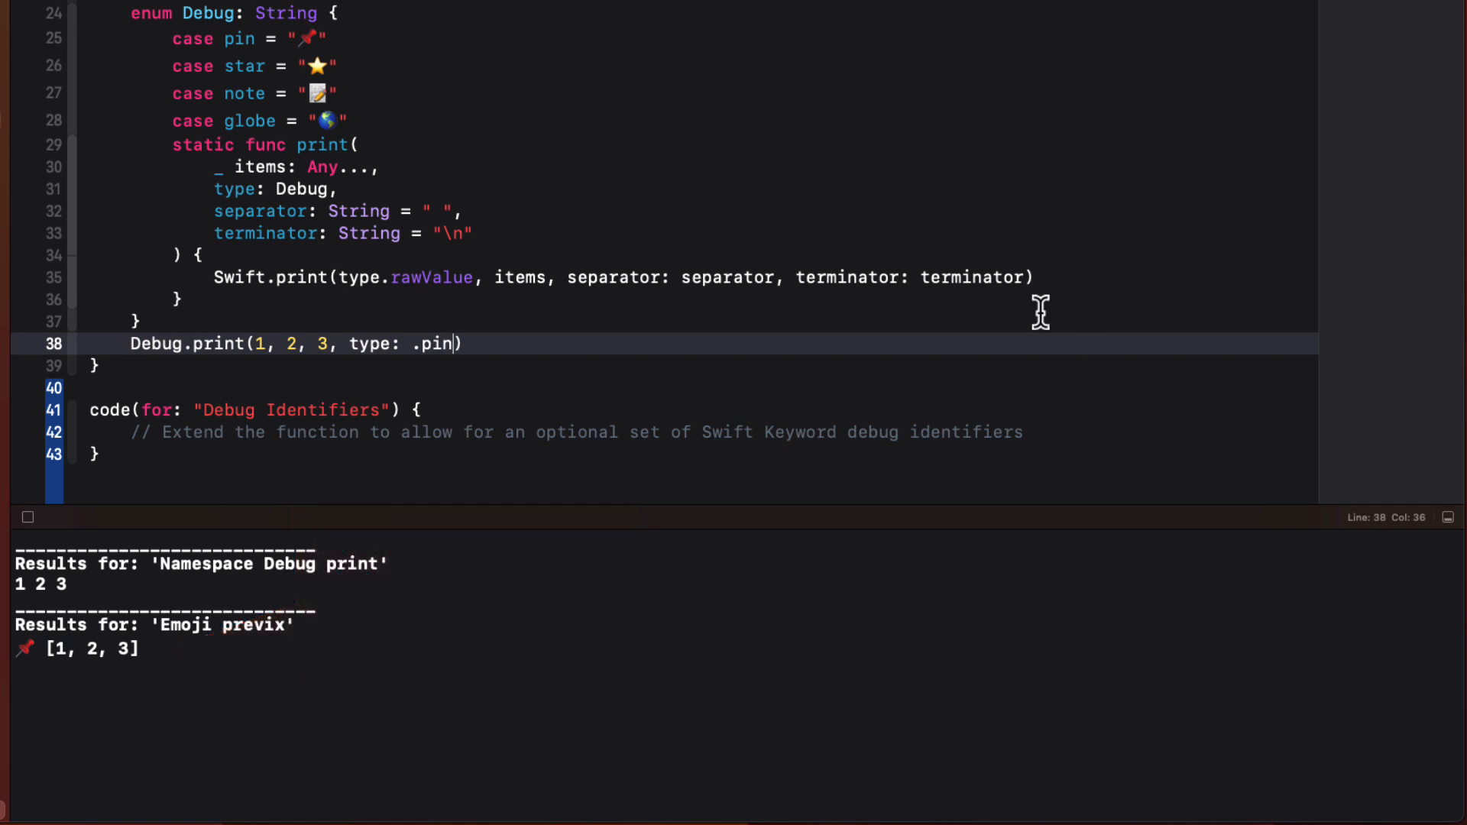
{"action": "mouse_move", "coordinate": [487, 276]}
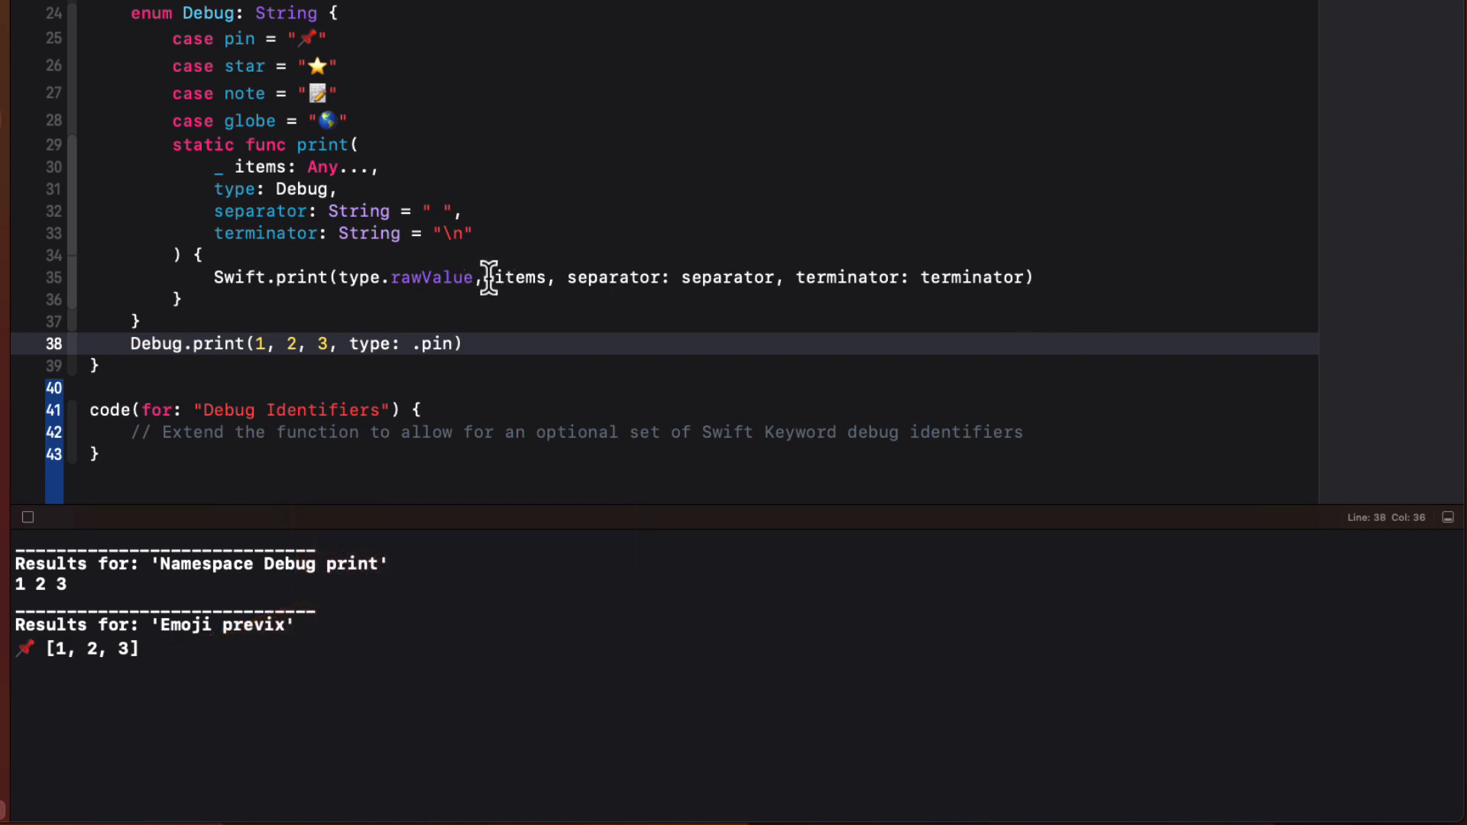
- Split the Swift.print arguments onto separate lines
{"action": "left_click", "coordinate": [524, 276]}
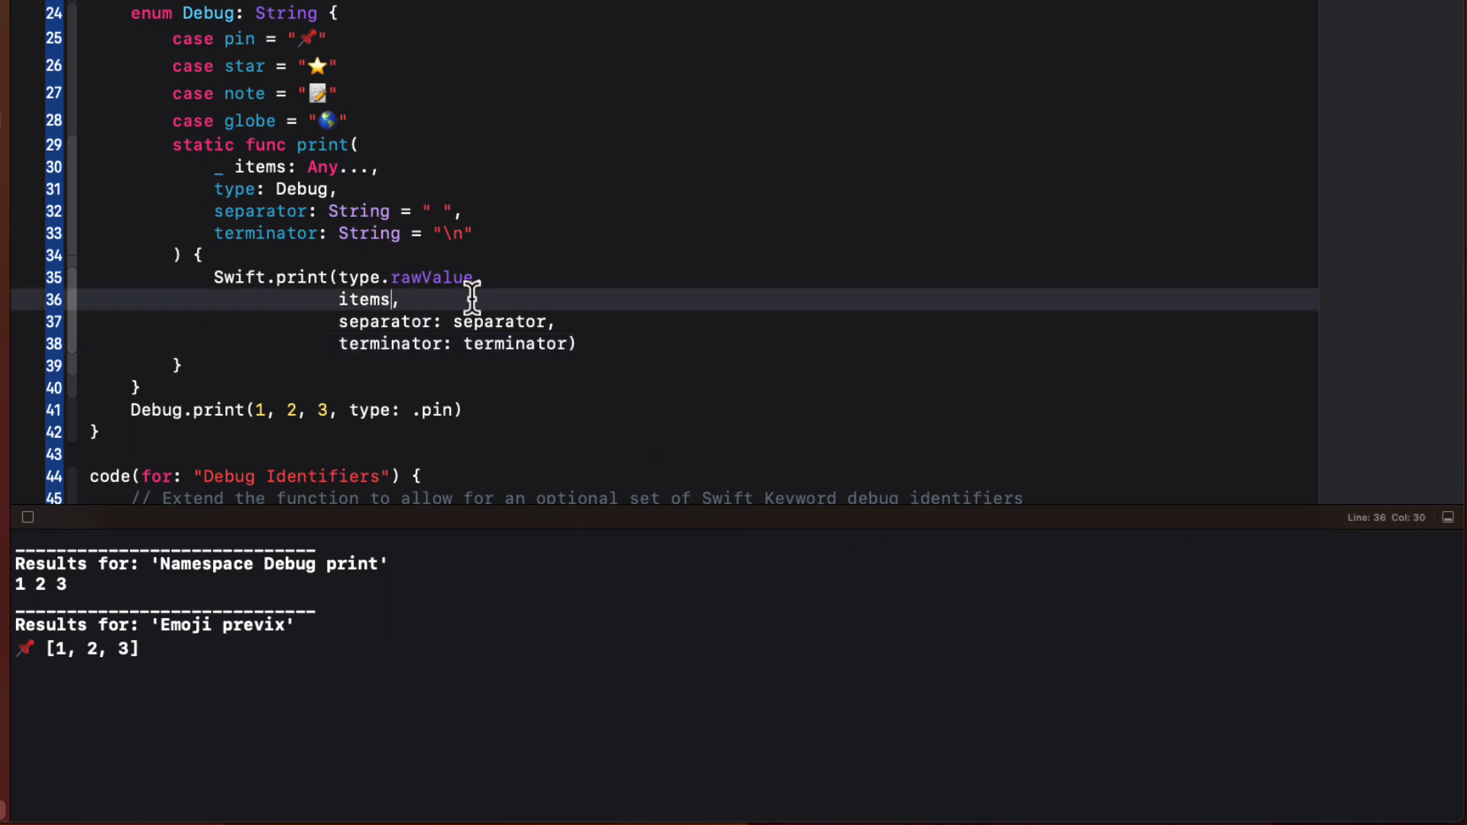
{"action": "mouse_move", "coordinate": [1453, 463]}
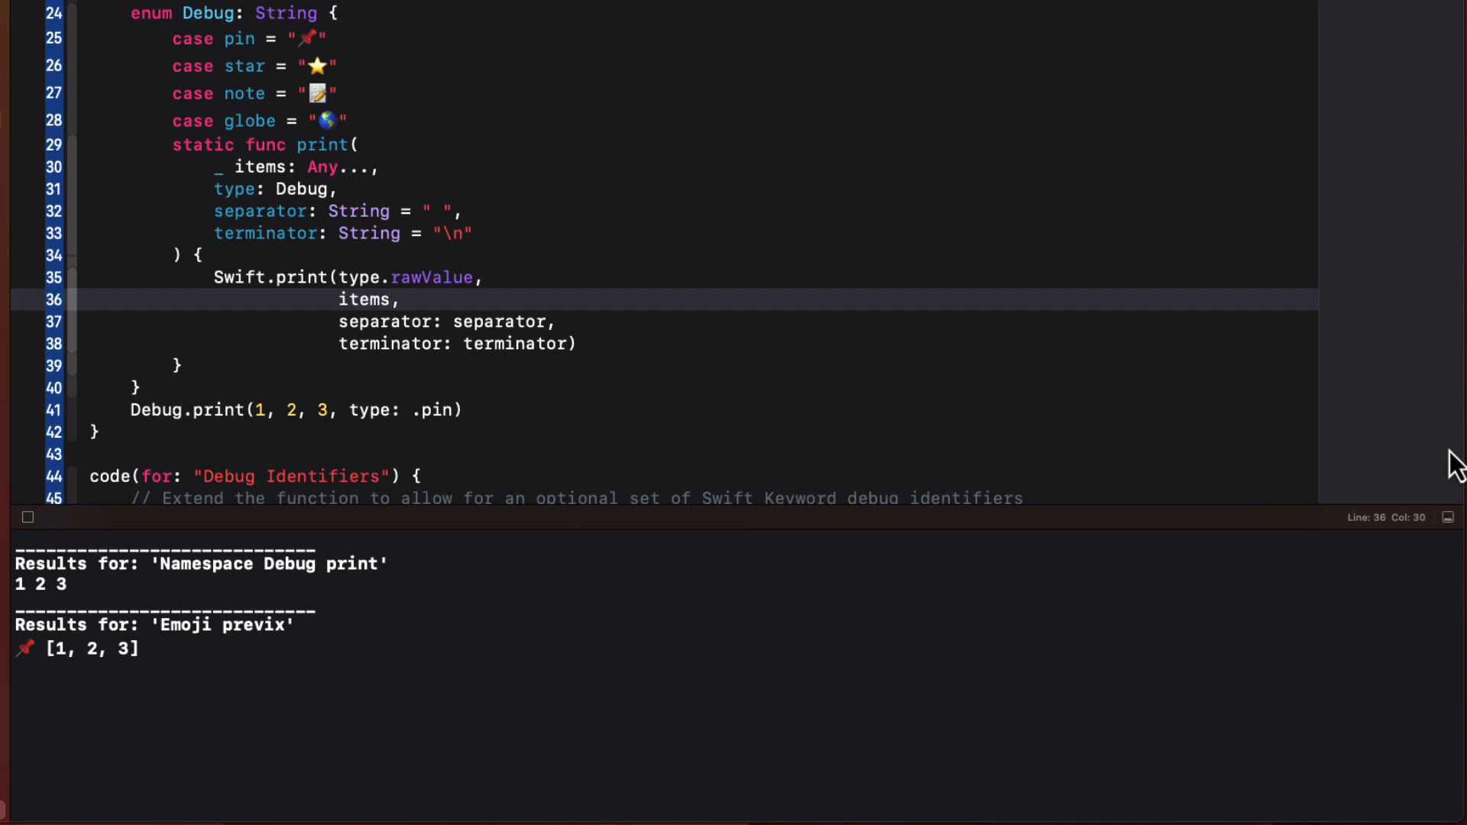
- Replace items with items.map {"\($0)"}.joined(separator: separator)
{"action": "type", "text": ".map {"}
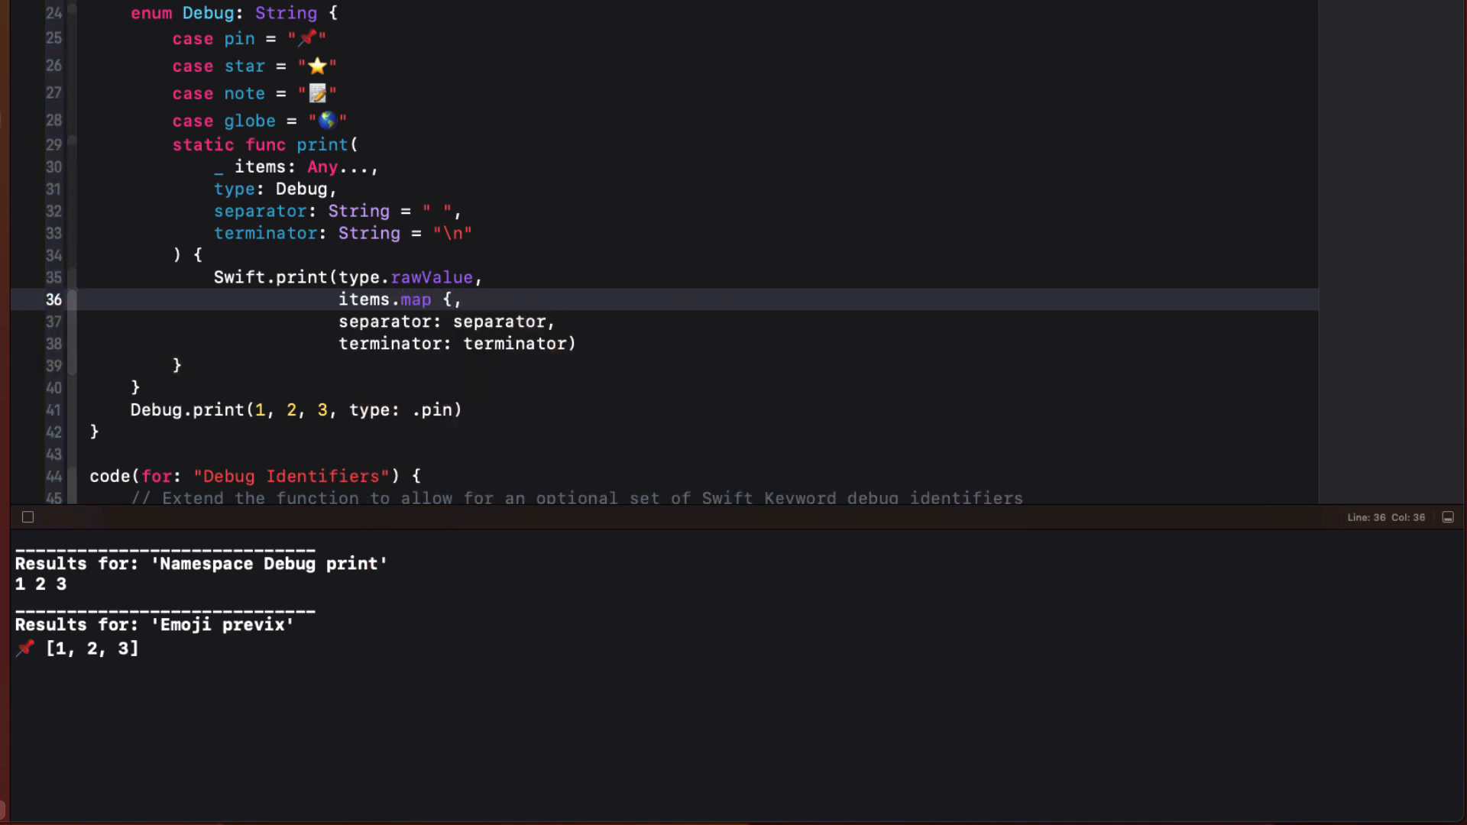
{"action": "type", "text": "\"\"}"}
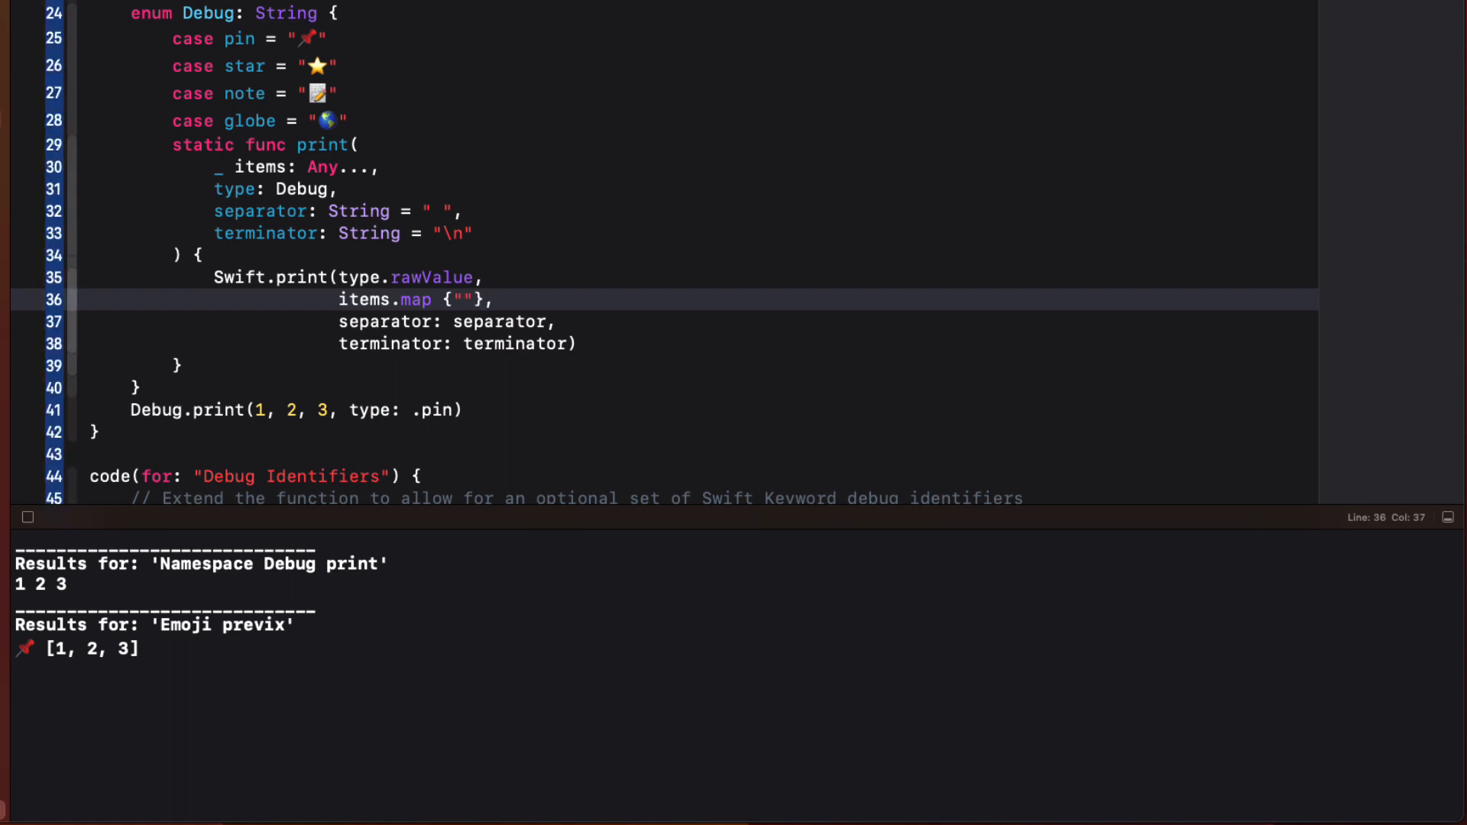
{"action": "type", "text": "\\("}
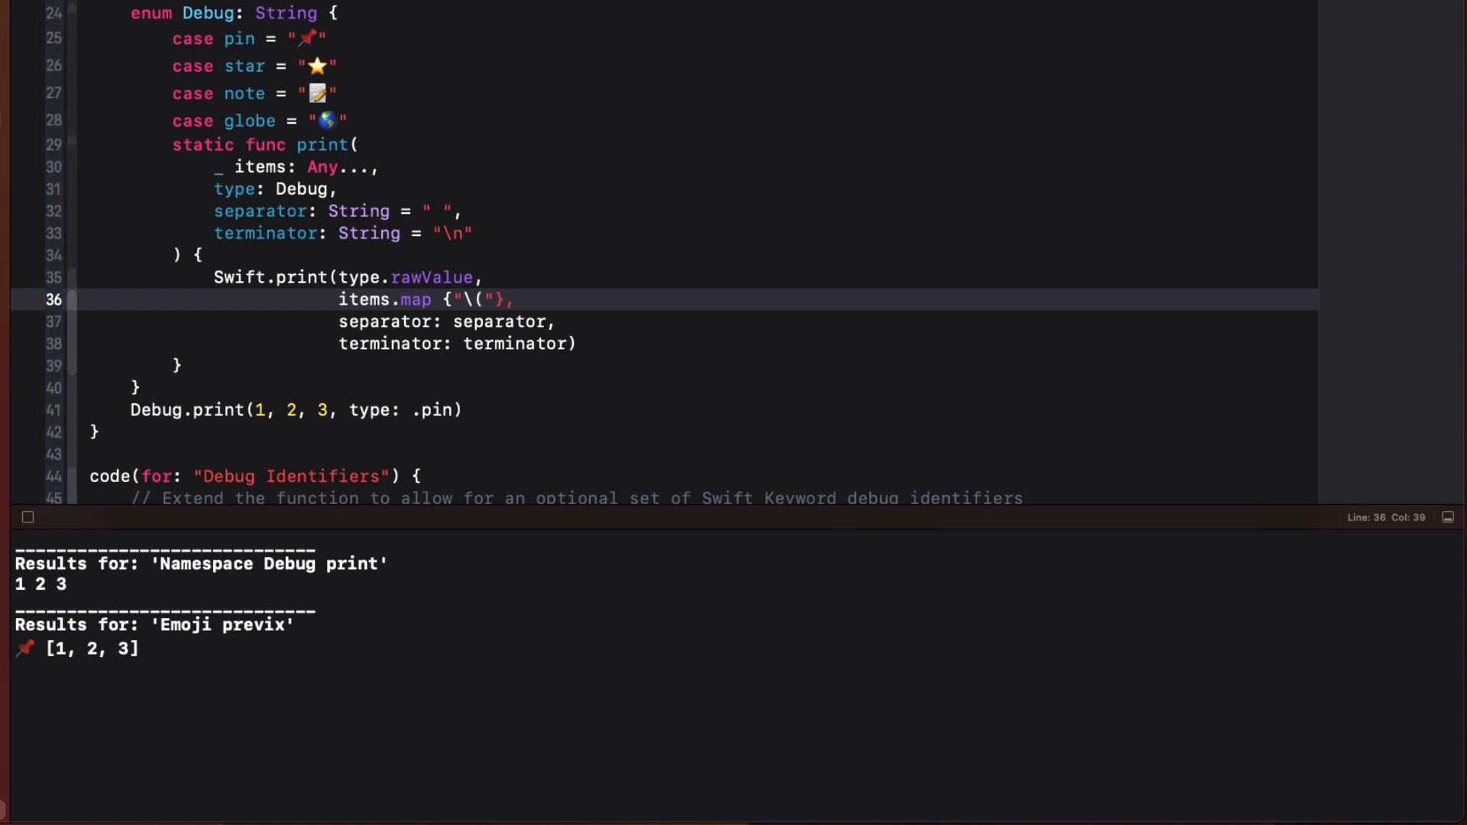
{"action": "type", "text": "$)"}
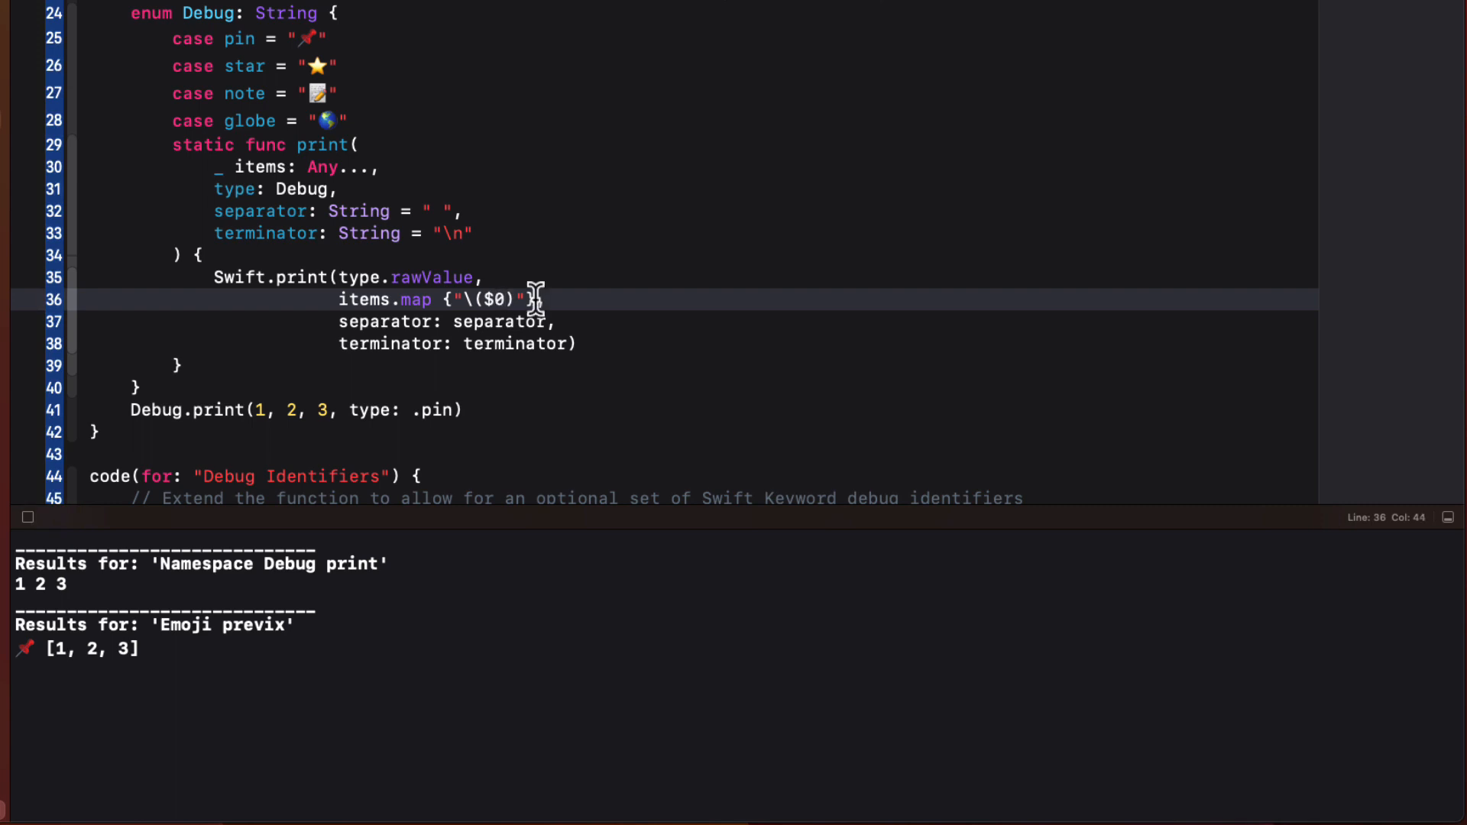
{"action": "type", "text": ".jo"}
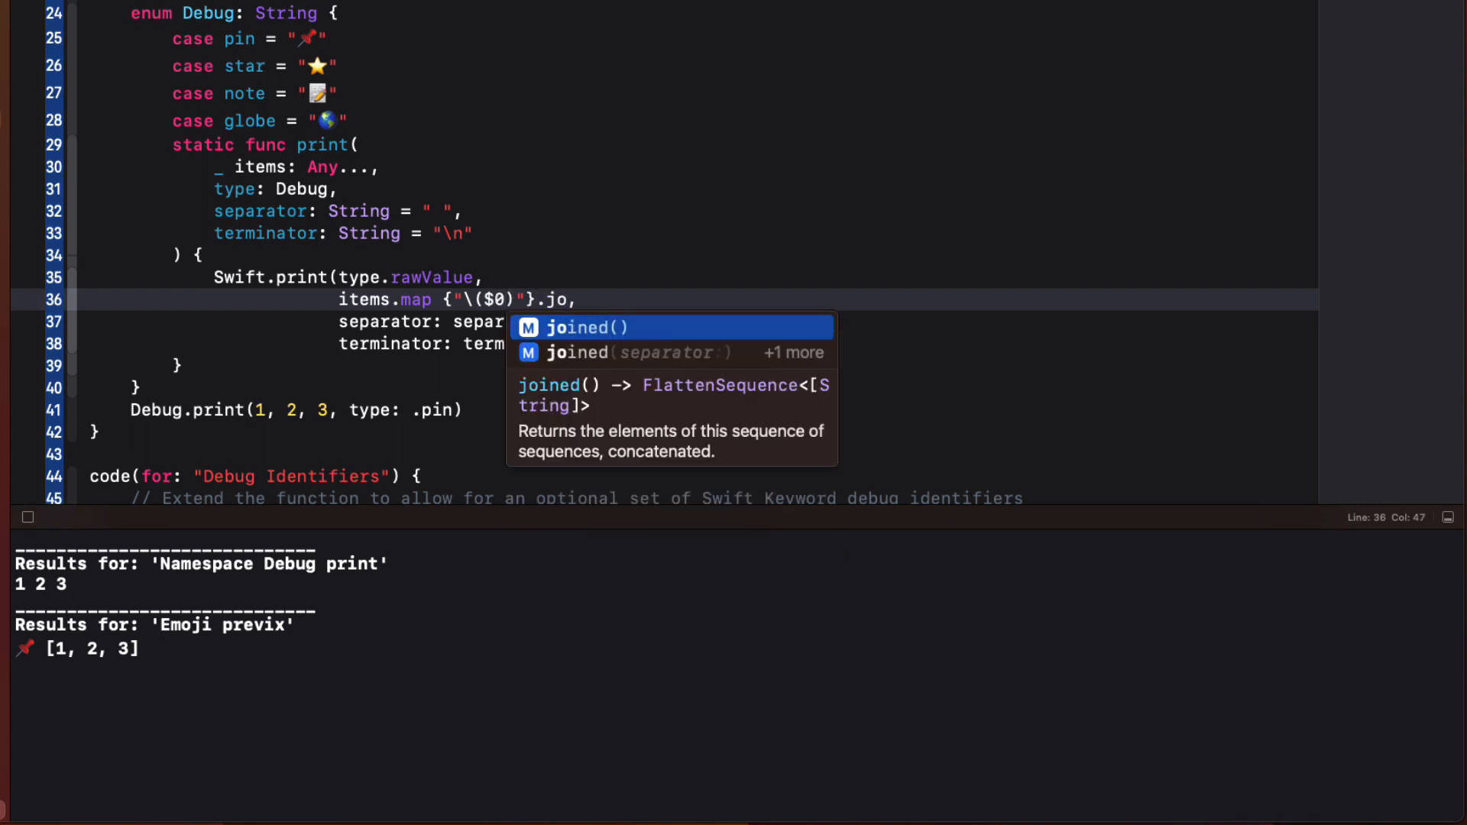
{"action": "key", "text": "Down"}
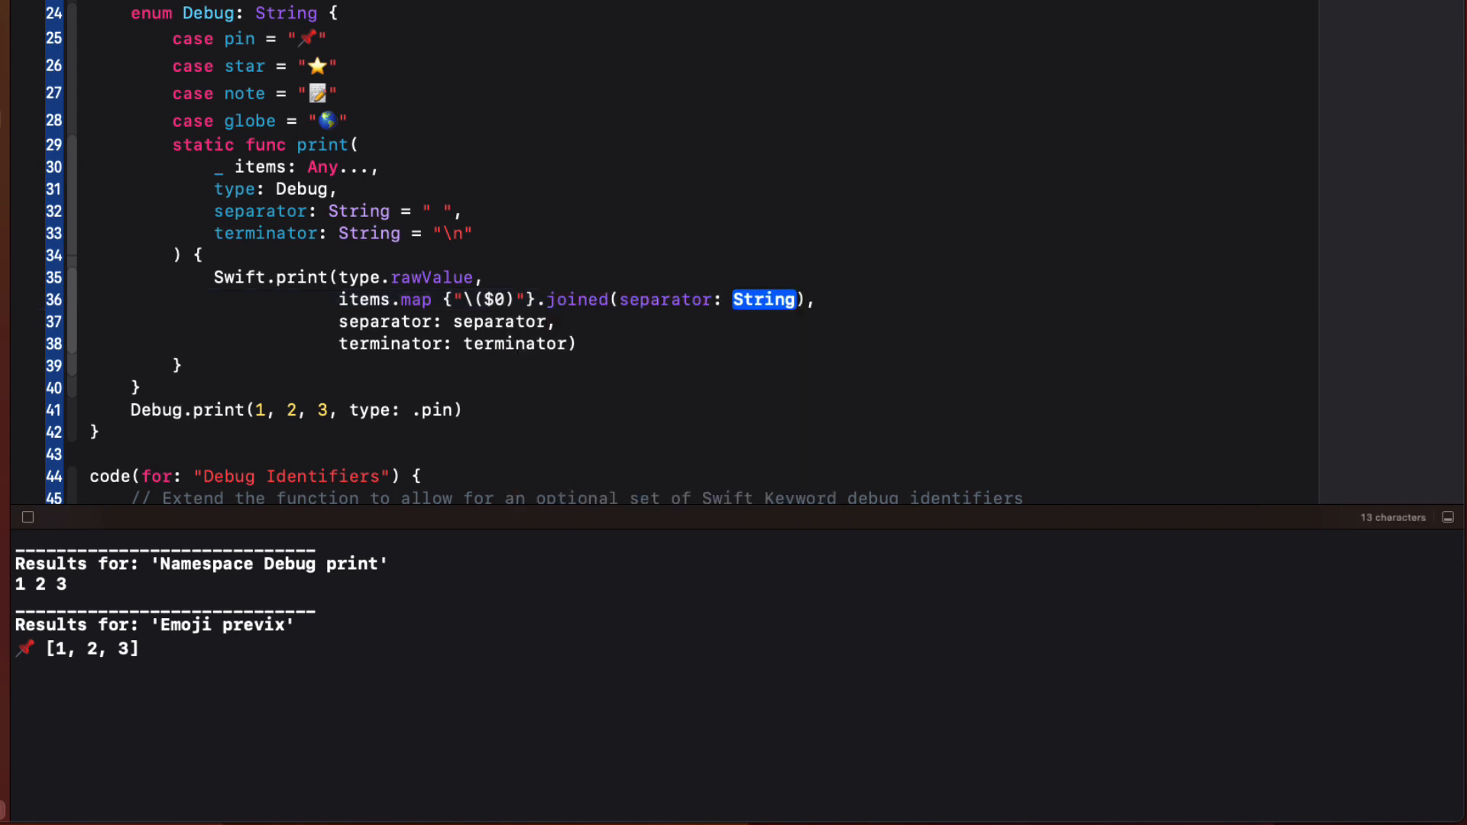
{"action": "type", "text": "separato"}
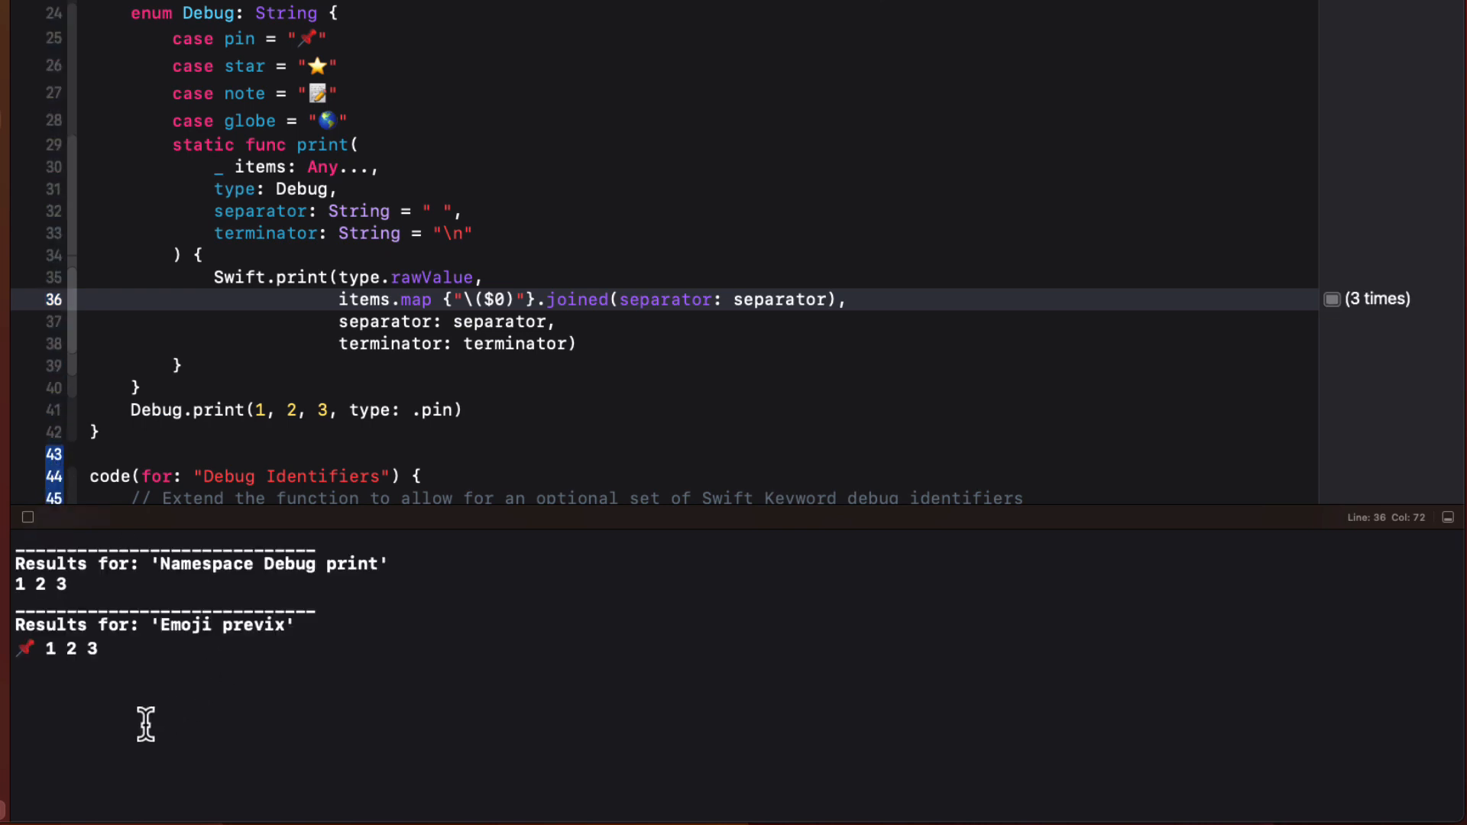
{"action": "mouse_move", "coordinate": [145, 724]}
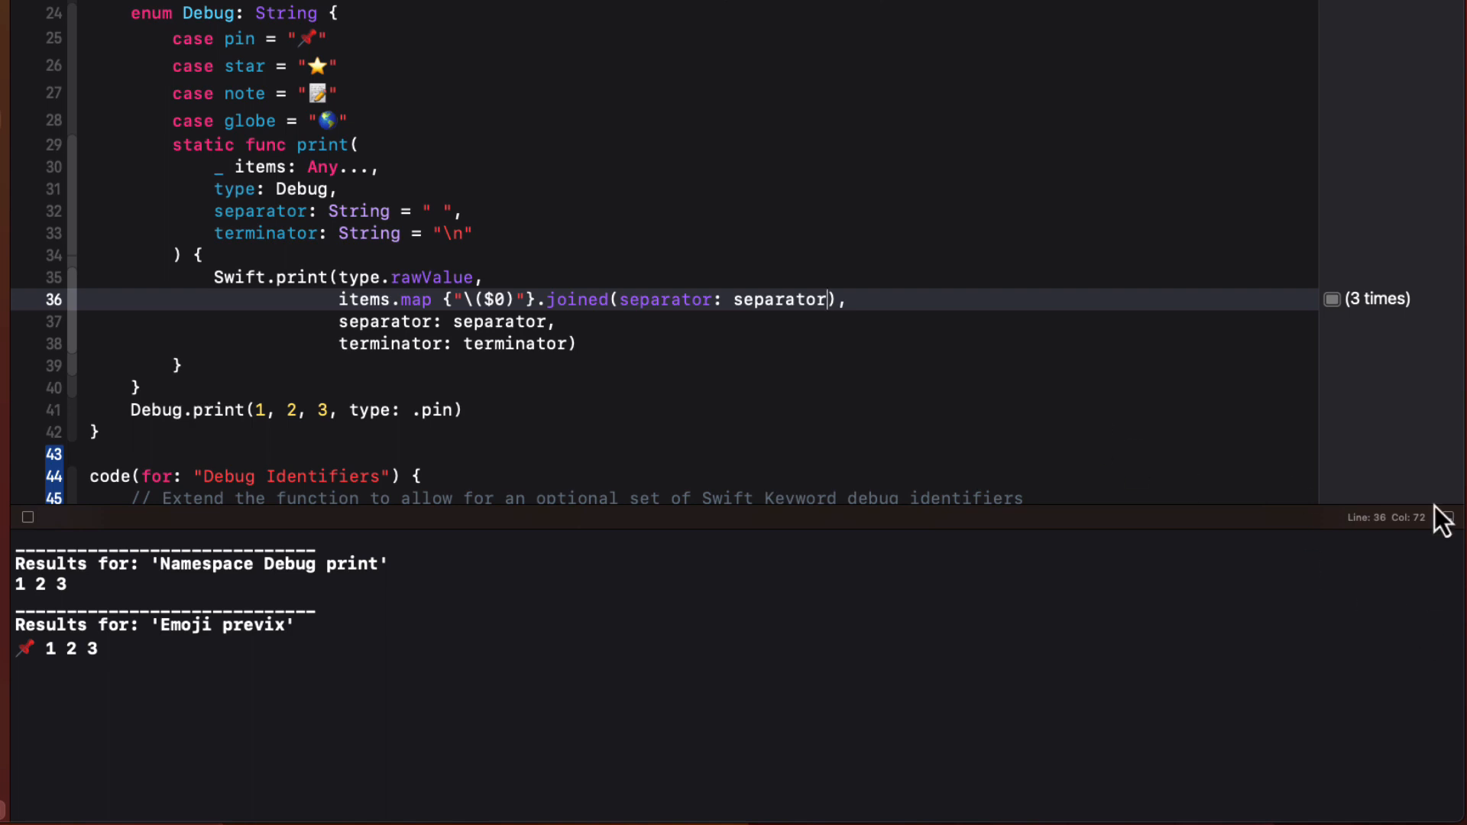
{"action": "mouse_move", "coordinate": [793, 368]}
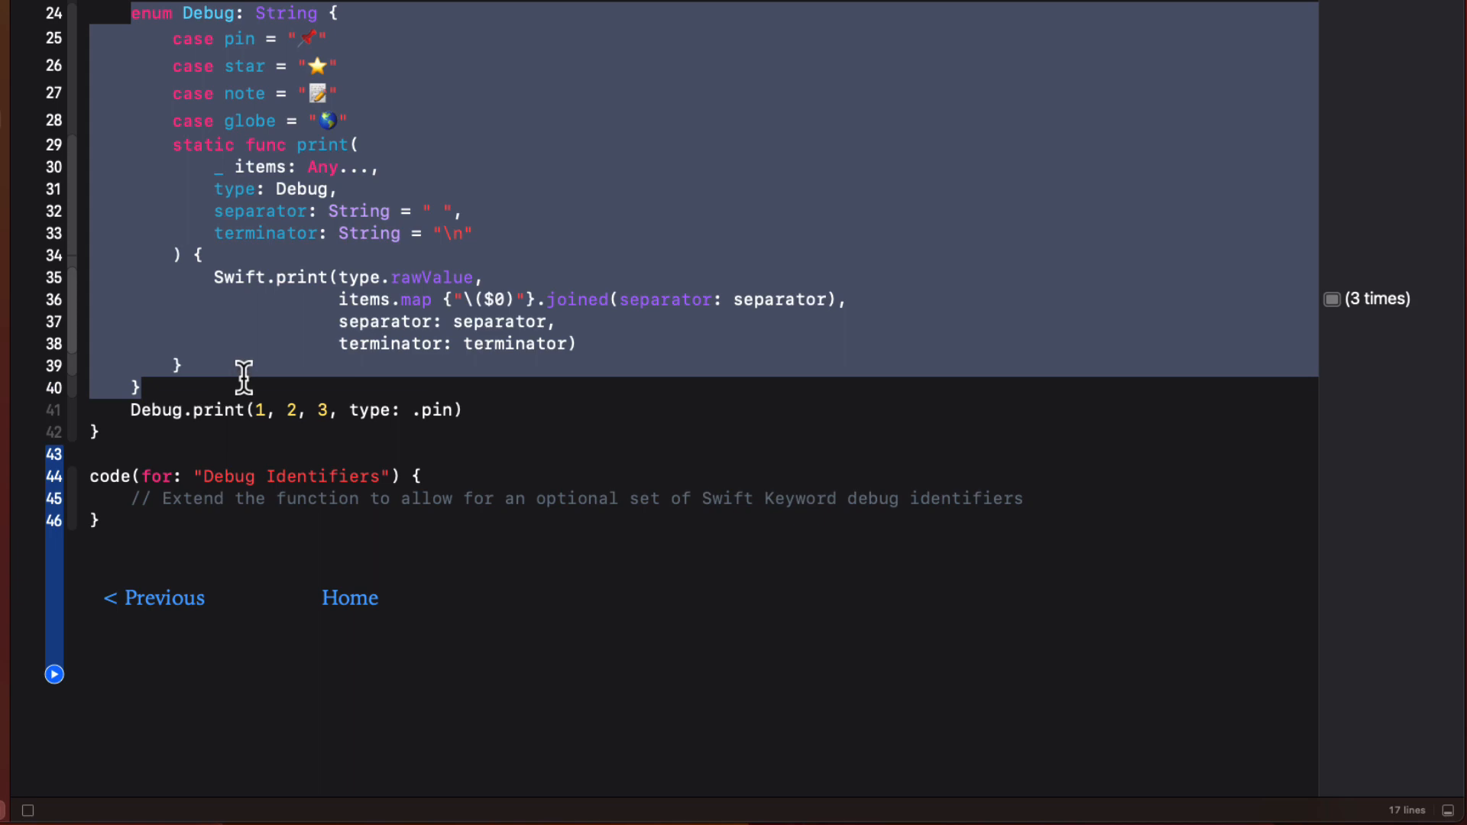
- Open Swift's Lexical Structure documentation page in Safari
{"action": "left_click", "coordinate": [1078, 498]}
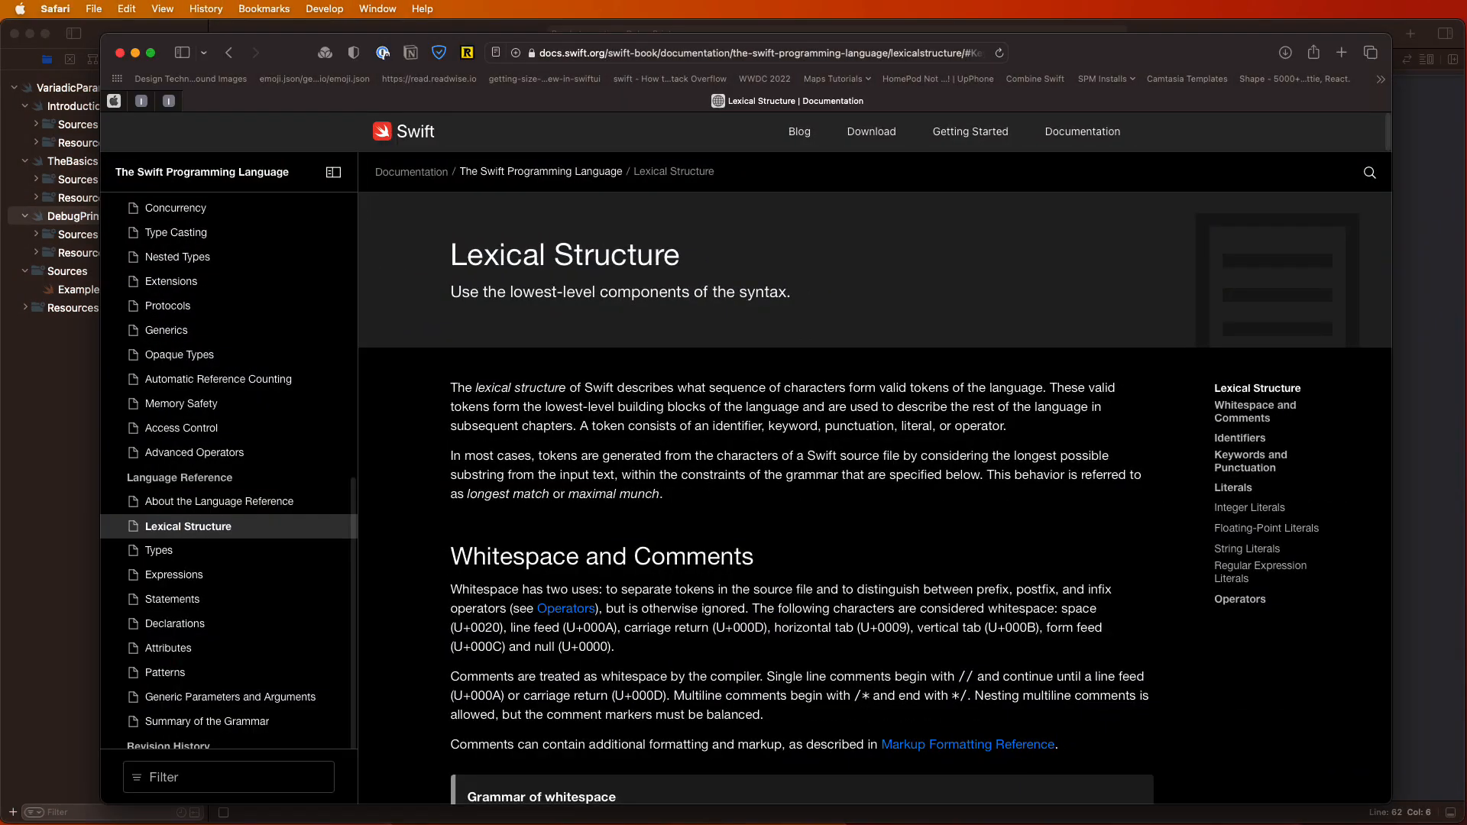
{"action": "mouse_move", "coordinate": [1249, 460]}
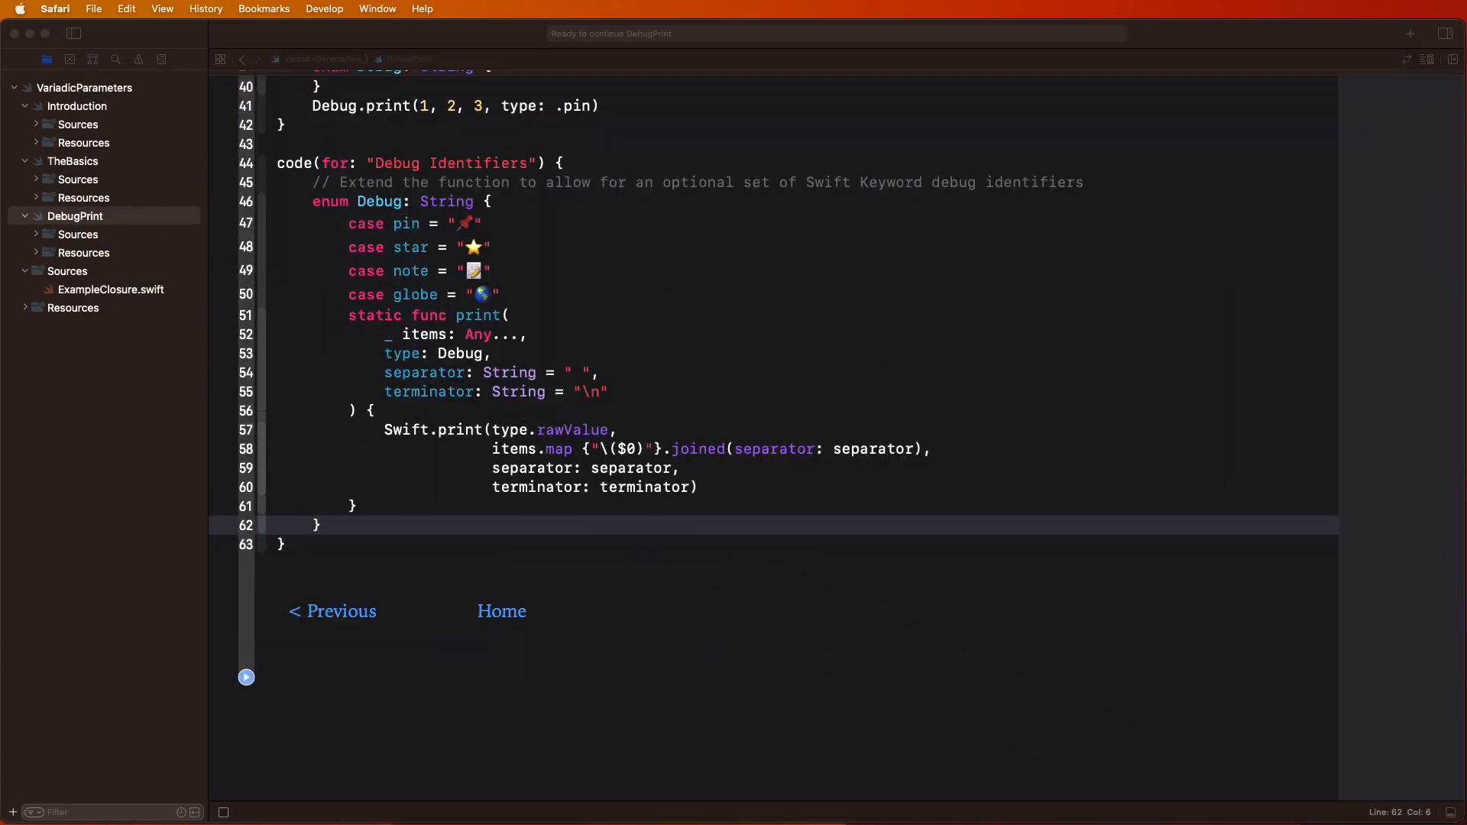
- Add an extended: Bool = false parameter to Debug.print and begin an if extended check
{"action": "left_click", "coordinate": [528, 372]}
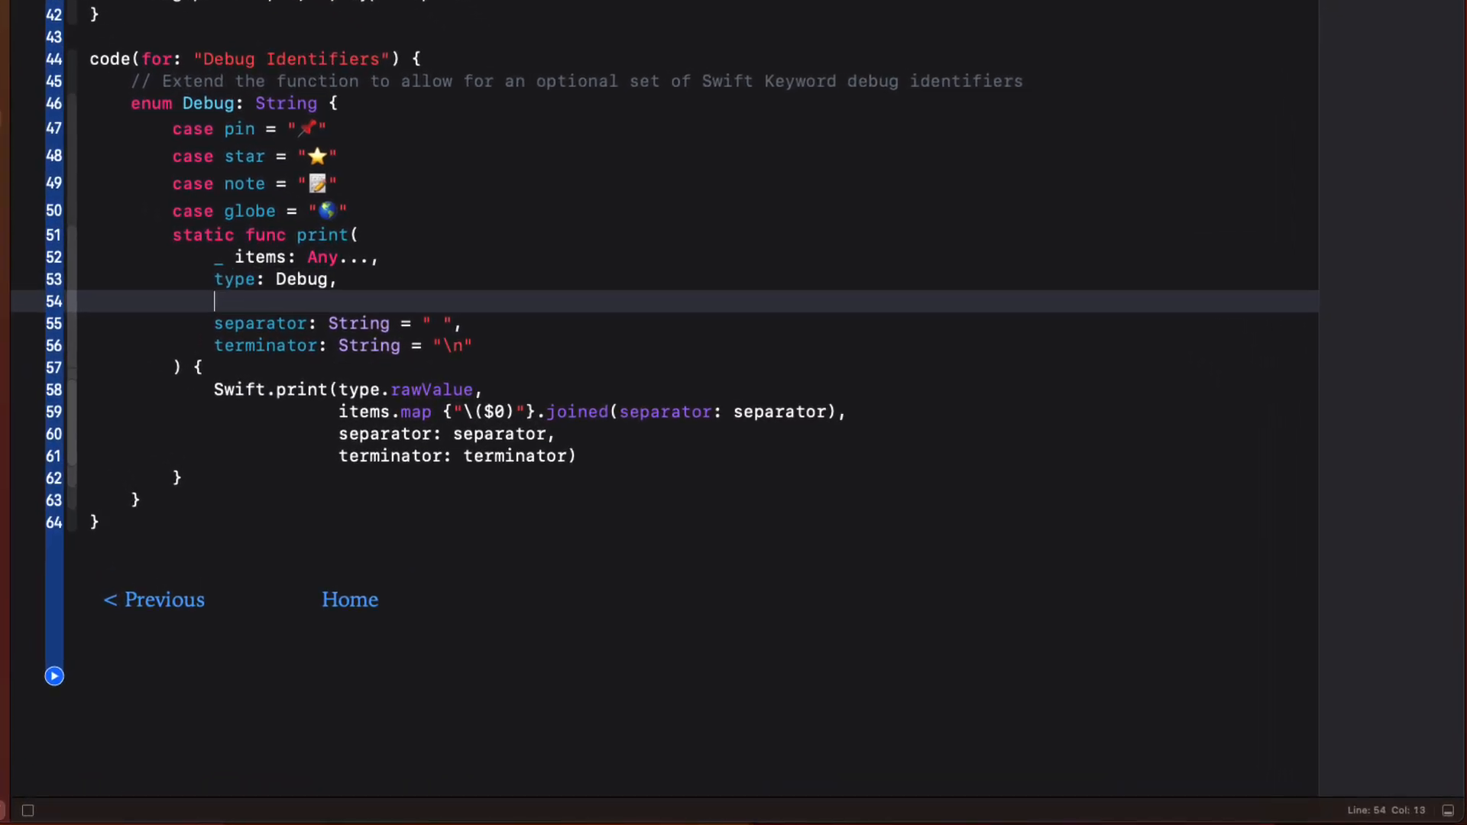
{"action": "type", "text": "exte"}
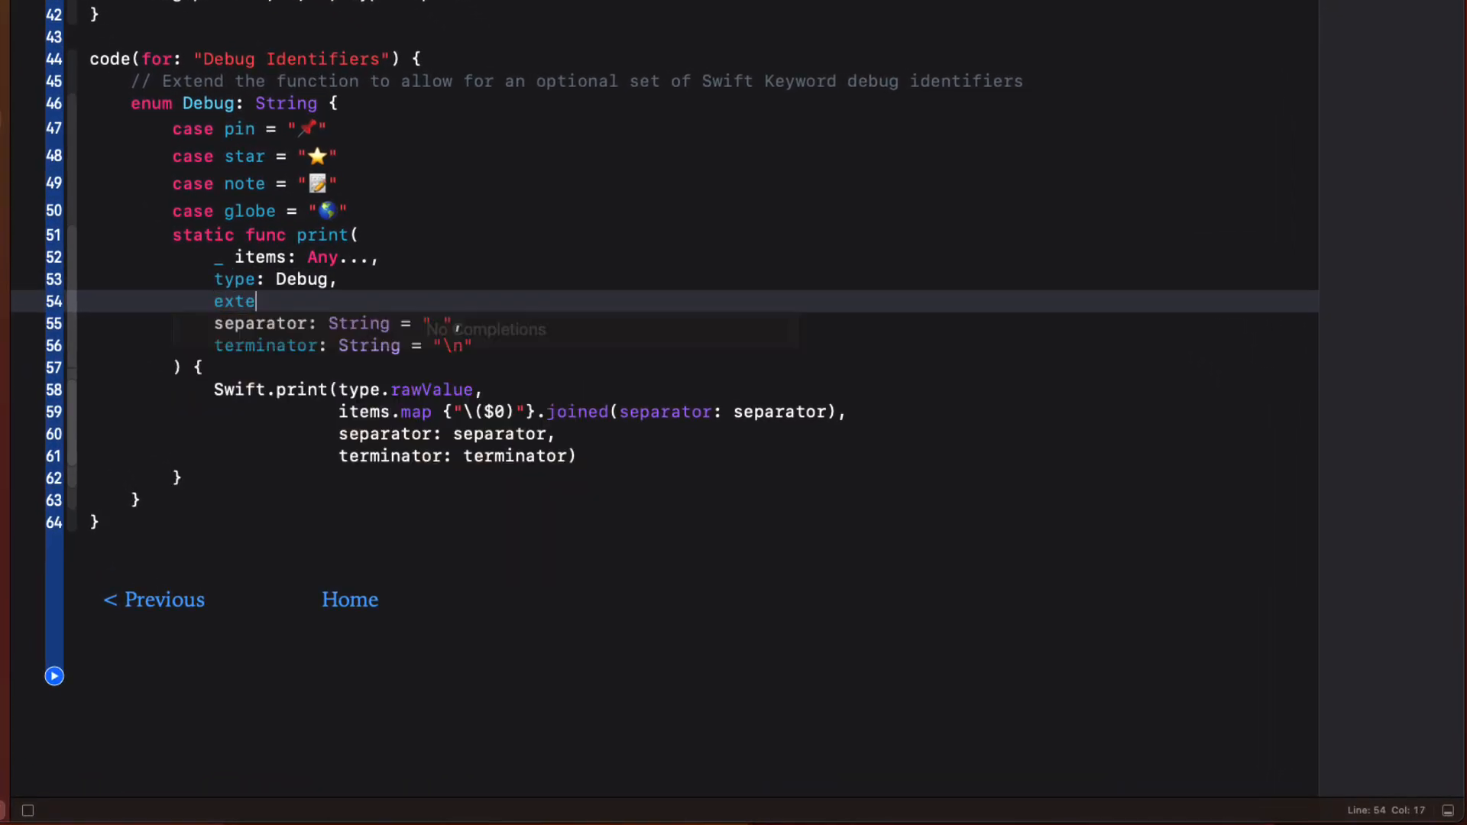
{"action": "type", "text": "nded:"}
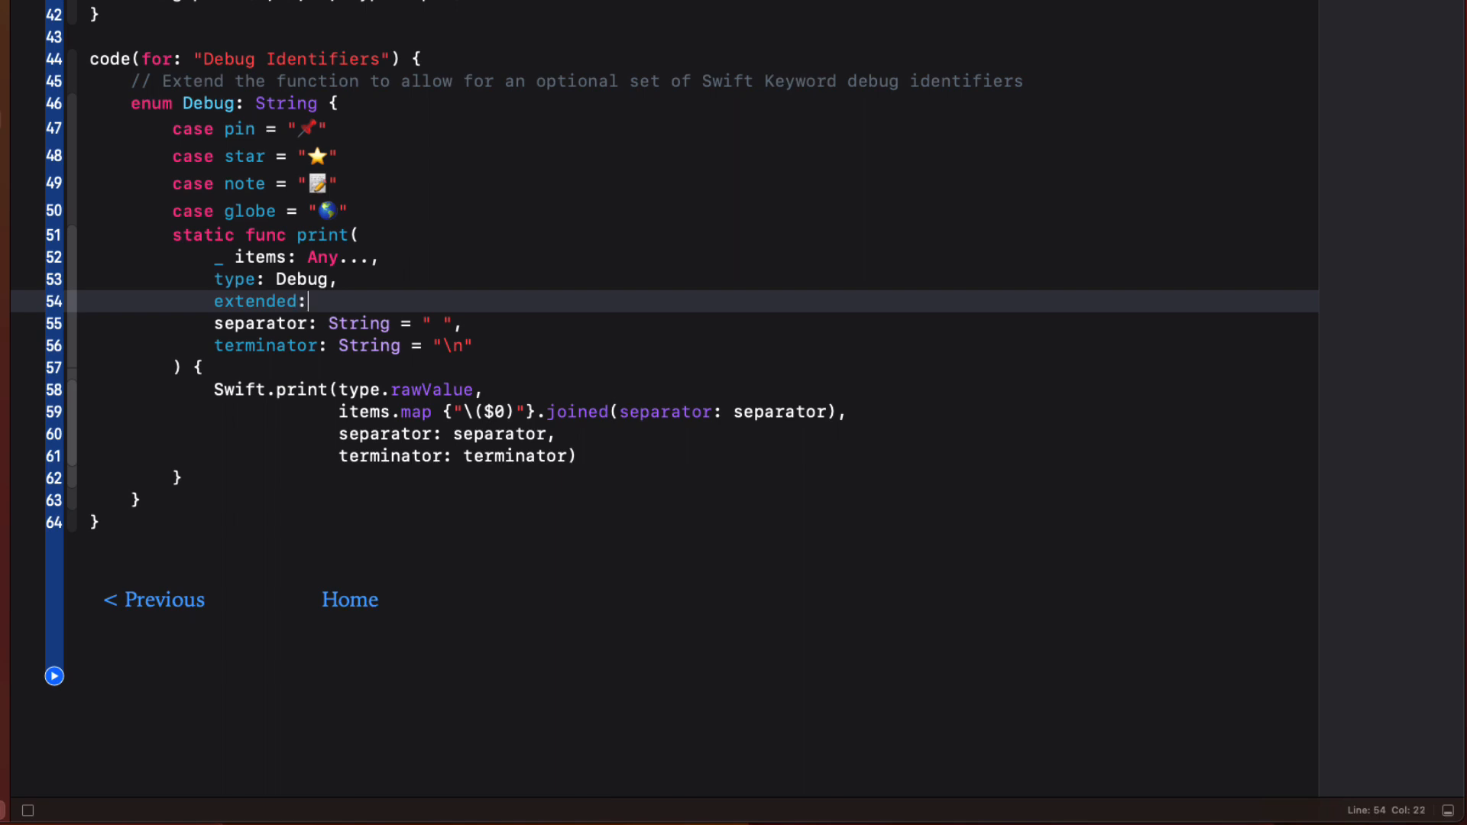
{"action": "type", "text": "Bool"}
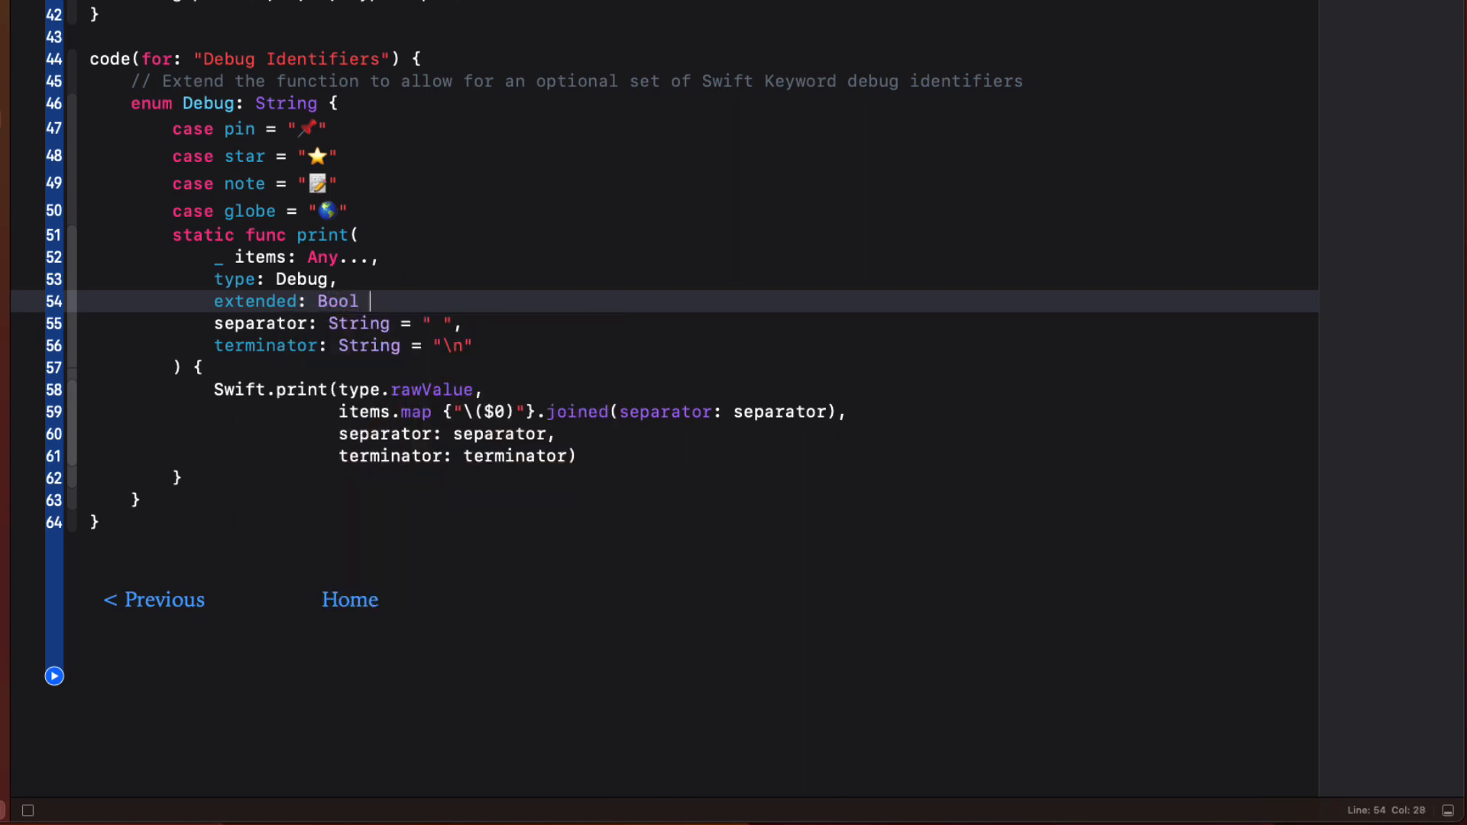
{"action": "type", "text": "= false,"}
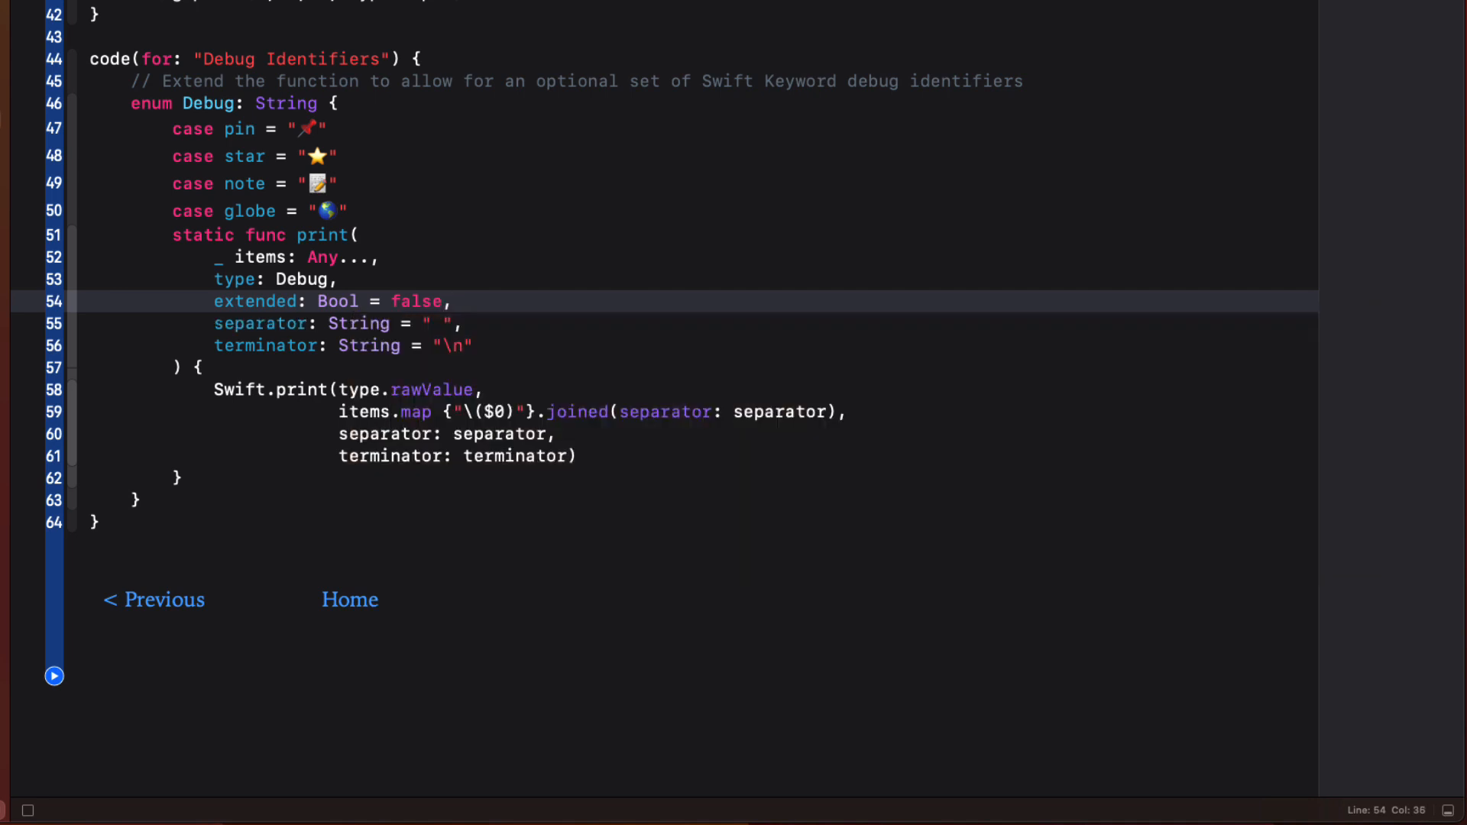
{"action": "left_click", "coordinate": [597, 456]}
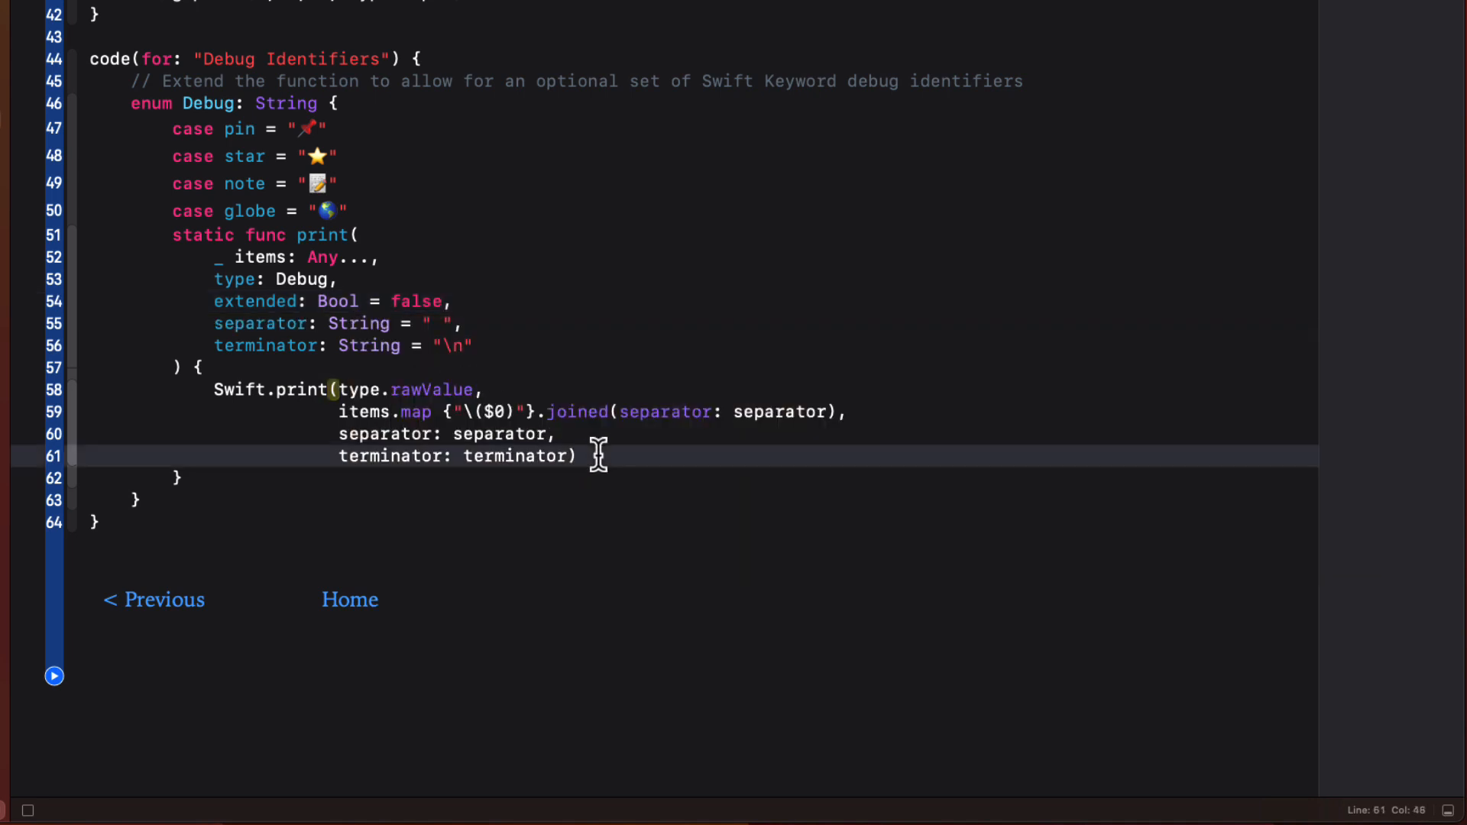
{"action": "type", "text": "if extended {"}
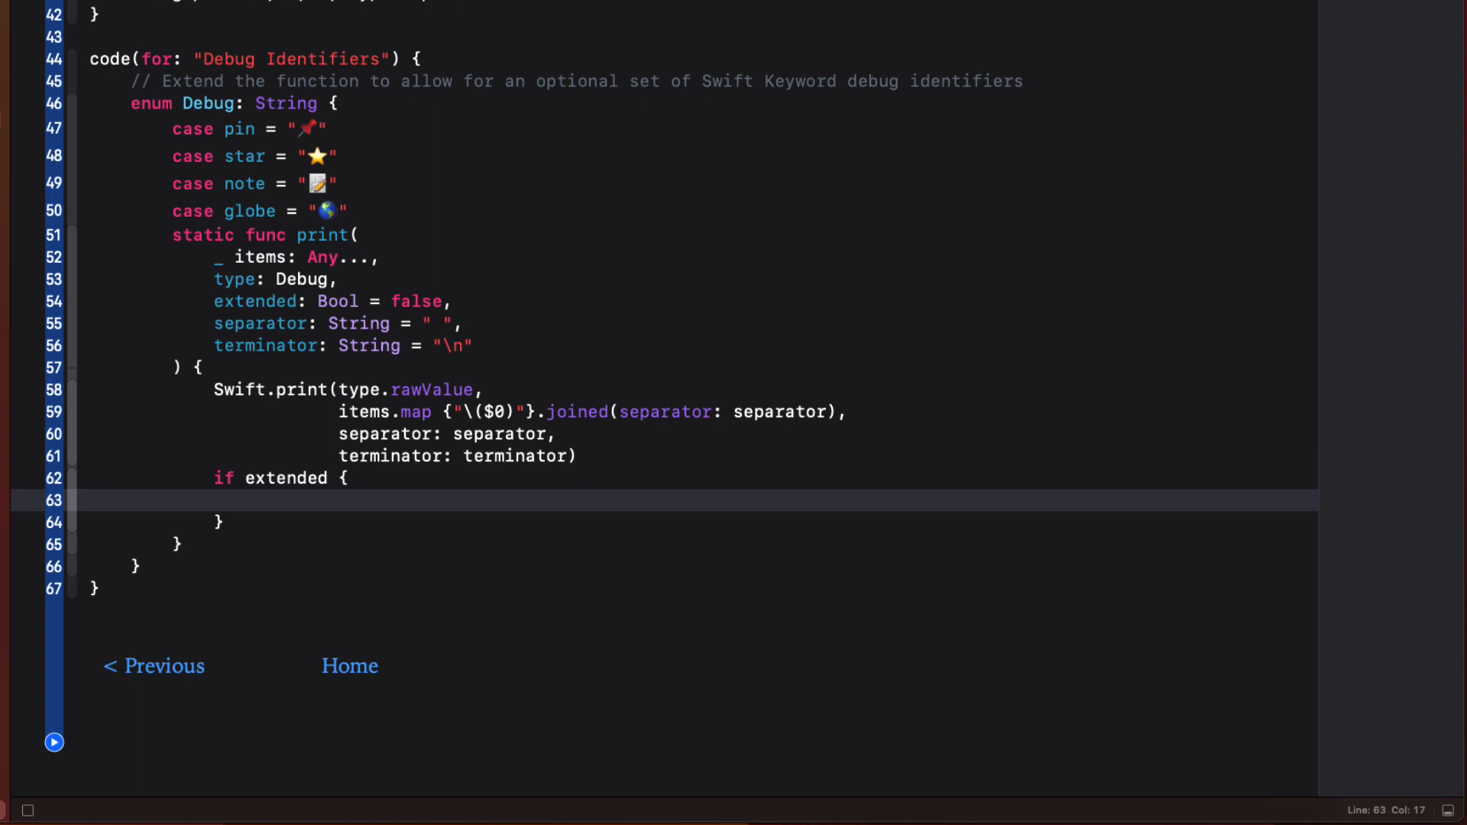
- Inside if extended, start a triple-quoted Swift.print string showing \(#fileID)
{"action": "type", "text": "Swift.print("}
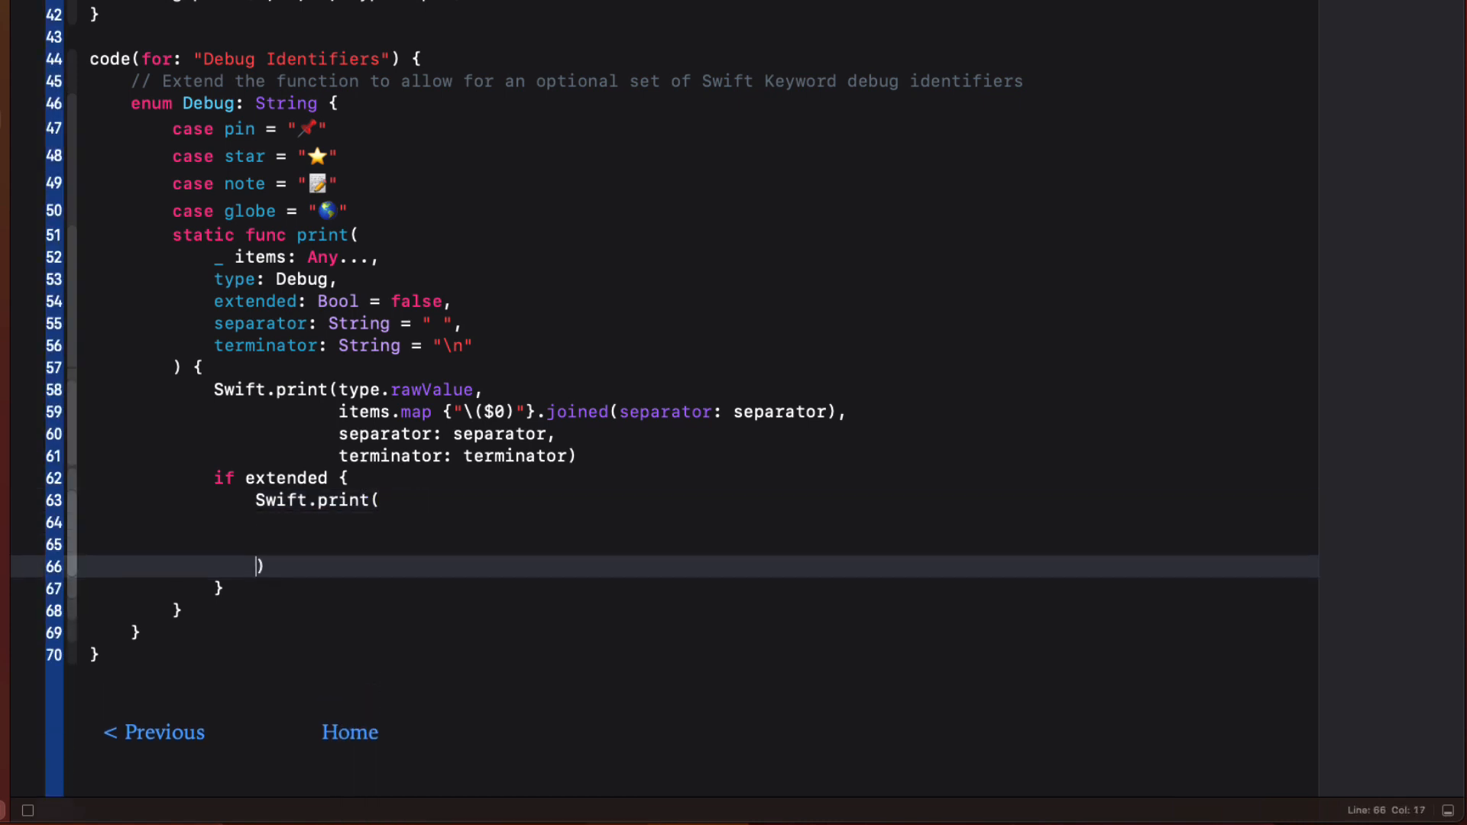
{"action": "type", "text": "\"\"\""}
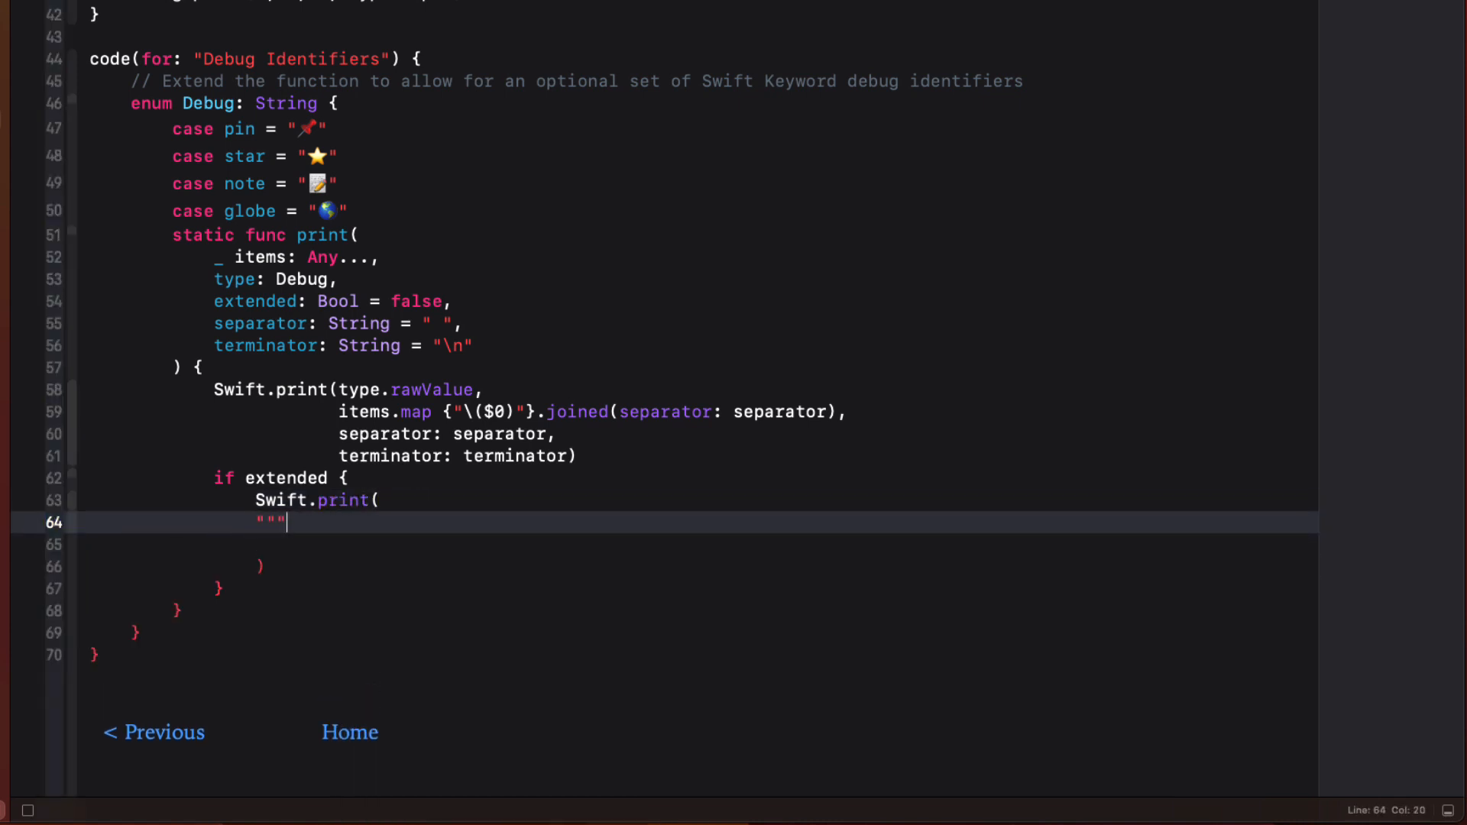
{"action": "key", "text": "Return"}
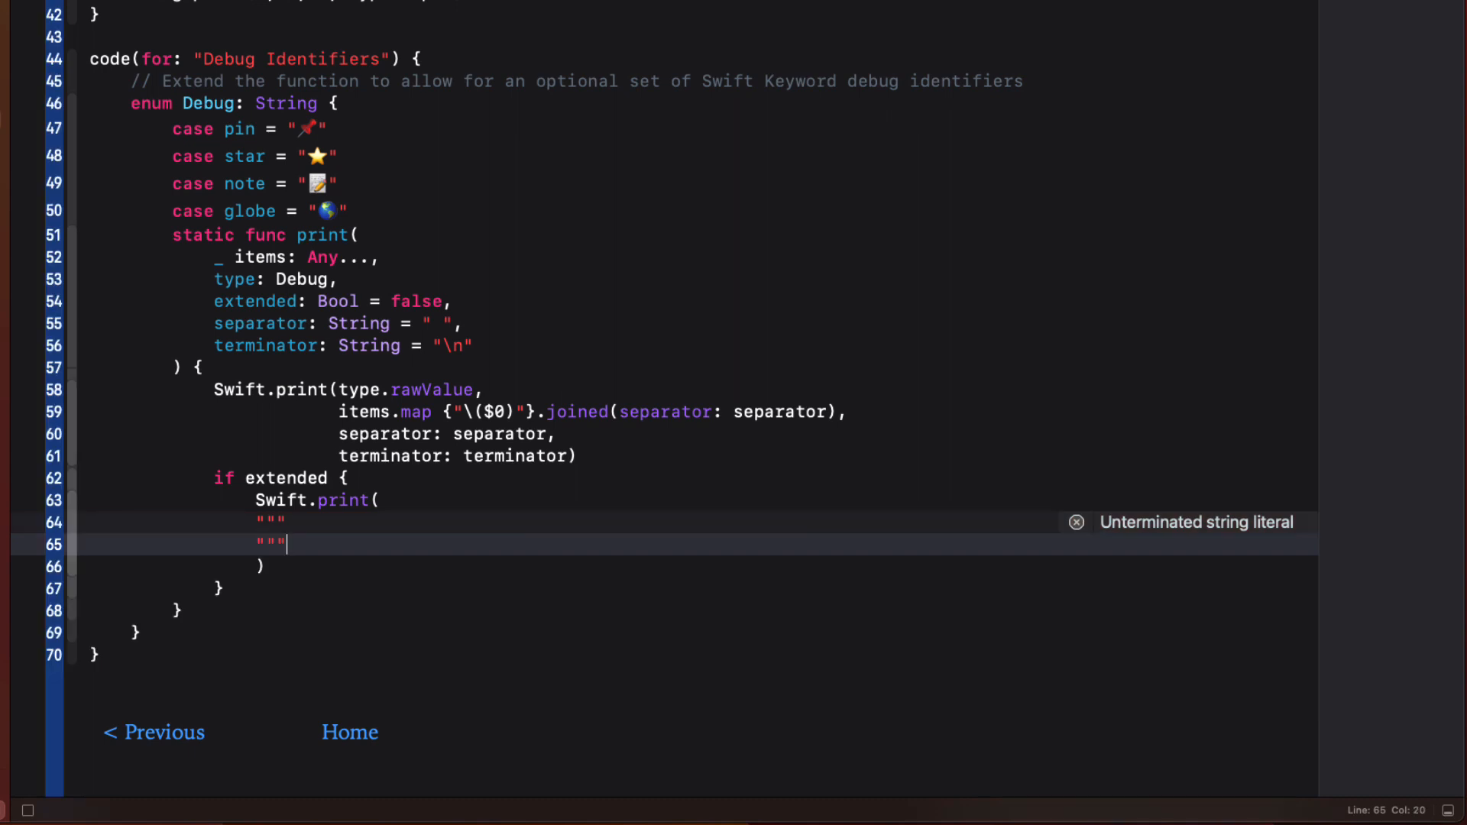
{"action": "key", "text": "Return"}
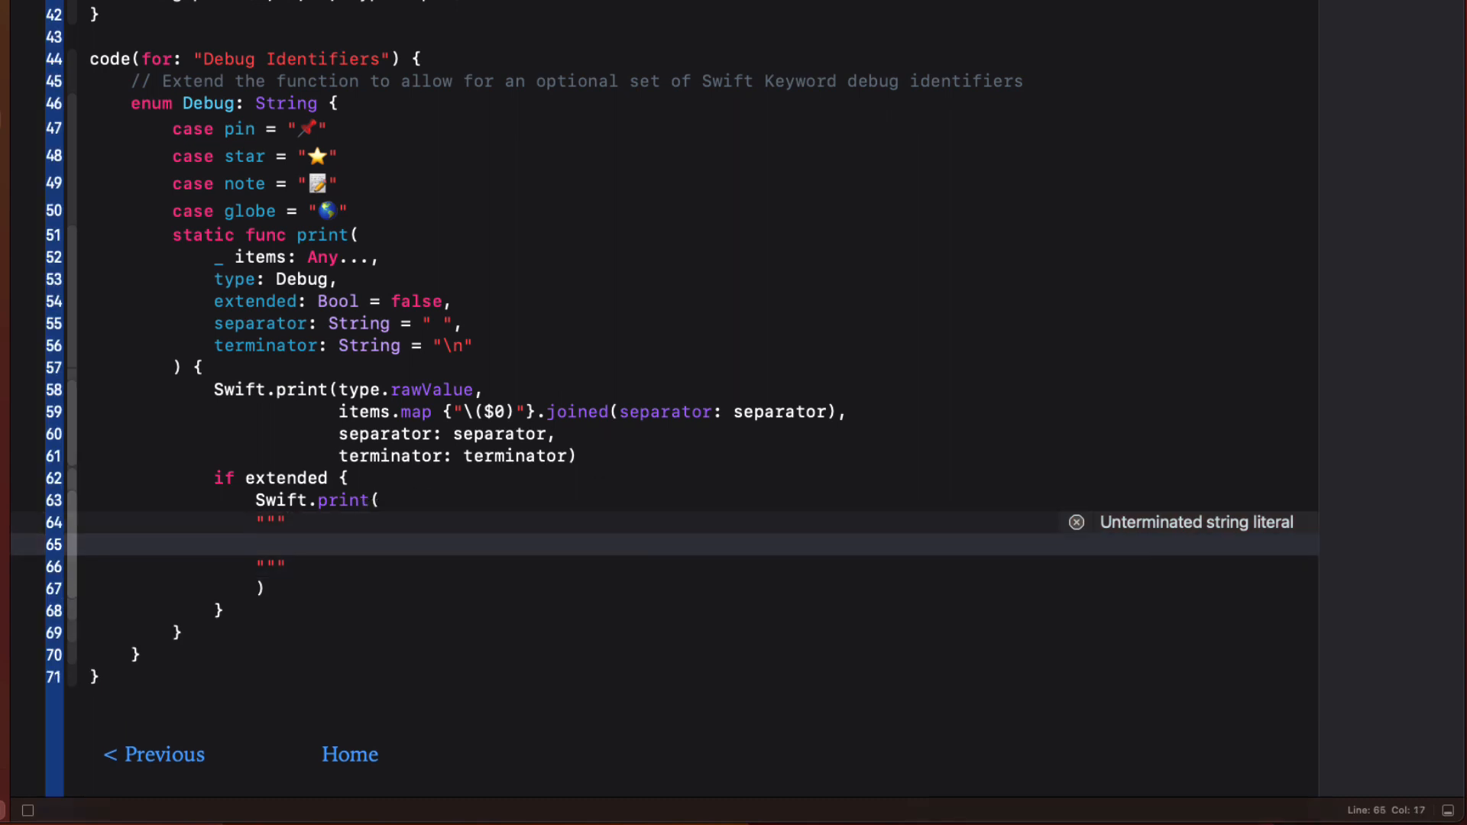
{"action": "type", "text": "\\"}
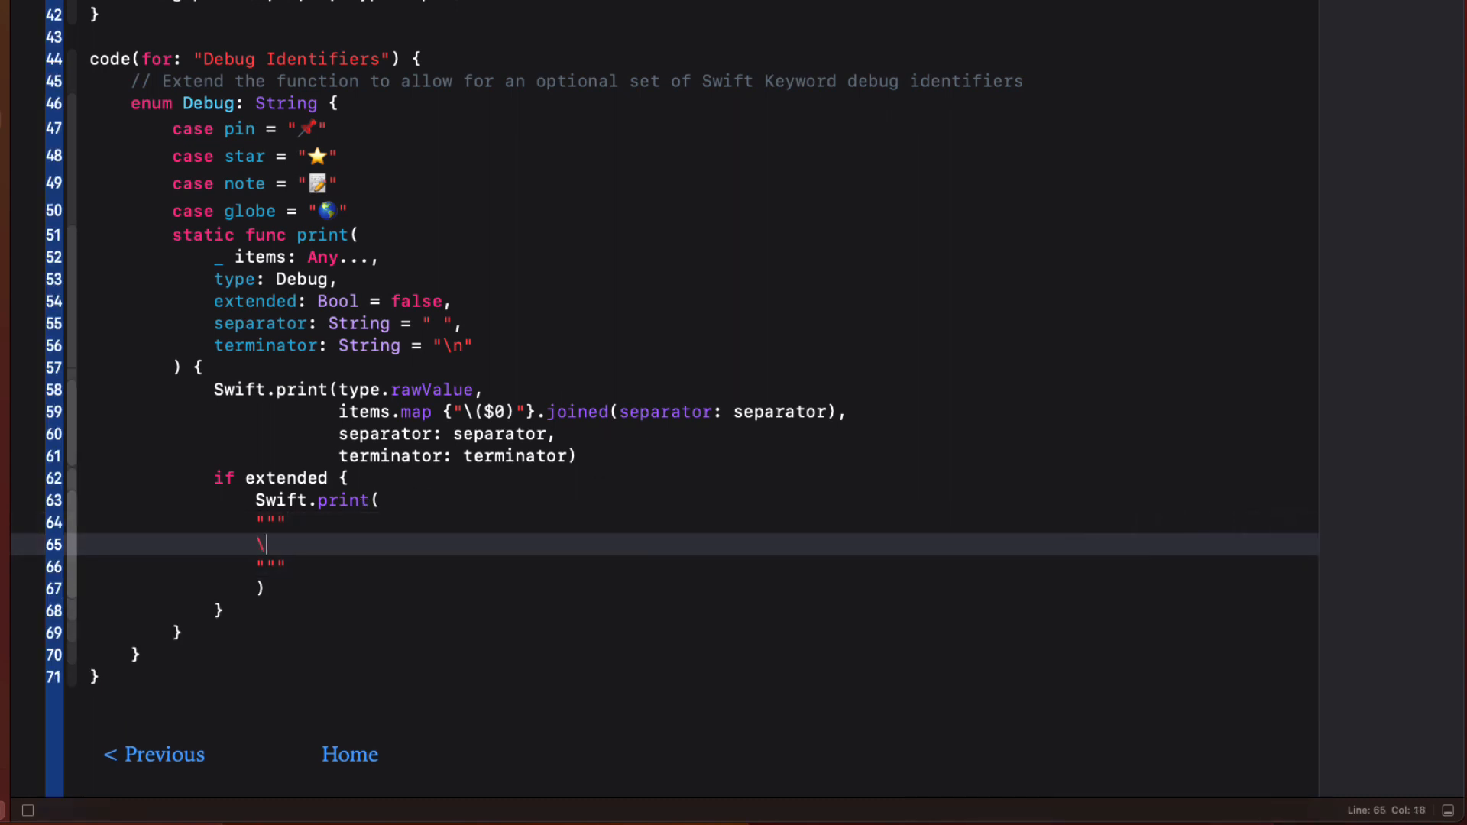
{"action": "type", "text": "(#)"}
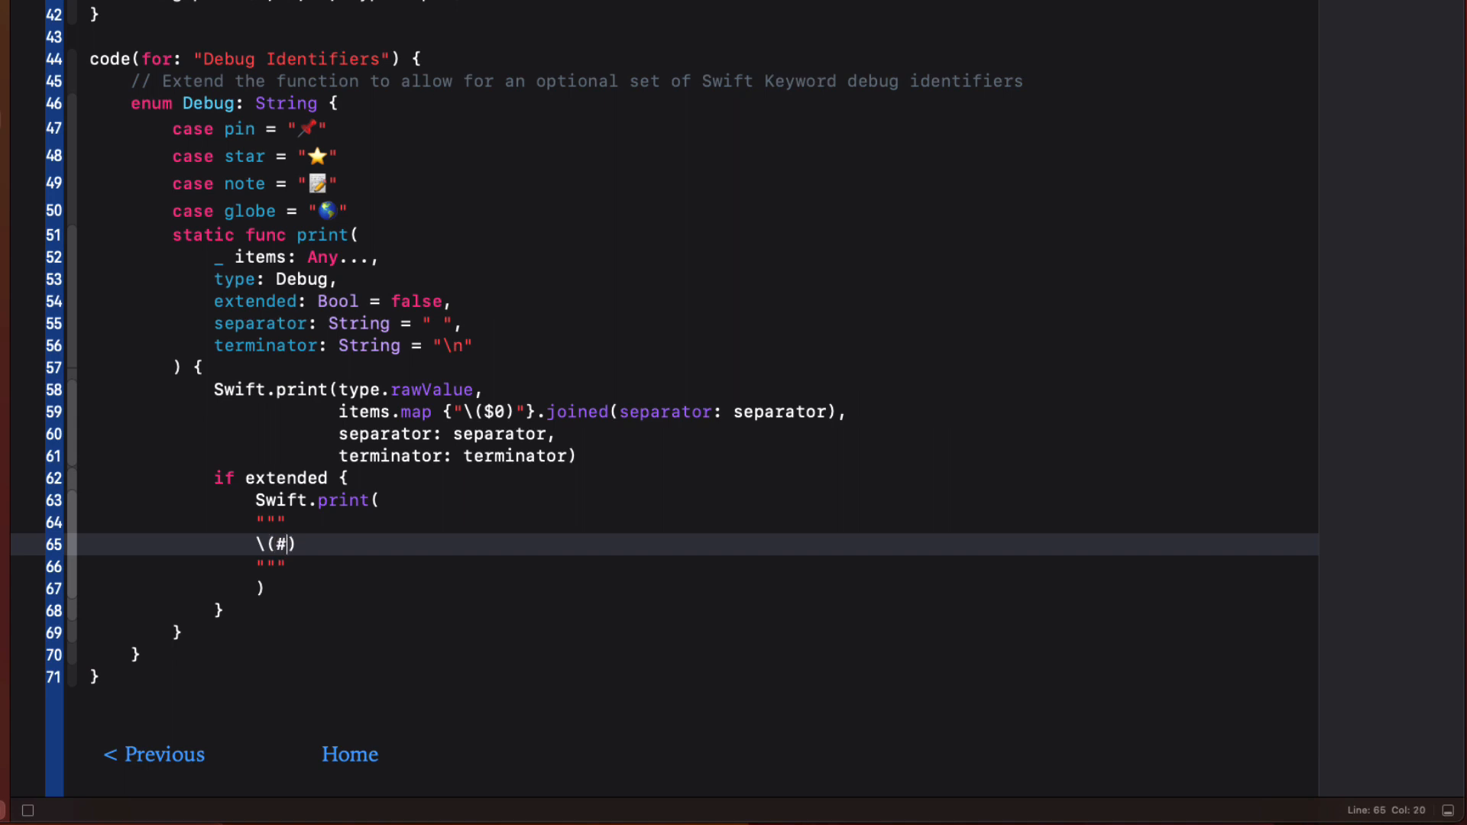
{"action": "type", "text": "file"}
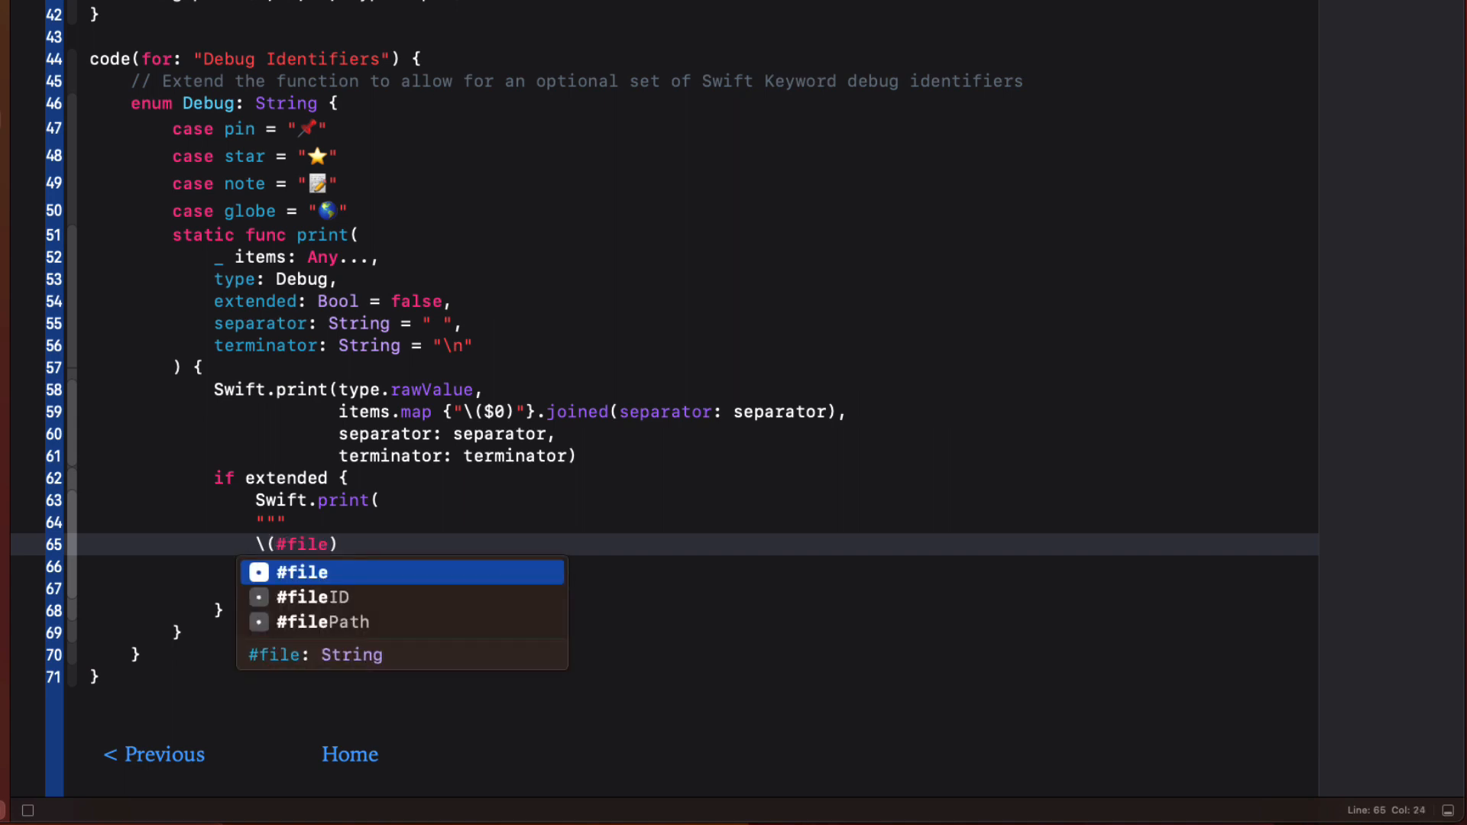
{"action": "left_click", "coordinate": [314, 597]}
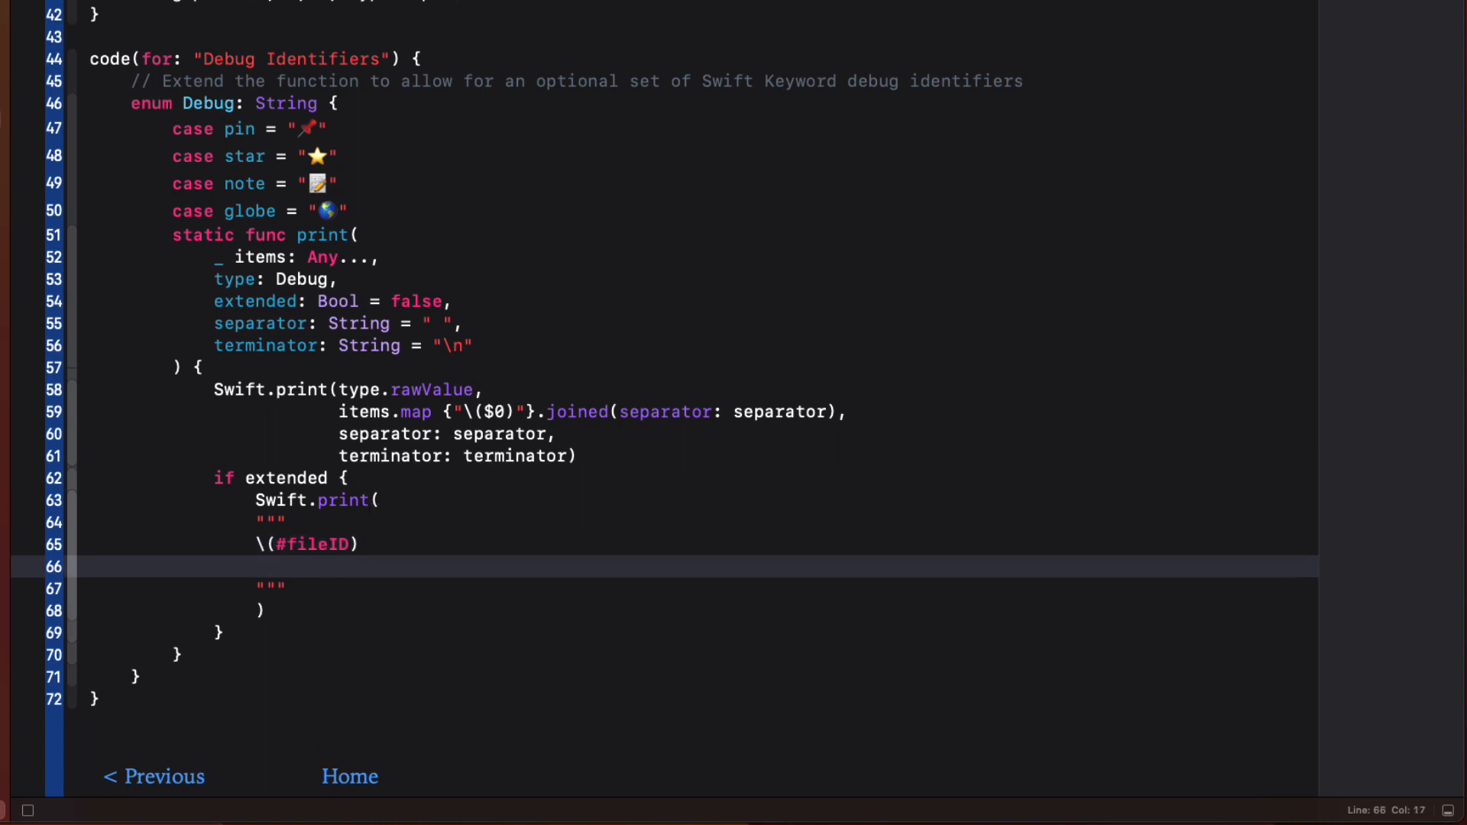
- Extend the output string with function: \(#function) and line: \(#line)
{"action": "type", "text": "function"}
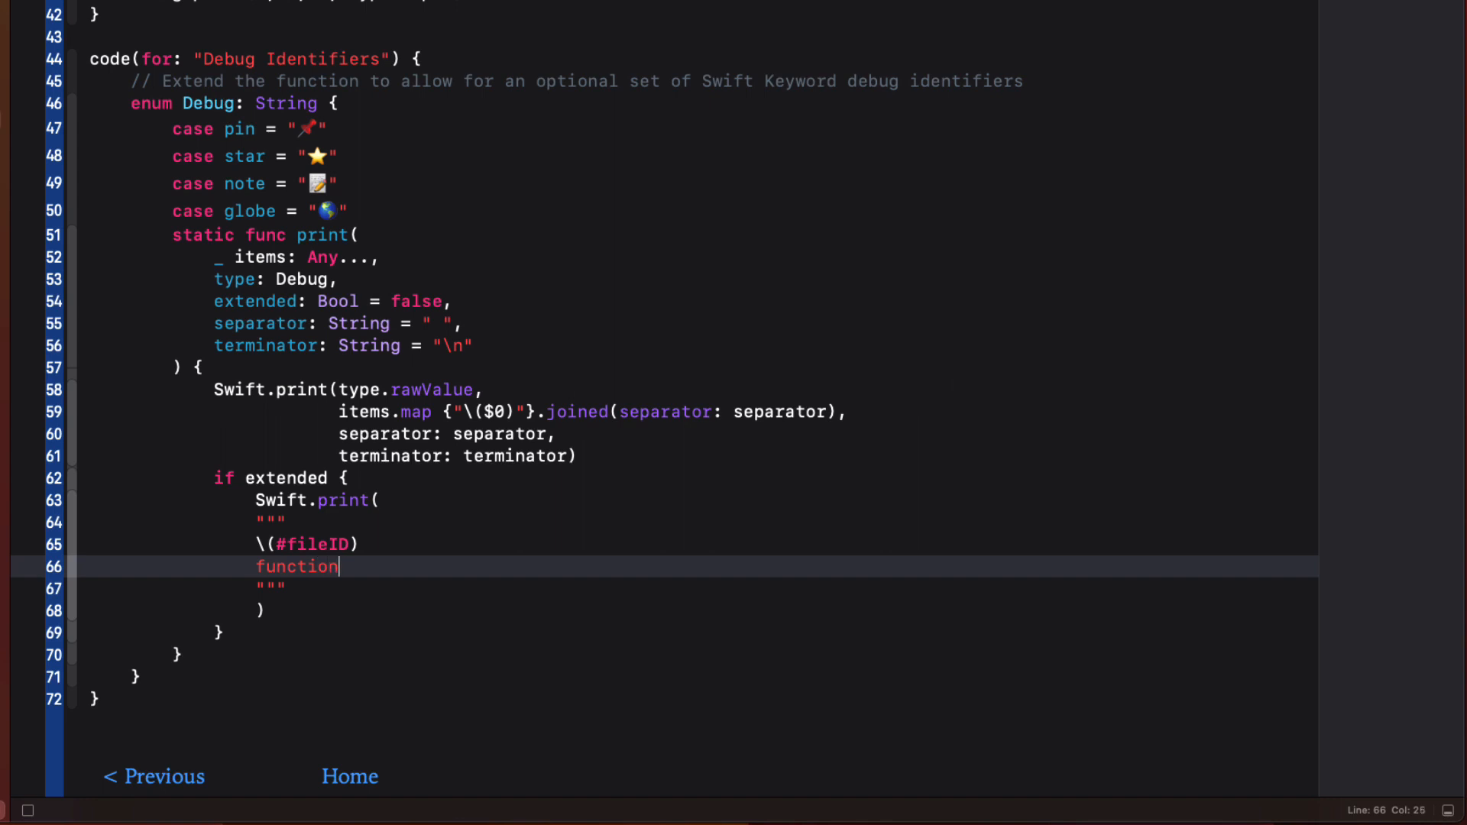
{"action": "type", "text": ": \\("}
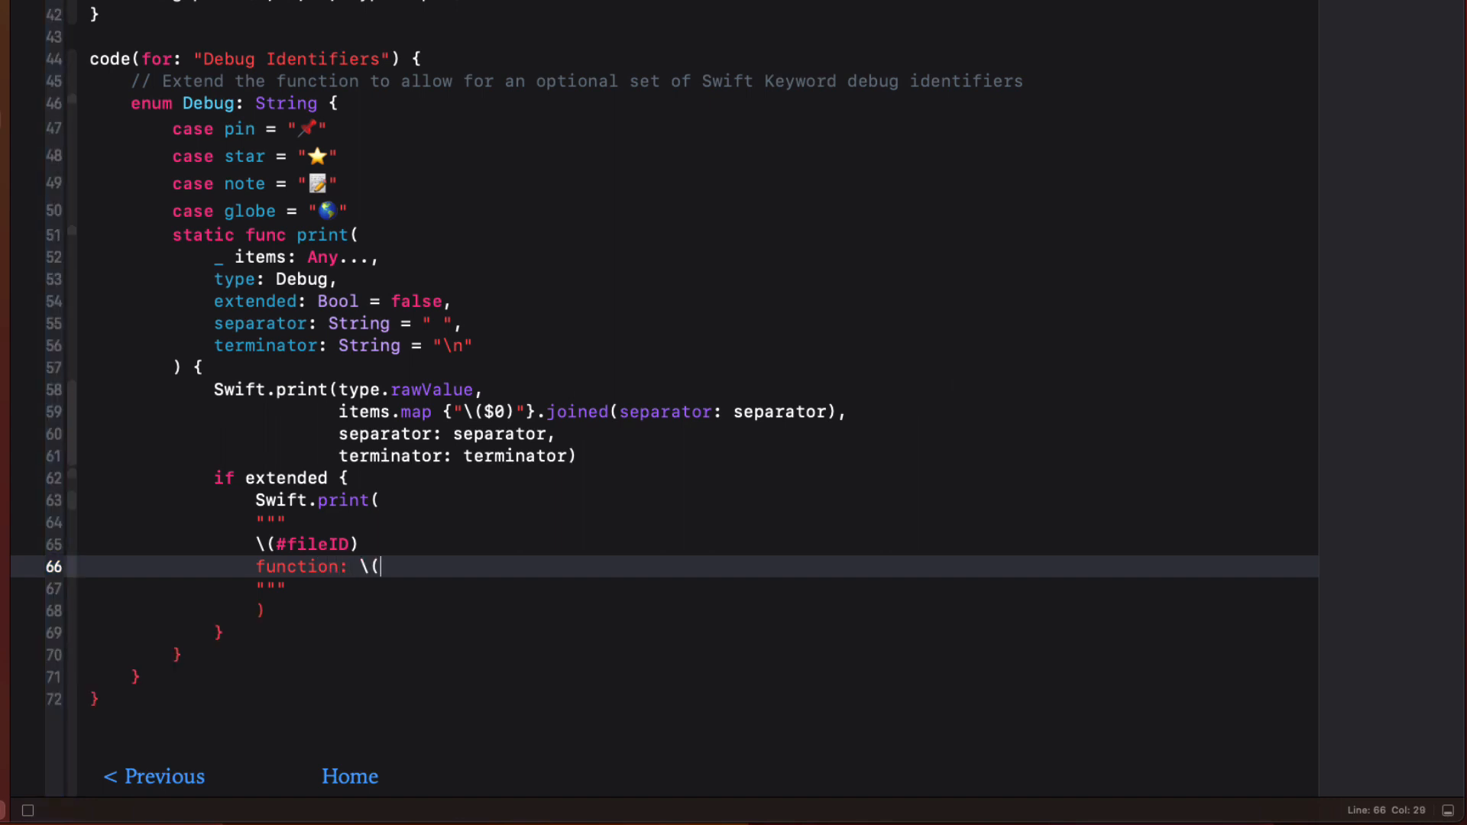
{"action": "type", "text": "#function"}
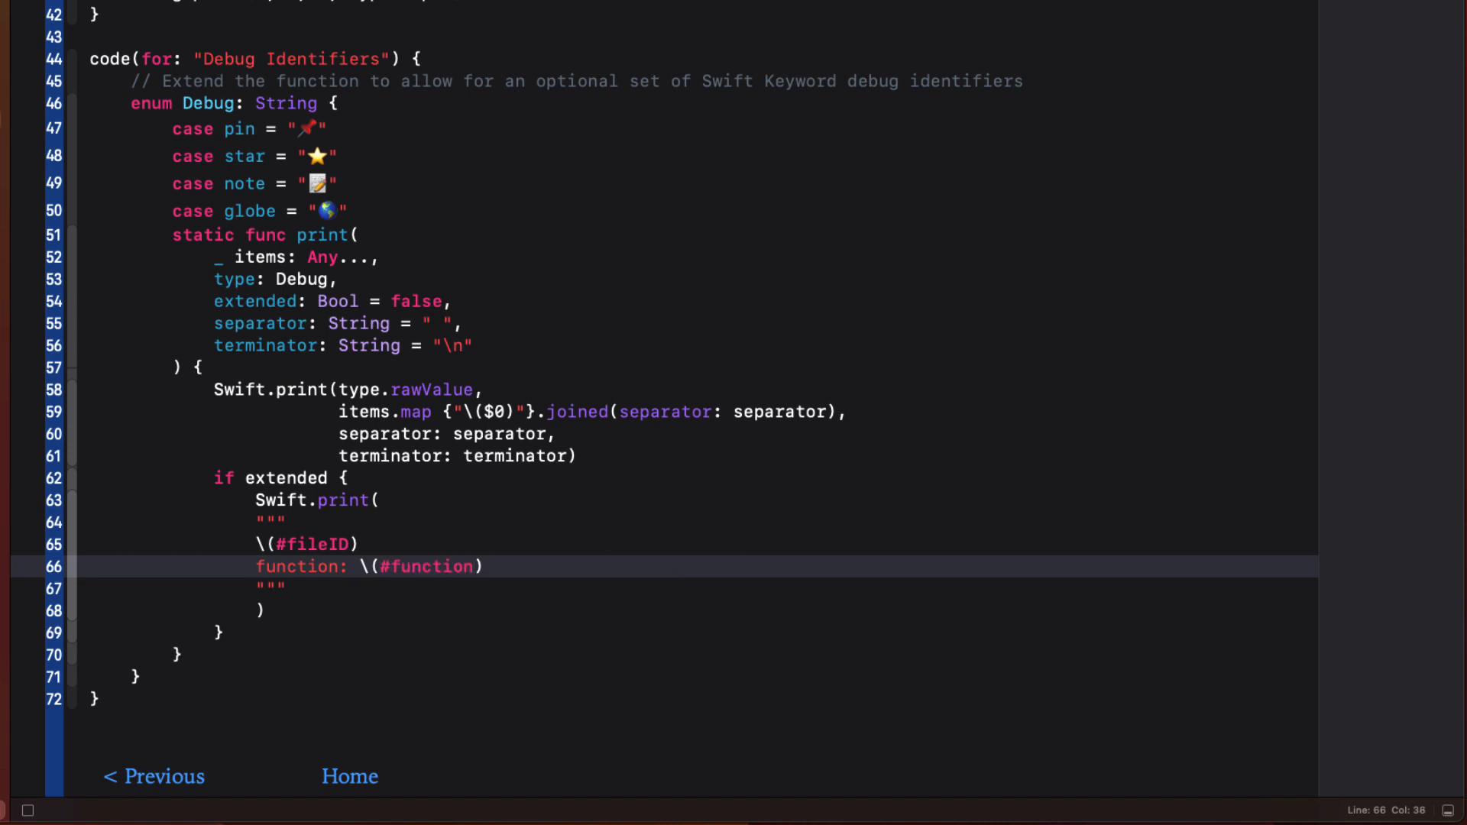
{"action": "mouse_move", "coordinate": [508, 566]}
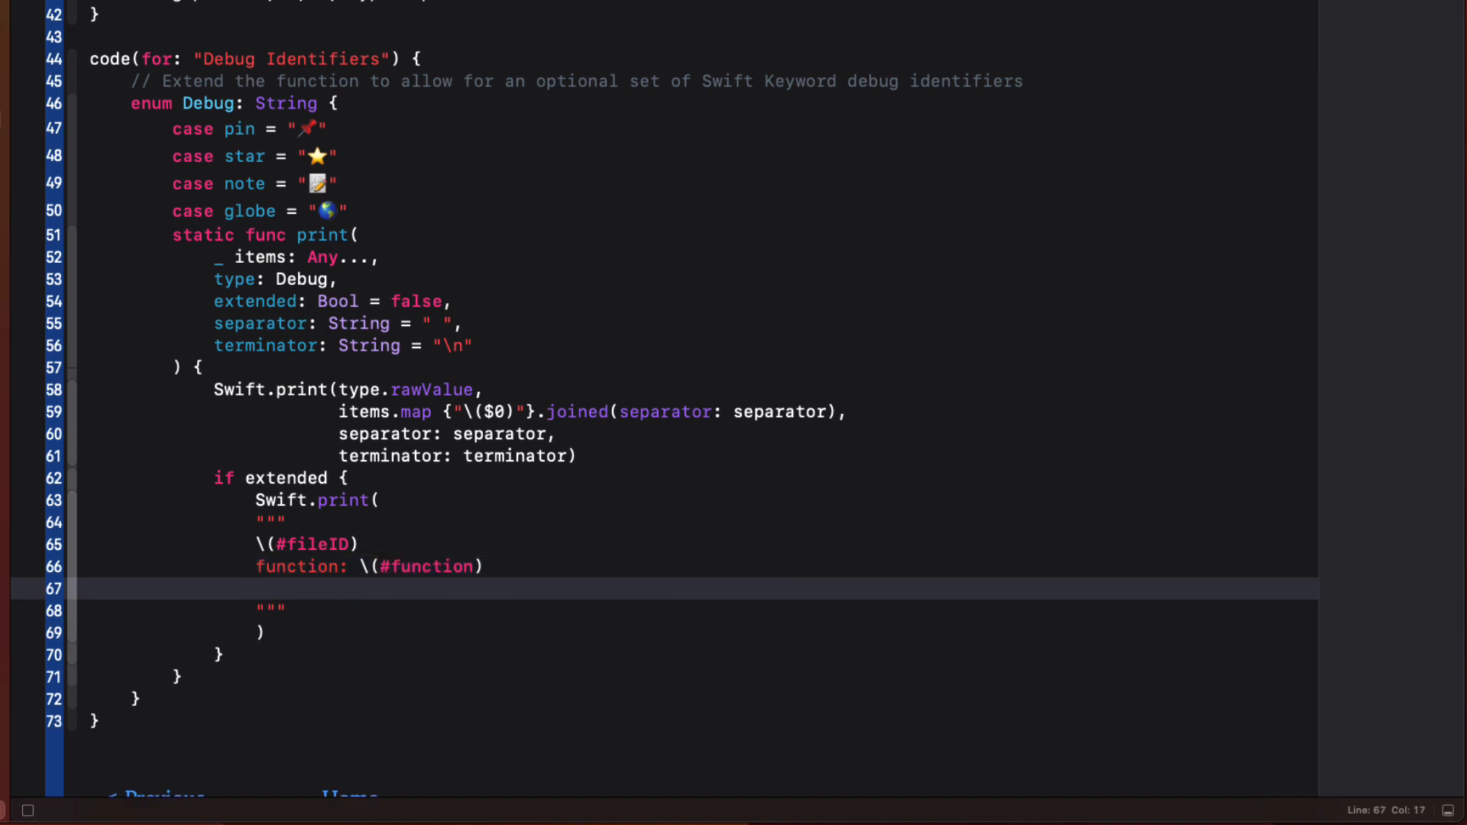
{"action": "type", "text": "line"}
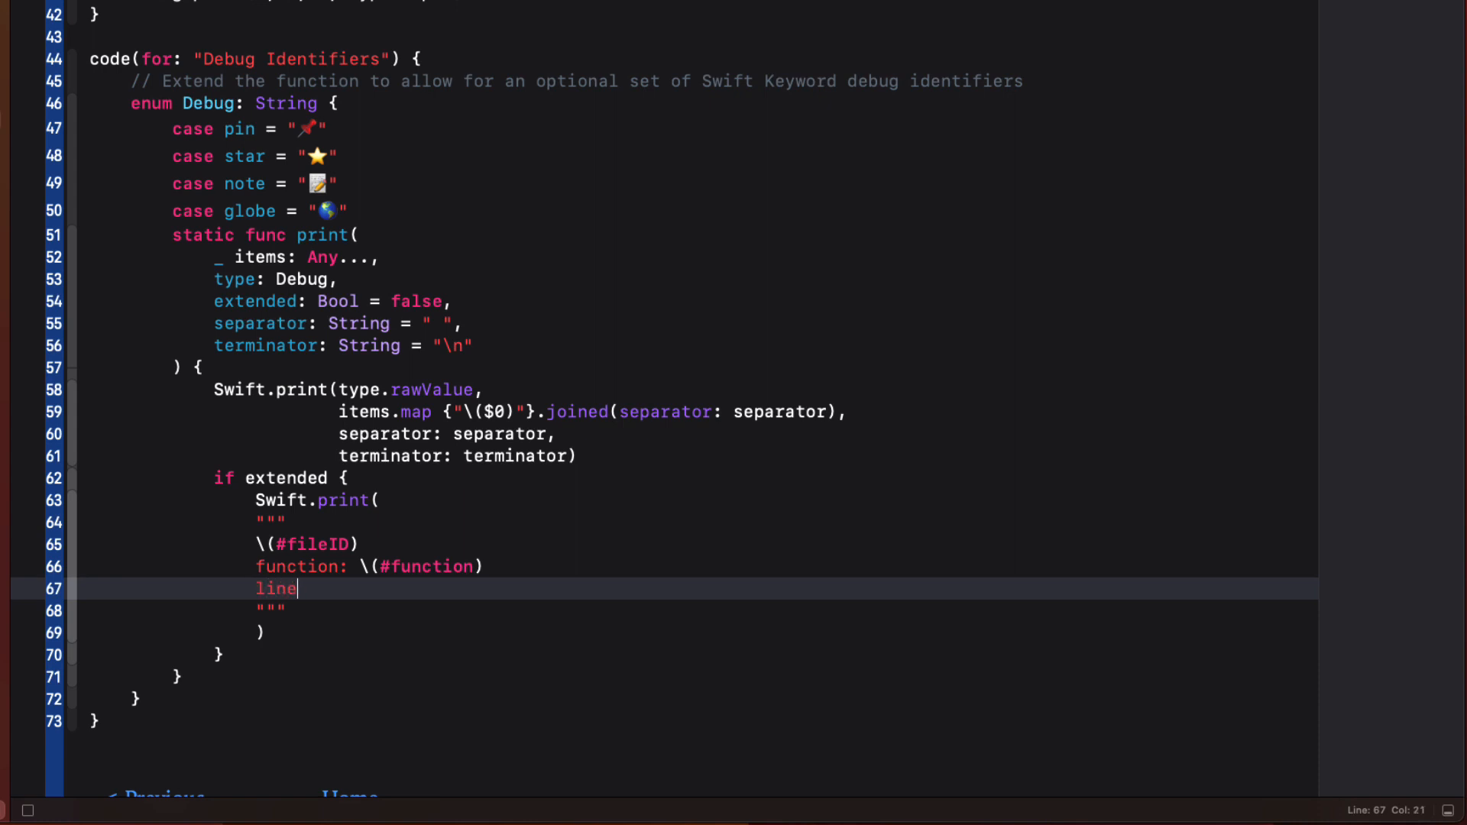
{"action": "type", "text": ": \\("}
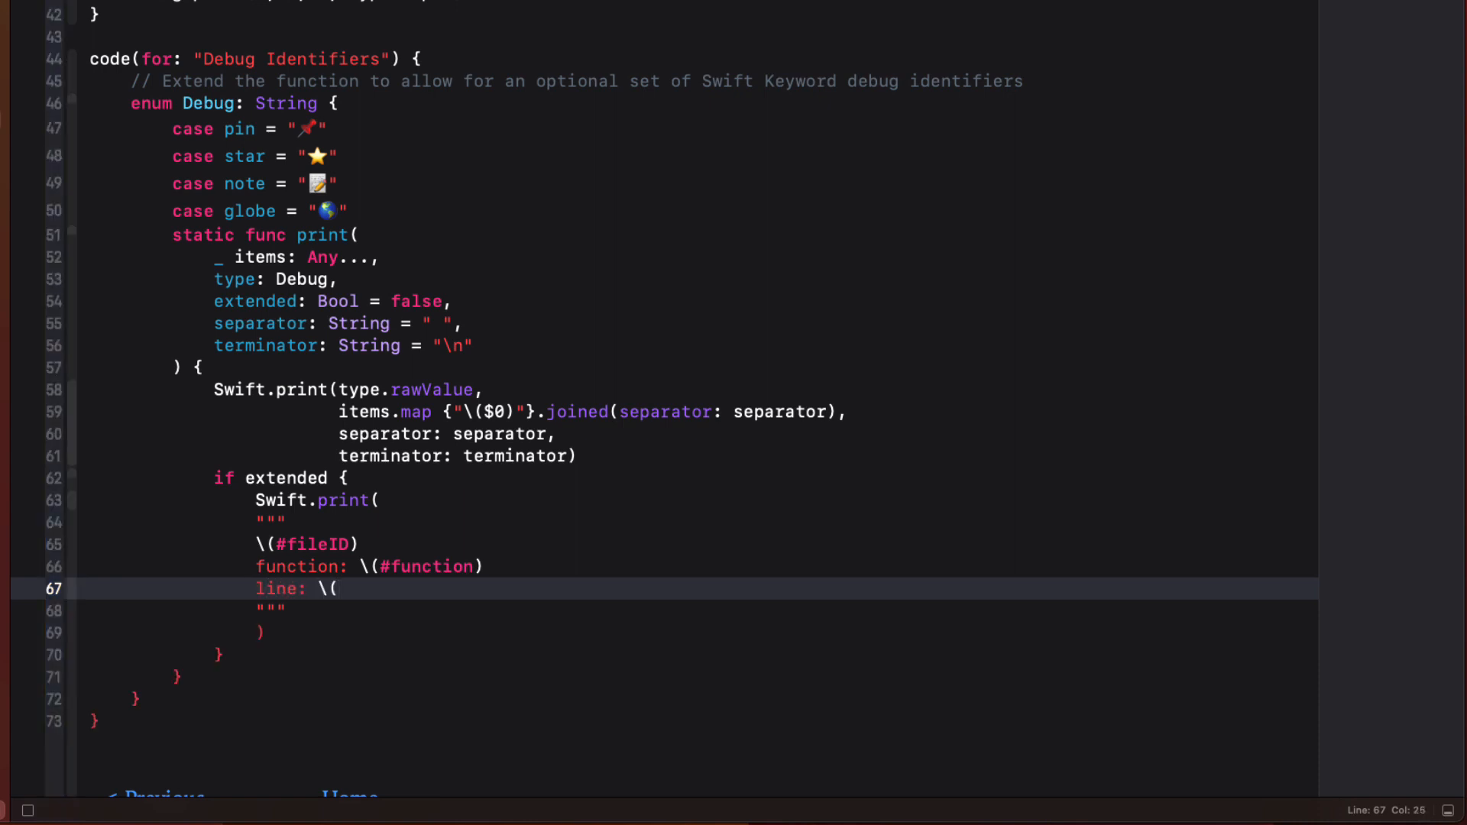
{"action": "type", "text": "#line)"}
{"action": "type", "text": "---------------------"}
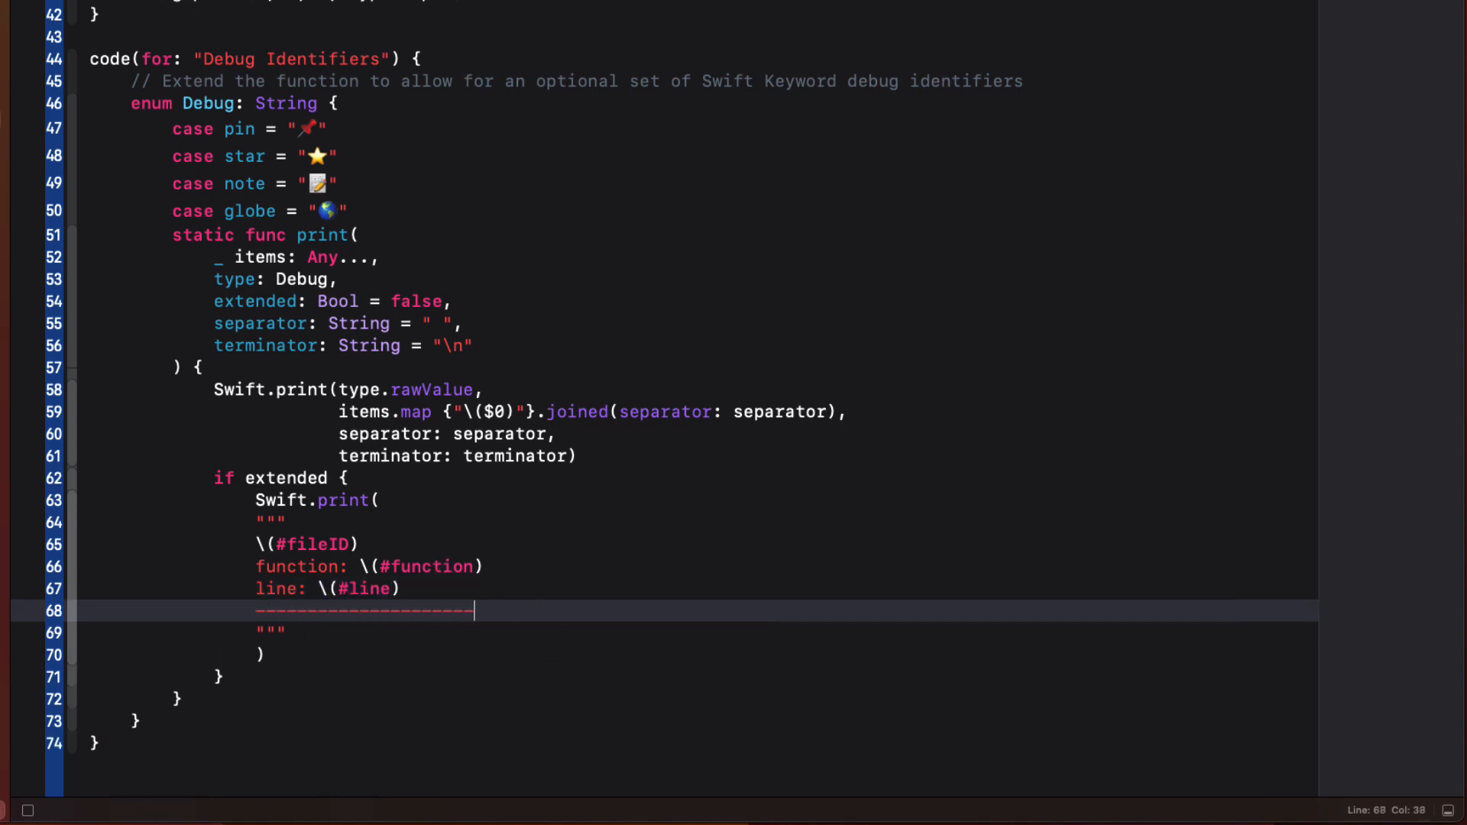
{"action": "scroll", "scroll_direction": "down", "scroll_amount": 3}
{"action": "type", "text": "--------------------"}
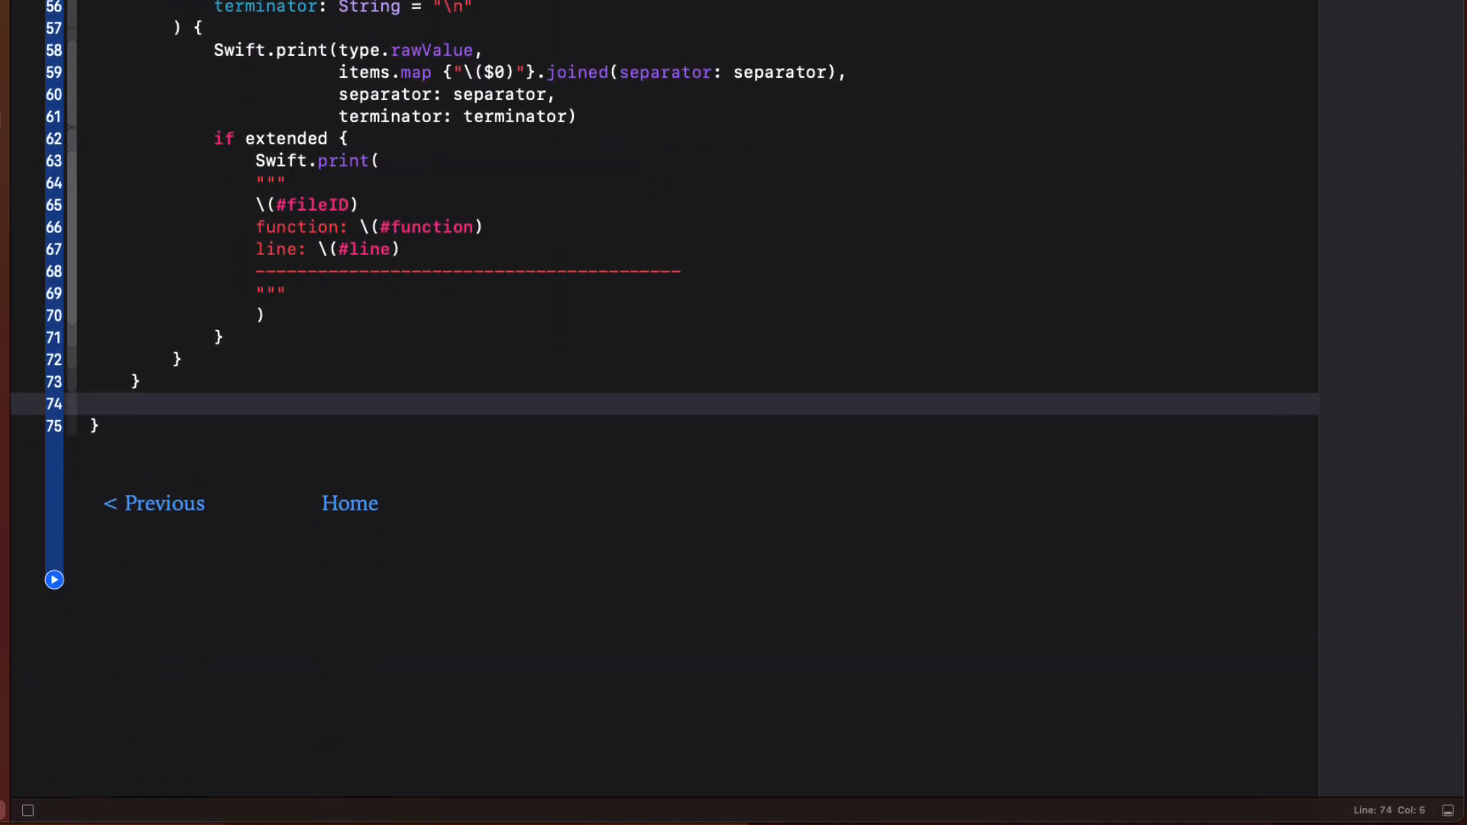
- Call Debug.print(1,2,3, type: .note) and run the playground to see the output
{"action": "type", "text": "Debug."}
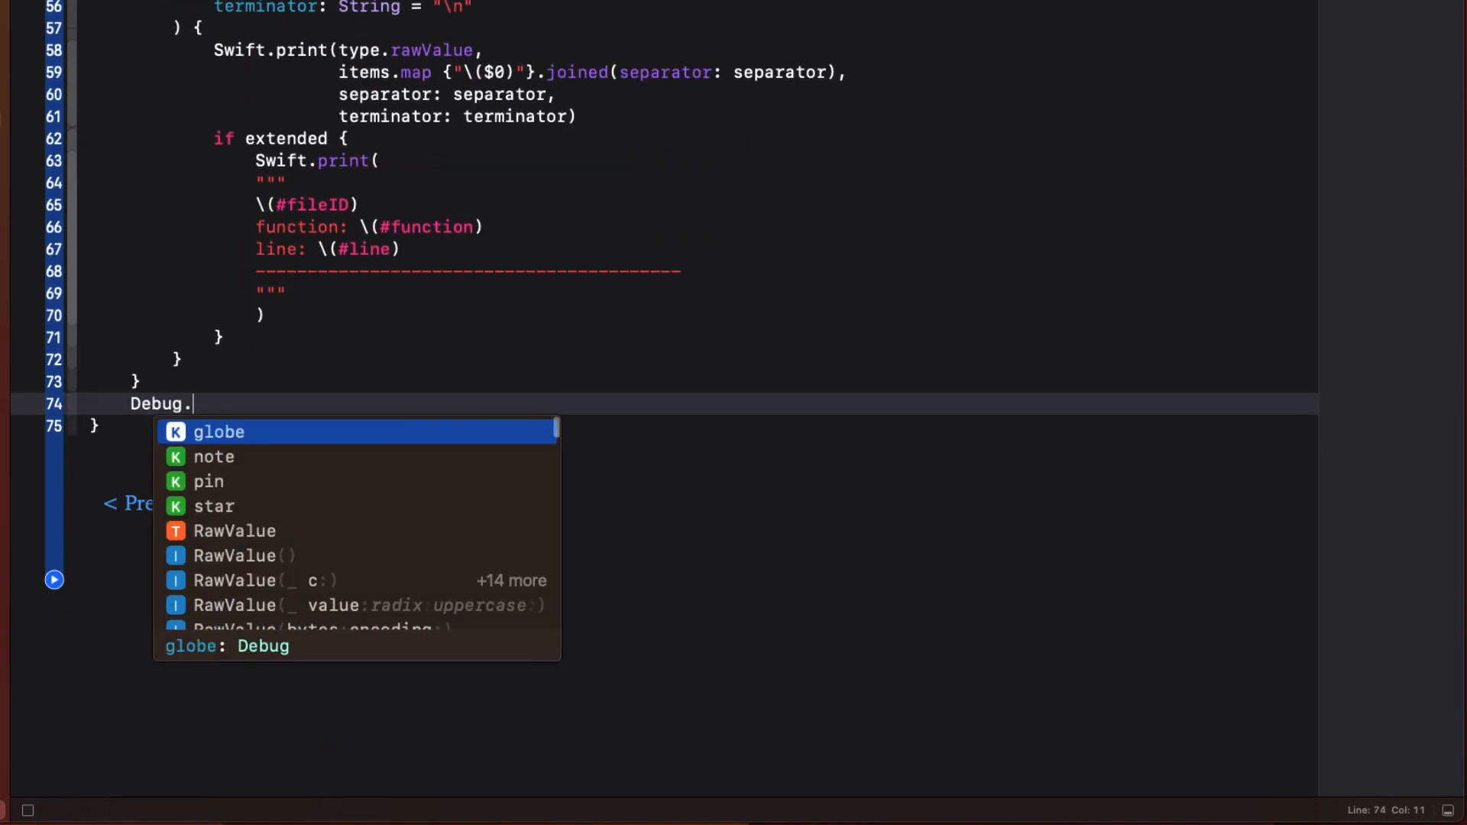
{"action": "type", "text": "print(items: Any..., type: Debug"}
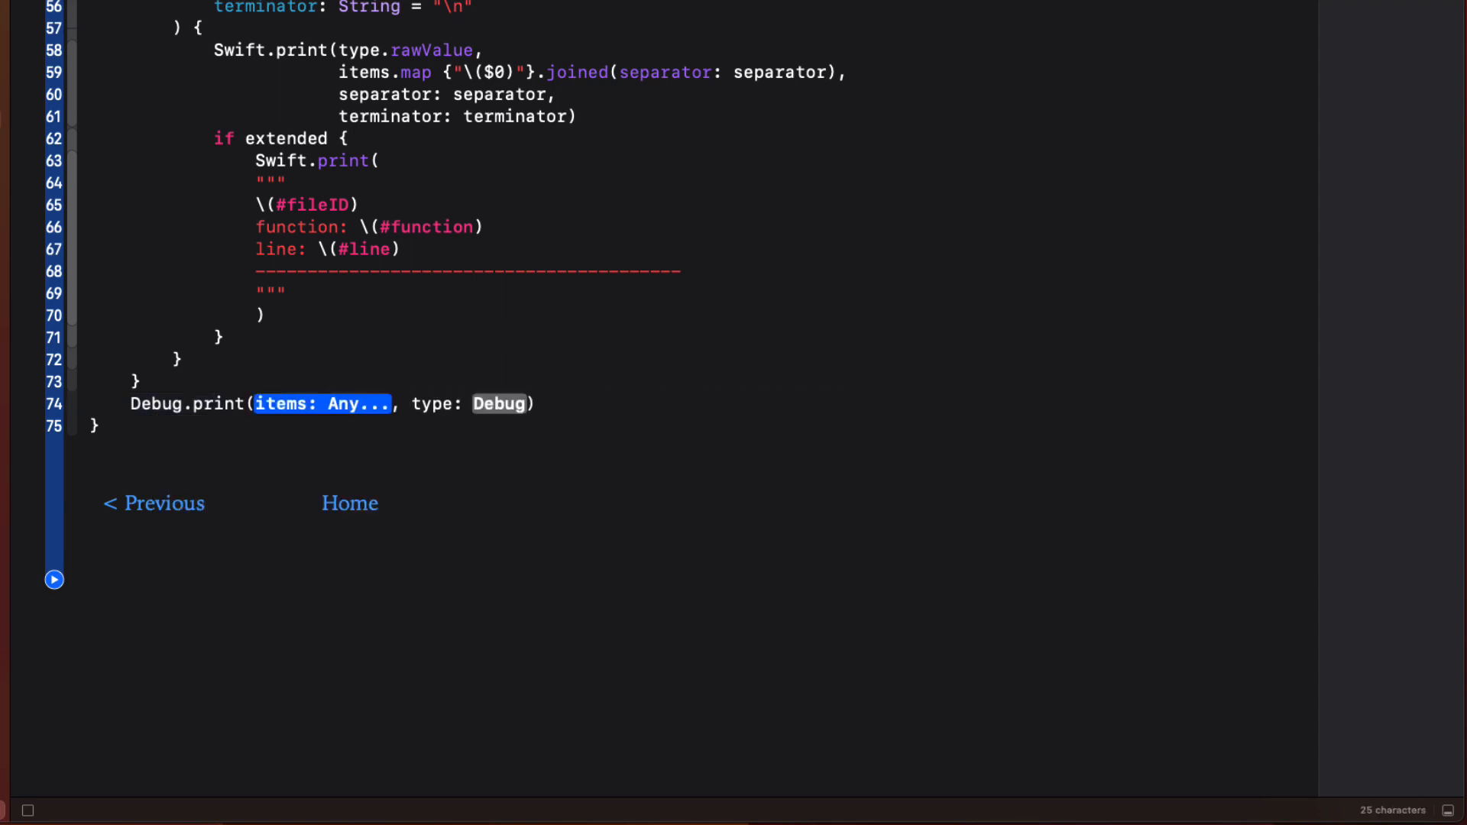
{"action": "type", "text": "1"}
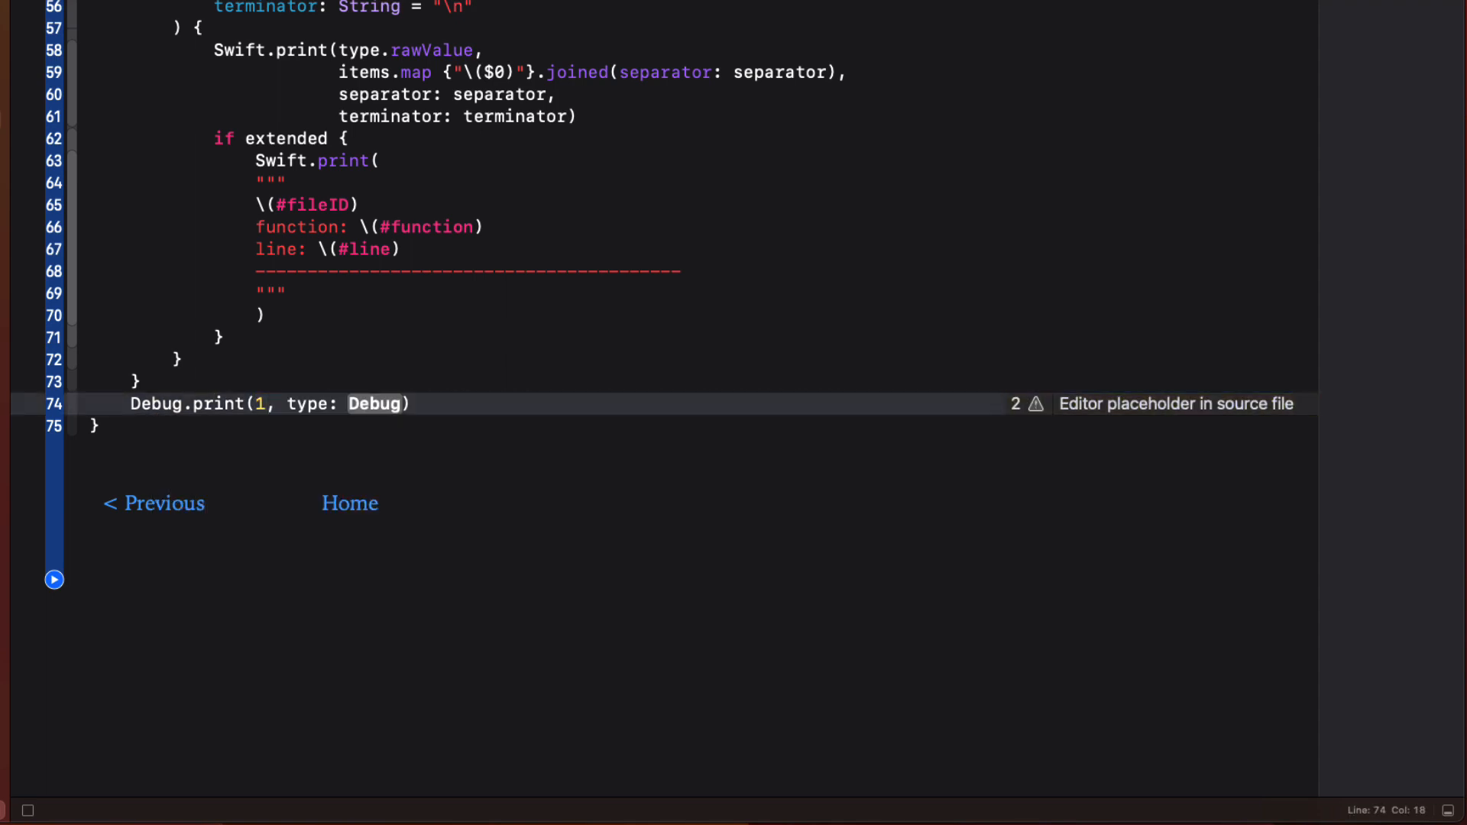
{"action": "type", "text": ",2"}
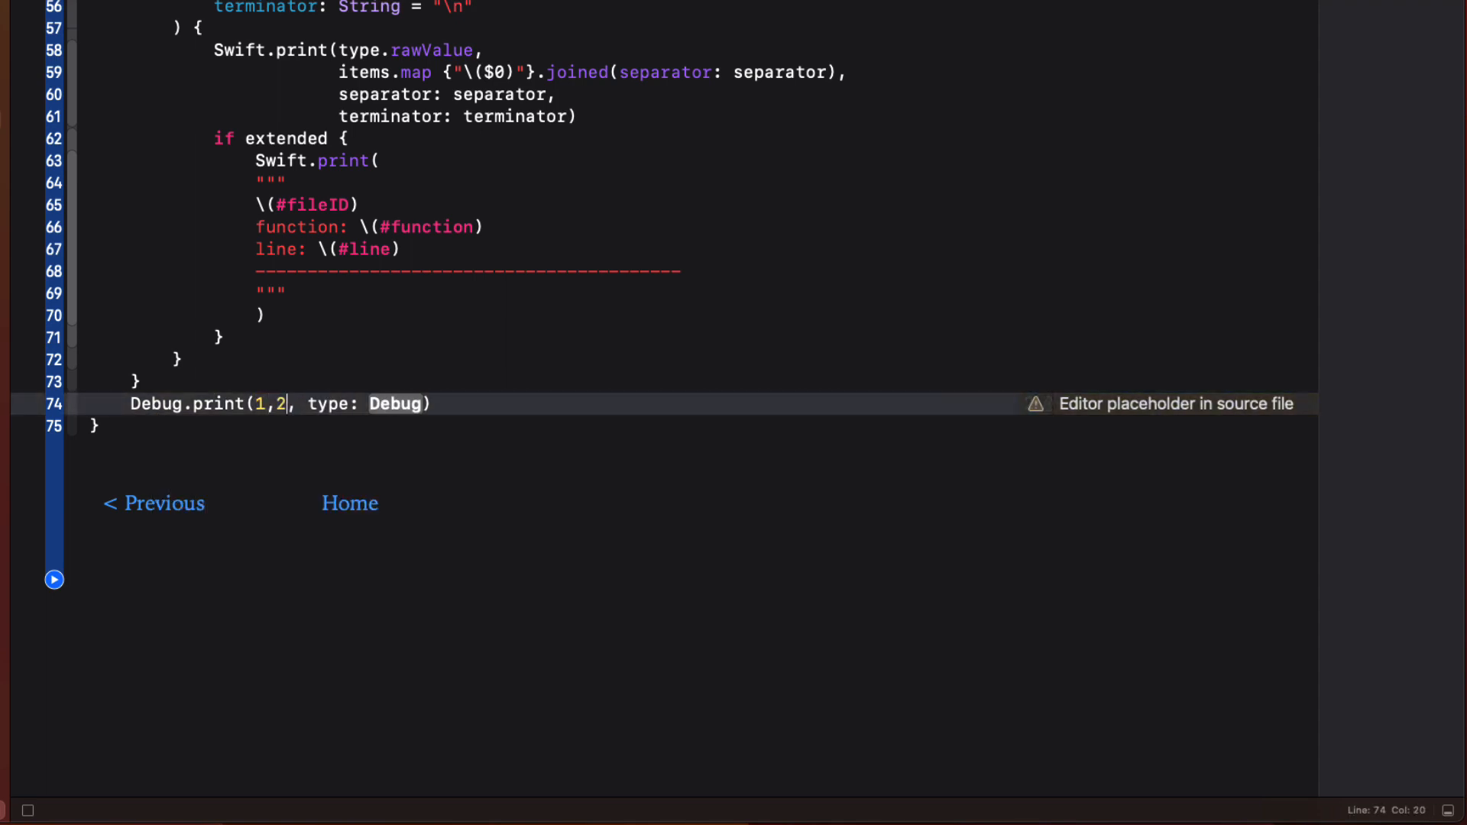
{"action": "type", "text": ",3, type: .not"}
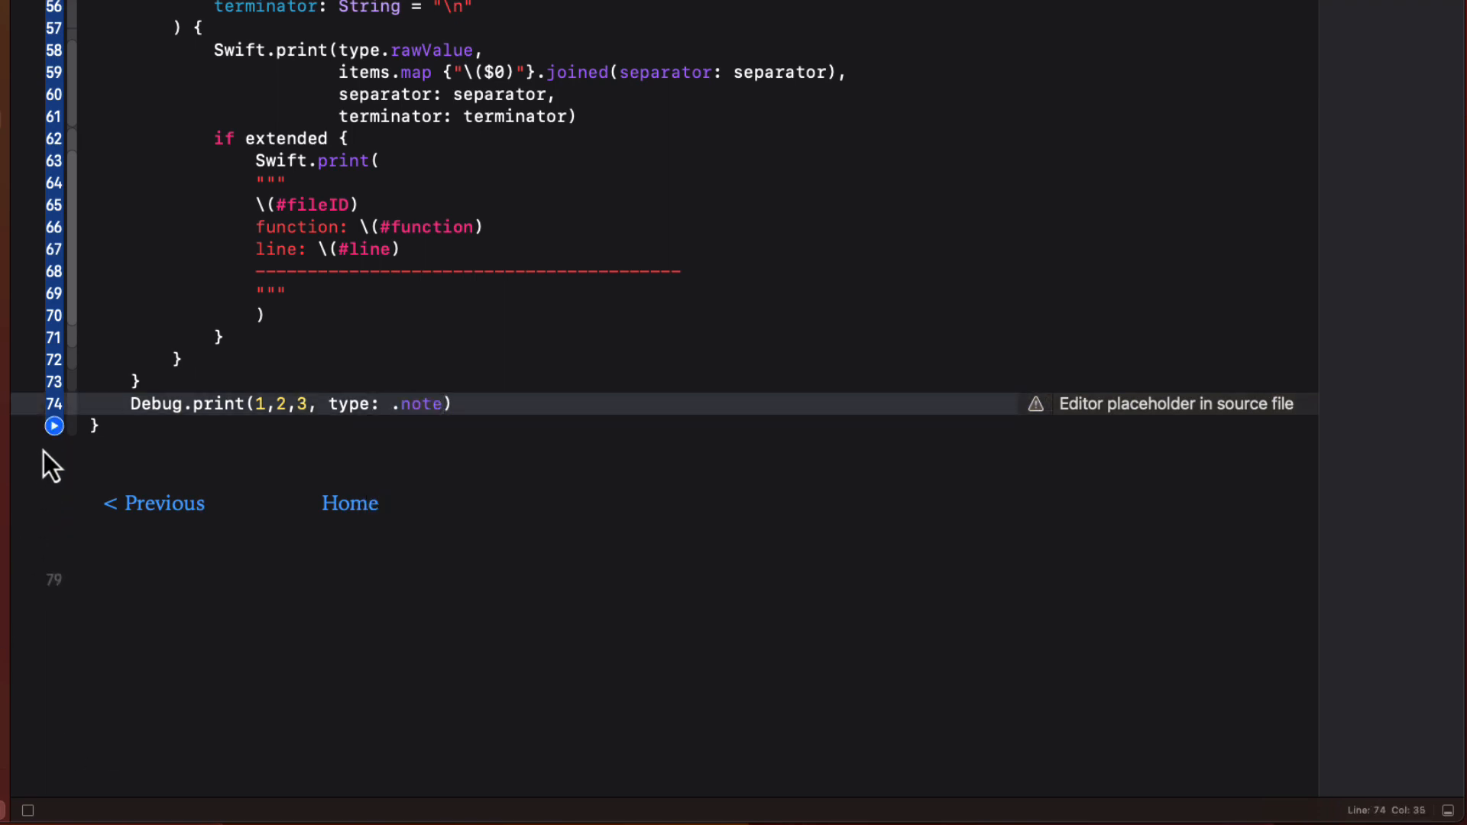
{"action": "left_click", "coordinate": [53, 427]}
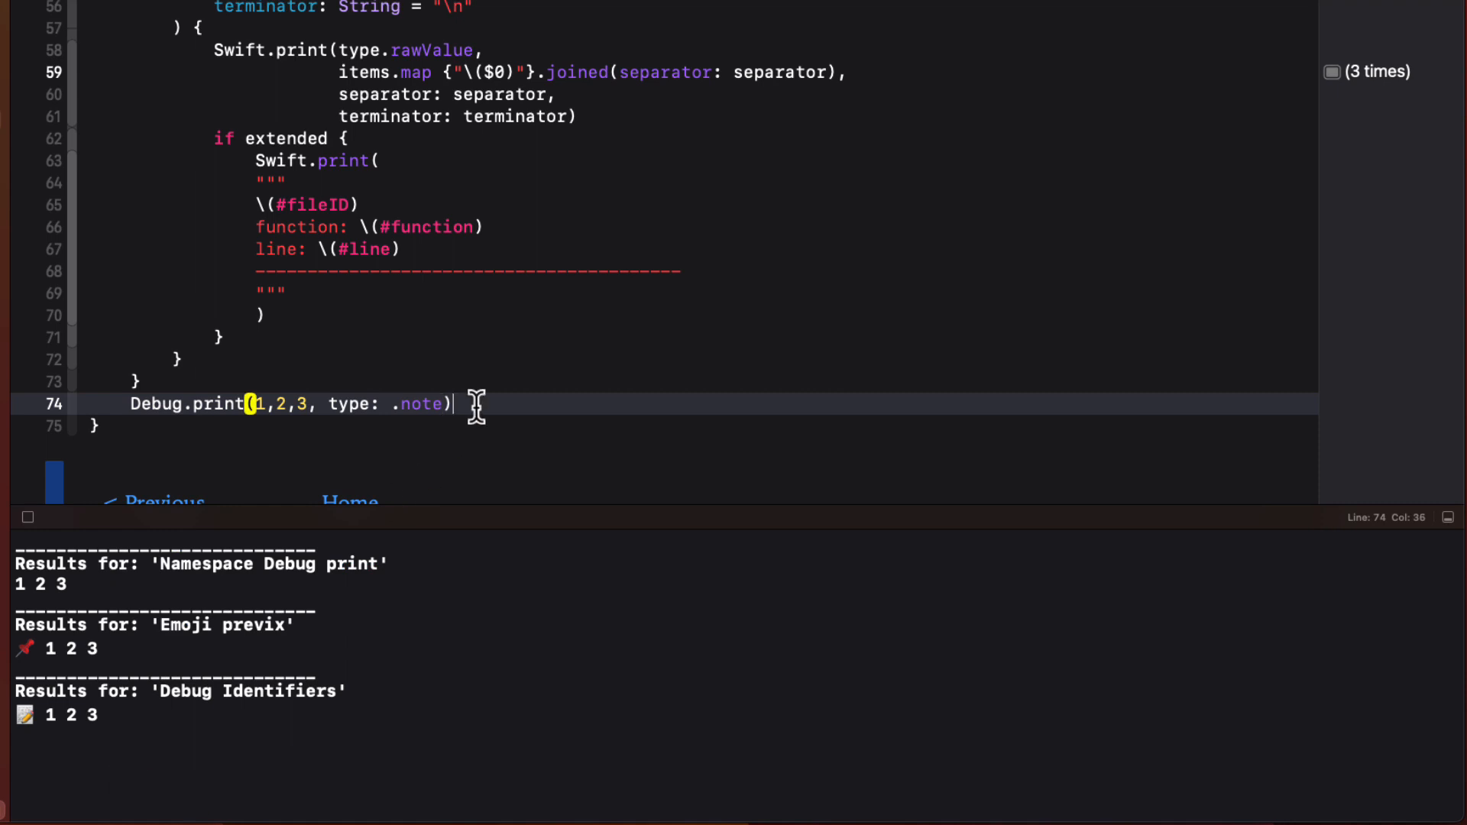
- Add a second call Debug.print(1,2,3, type: .star, extended: true)
{"action": "type", "text": "Debug.print(1,2,"}
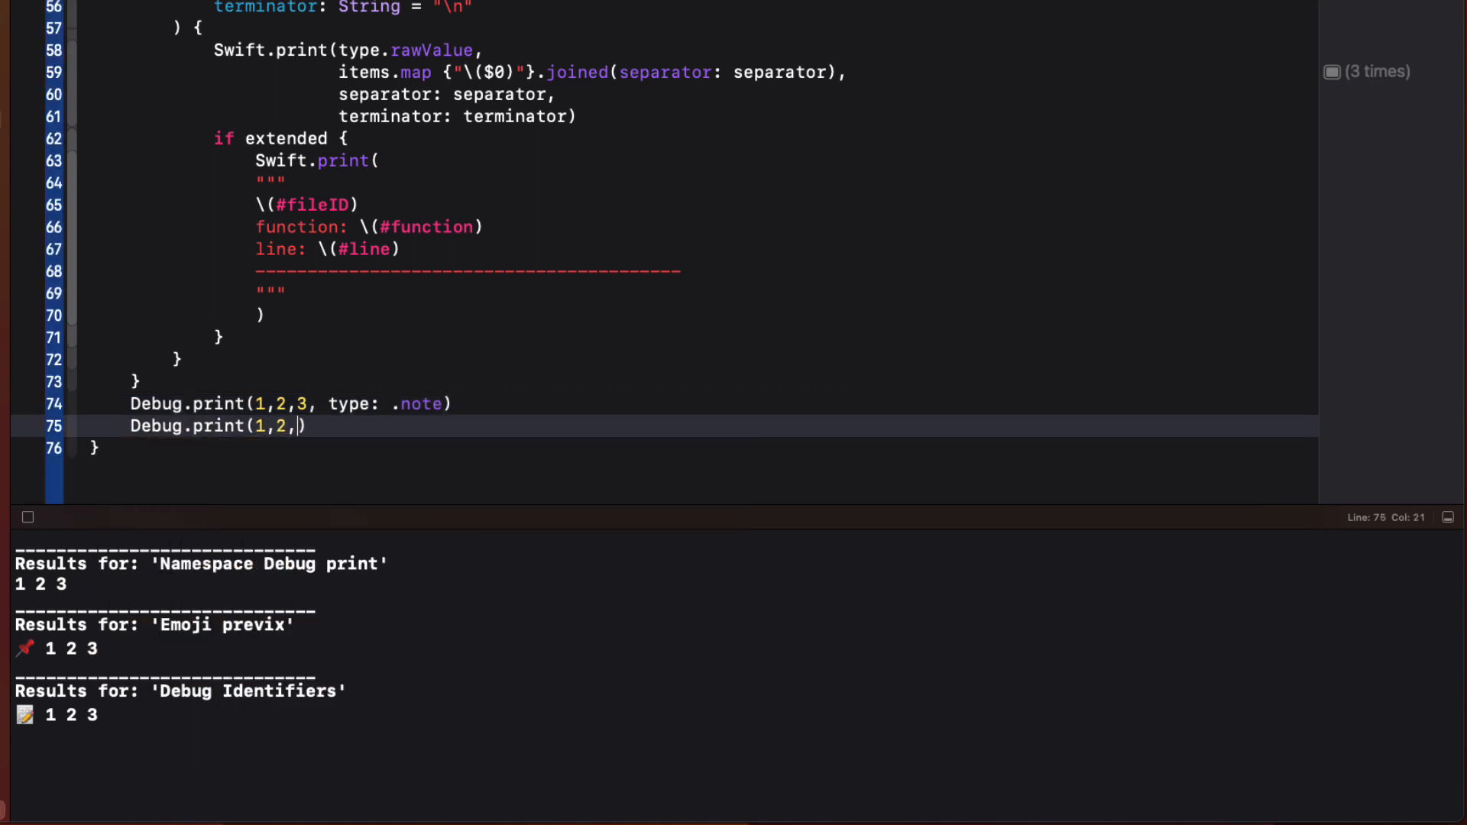
{"action": "type", "text": "3, type: ."}
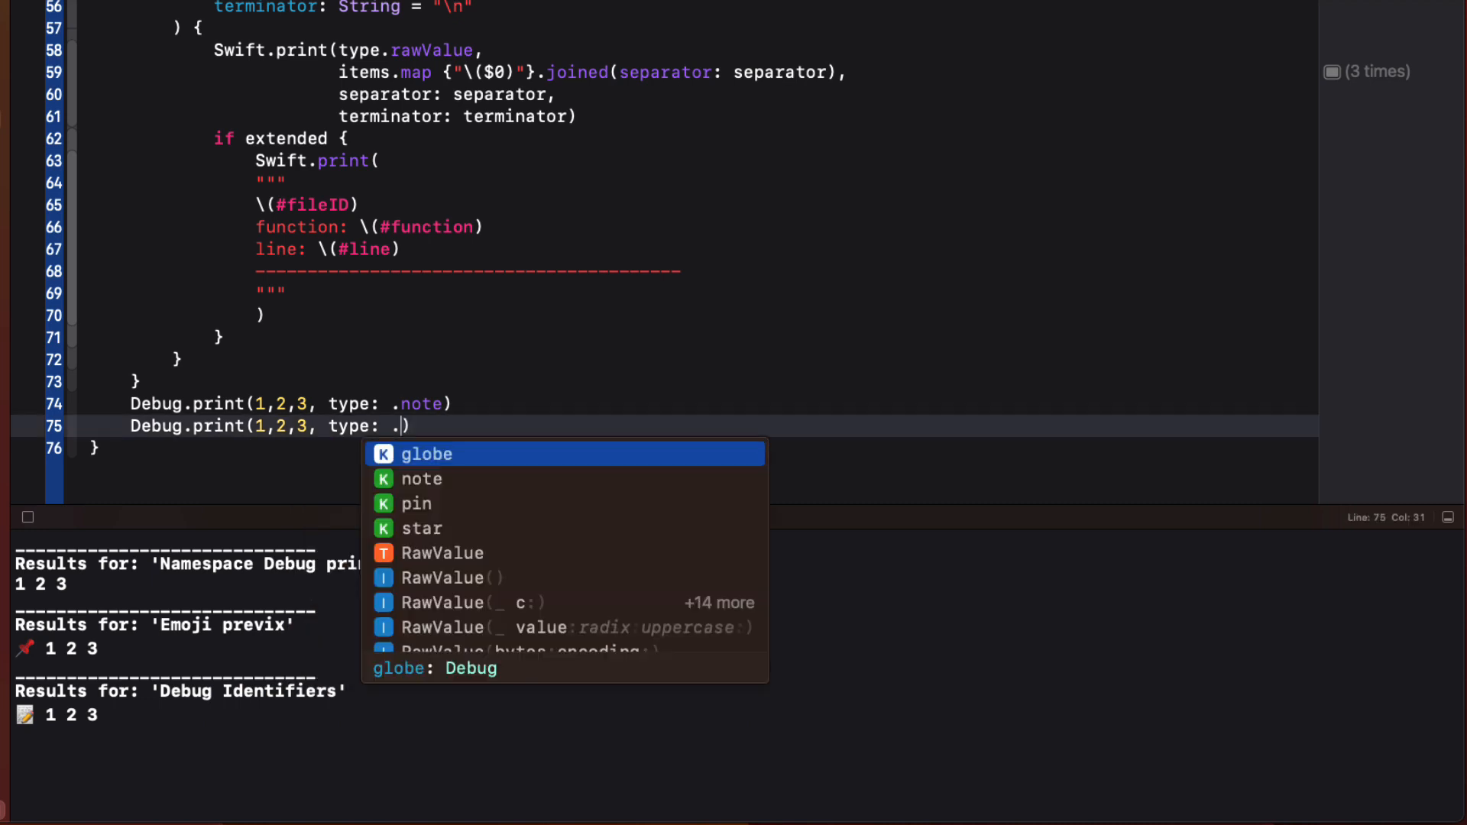
{"action": "left_click", "coordinate": [421, 528]}
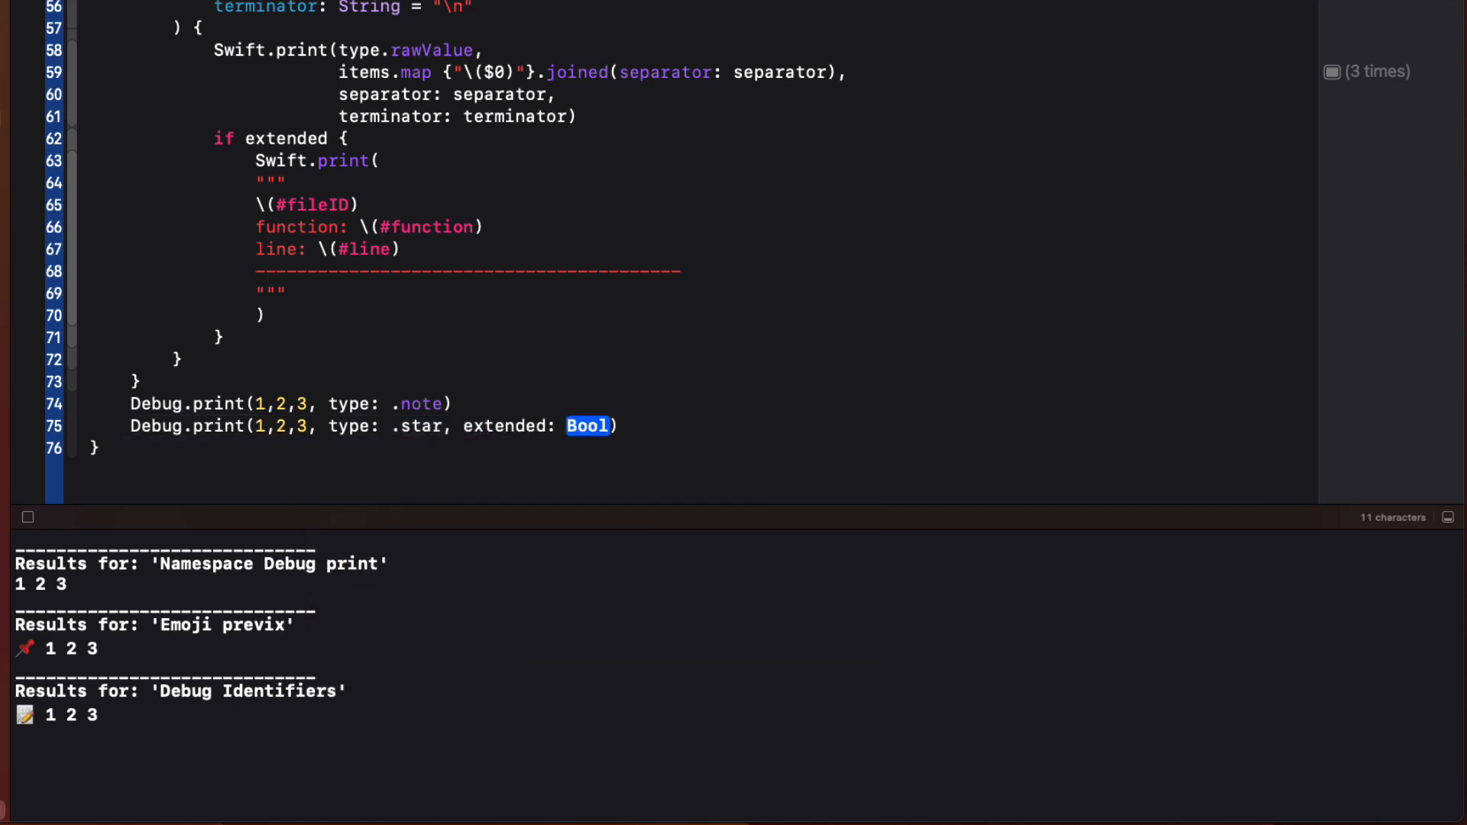
{"action": "type", "text": "true"}
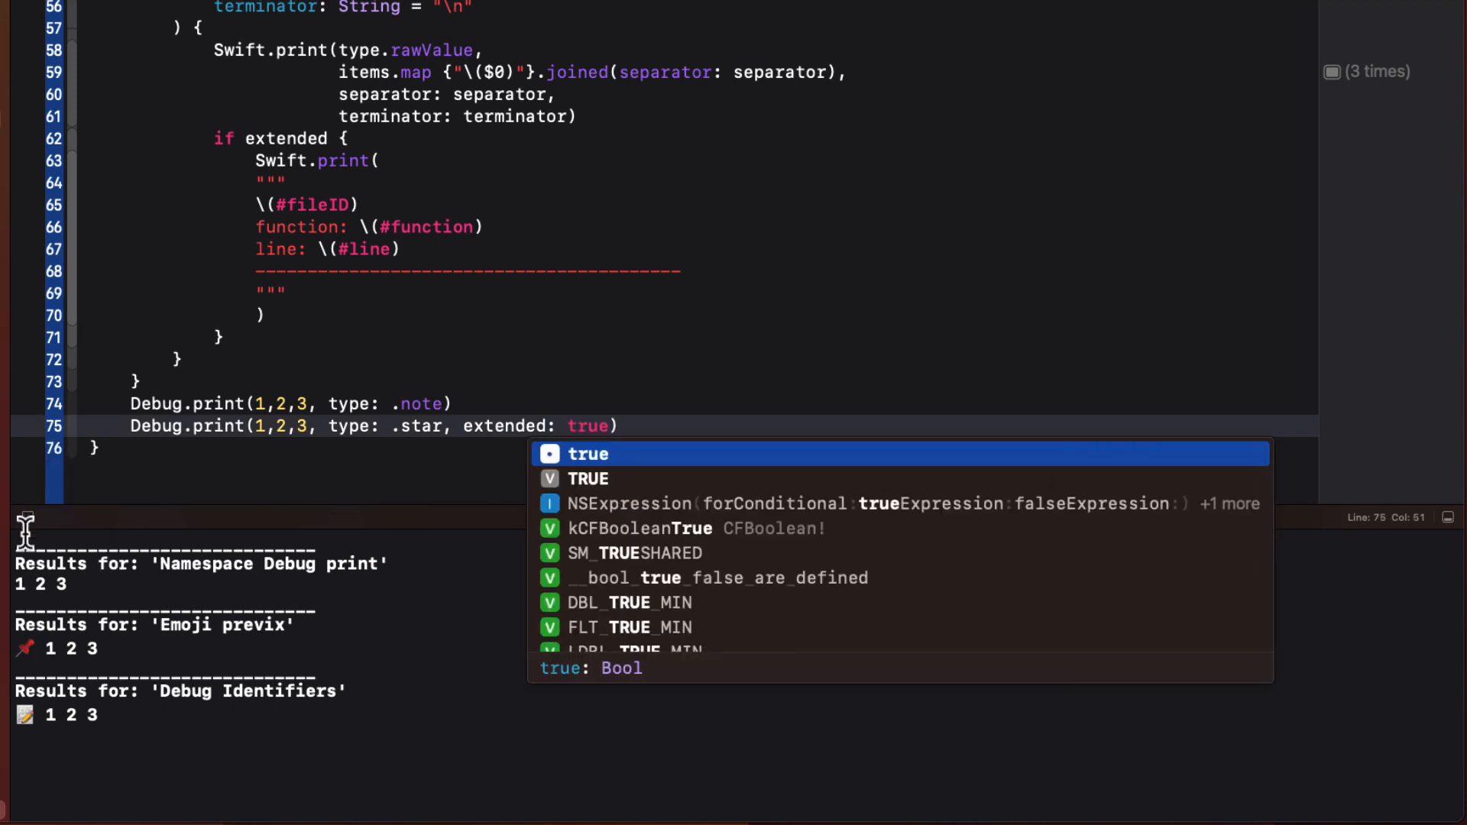
{"action": "key", "text": "escape"}
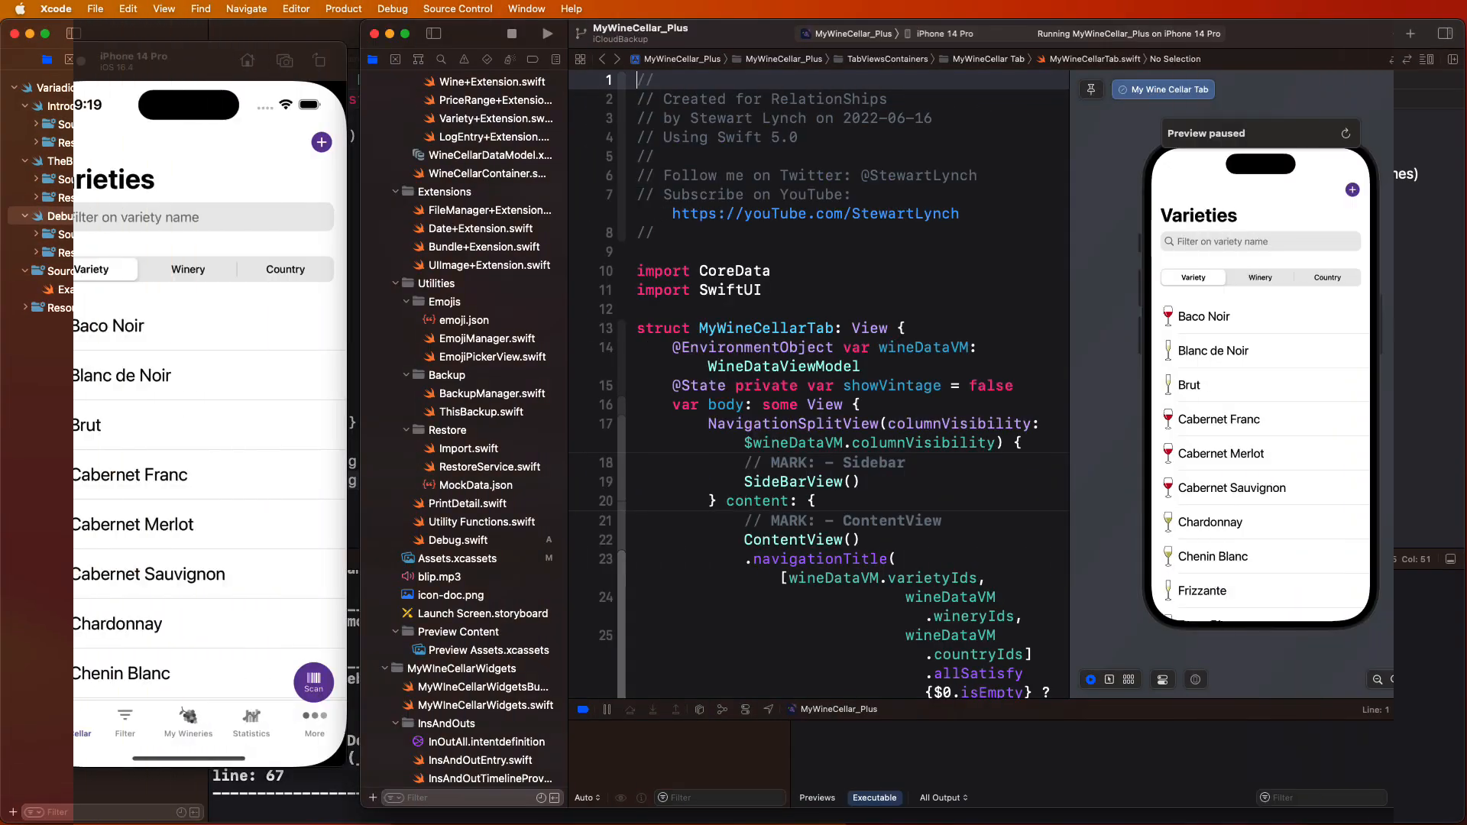
- Reduce the 2018 Ancient Hill Baco Noir vintage stock to 0 and save with Update
{"action": "left_click", "coordinate": [126, 337]}
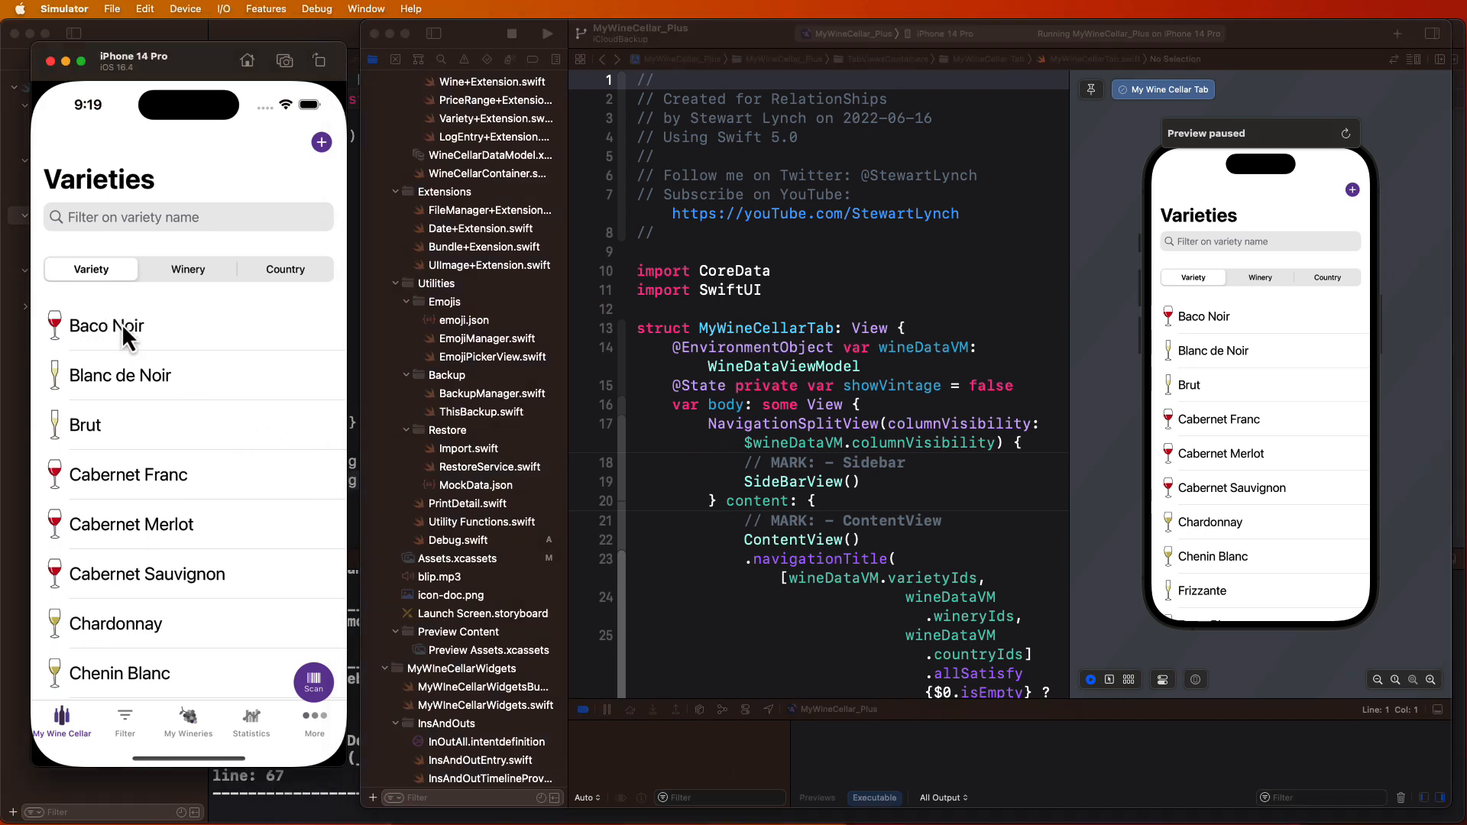
{"action": "left_click", "coordinate": [107, 325]}
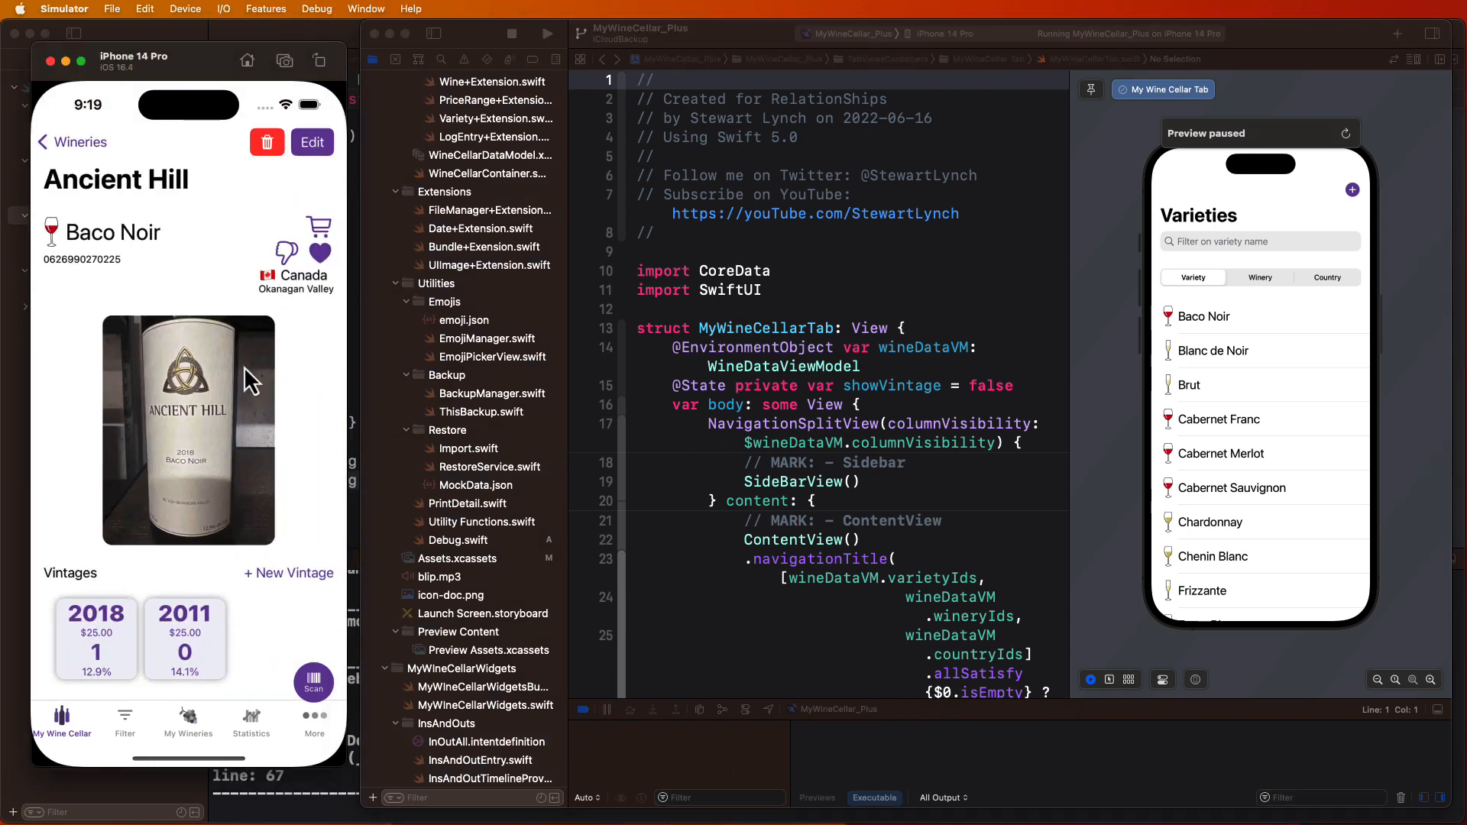
{"action": "left_click", "coordinate": [95, 638]}
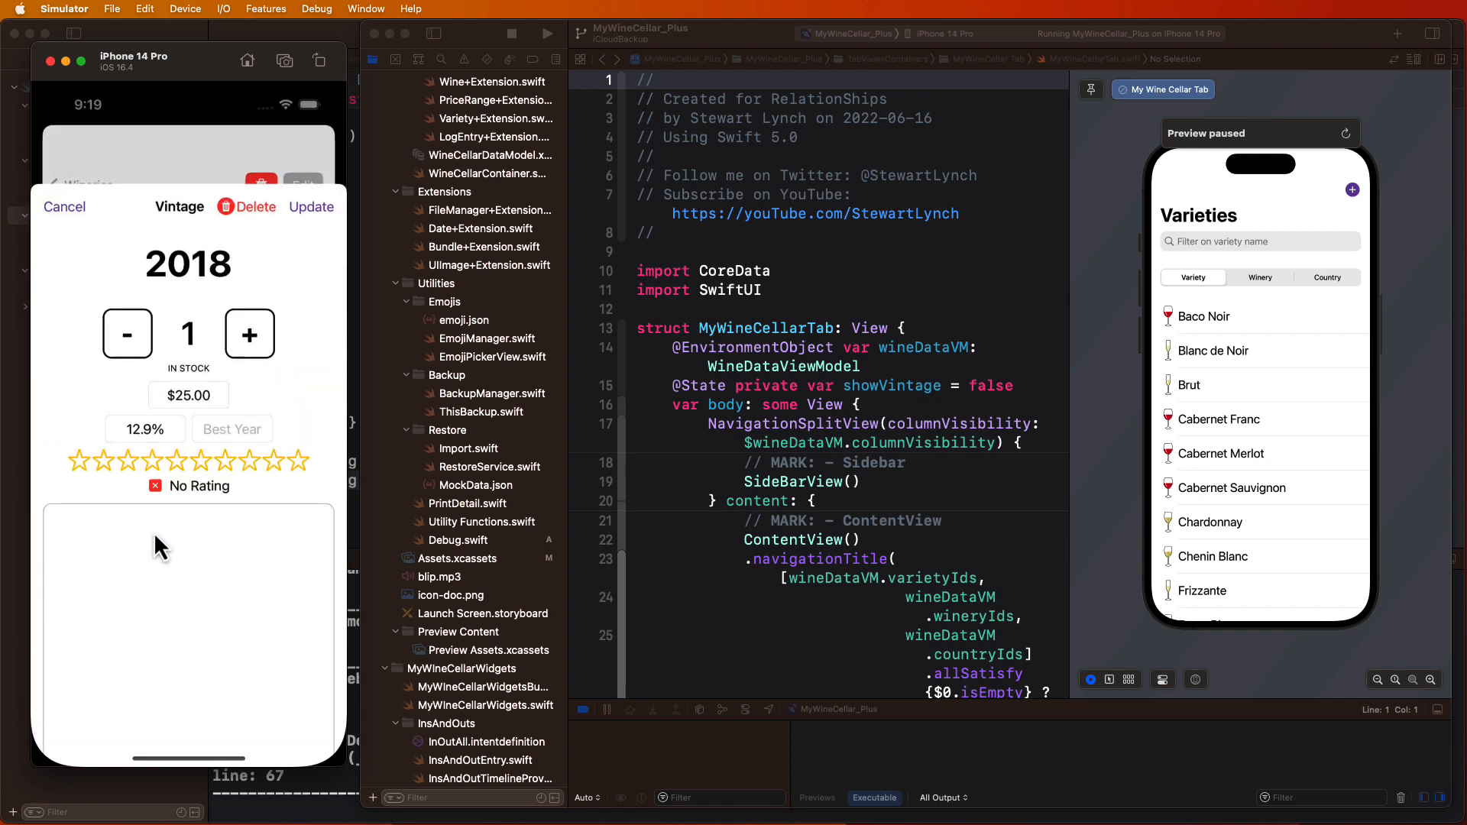
{"action": "left_click", "coordinate": [127, 333]}
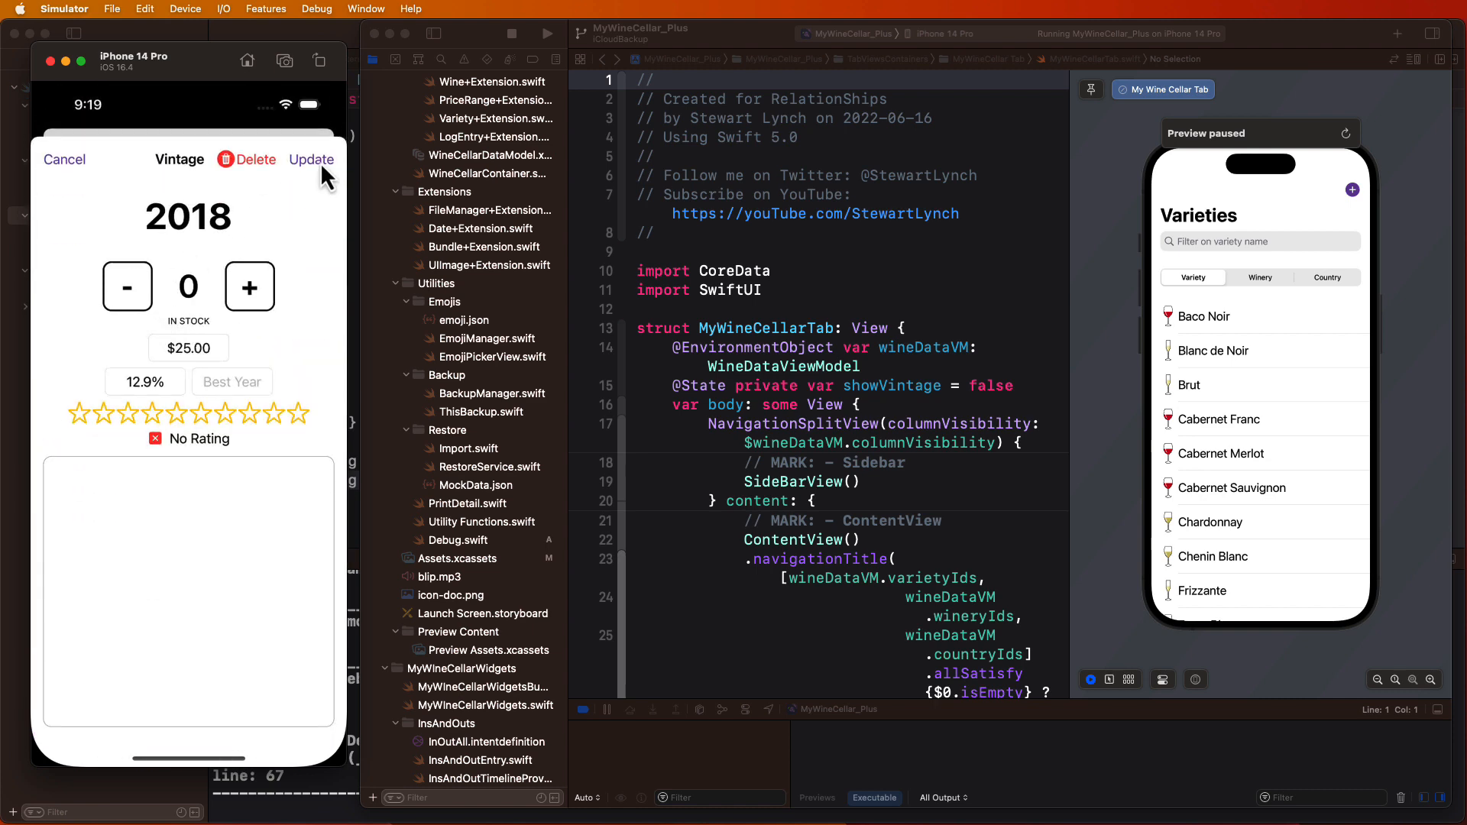
{"action": "left_click", "coordinate": [312, 159]}
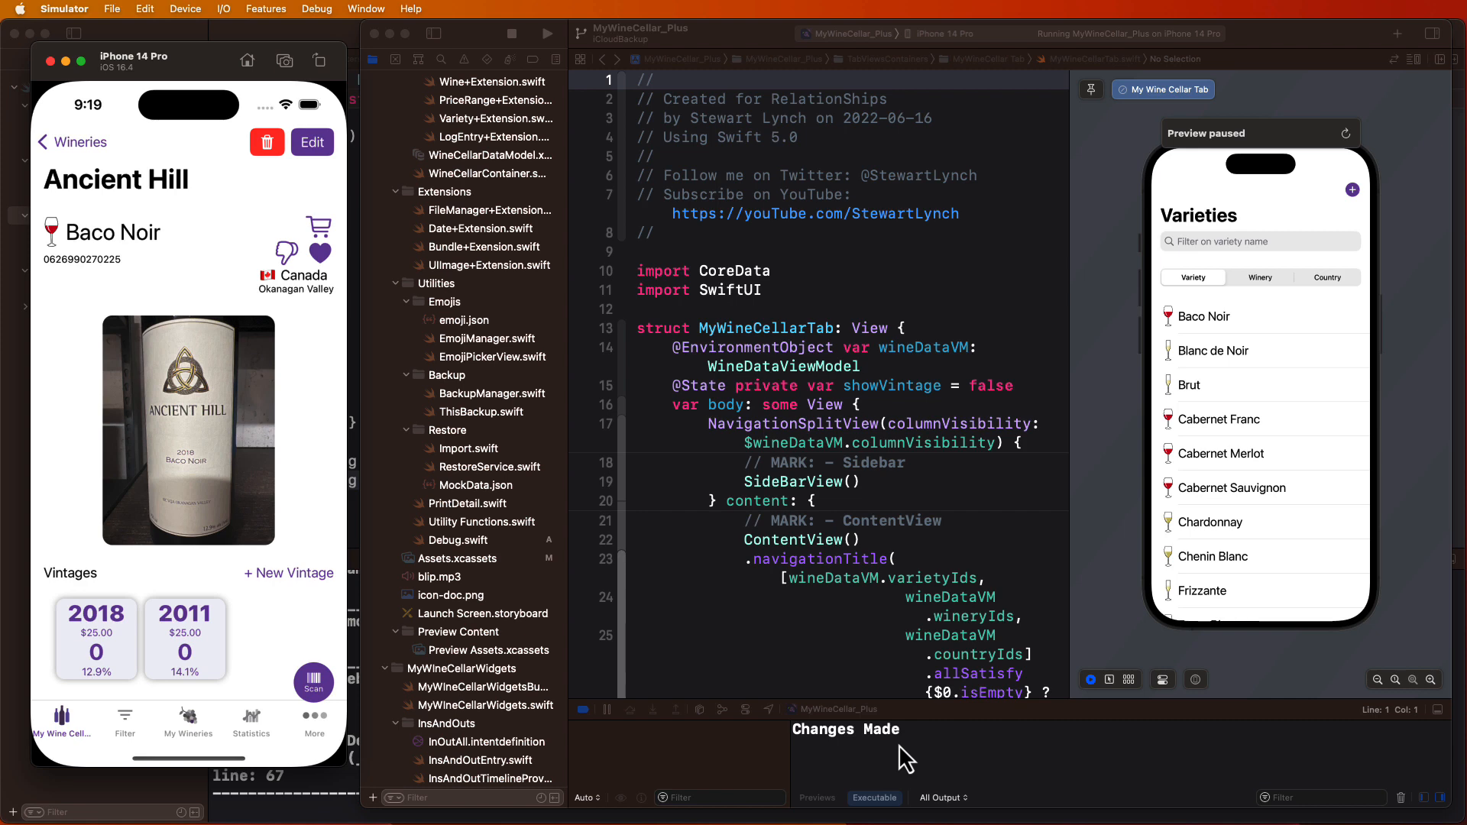
{"action": "mouse_move", "coordinate": [555, 213]}
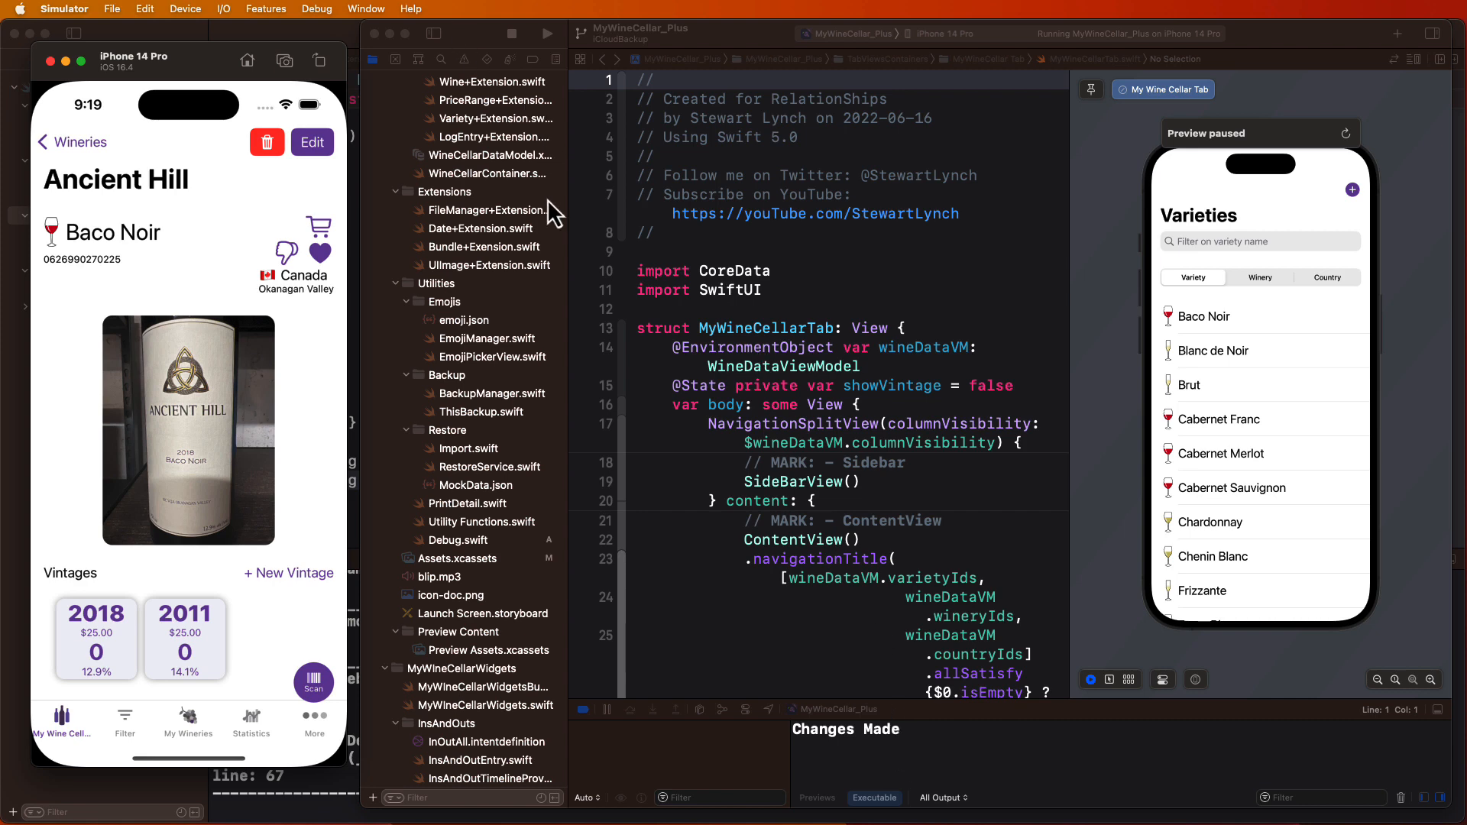
{"action": "scroll", "scroll_direction": "up", "scroll_amount": 3}
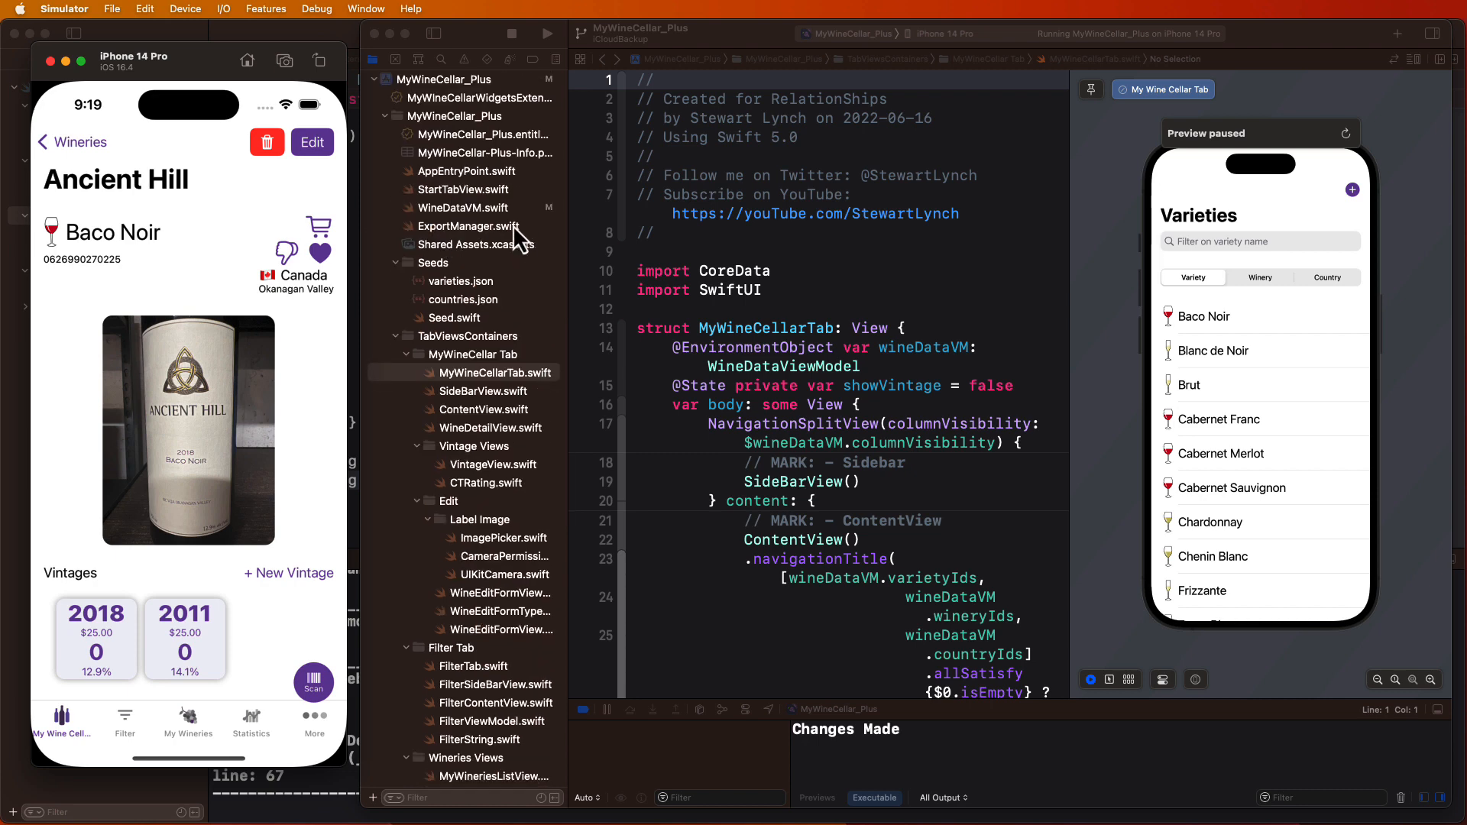
- Return to Xcode, open WineDataVM.swift and scroll down to its update() function
{"action": "left_click", "coordinate": [494, 372]}
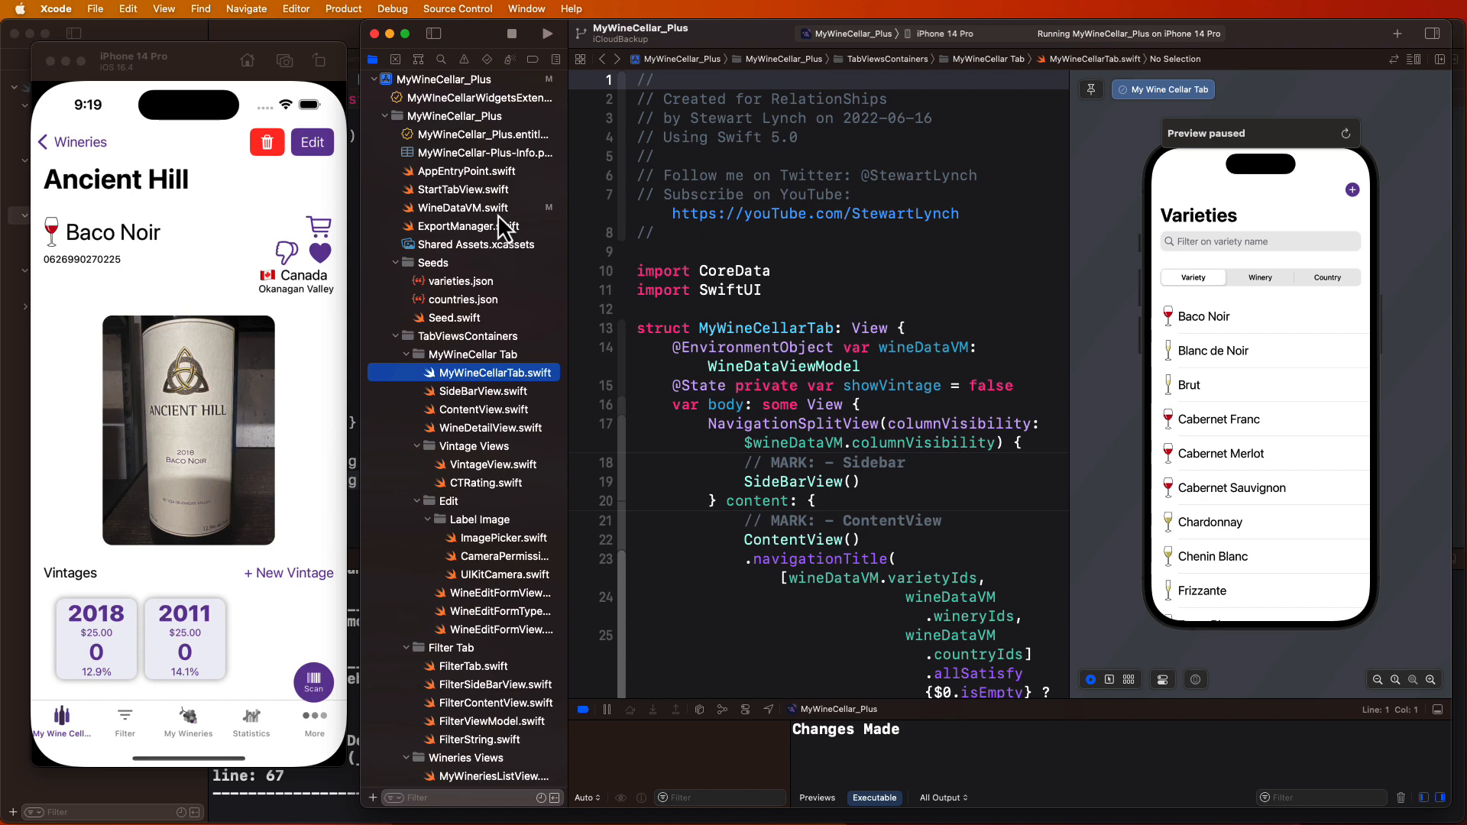
{"action": "left_click", "coordinate": [463, 207]}
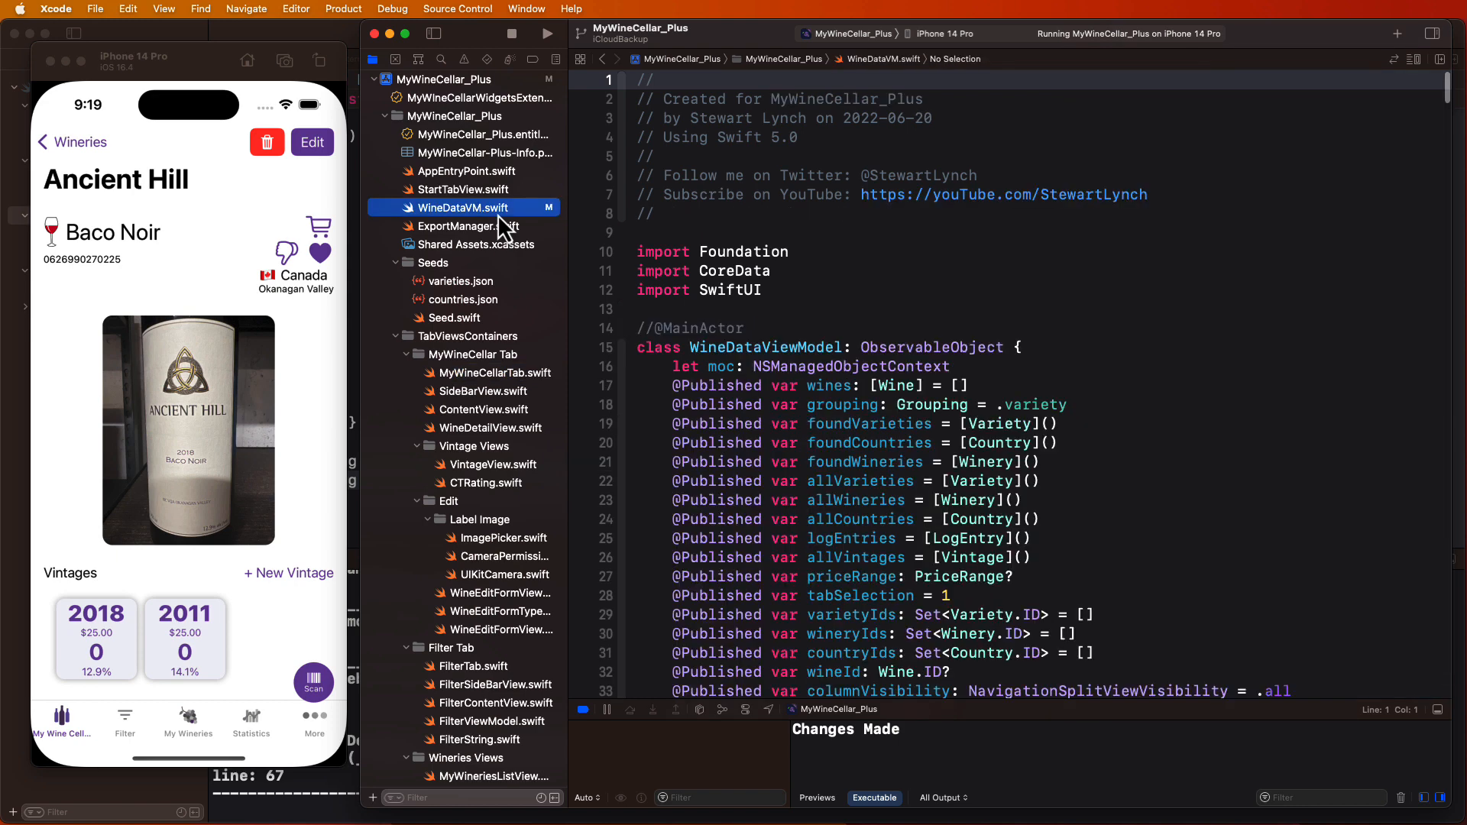
{"action": "scroll", "scroll_direction": "down", "scroll_amount": 3}
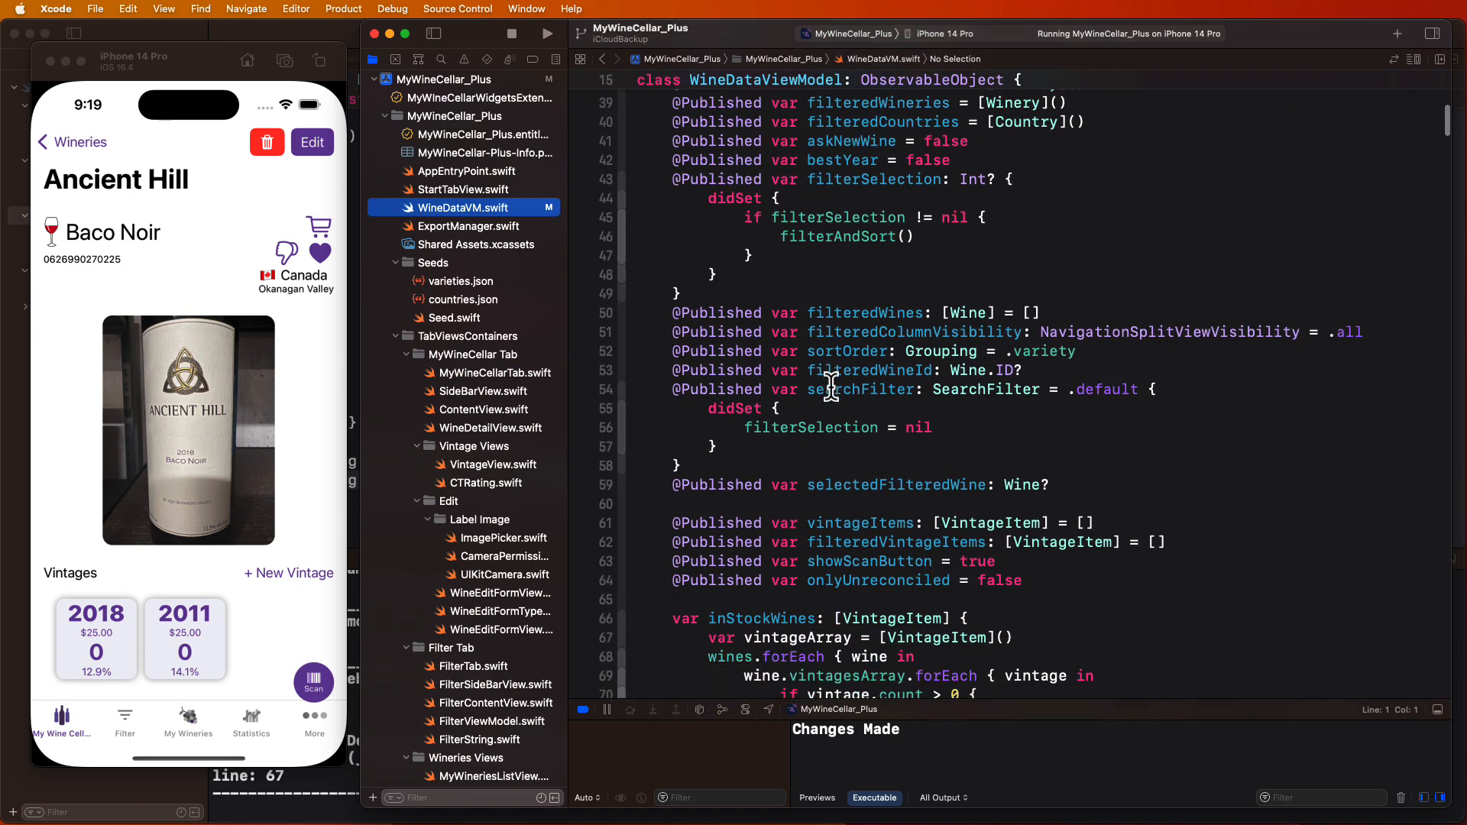
{"action": "scroll", "scroll_direction": "down", "scroll_amount": 3}
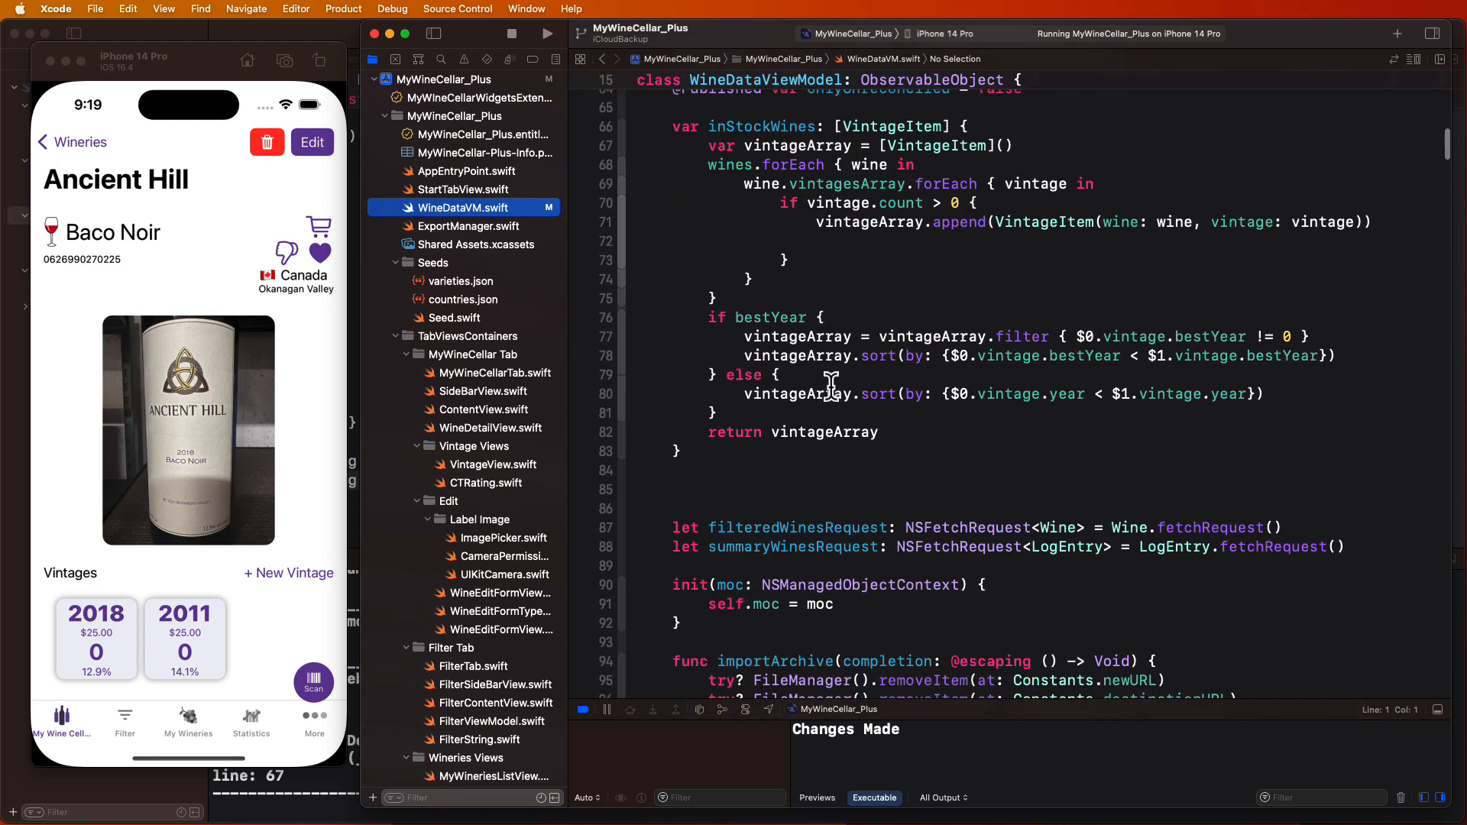
{"action": "scroll", "scroll_direction": "down", "scroll_amount": 3}
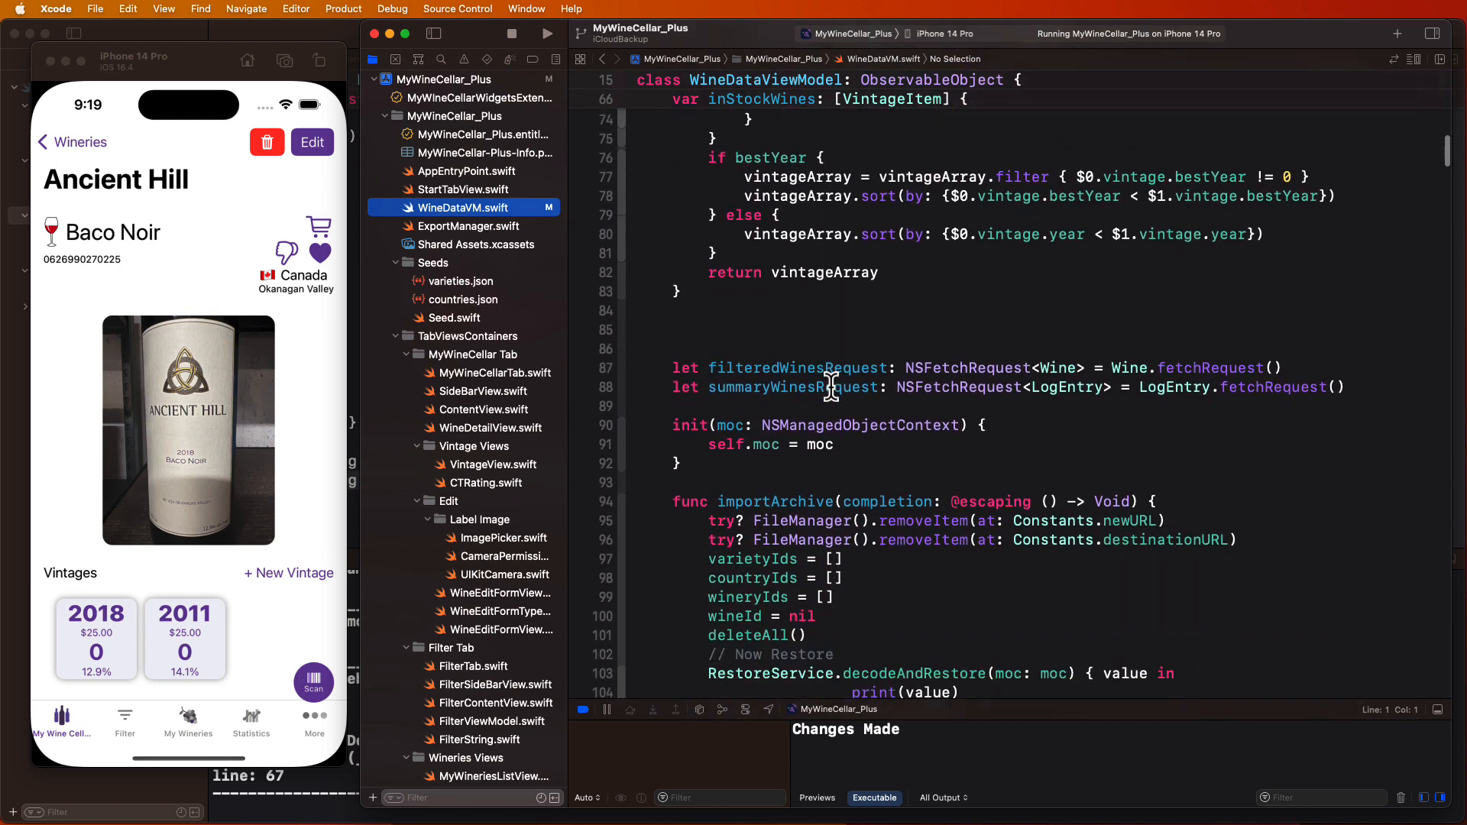
{"action": "scroll", "scroll_direction": "down", "scroll_amount": 3}
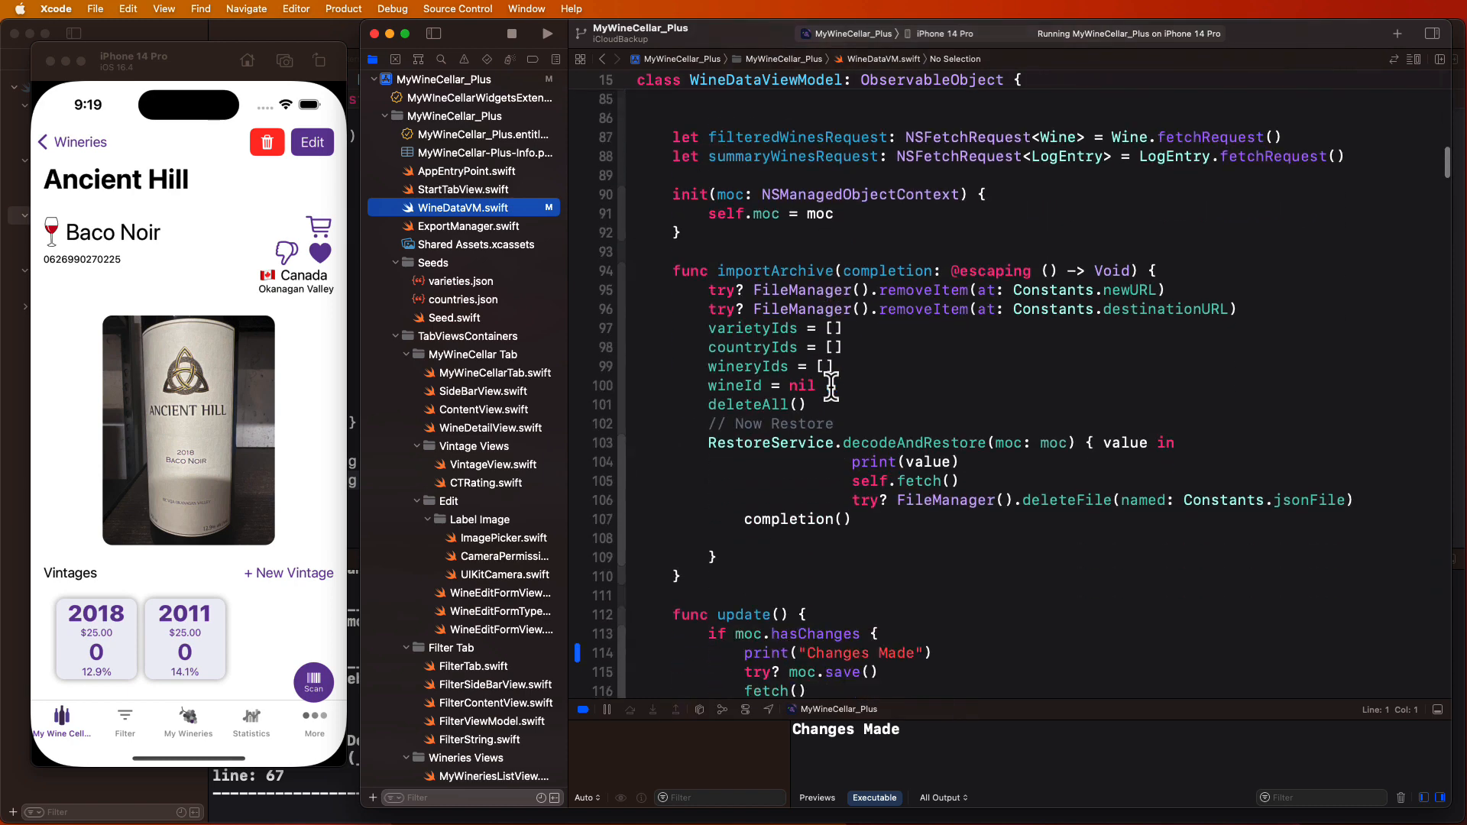
{"action": "scroll", "scroll_direction": "down", "scroll_amount": 3}
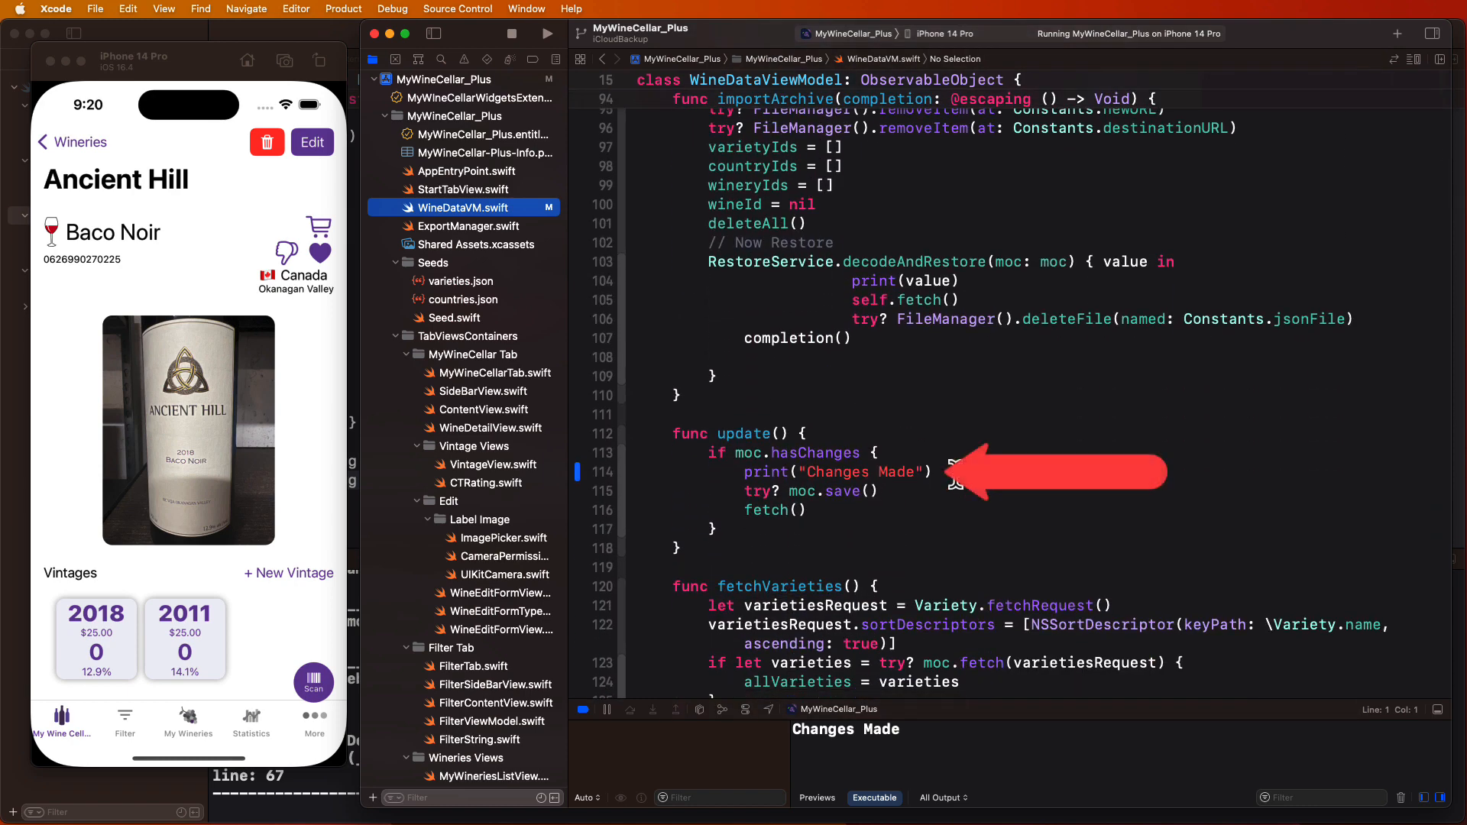
{"action": "scroll", "scroll_direction": "down", "scroll_amount": 3}
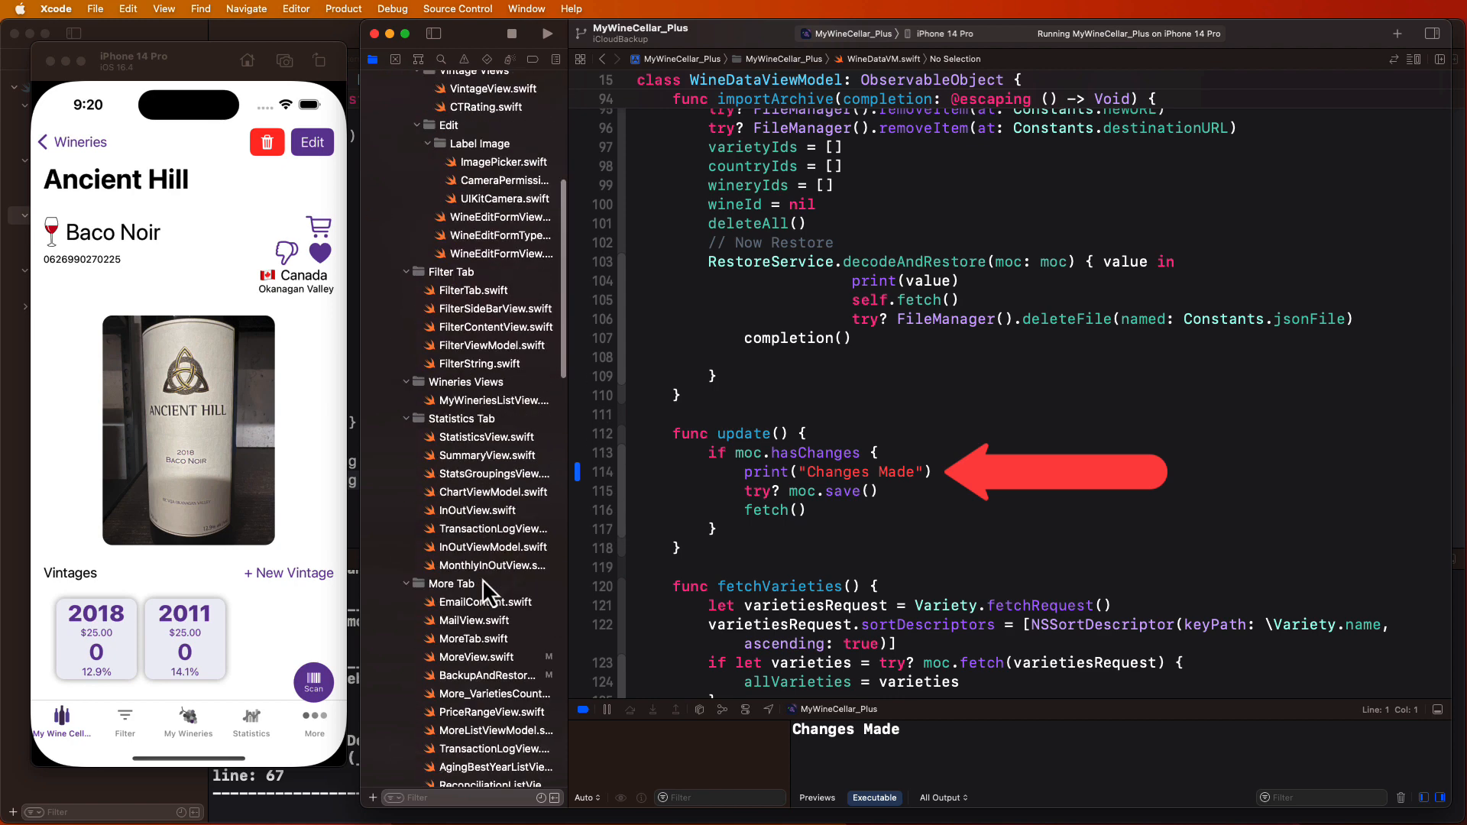
{"action": "scroll", "scroll_direction": "down", "scroll_amount": 3}
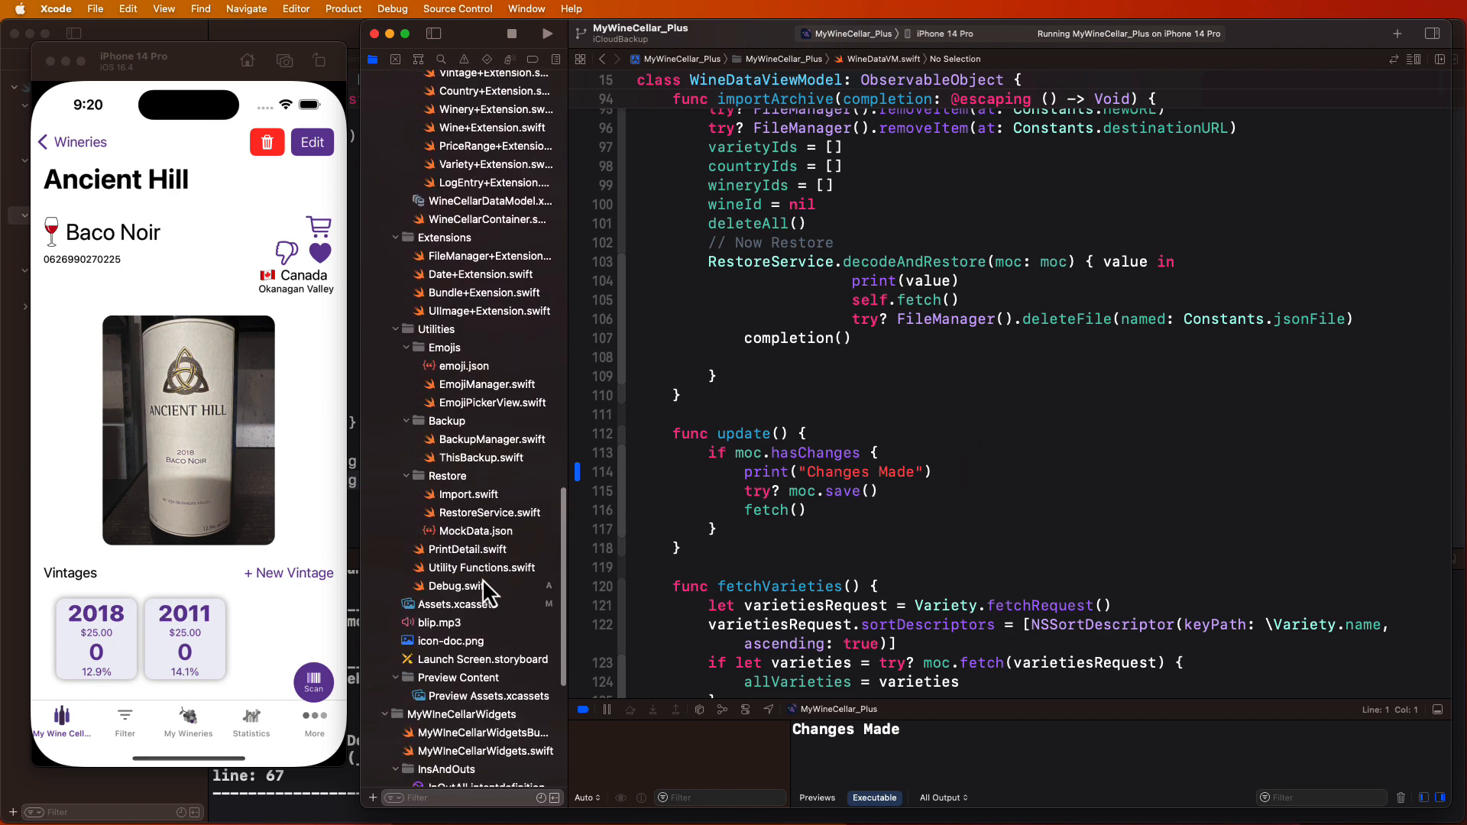
{"action": "left_click", "coordinate": [459, 586]}
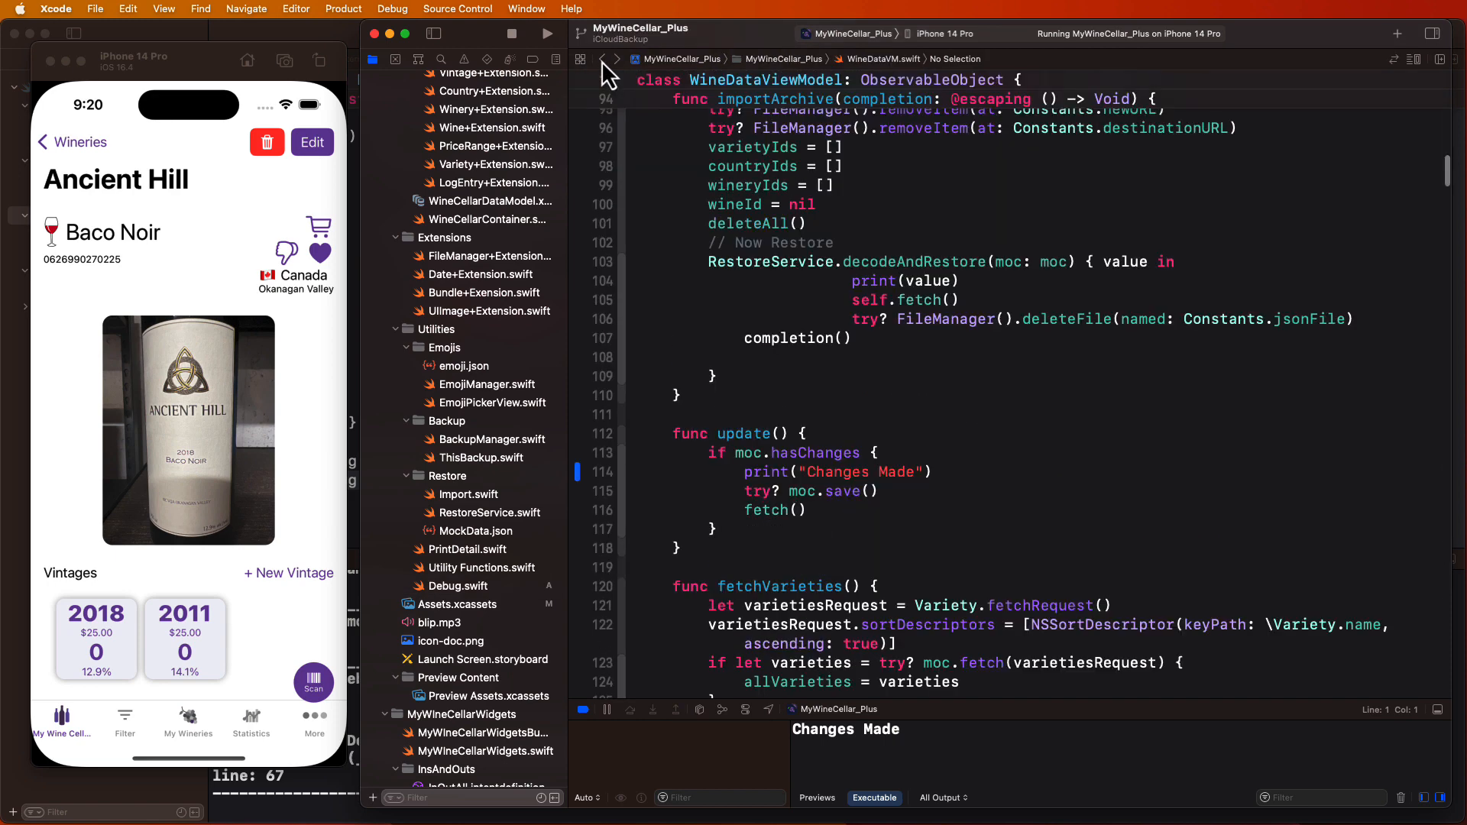
- Replace print("Changes Made") with Debug.print("Changes Made", type: .star, extended: true) and rerun the app
{"action": "left_click", "coordinate": [926, 471]}
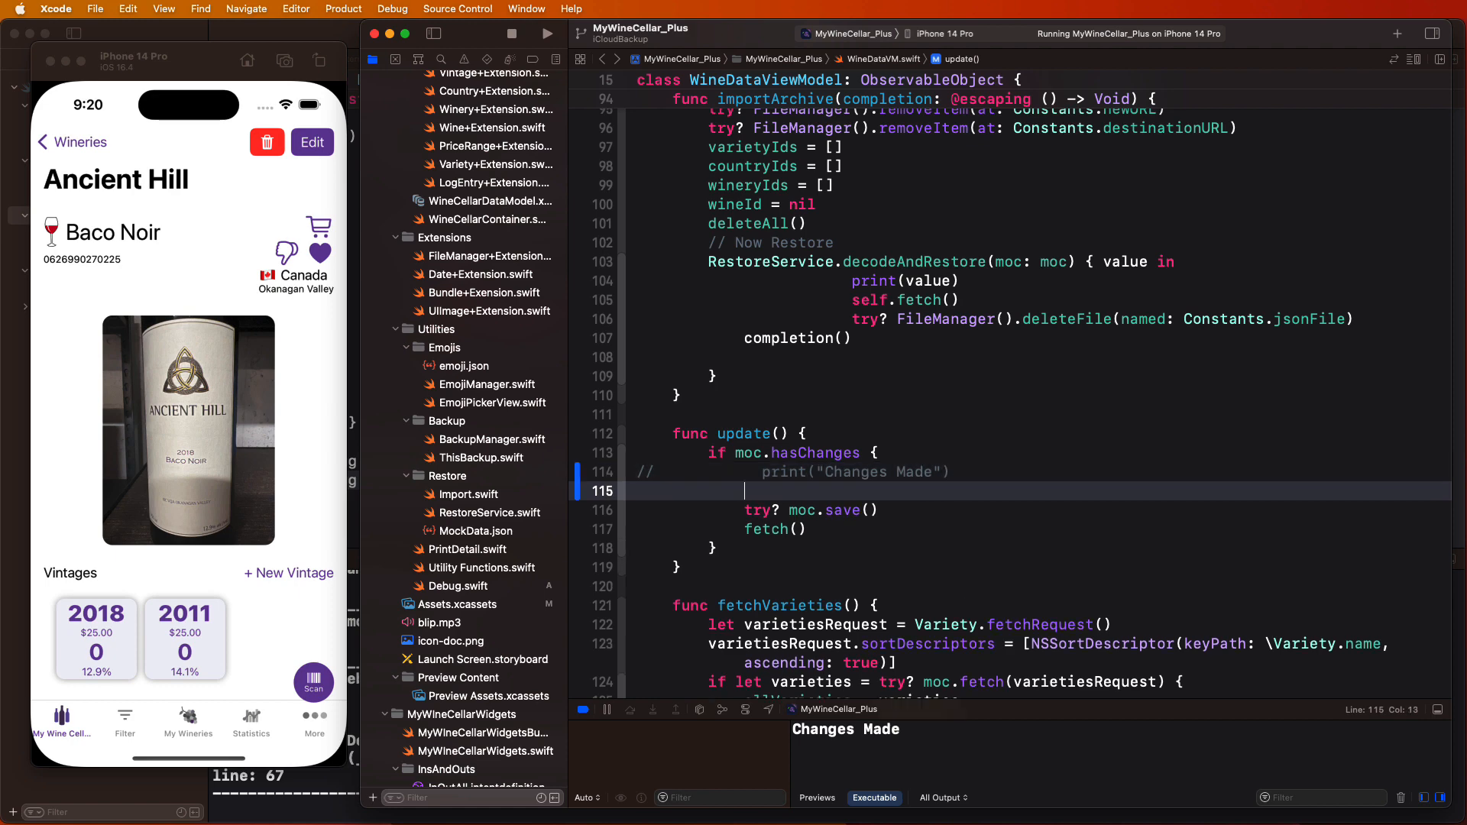
{"action": "type", "text": "Debug.print(items: Any..., type: Debug, extended: Bool"}
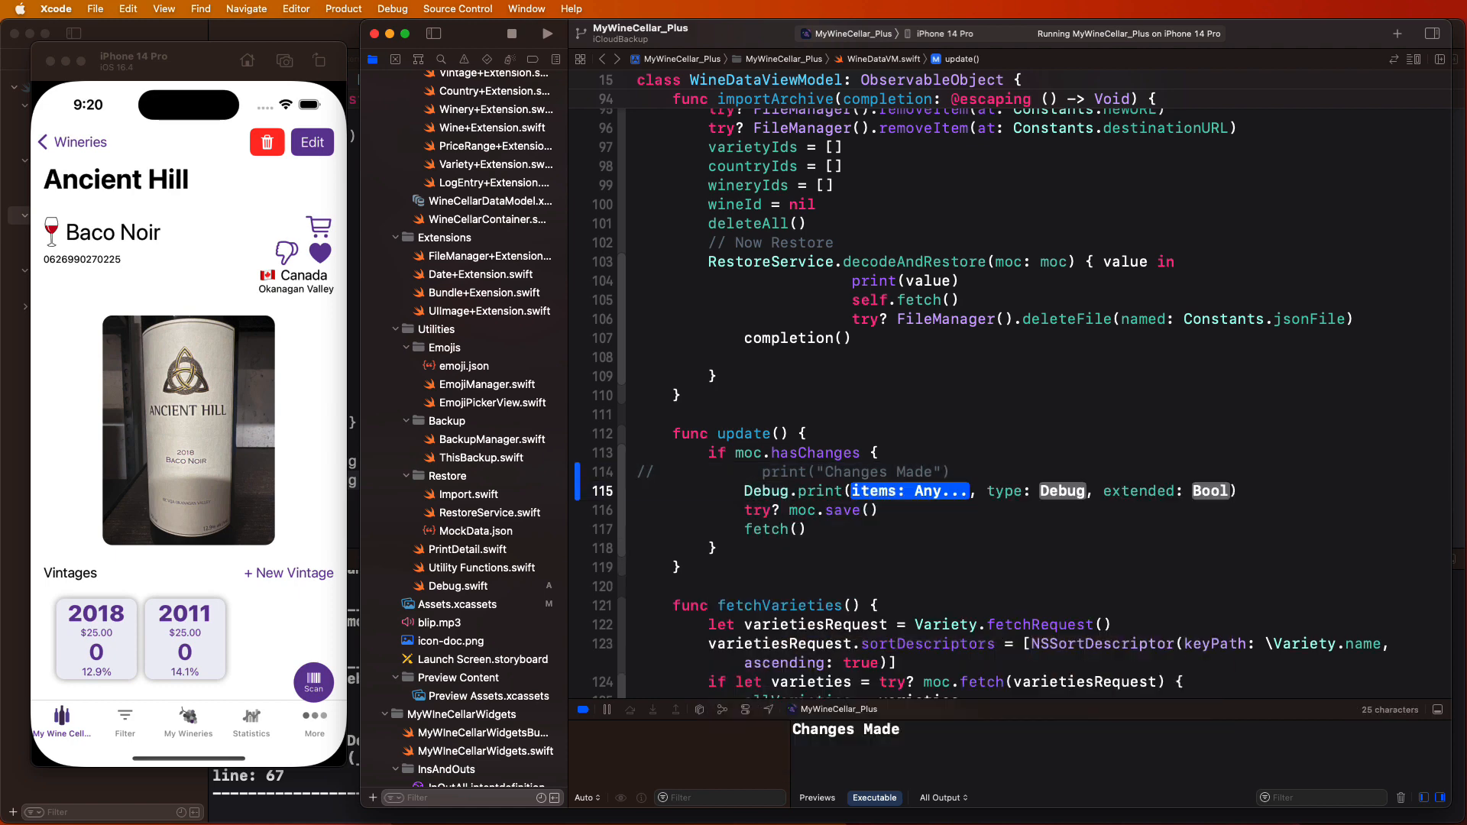
{"action": "type", "text": "\"Changes Made\""}
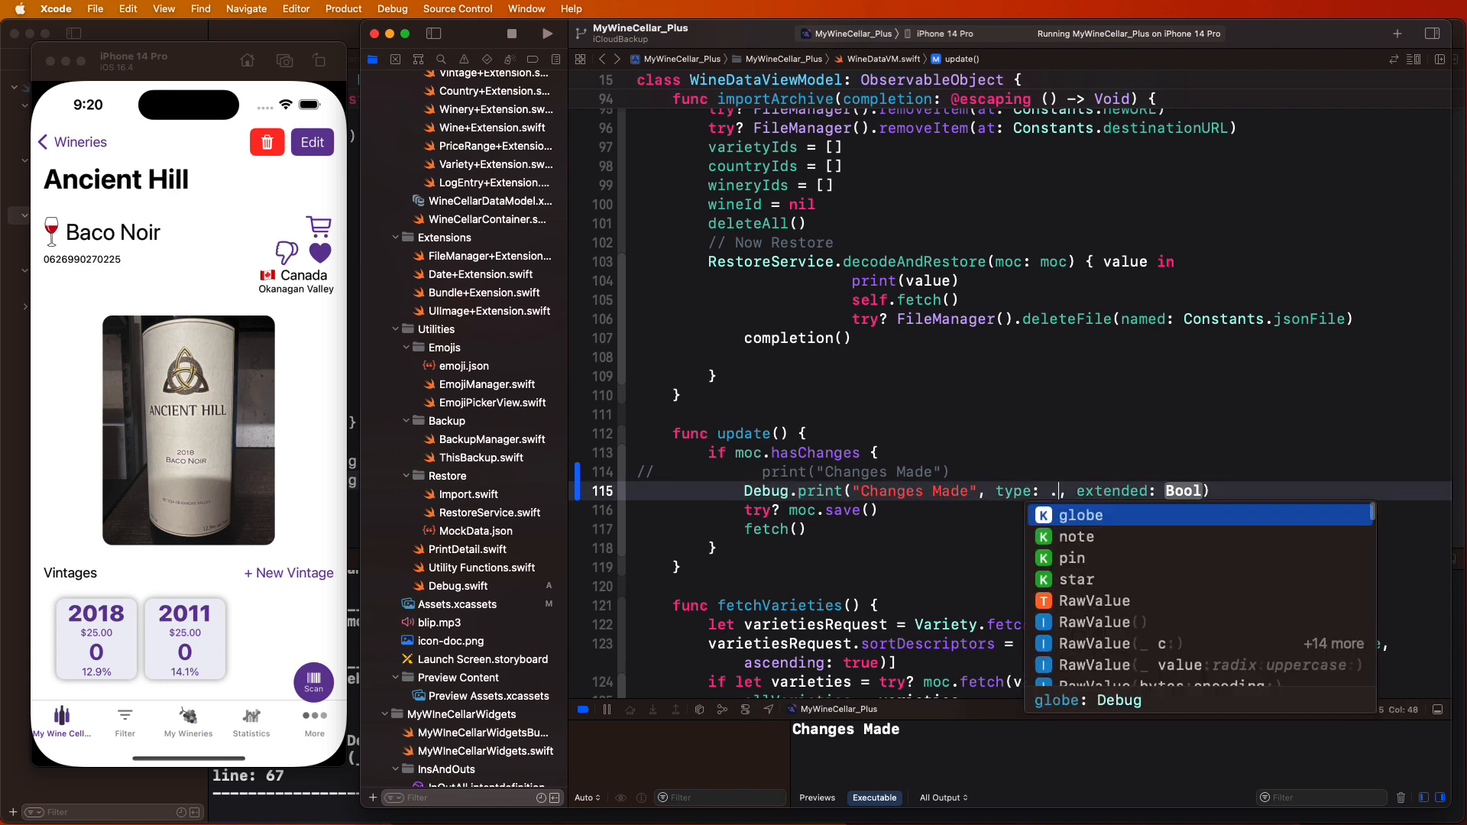
{"action": "left_click", "coordinate": [1078, 579]}
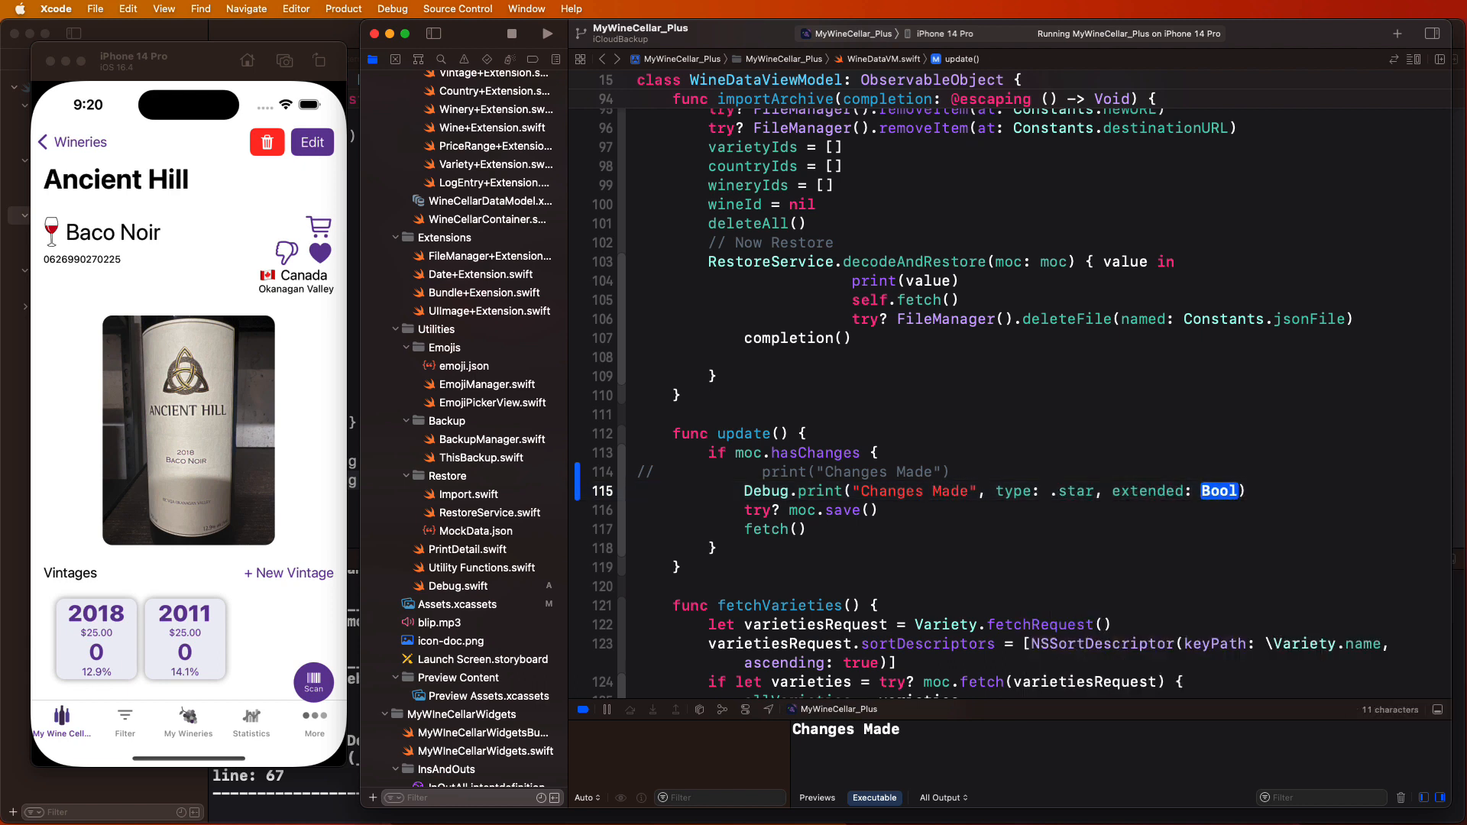
{"action": "type", "text": "true"}
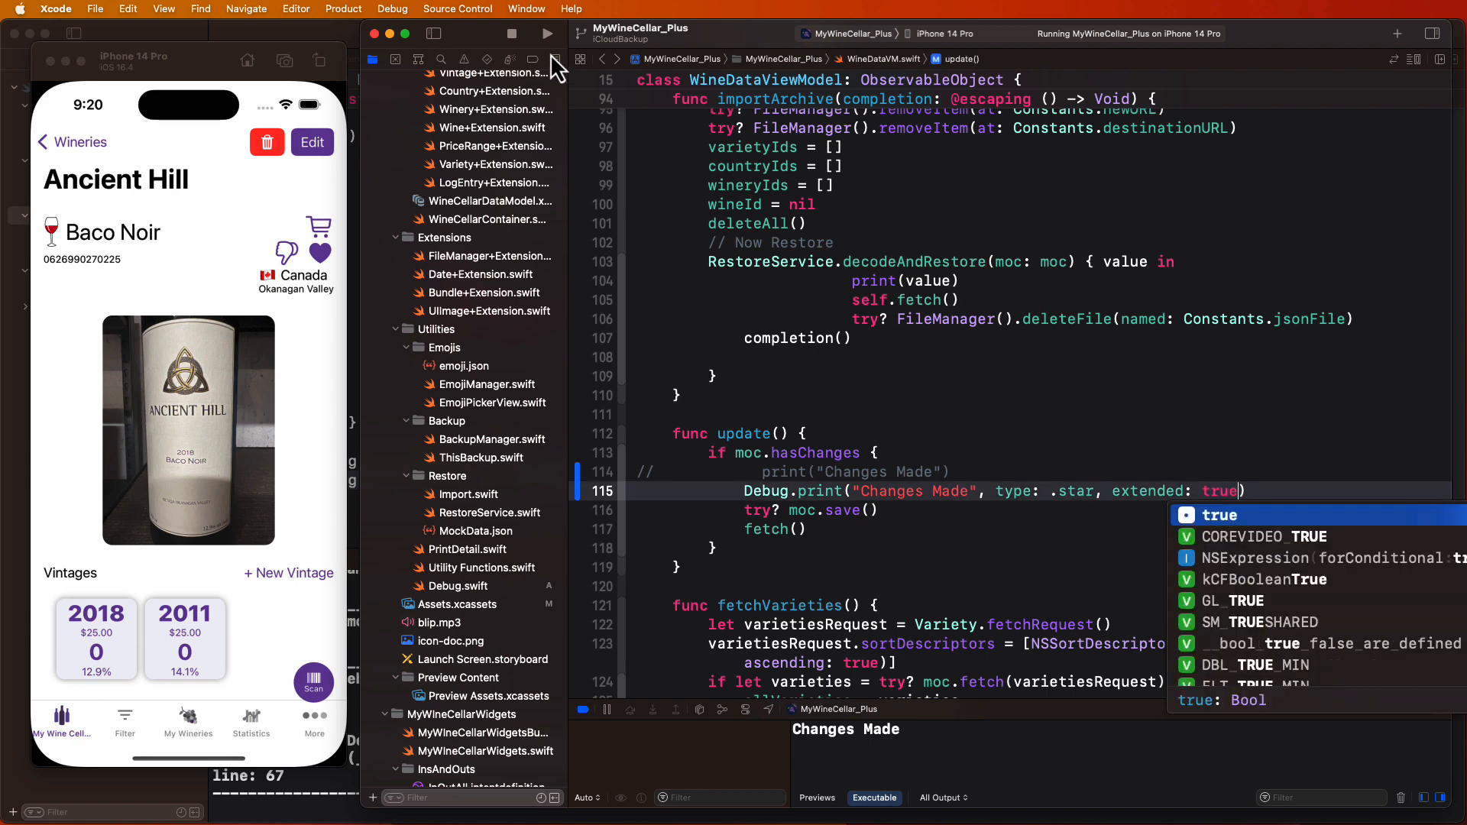
{"action": "left_click", "coordinate": [548, 33]}
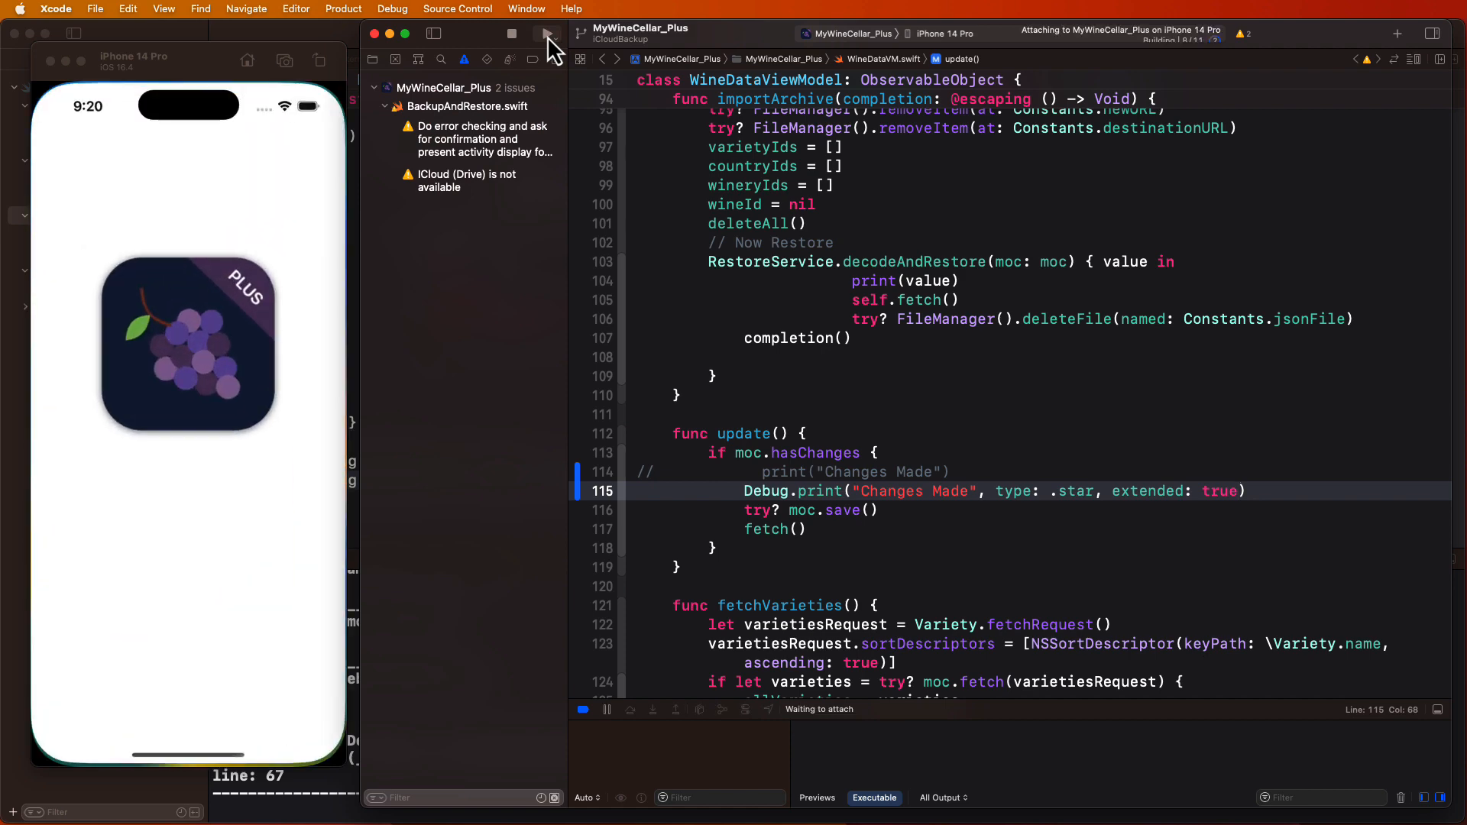
{"action": "left_click", "coordinate": [549, 32]}
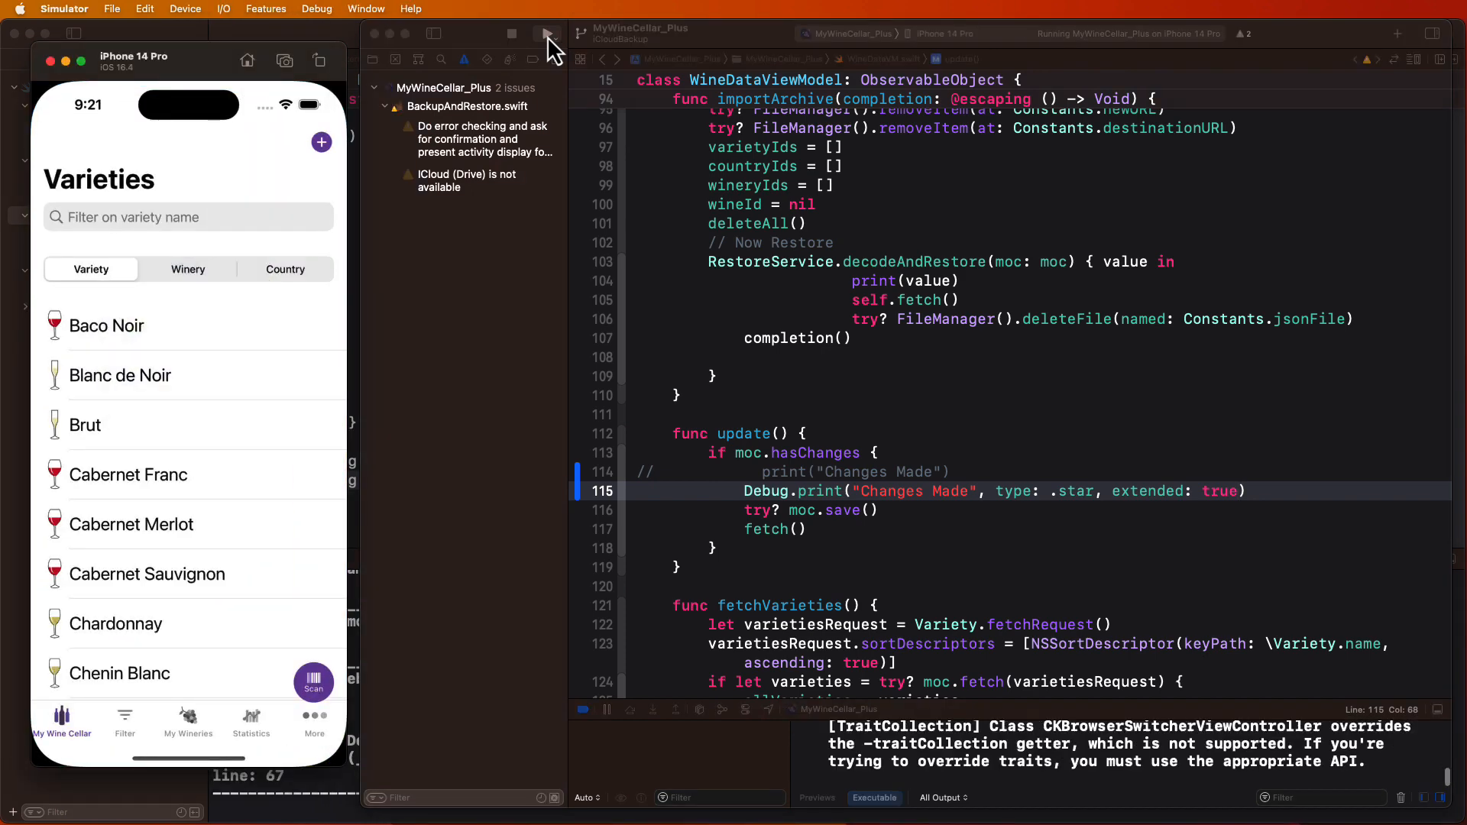